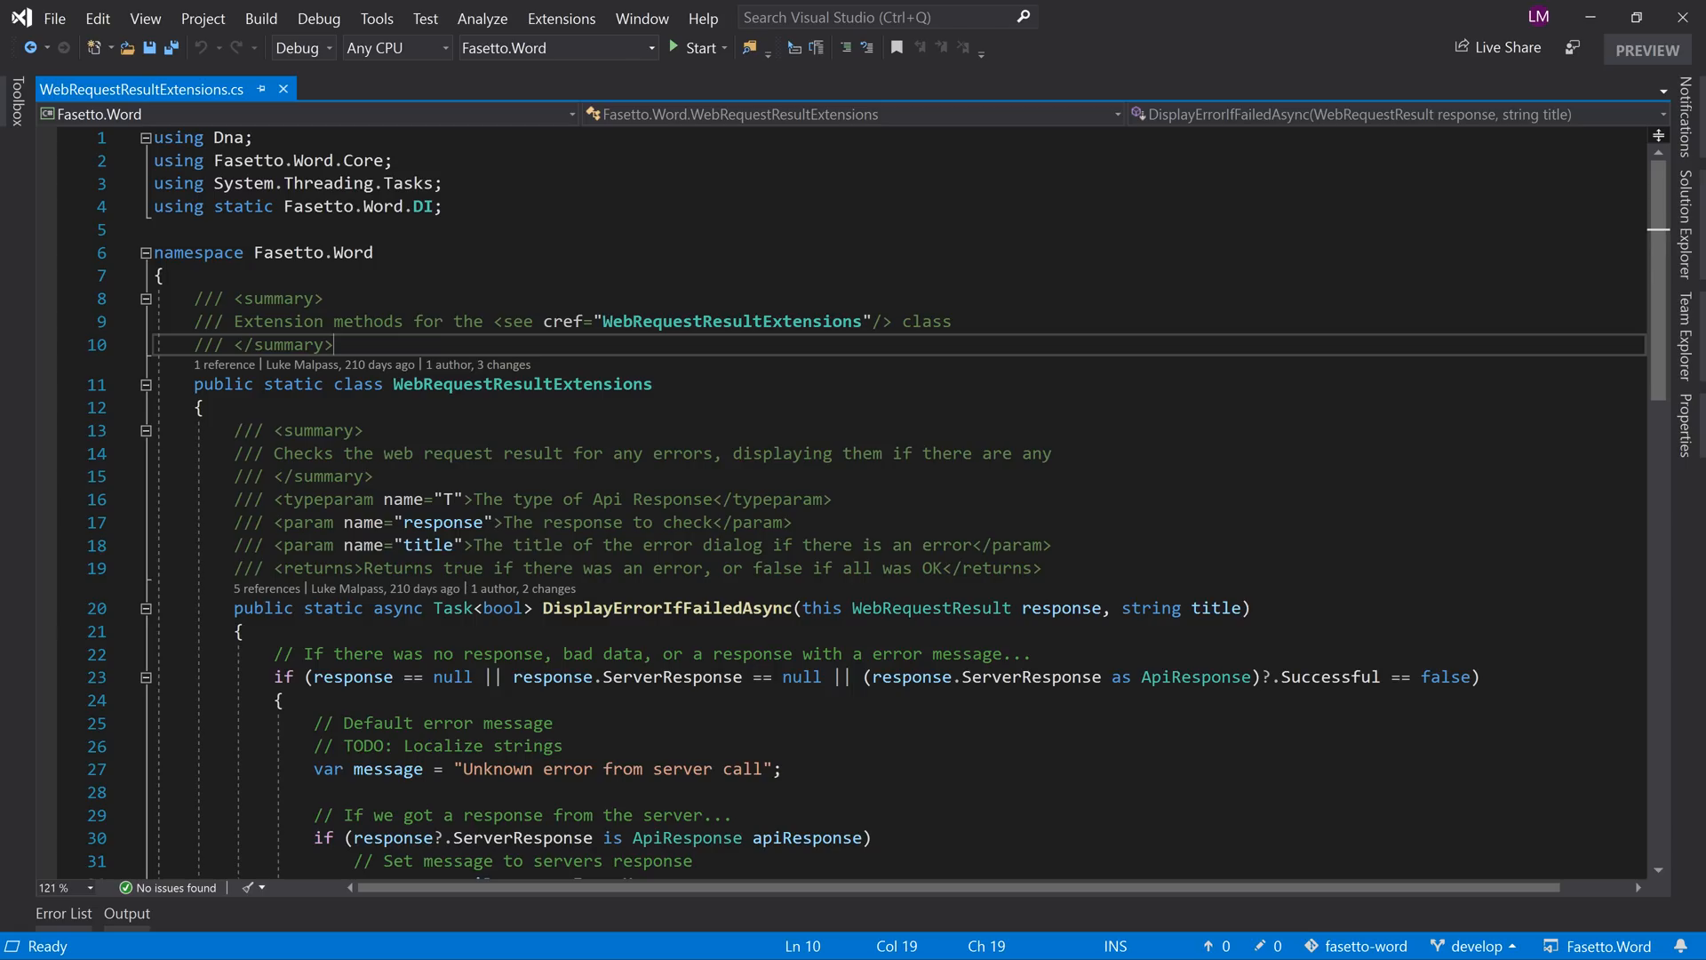
Build the Fasetto.Word solution and start it under the debugger
click(323, 298)
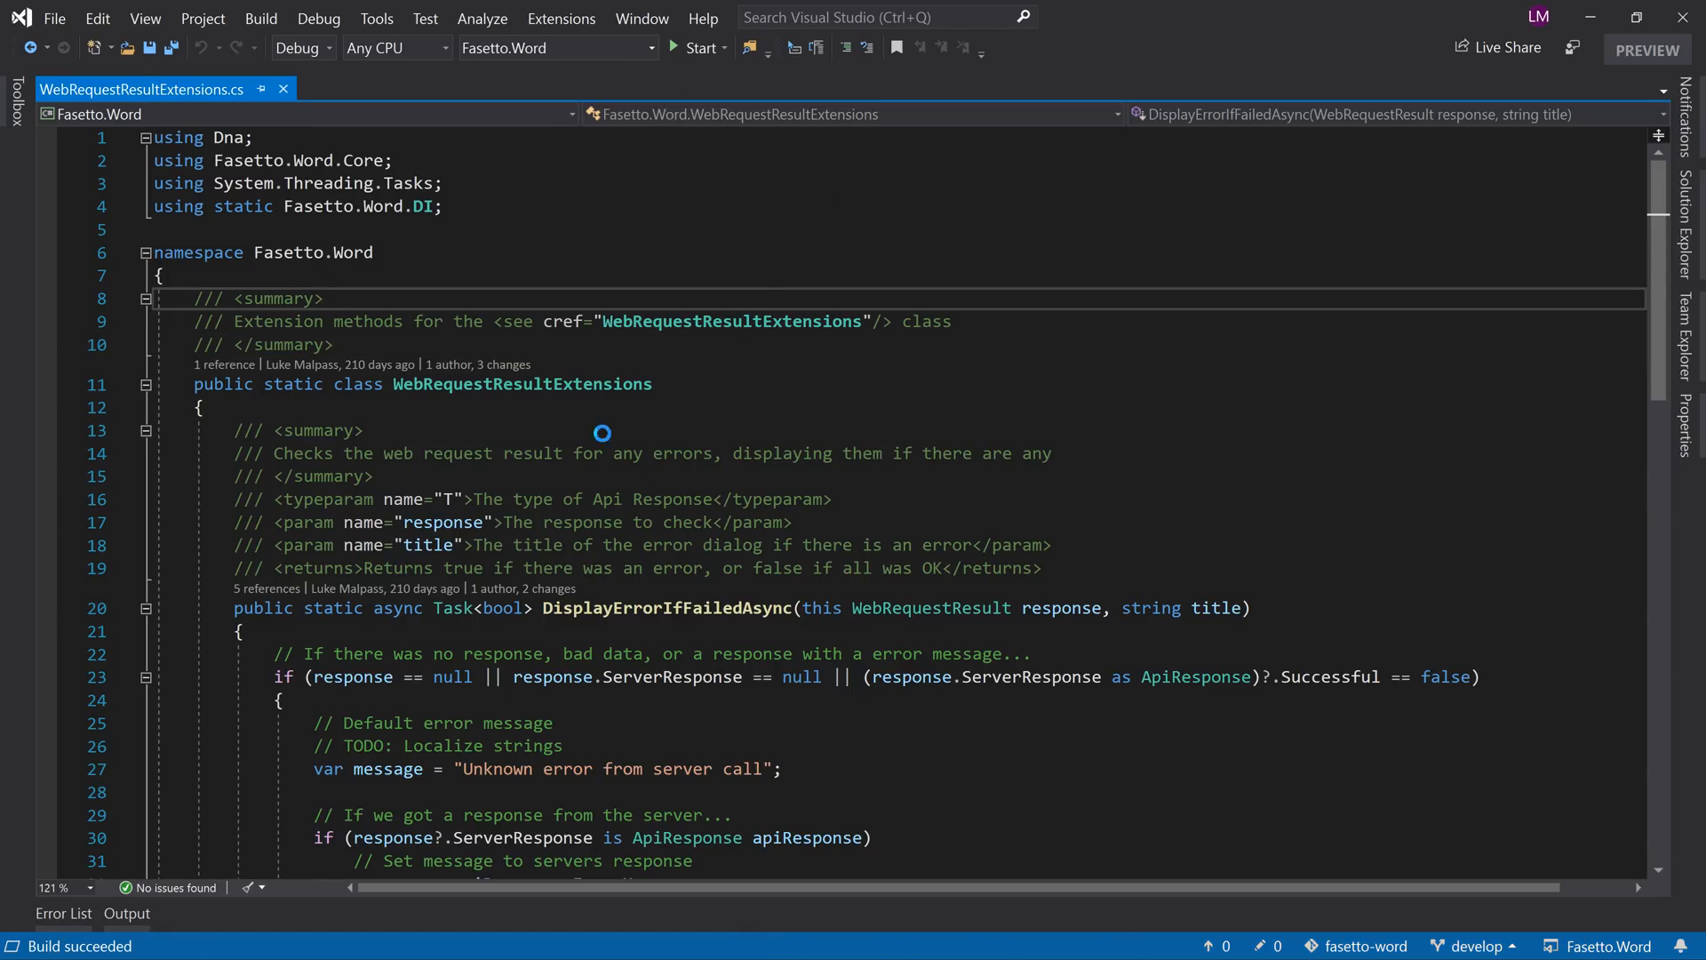
click(674, 46)
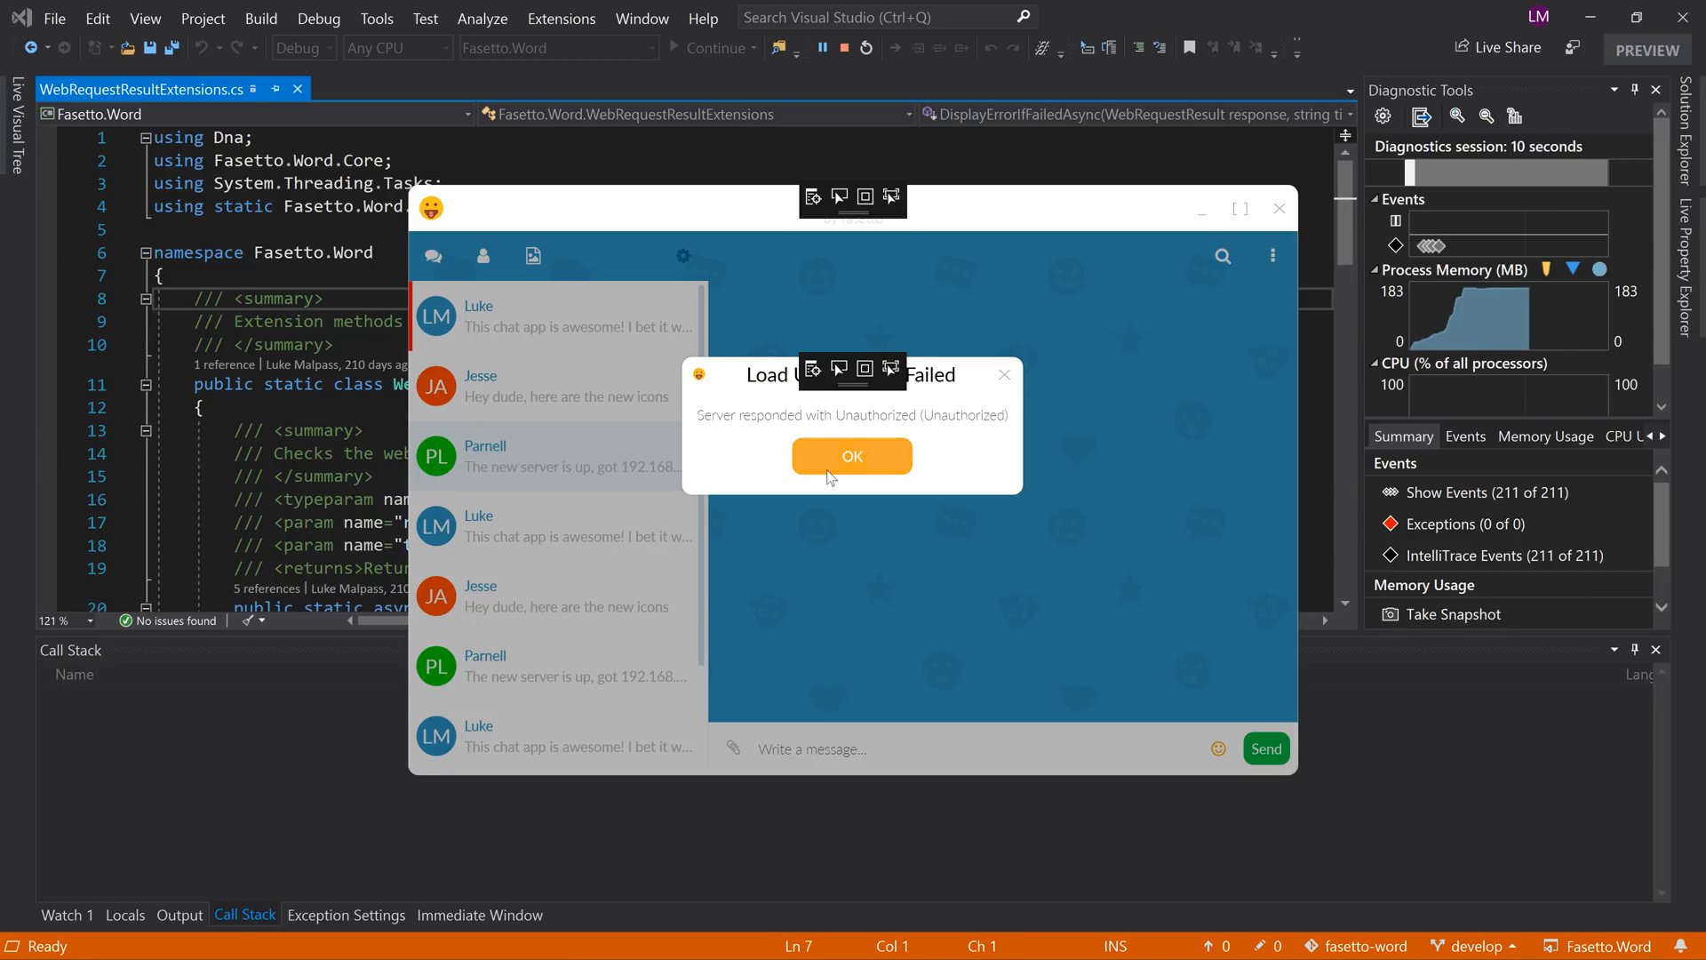
Dismiss the Unauthorized error, visit the settings page and return to the chat list
click(852, 455)
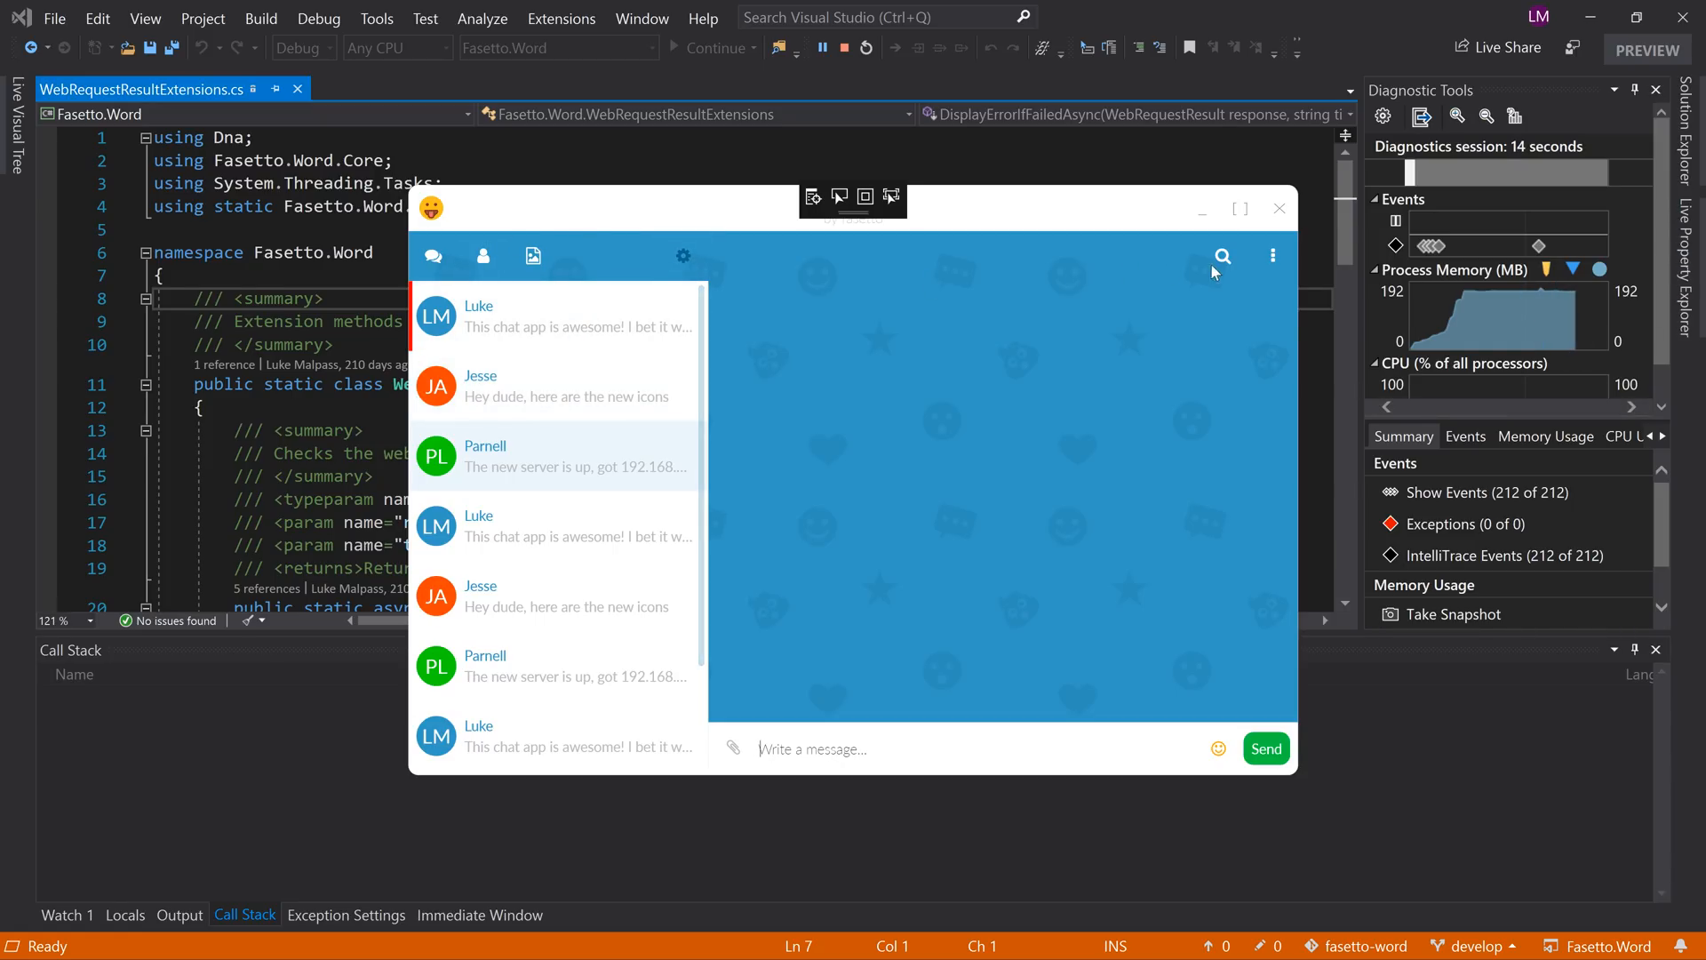
click(483, 256)
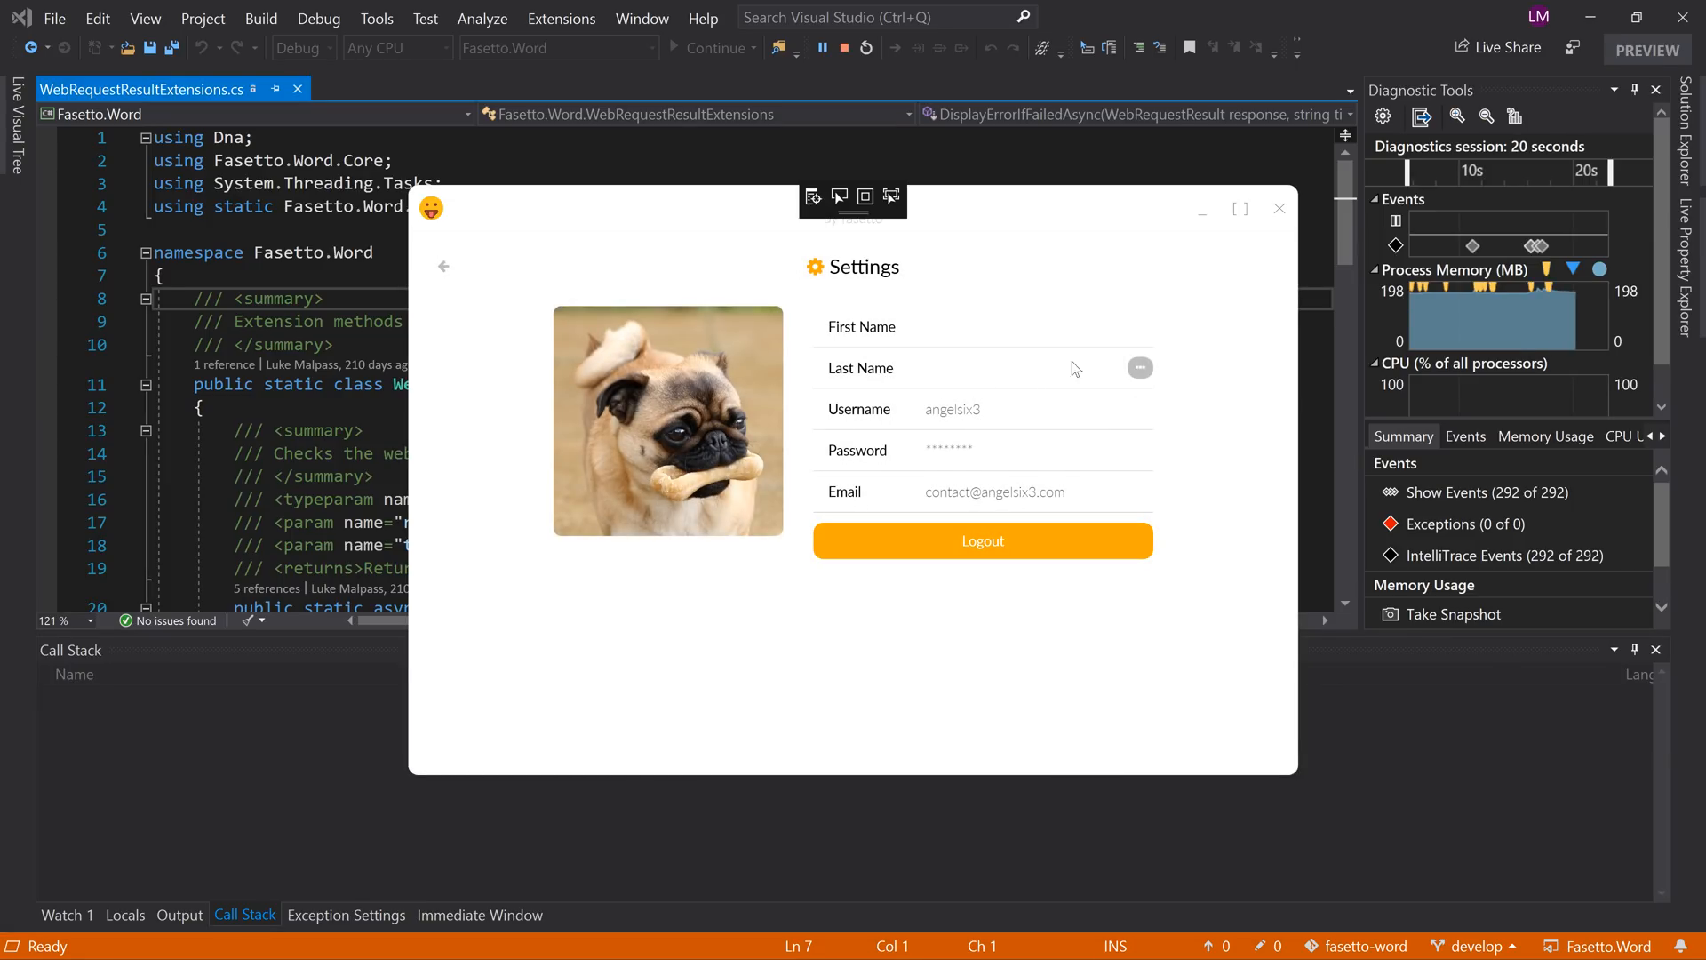
click(434, 255)
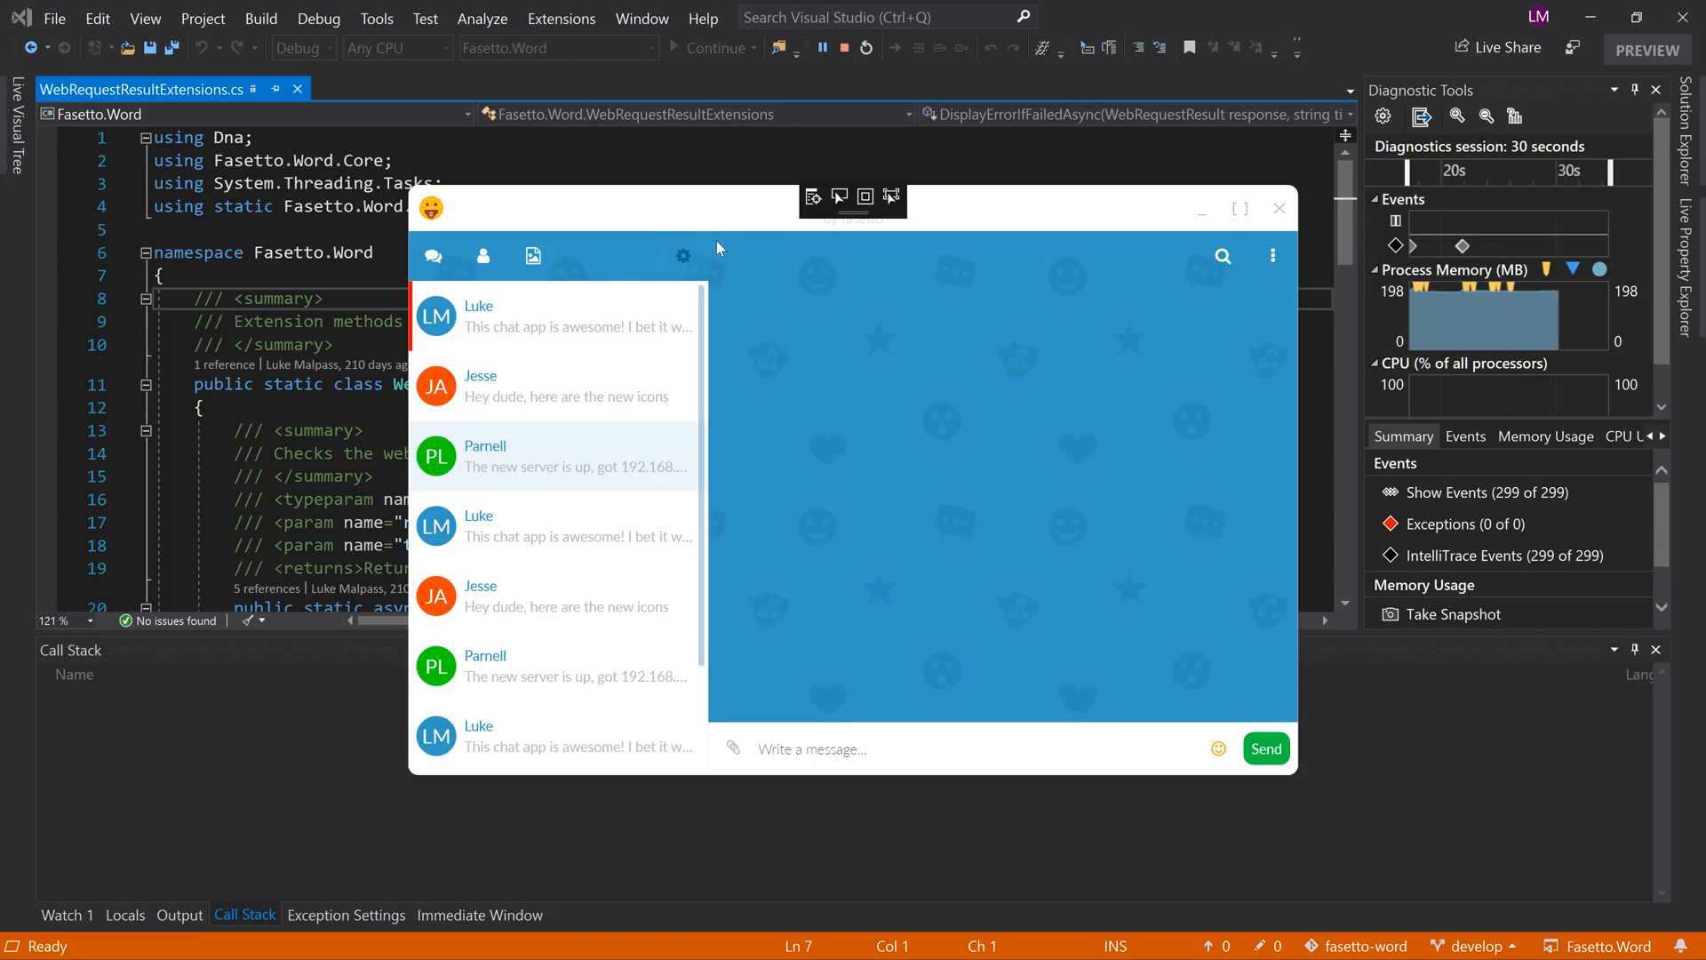
Reopen the settings page to reproduce the Load Failed dialog and dismiss it
click(683, 256)
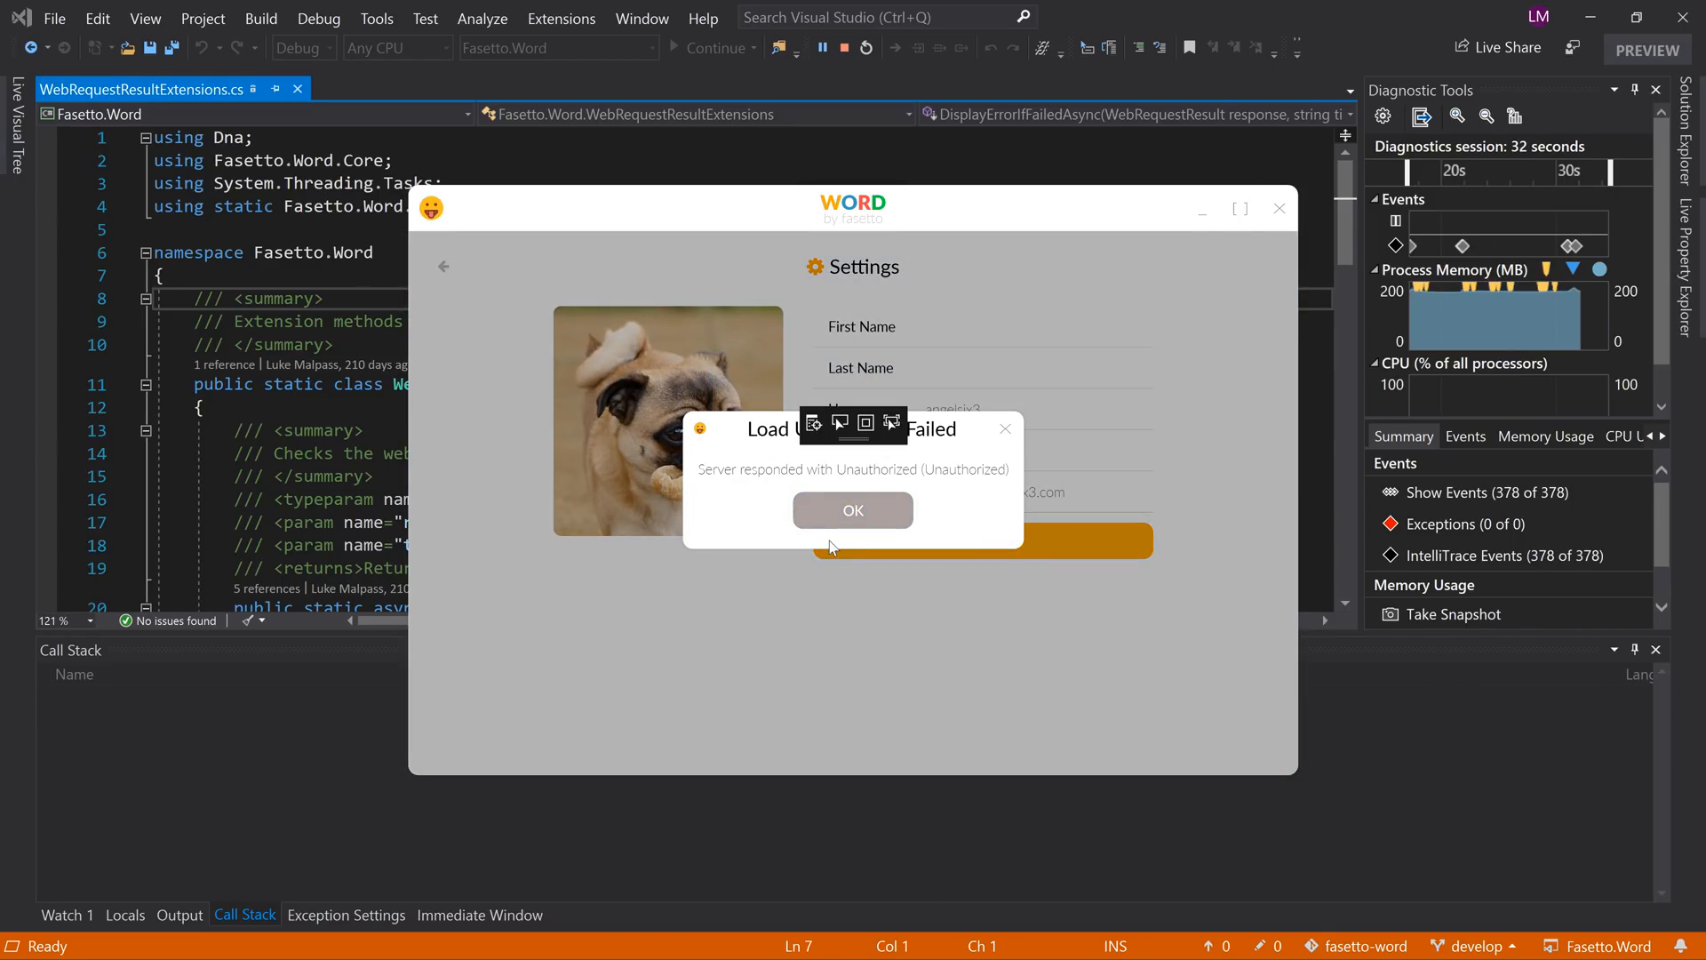
click(851, 510)
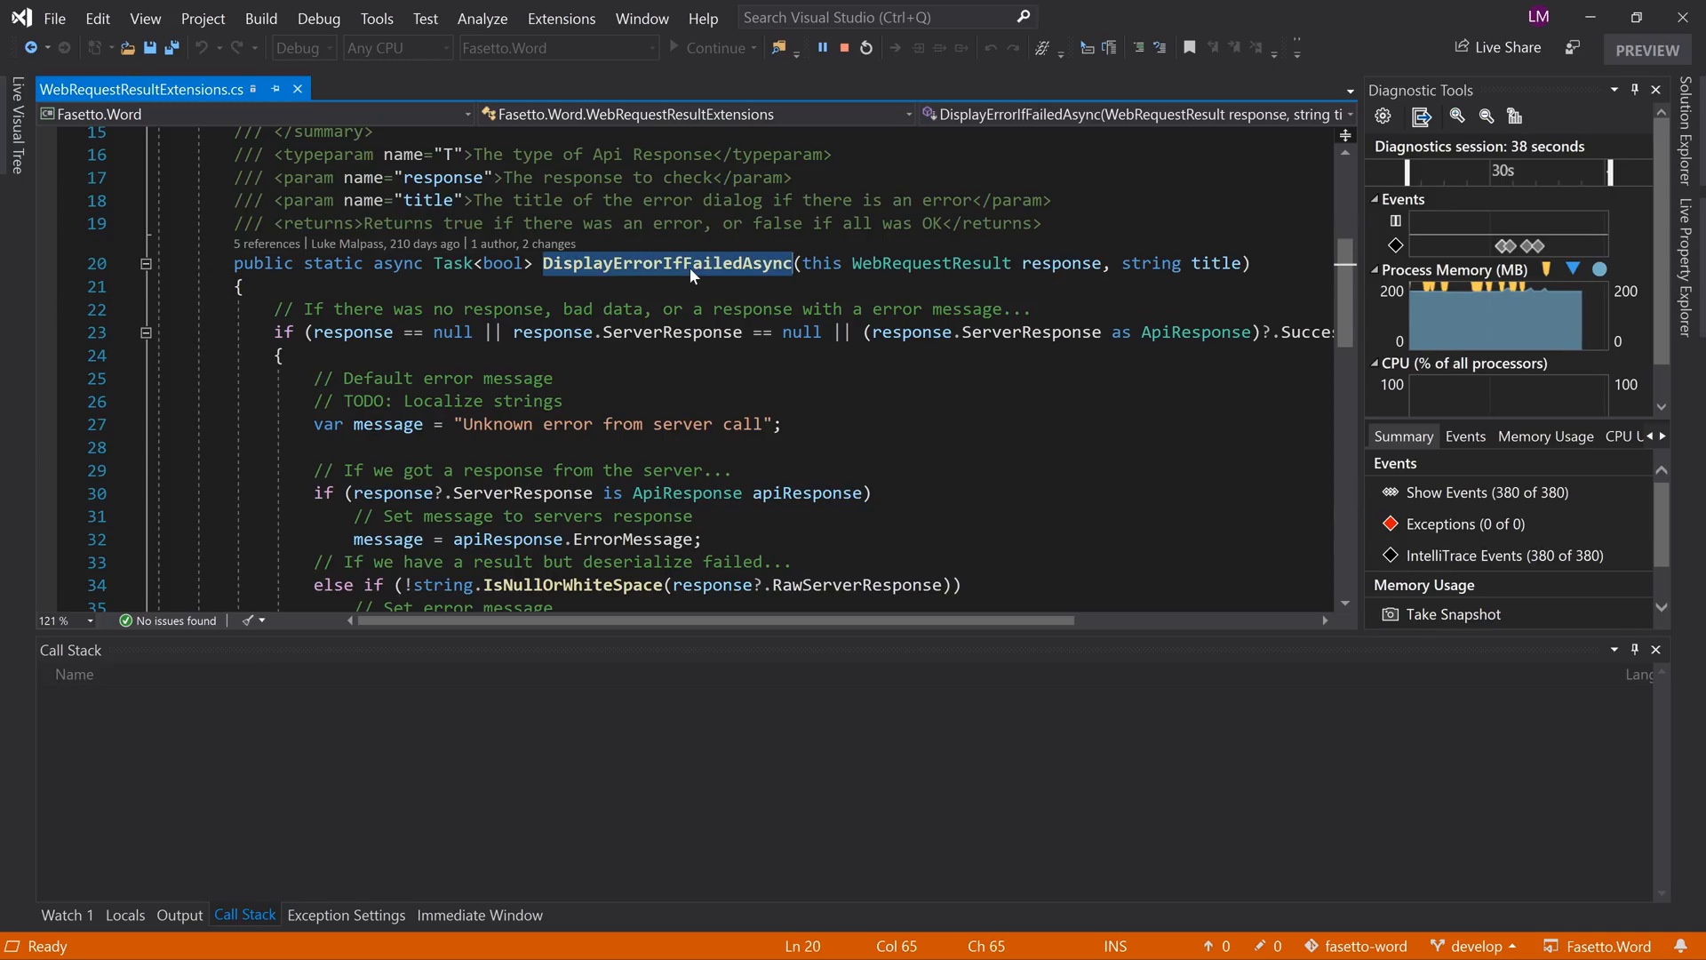
Inspect the Unauthorized response at the else-if breakpoint, then stop debugging
scroll(down, 3)
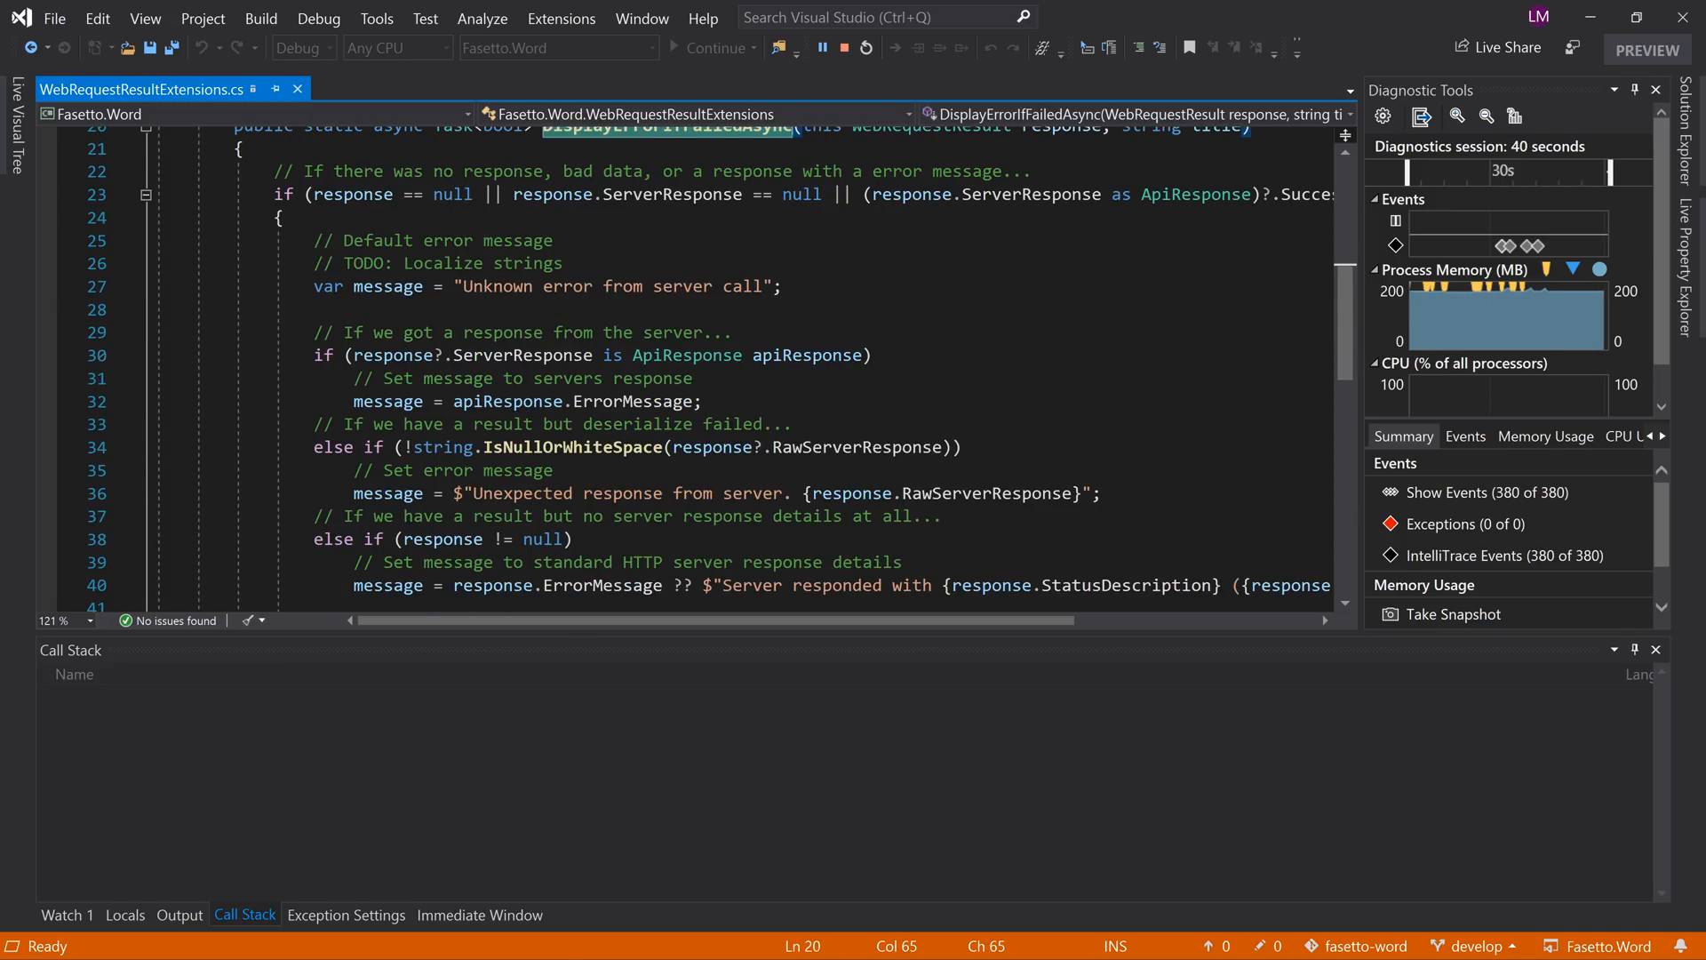
scroll(down, 3)
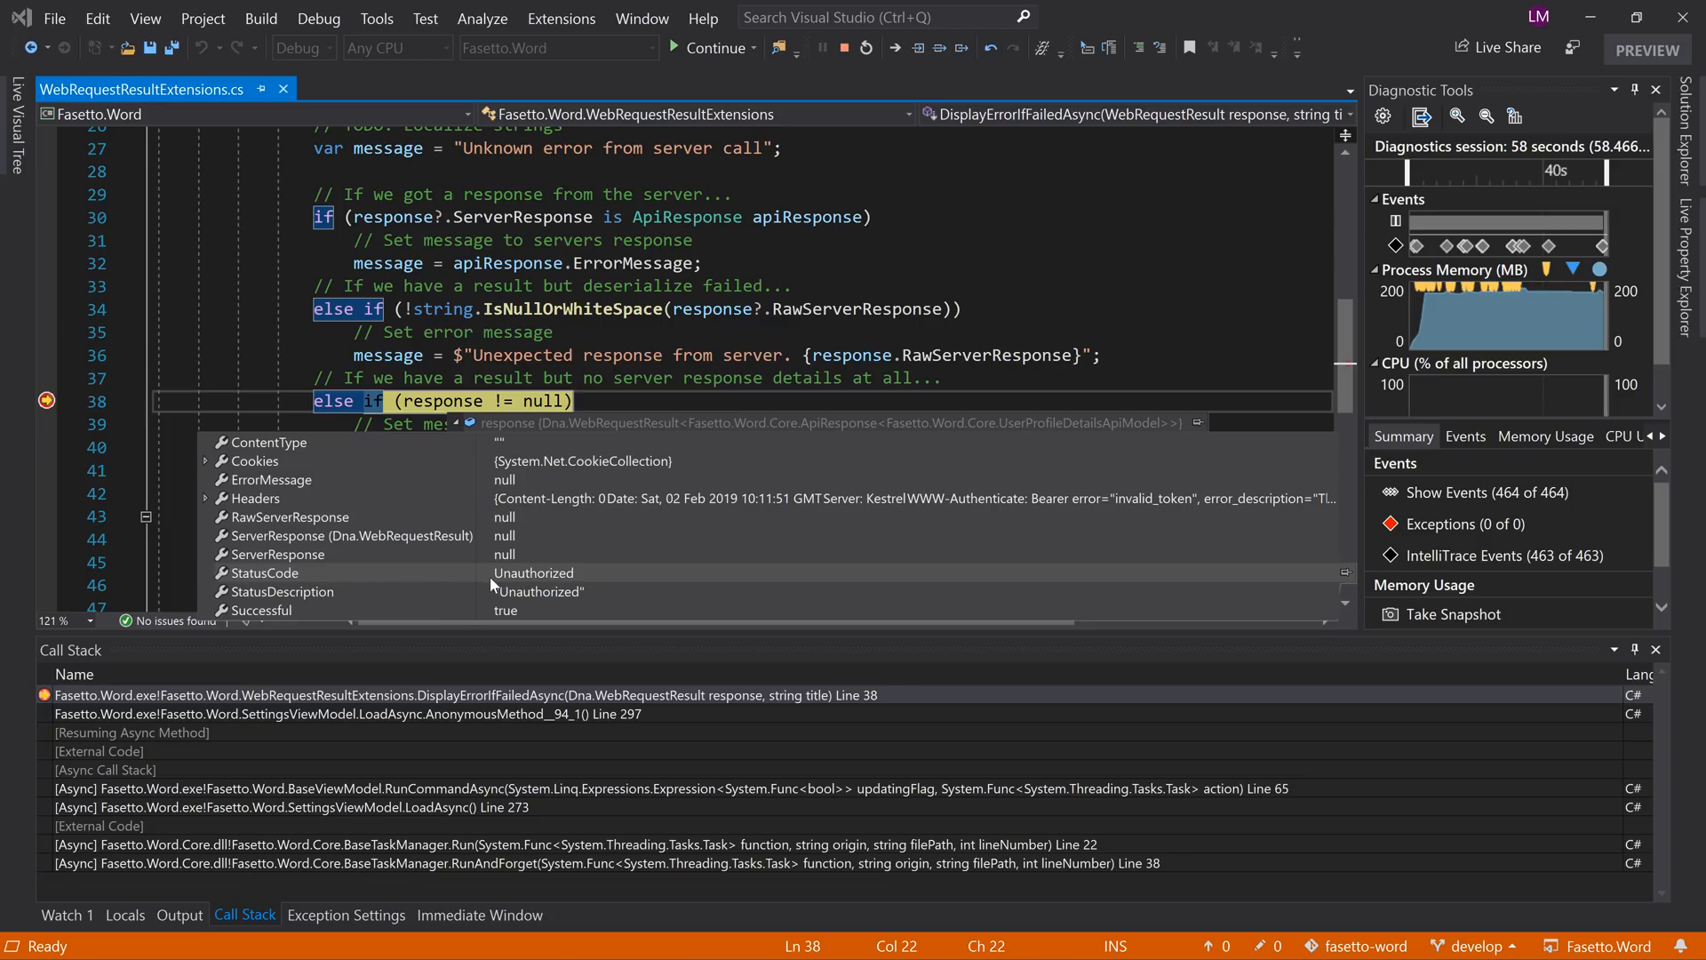
mouse_move(520, 585)
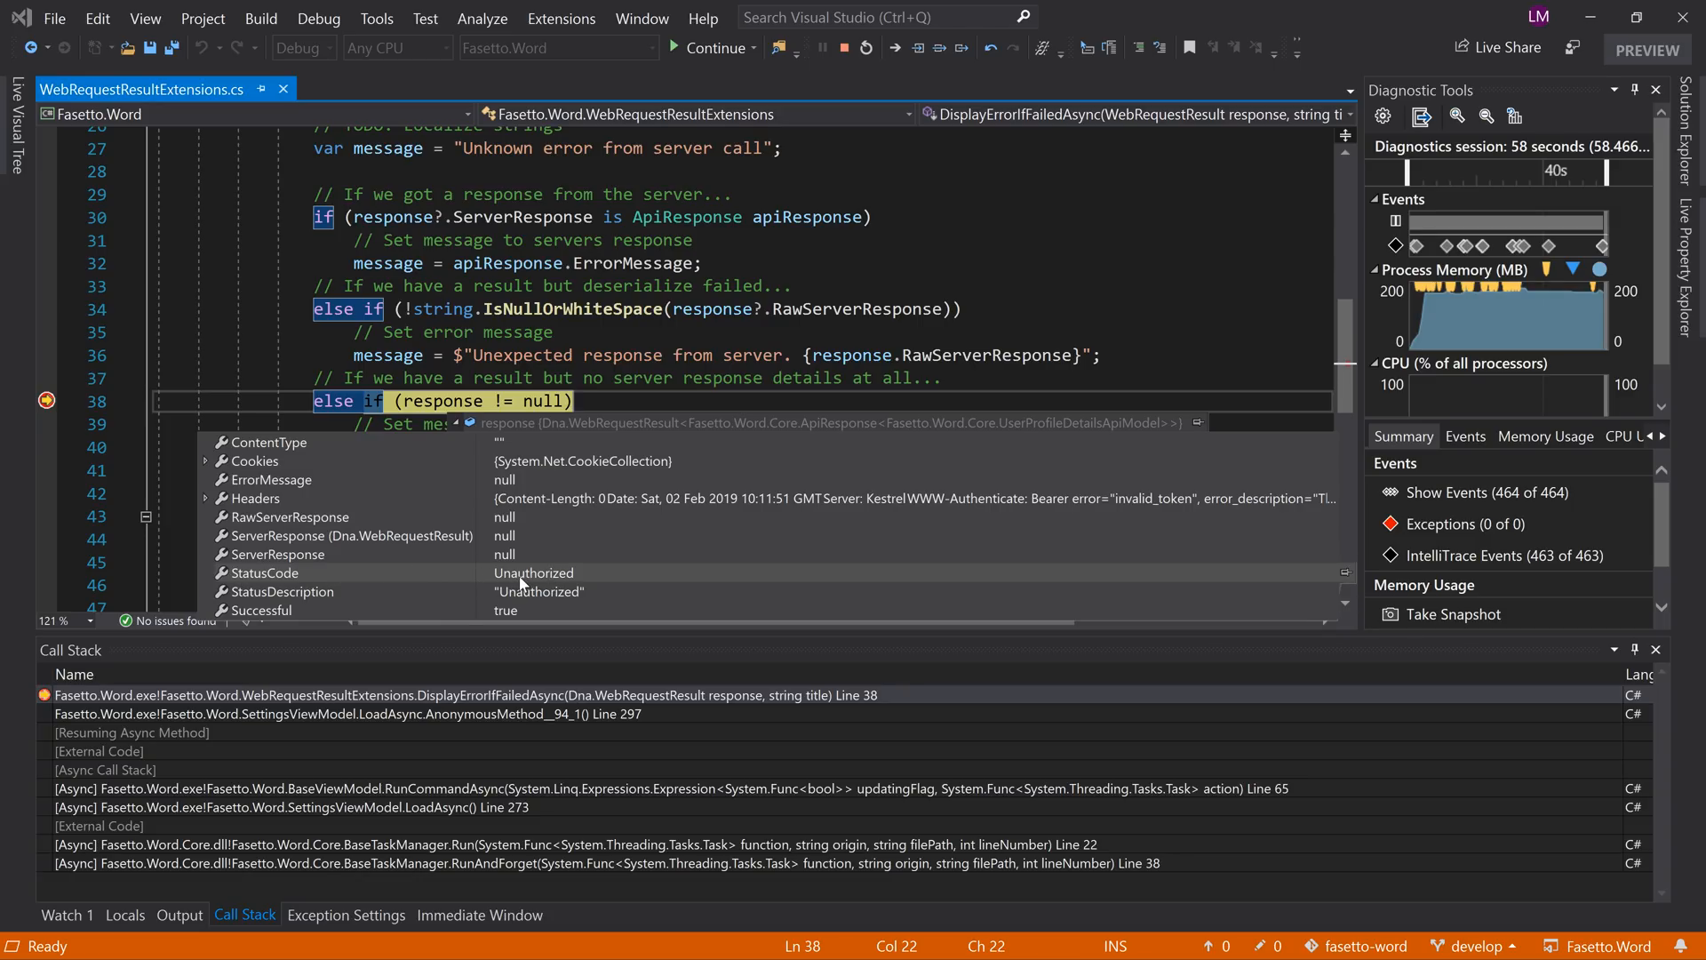
mouse_move(472, 535)
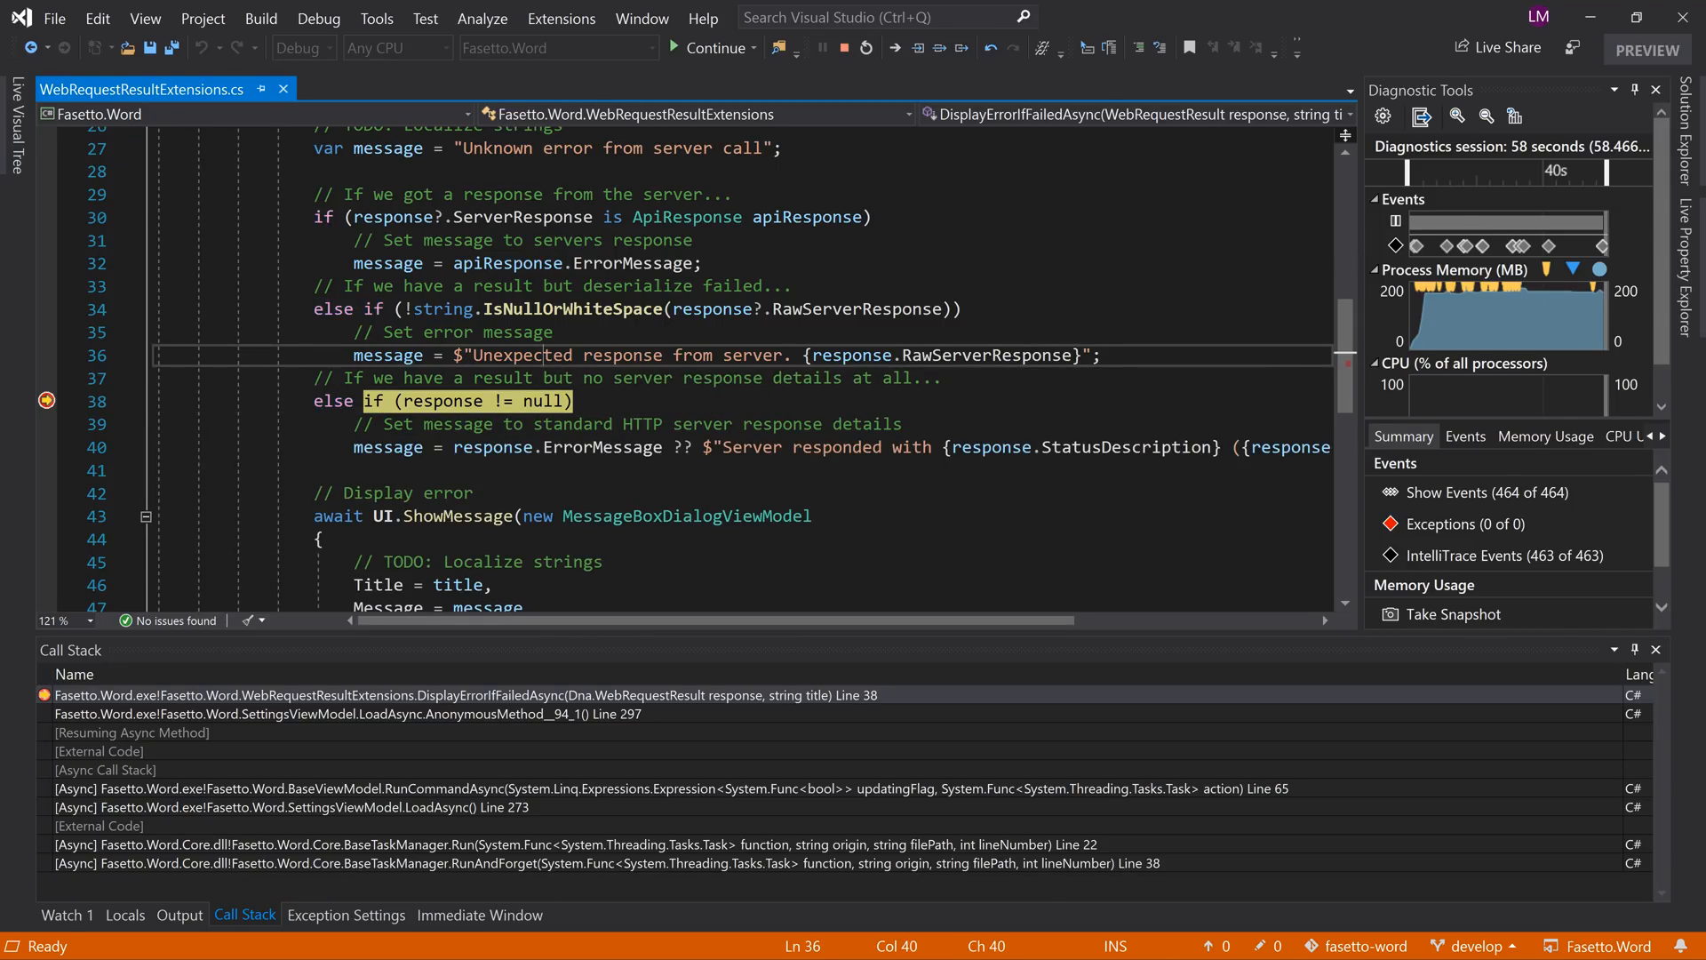
mouse_move(842, 46)
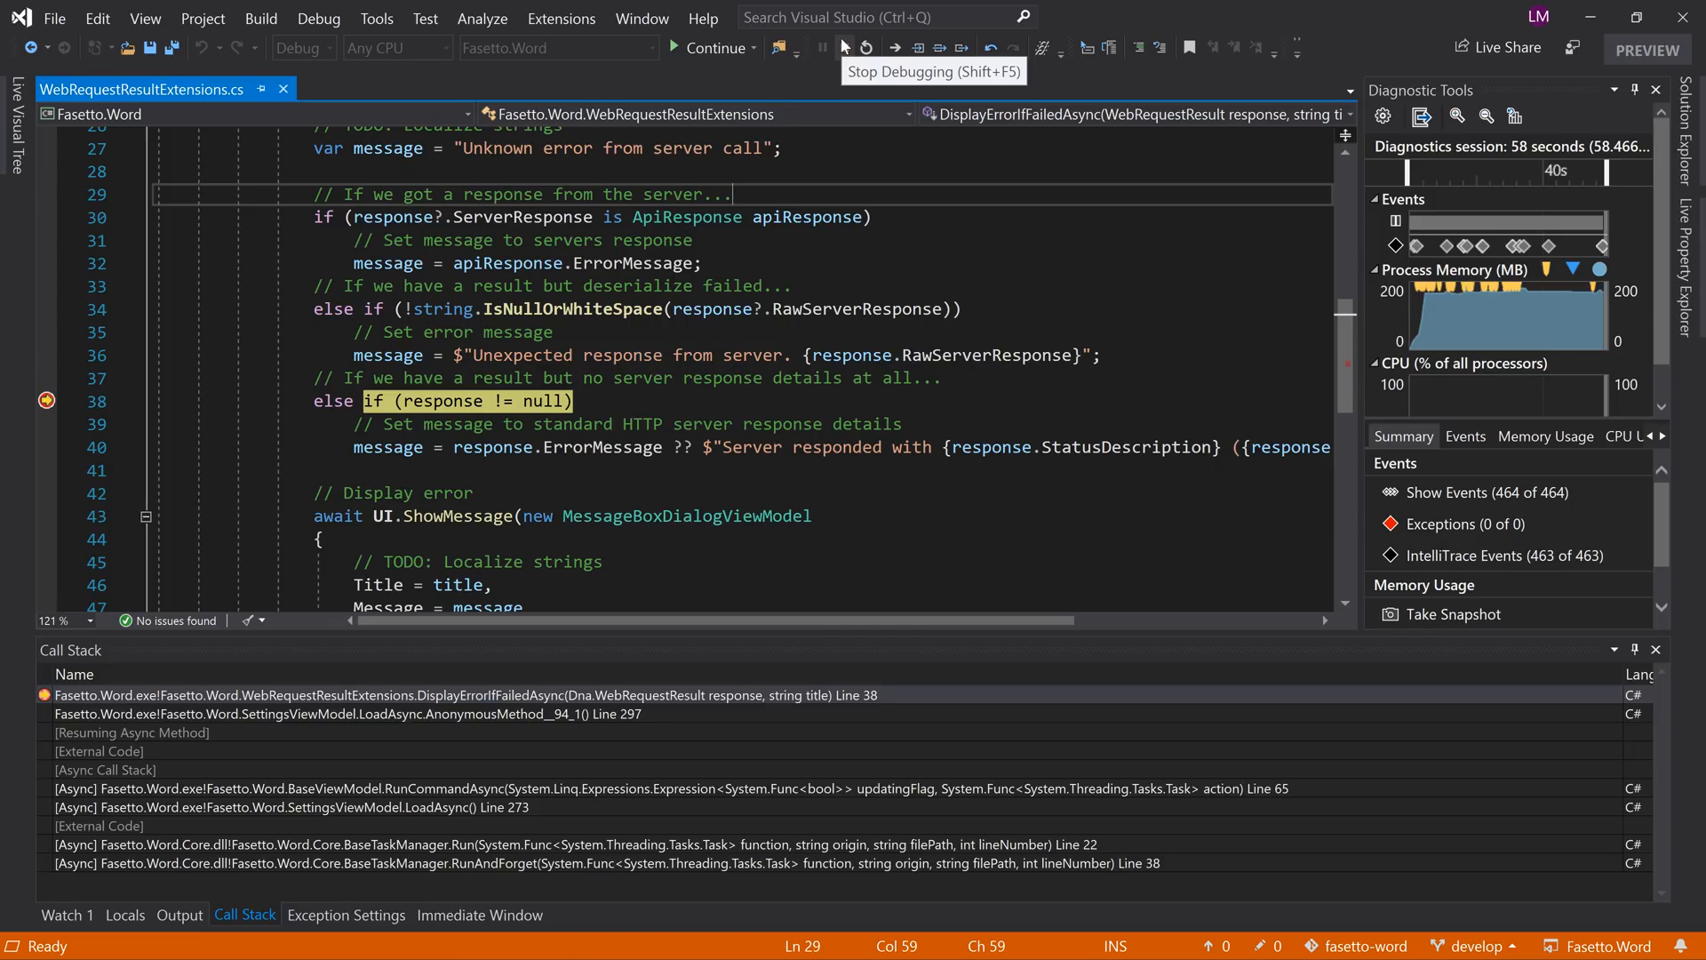
click(842, 47)
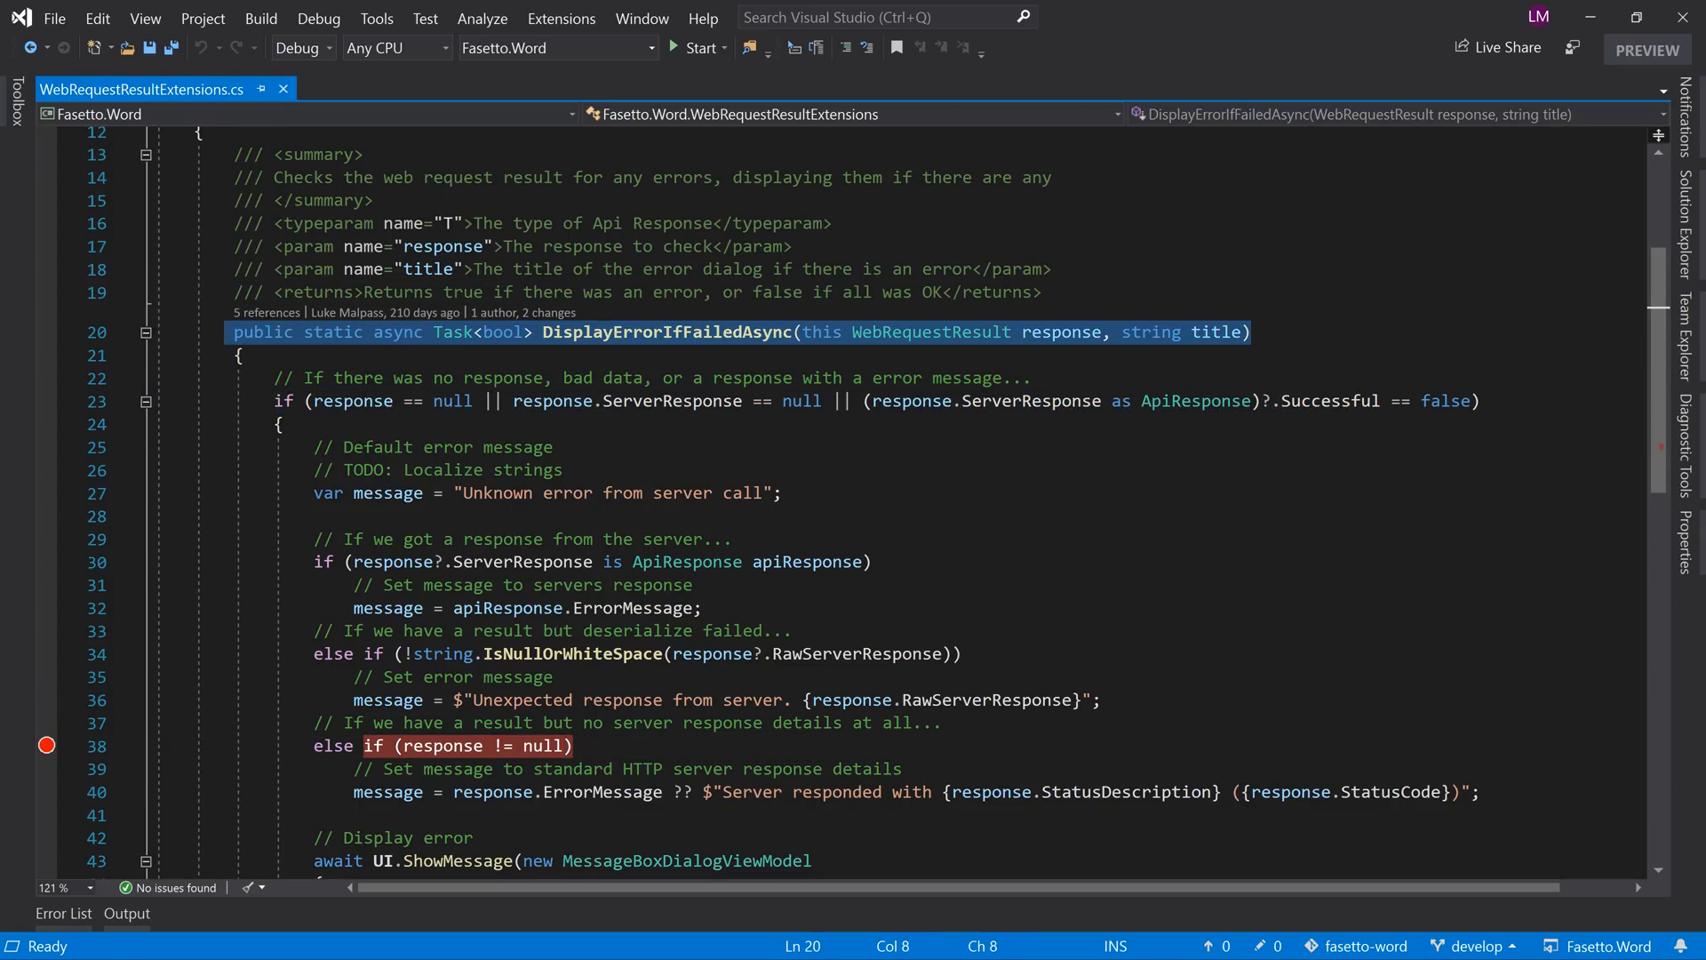
Highlight usages of the title and response parameters, then select DisplayErrorIfFailedAsync for reference lookup
double_click(929, 333)
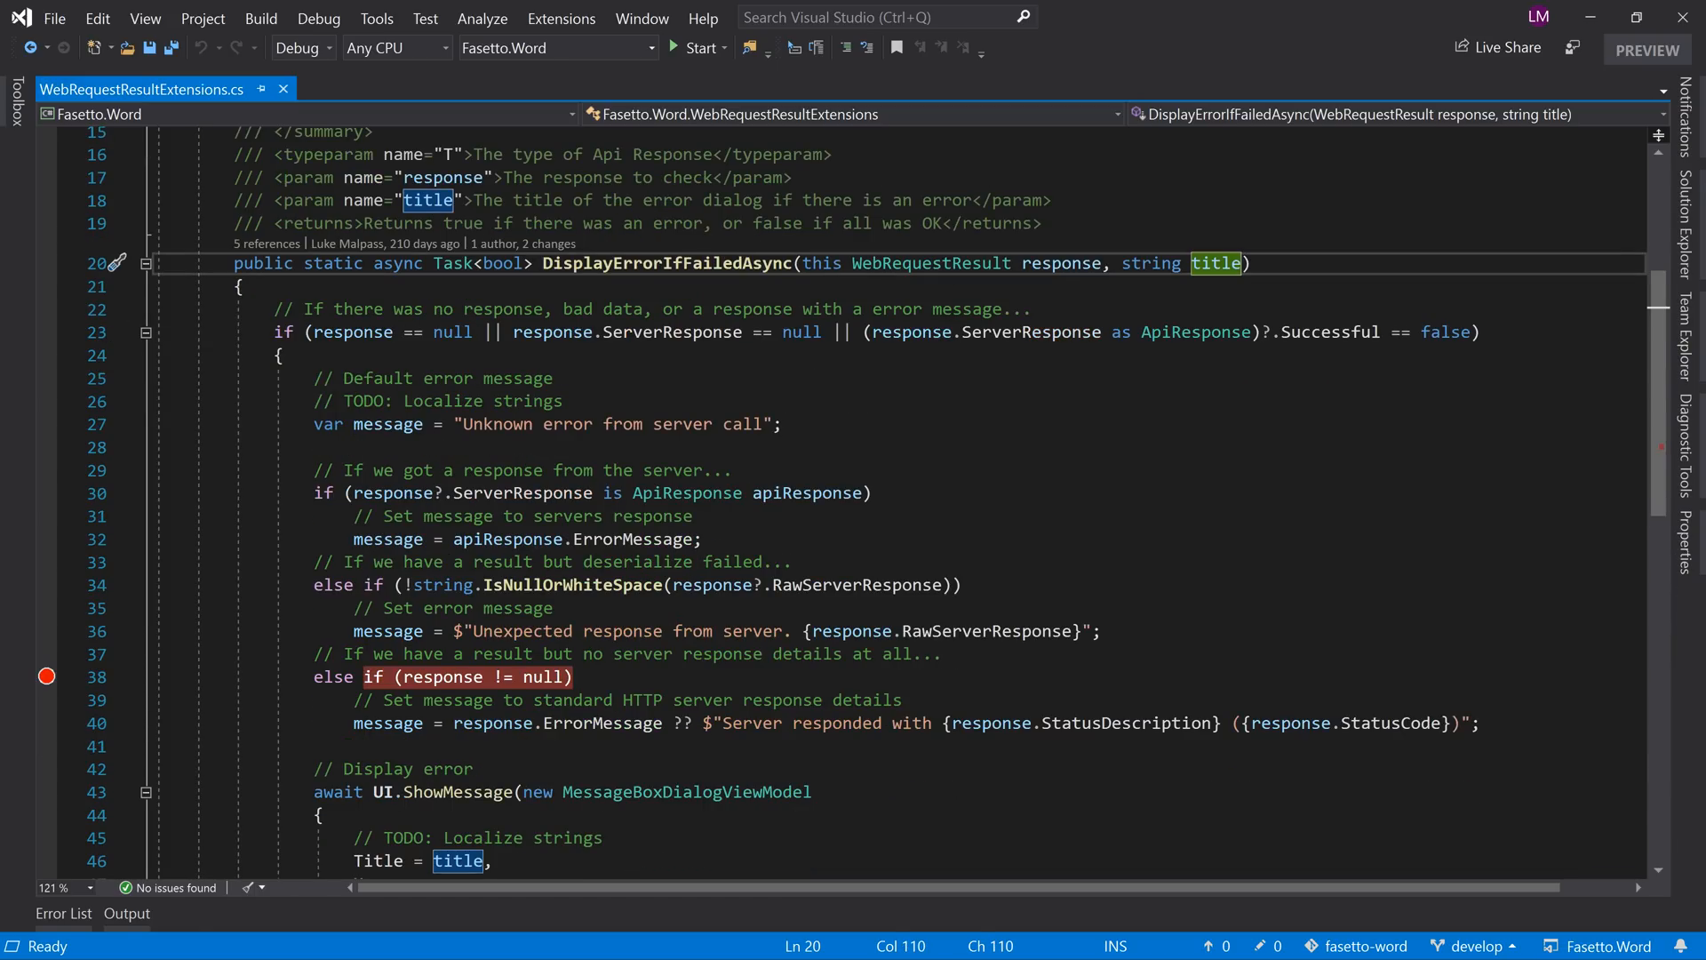
scroll(down, 3)
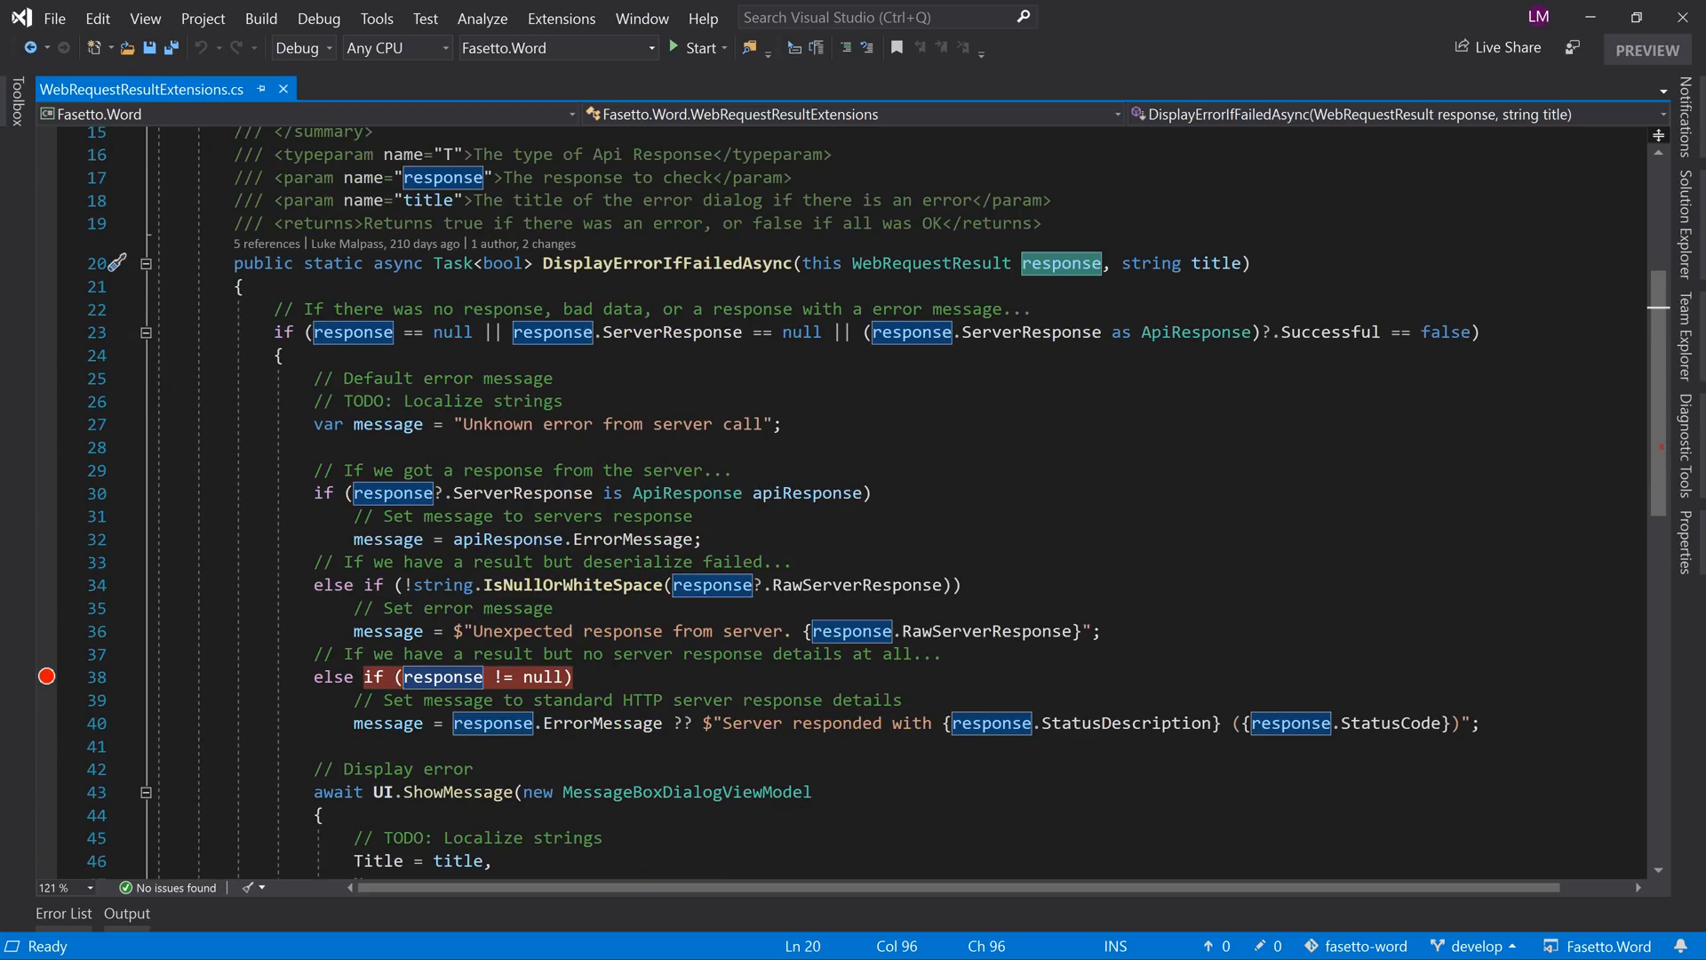
click(663, 263)
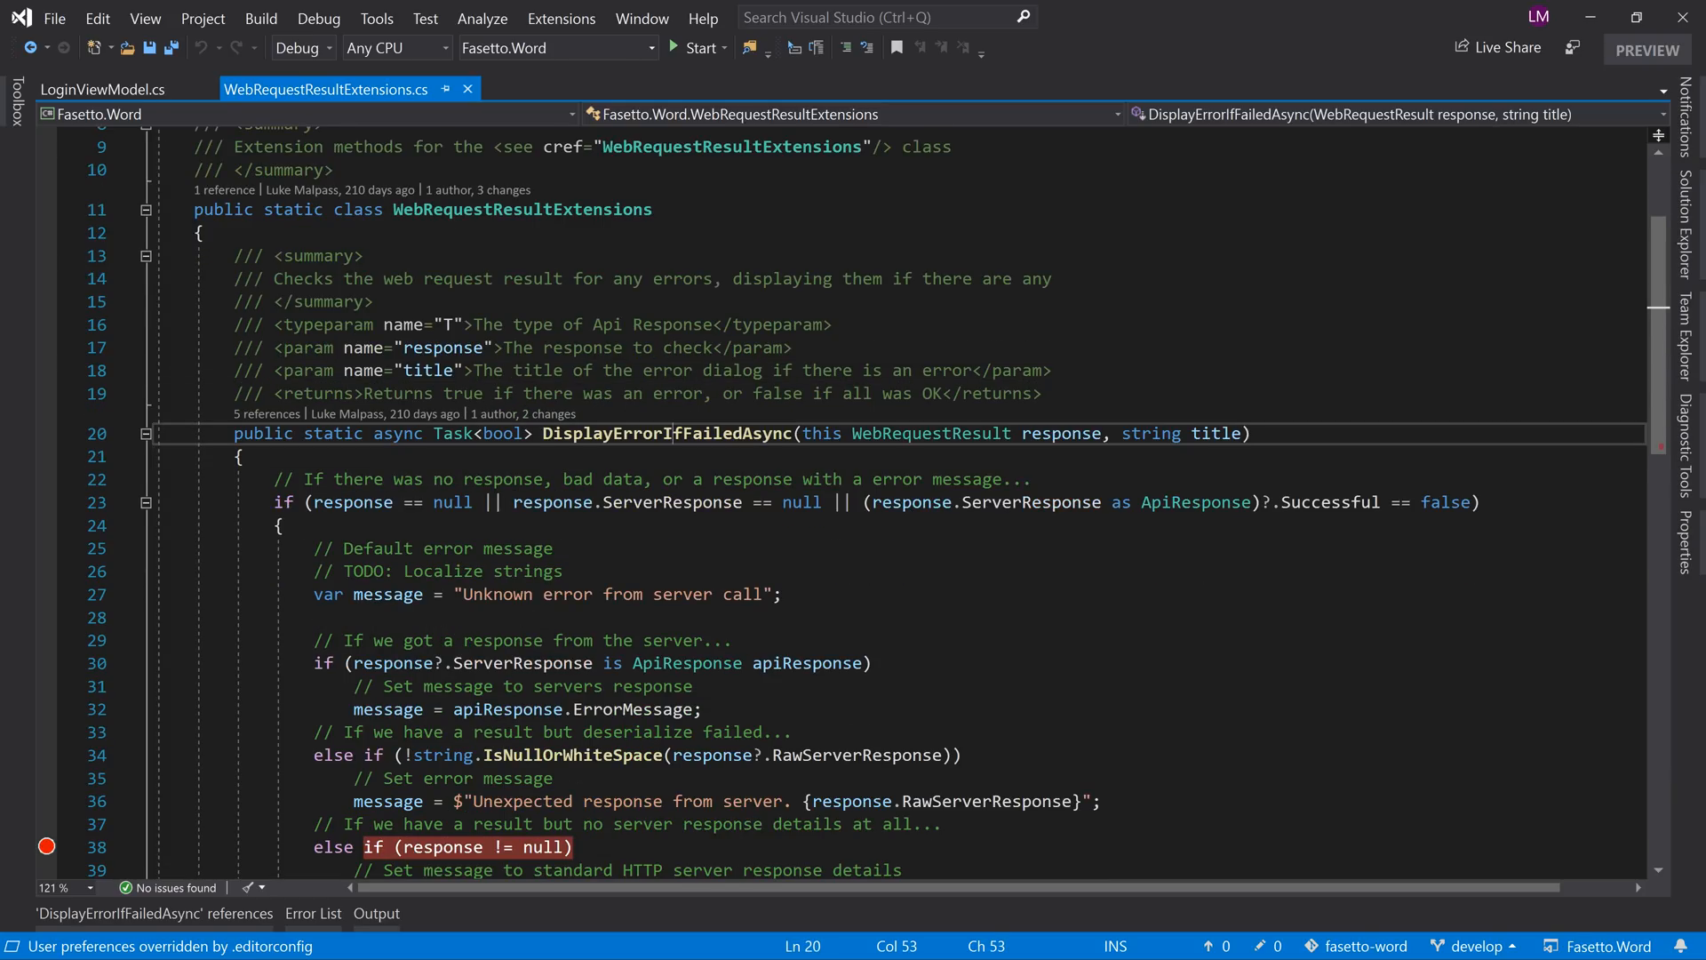
double_click(668, 434)
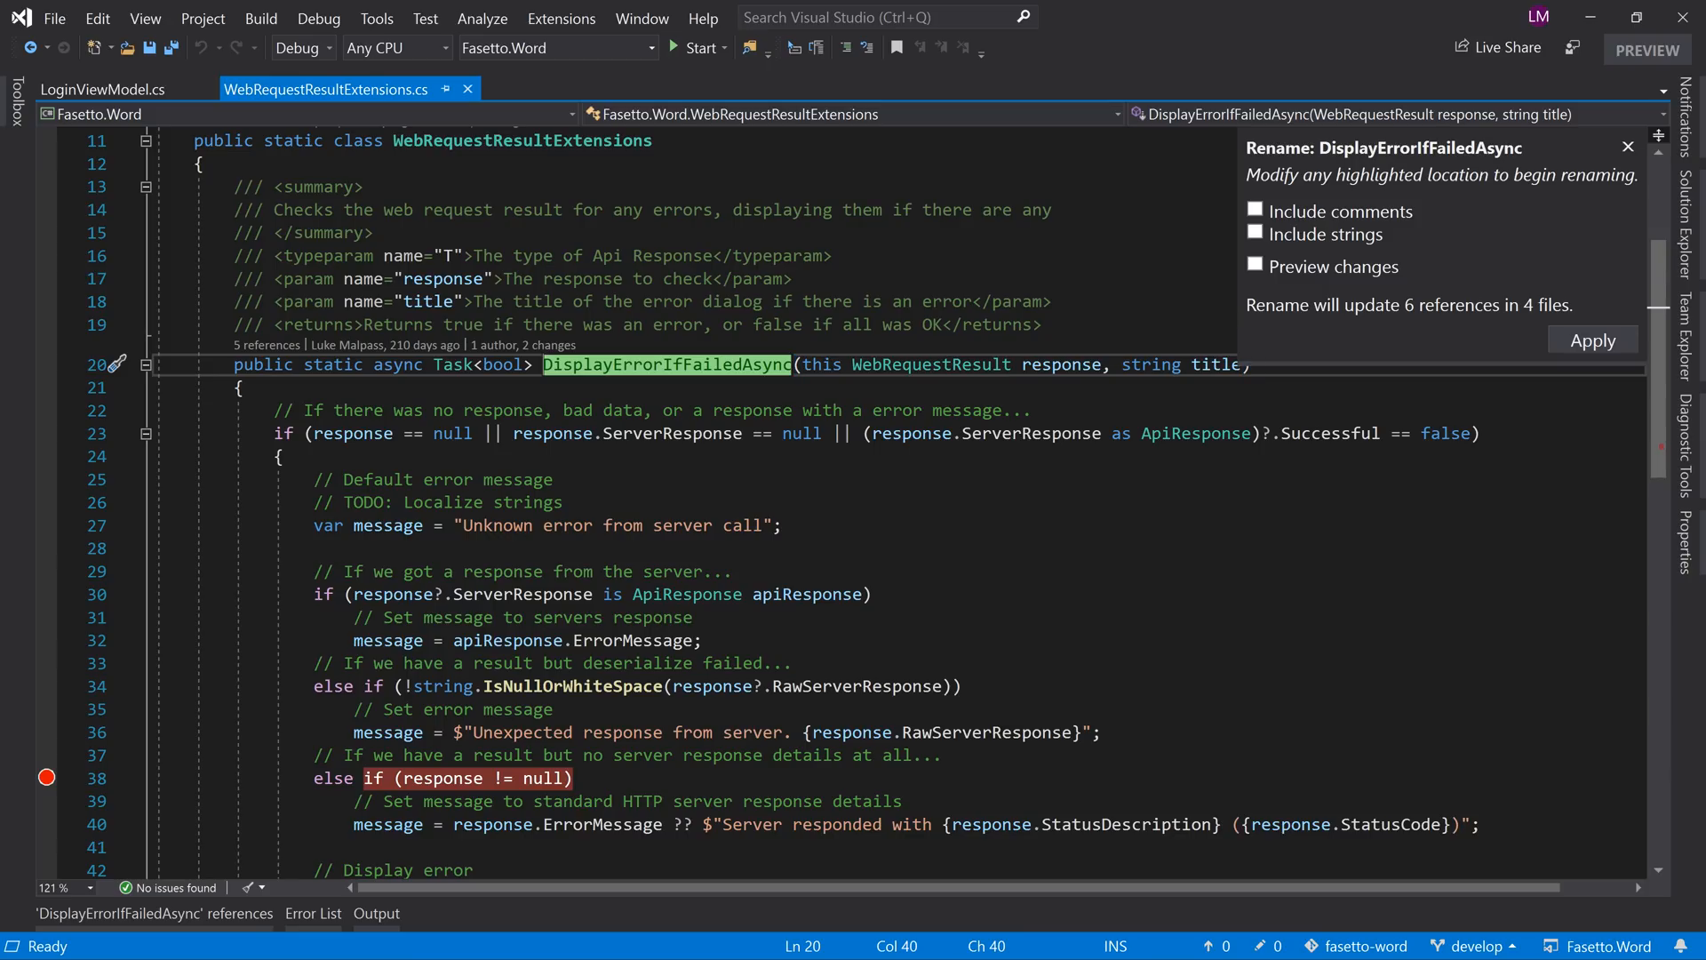
Rename DisplayErrorIfFailedAsync to HandleErrorIfFailedAsync across all references
text(ErrorIfFailedAsync)
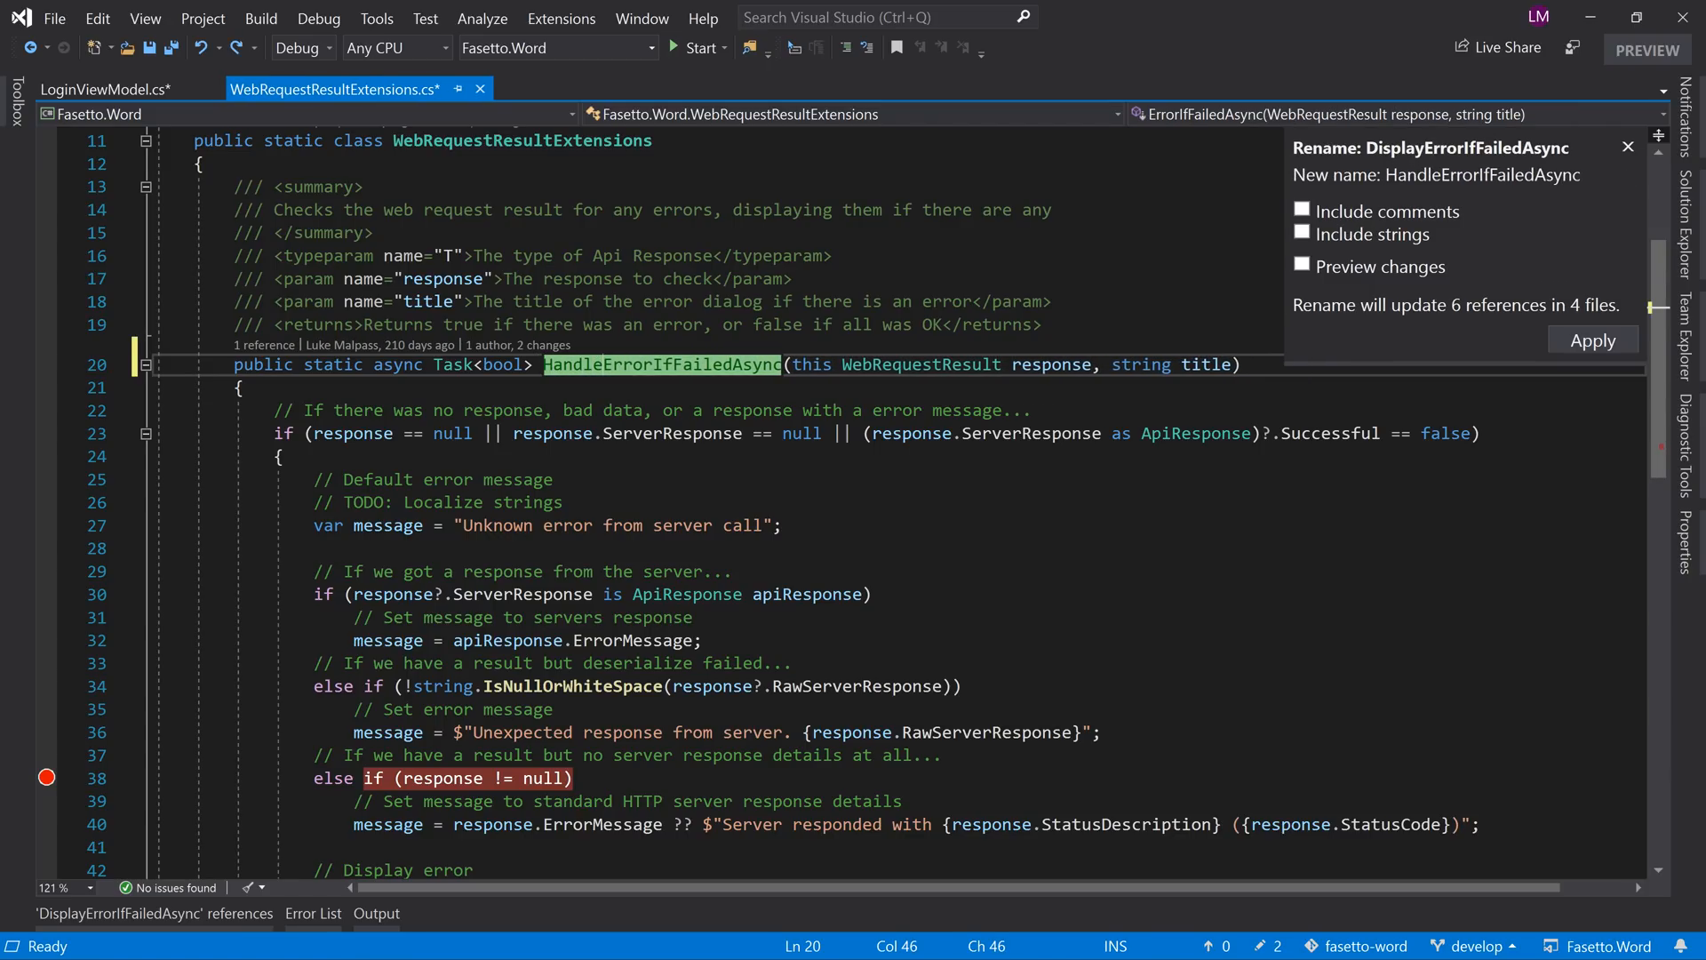
click(1593, 340)
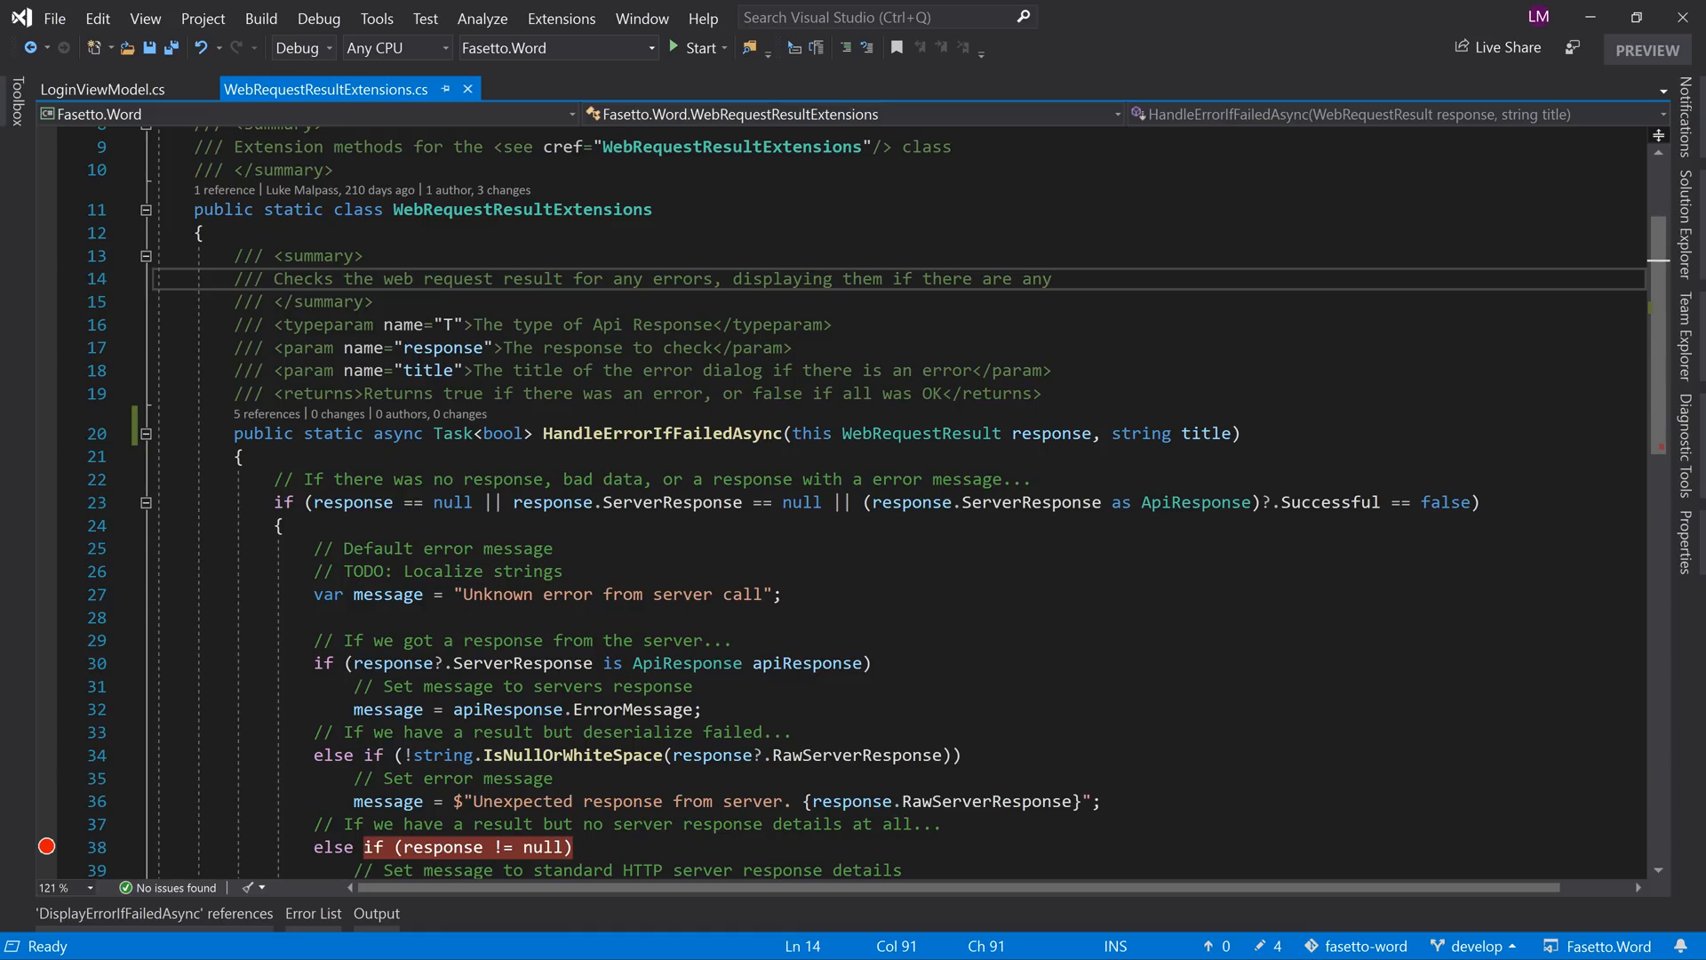
Extend the summary comment with a line about automatically logging out when unauthorized
text(or if we are un)
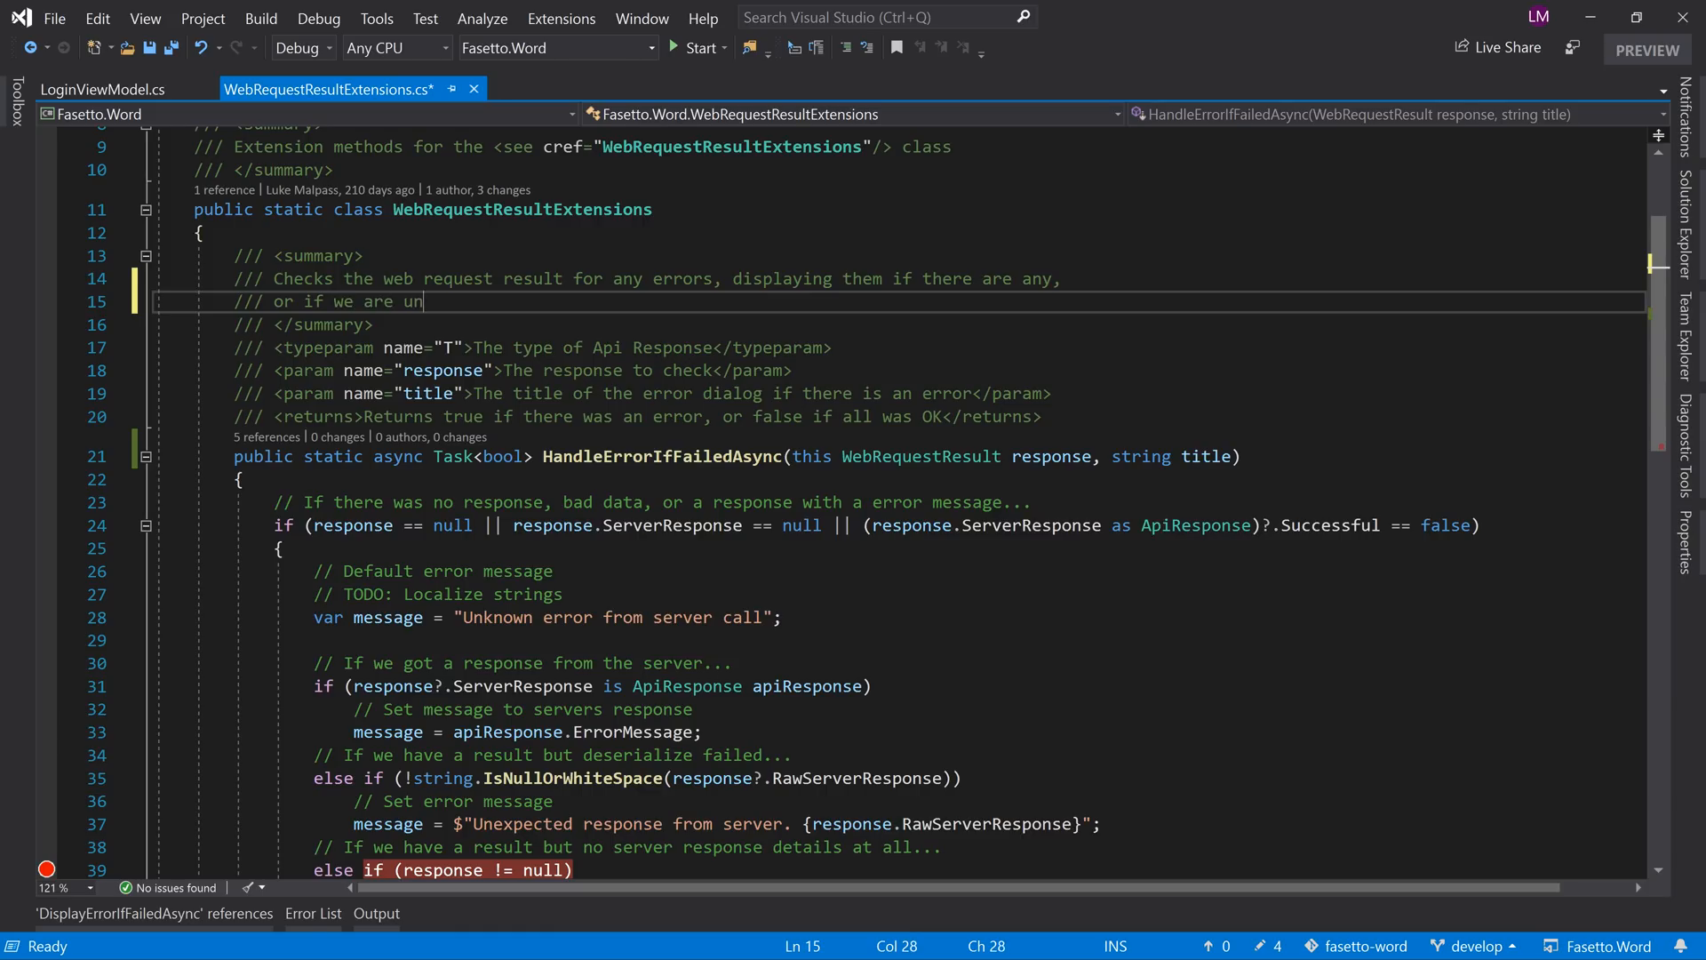
text(authorized)
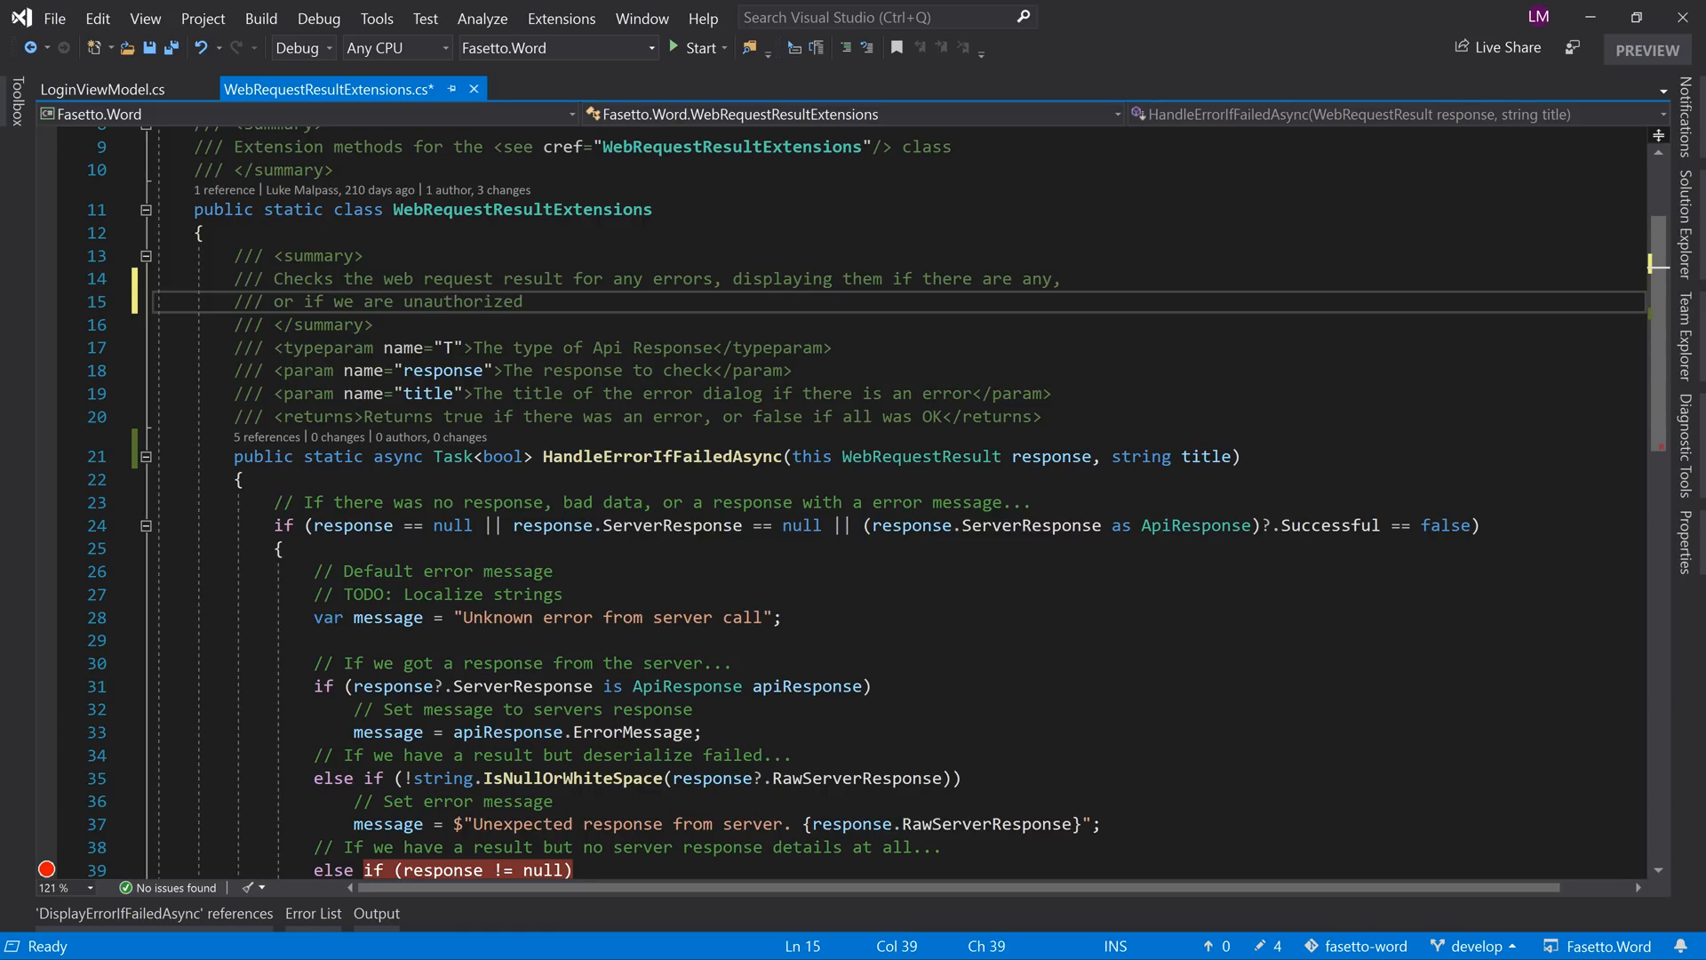
text(automatically logg)
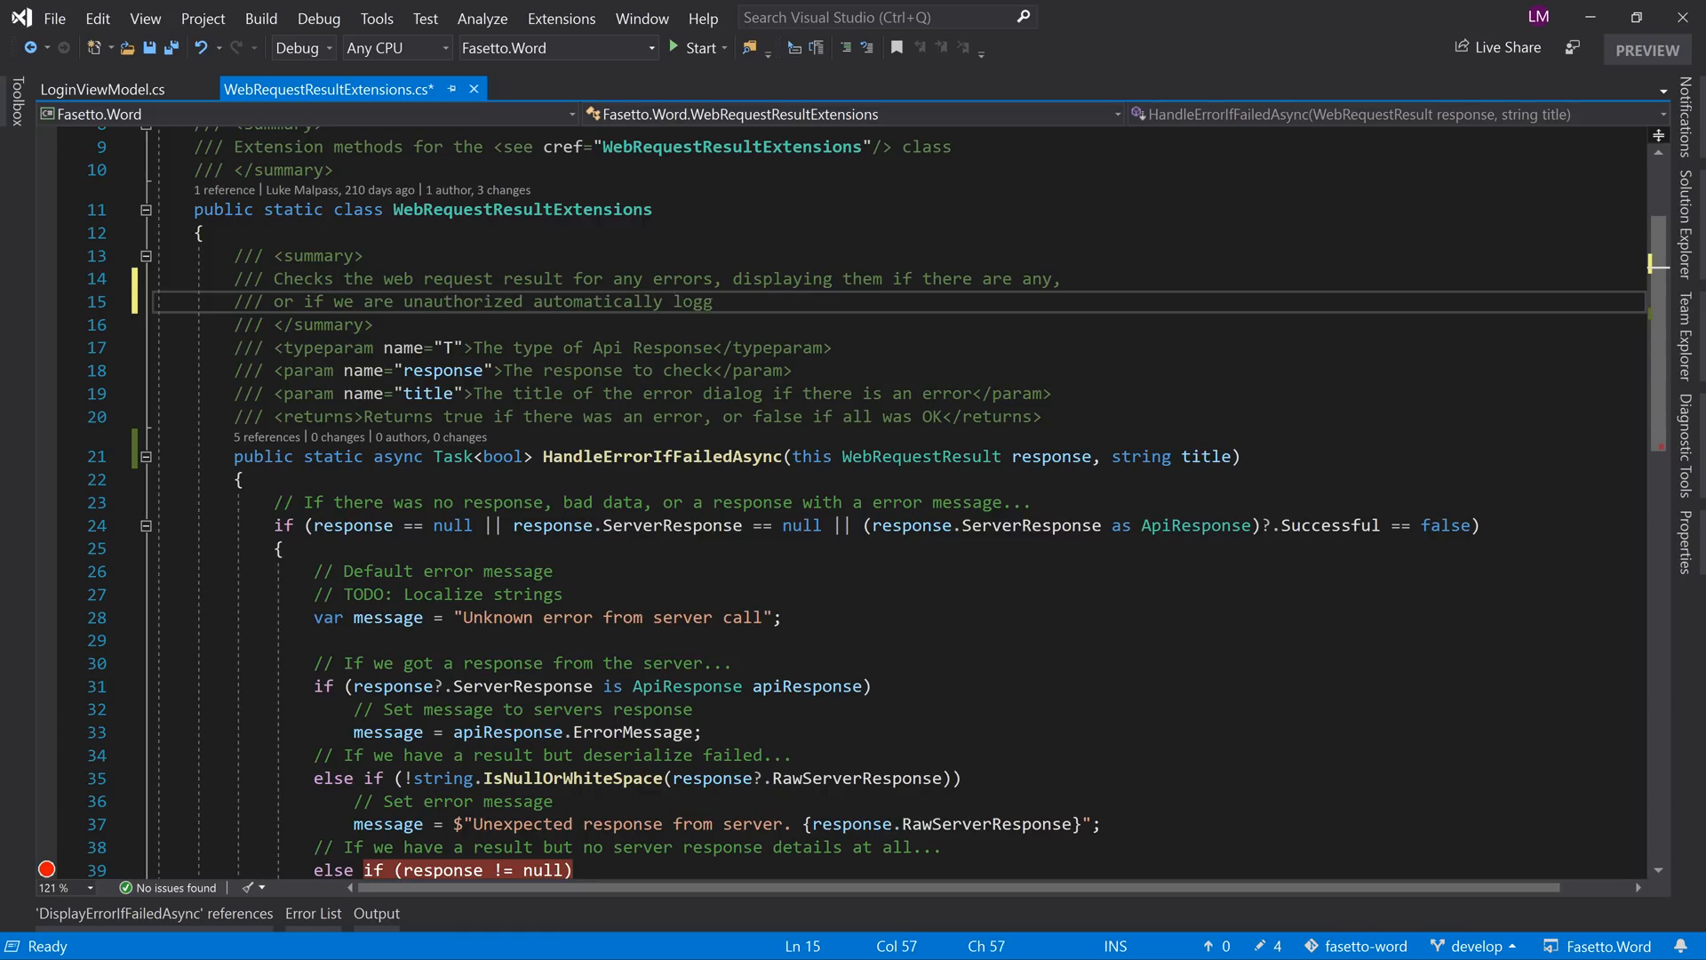
text(ing us out)
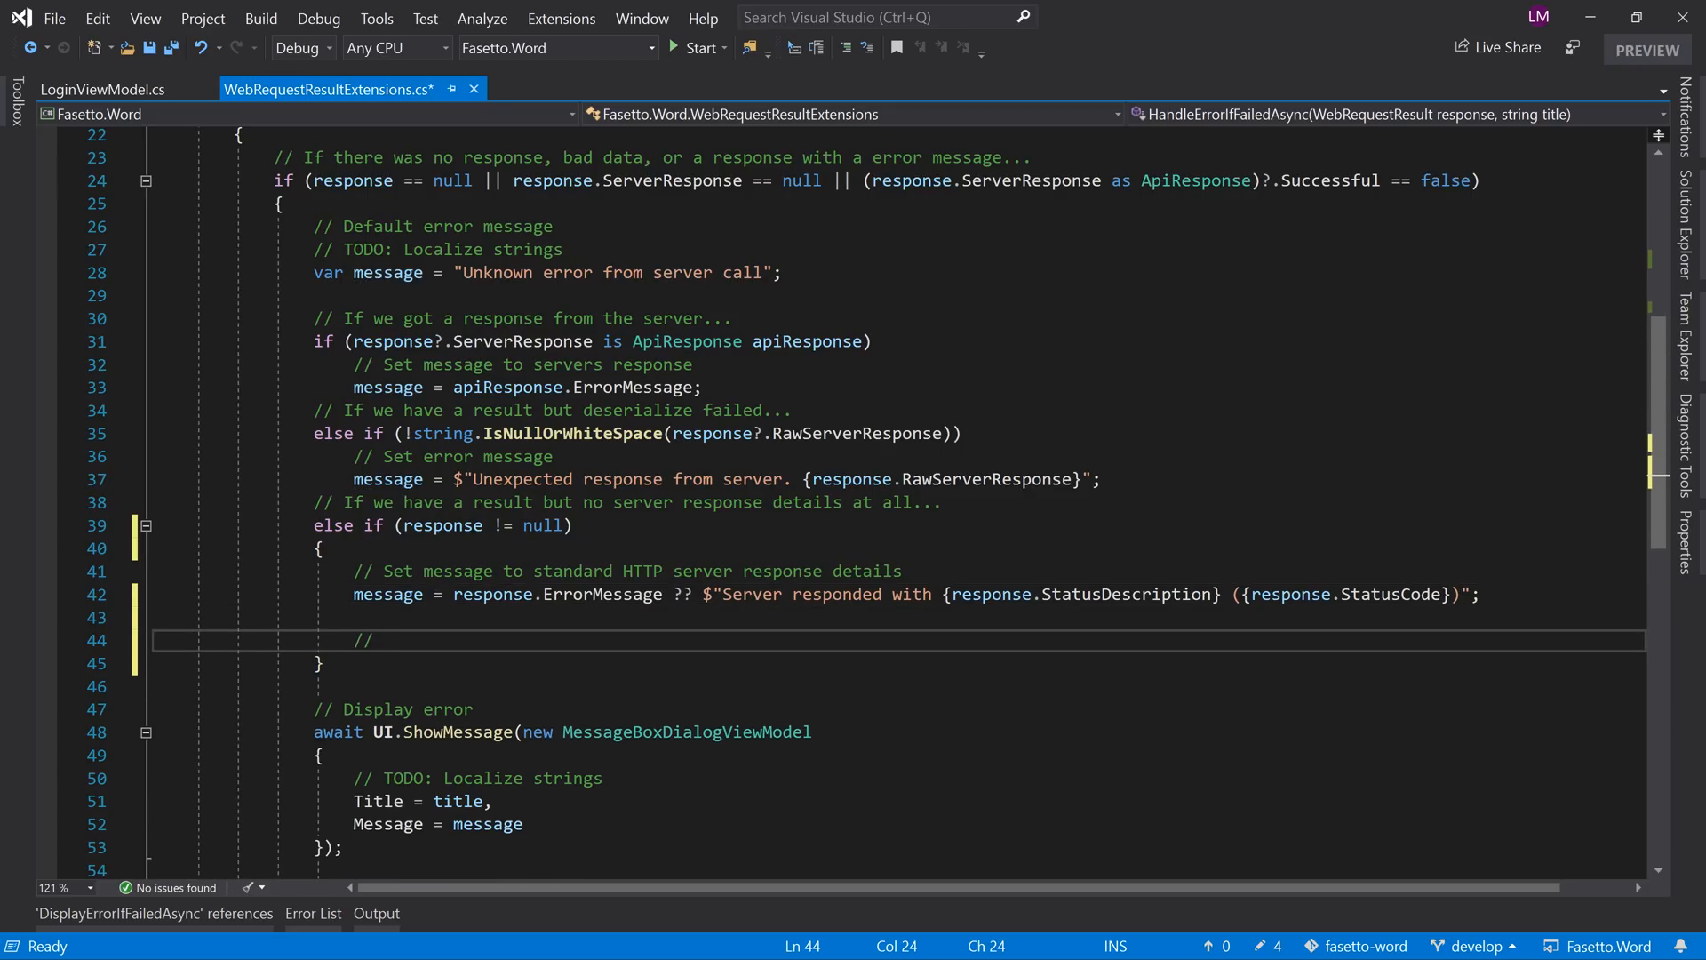
Write an if block testing response.StatusCode against System.Net.HttpStatusCode.Unauthorized
text(If thoi)
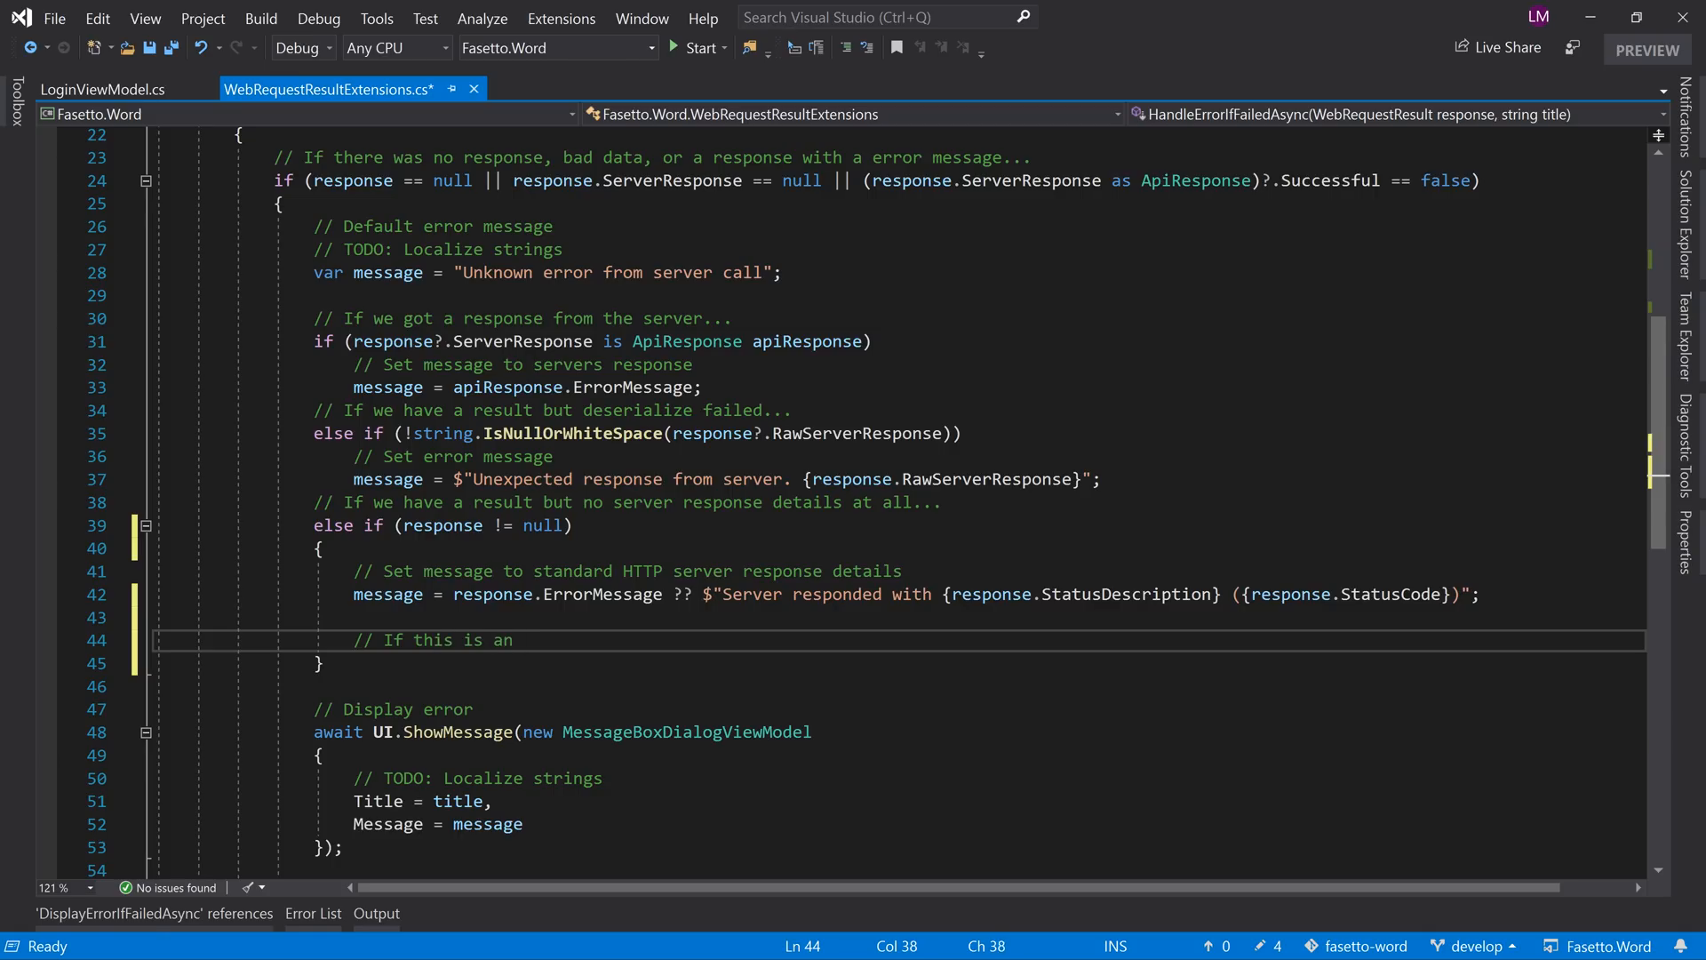
text(unauthorized)
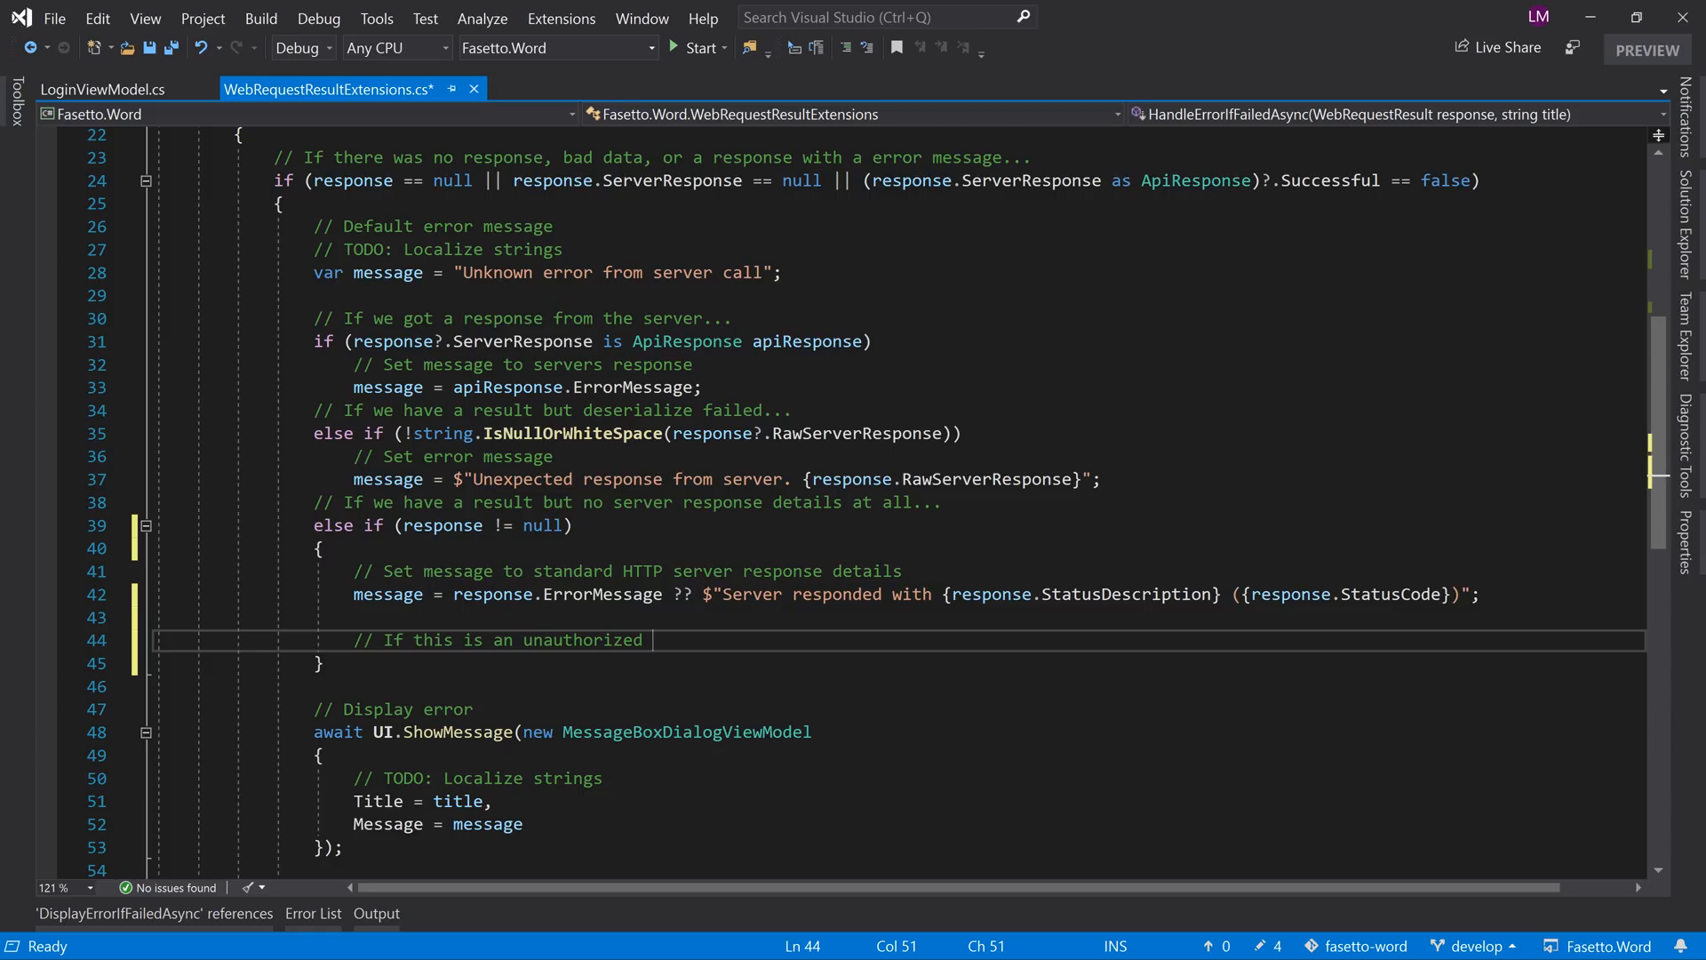
text(response.)
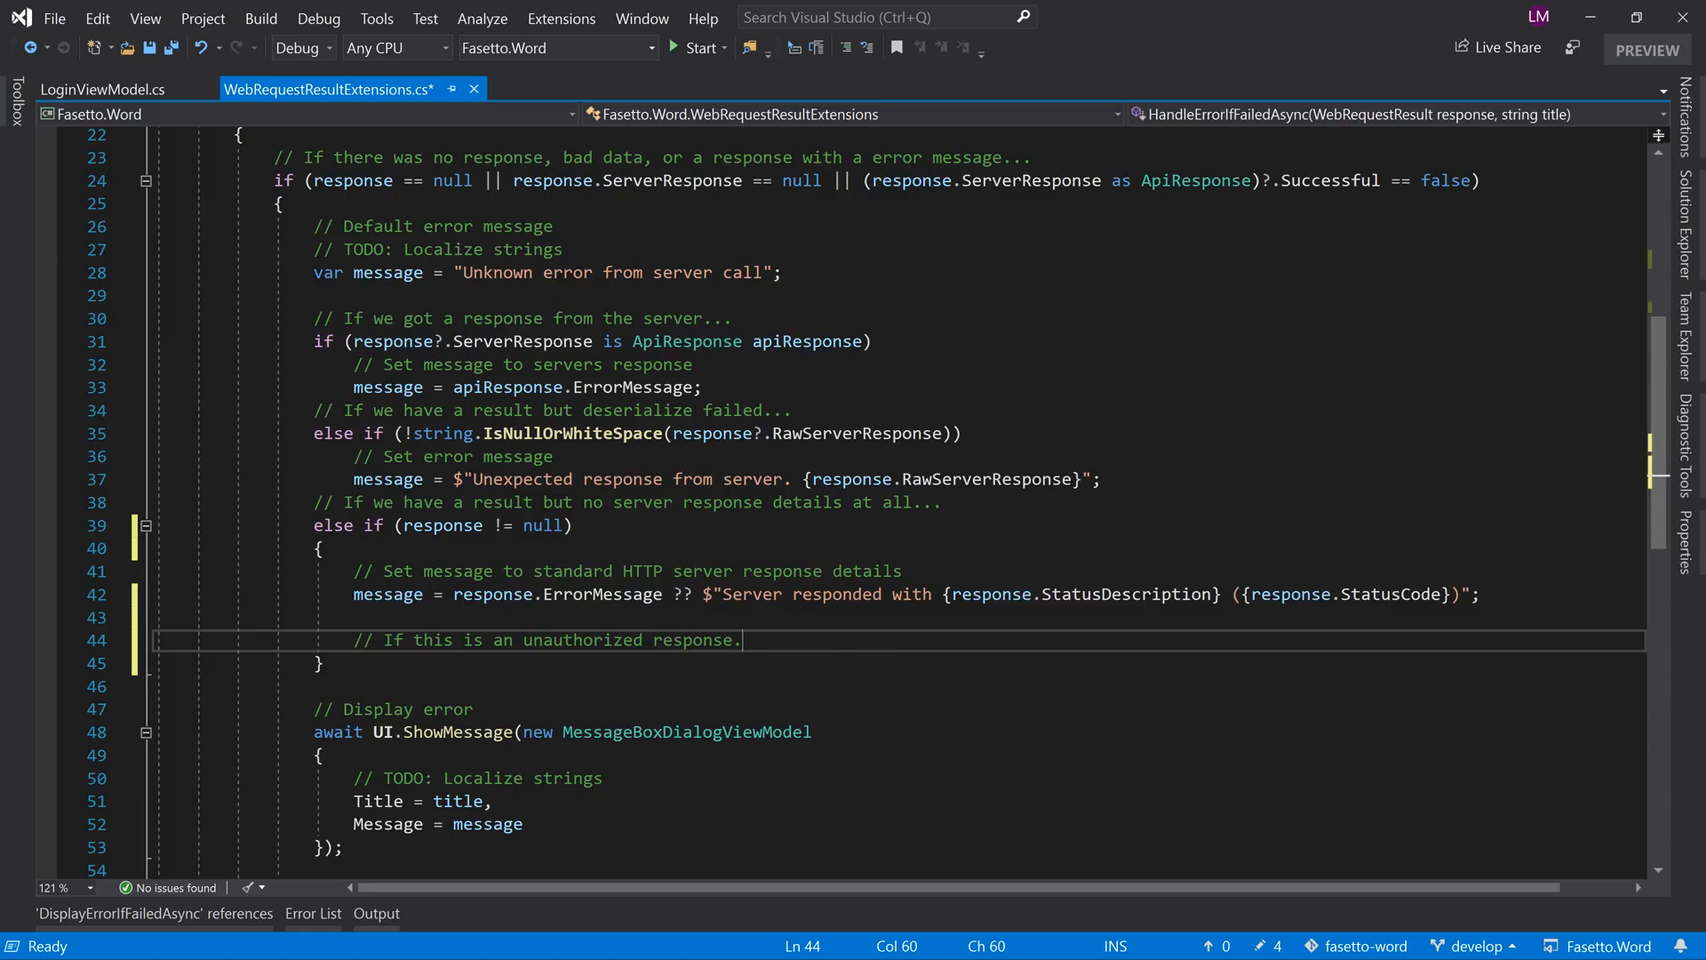
text(if (respo))
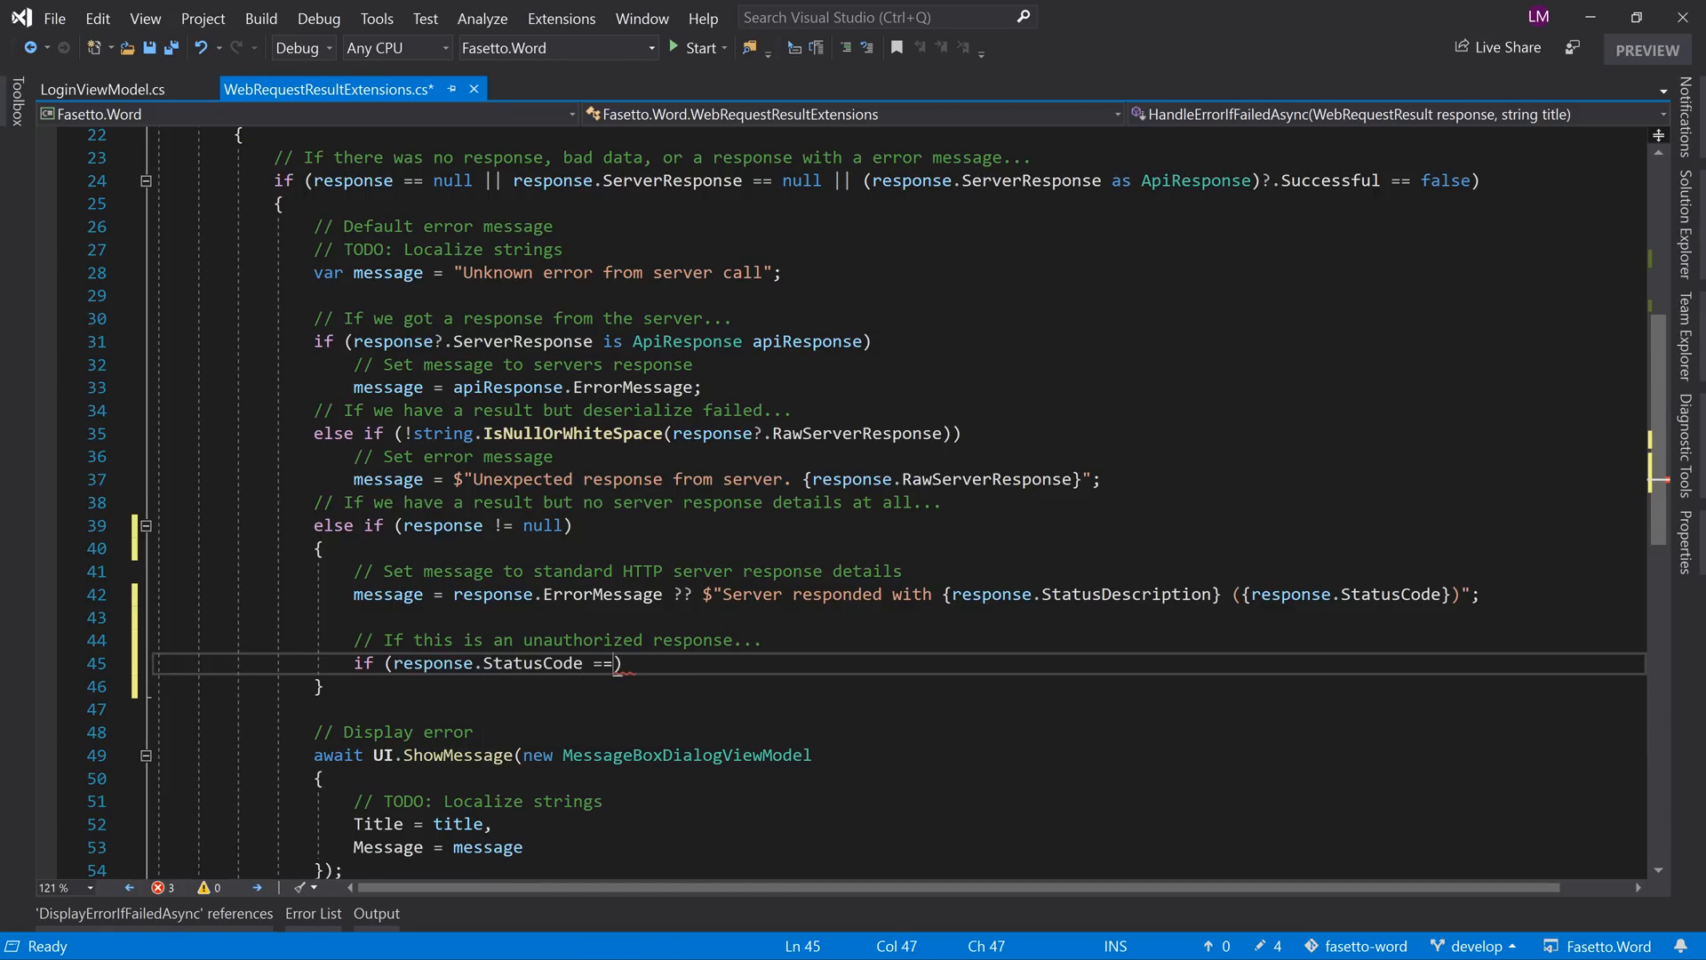
text(System.Net.HttpStatusCode.uni)
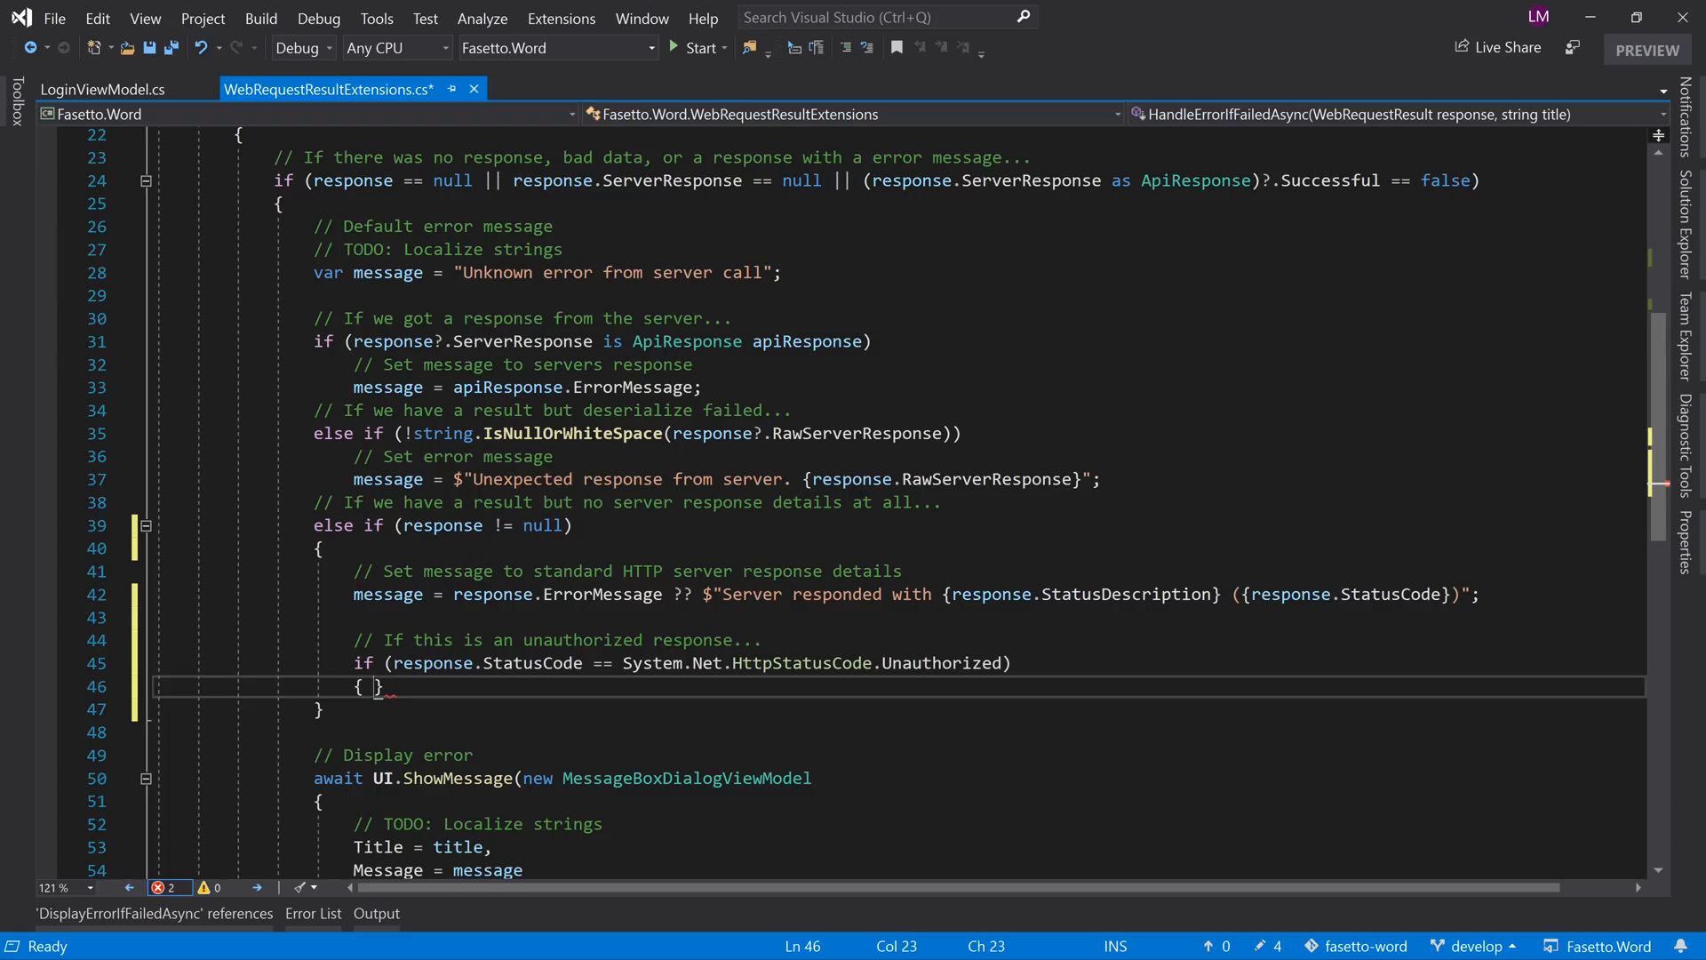
Add an automatic-logout comment and the await ViewModelSettings.LogoutAsync(); call
text(// Automatically log the user out)
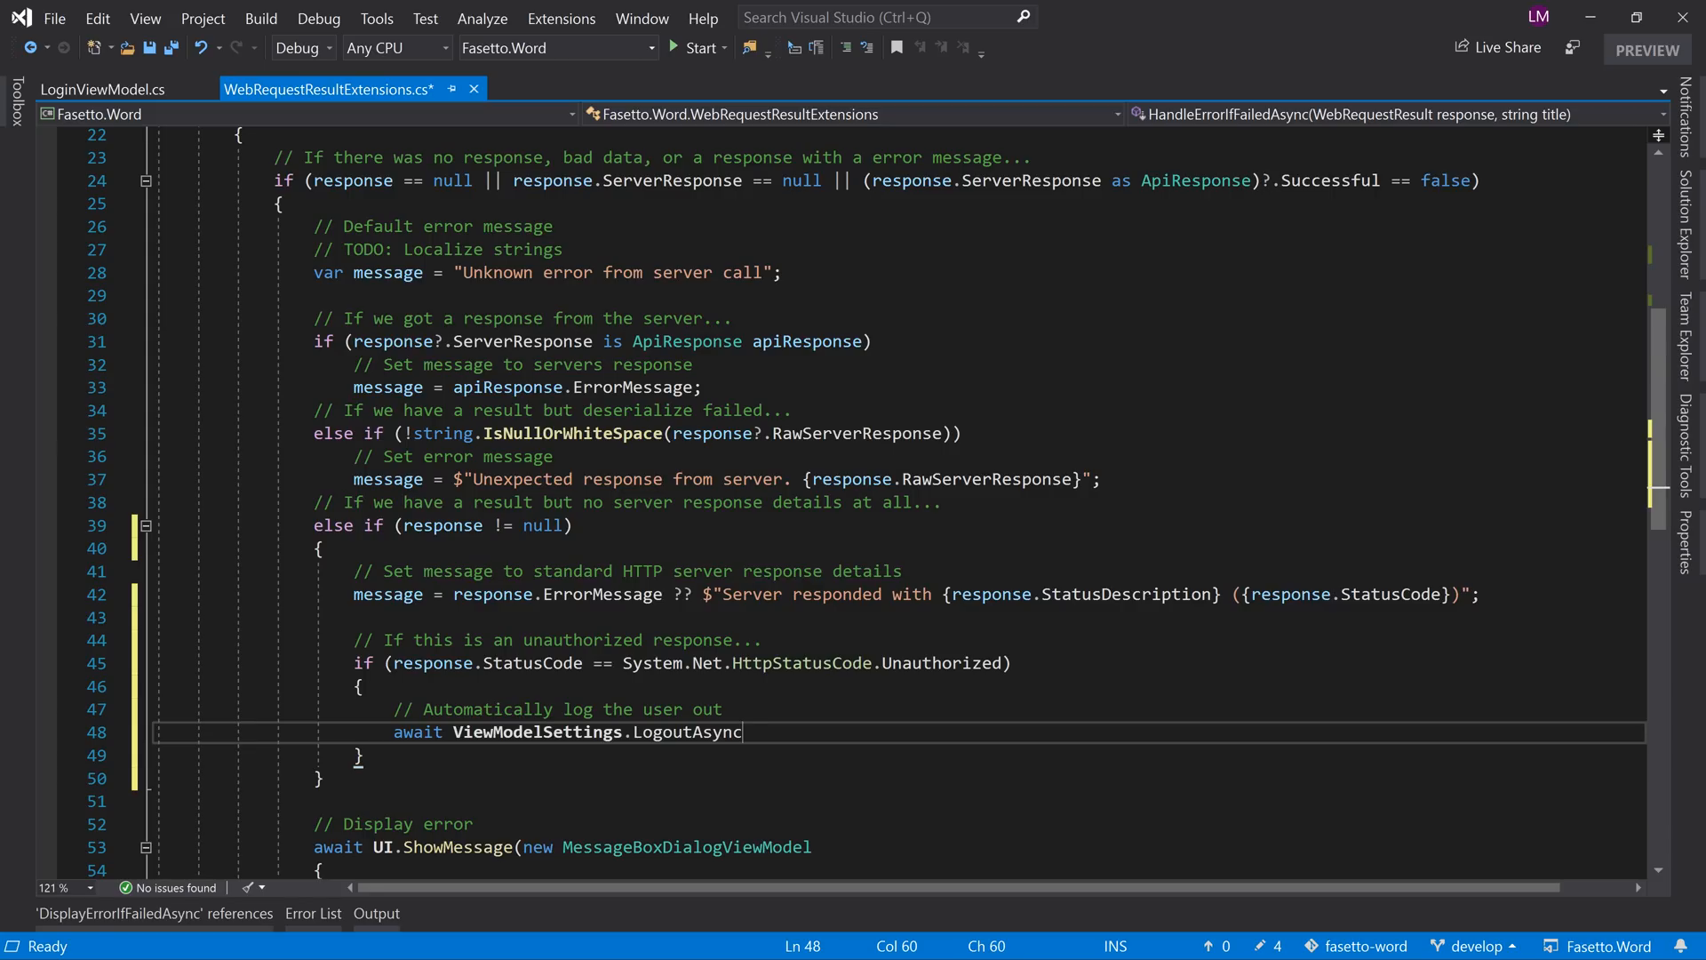
text(();)
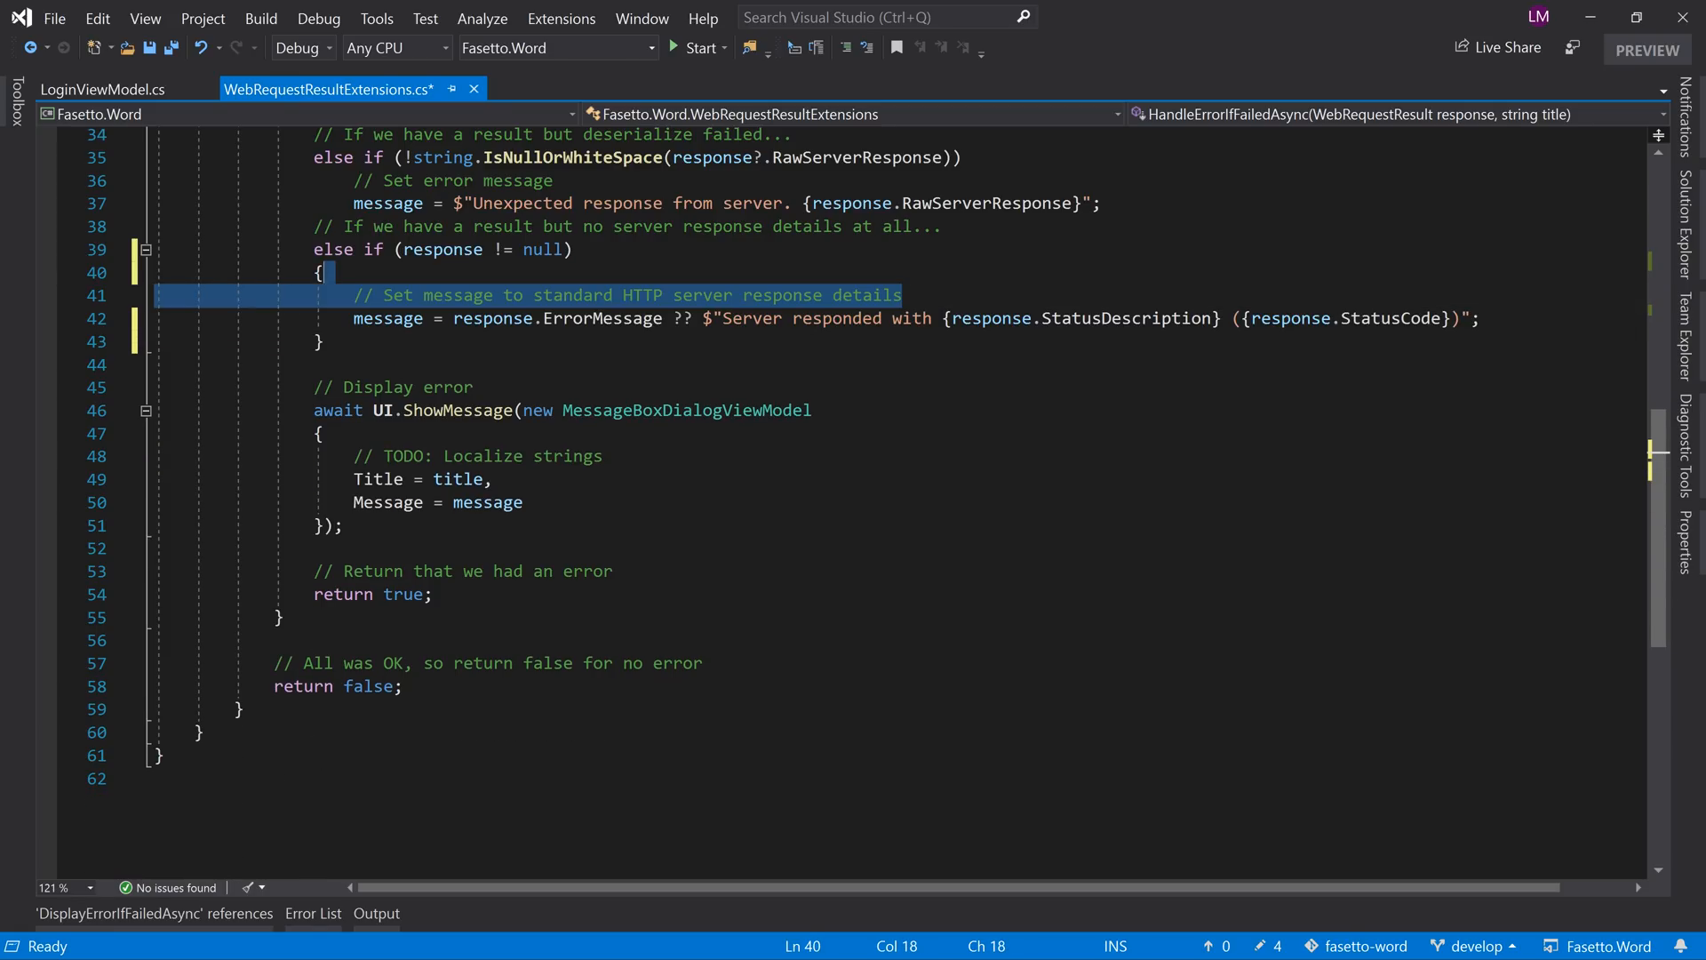
Move the error-message display into an else branch after the unauthorized check
click(446, 249)
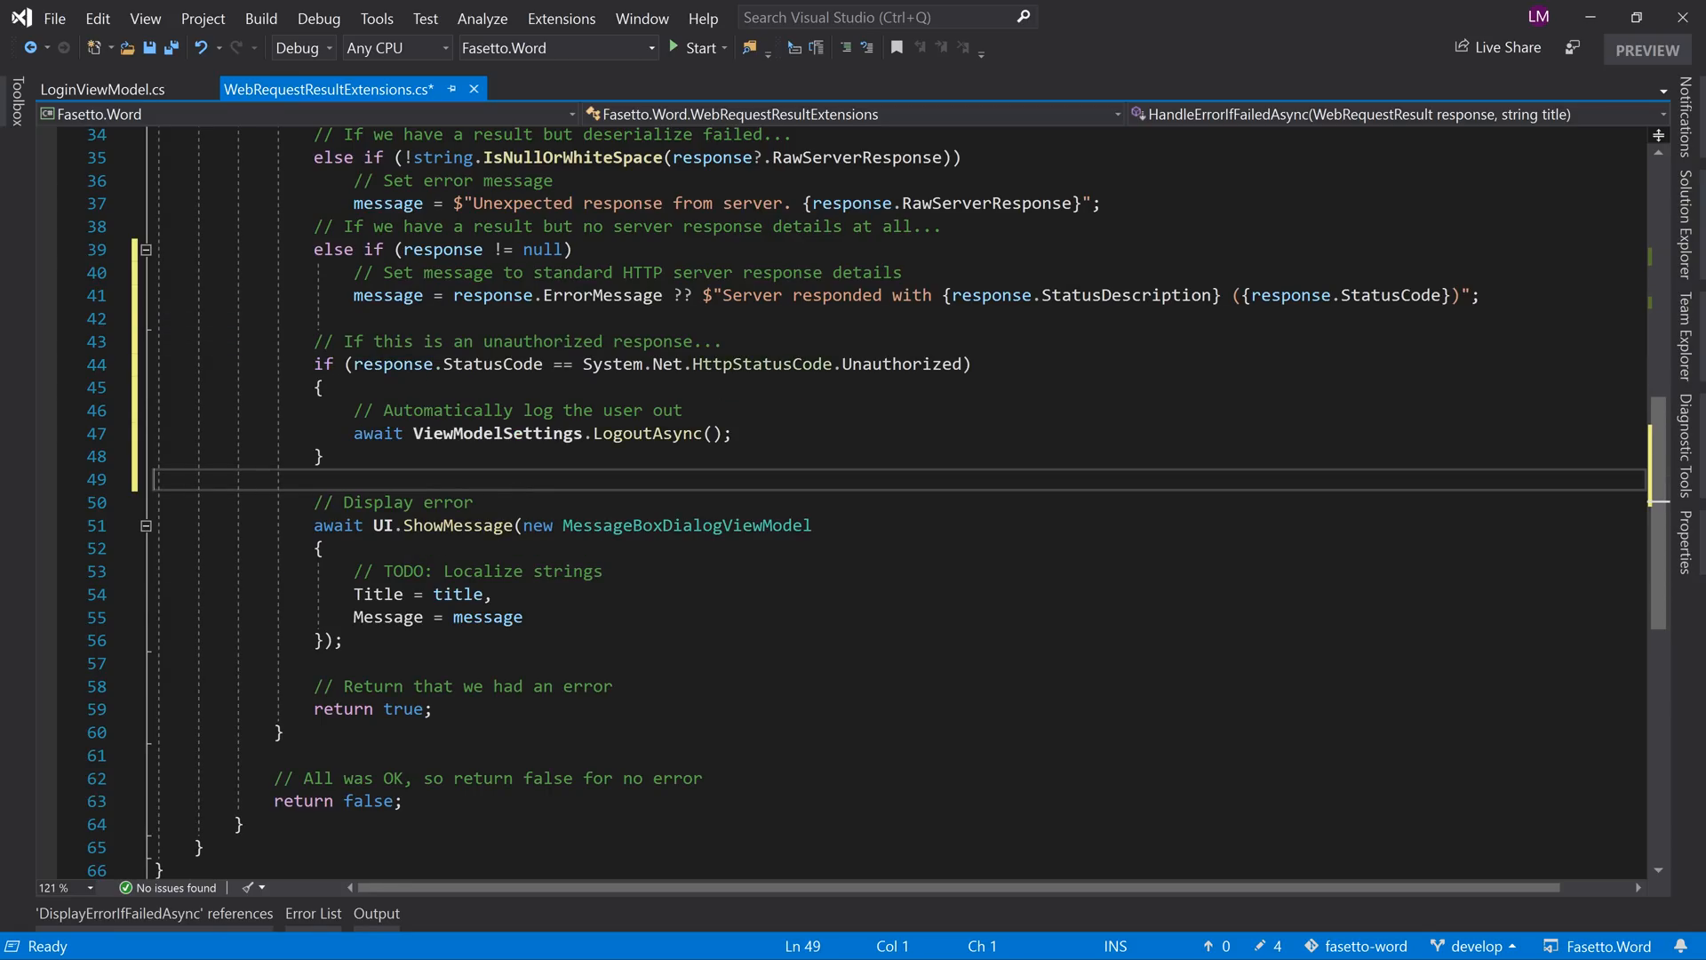
click(353, 478)
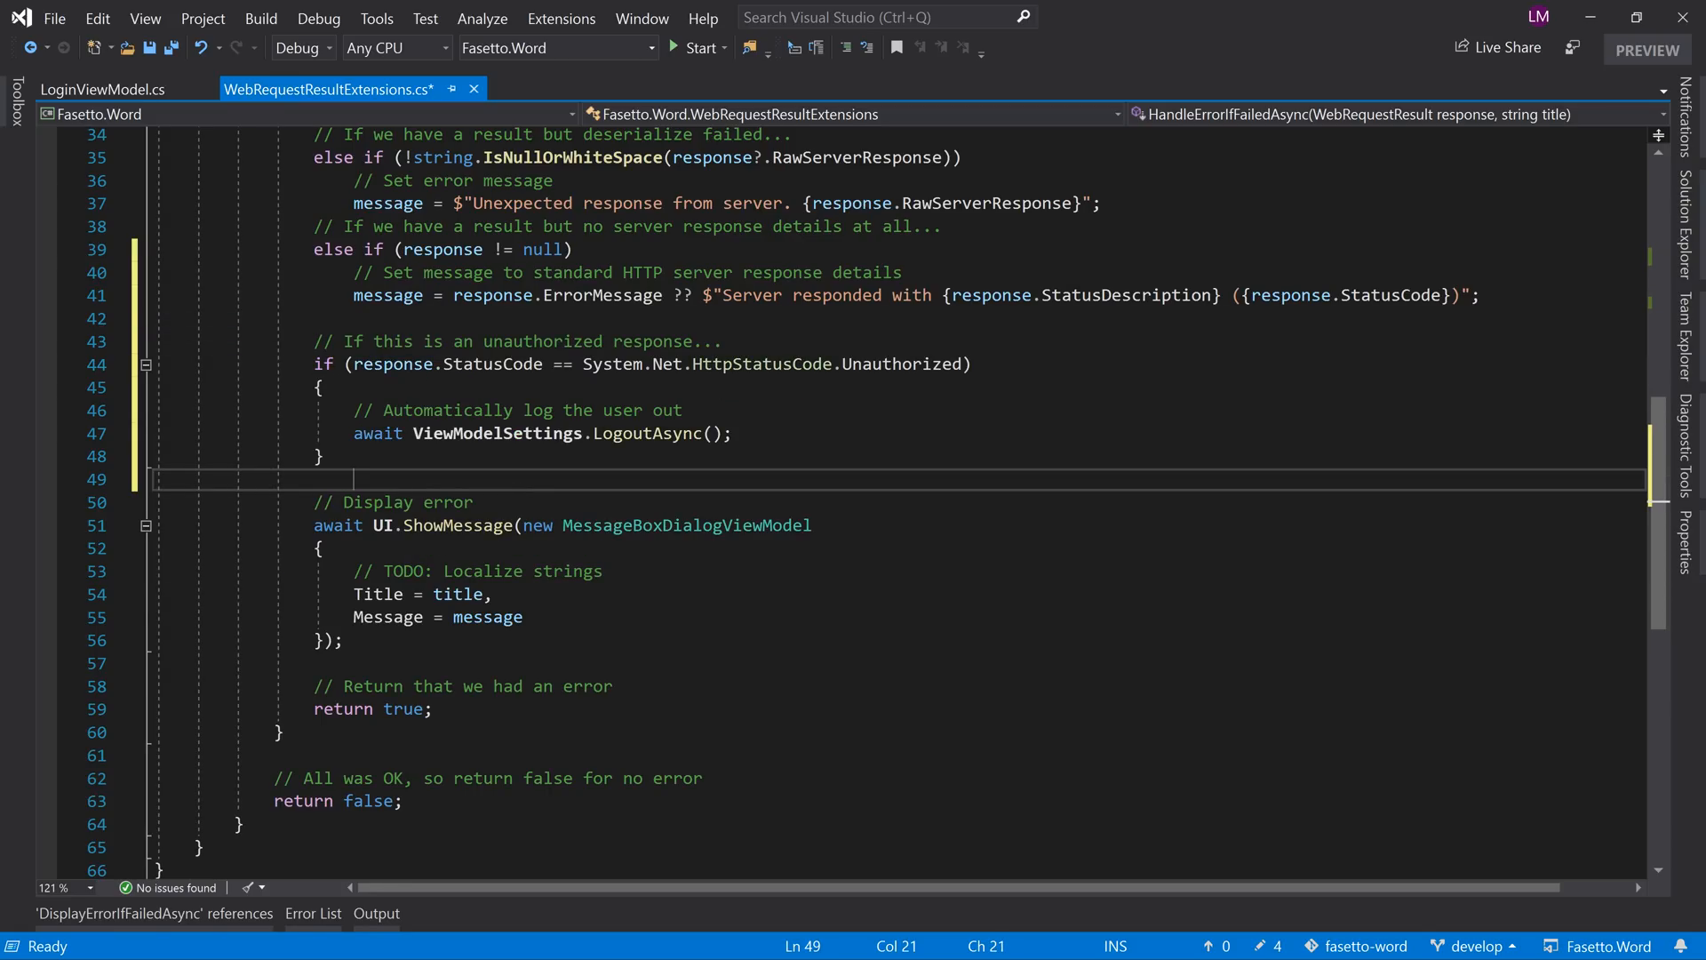
text(else)
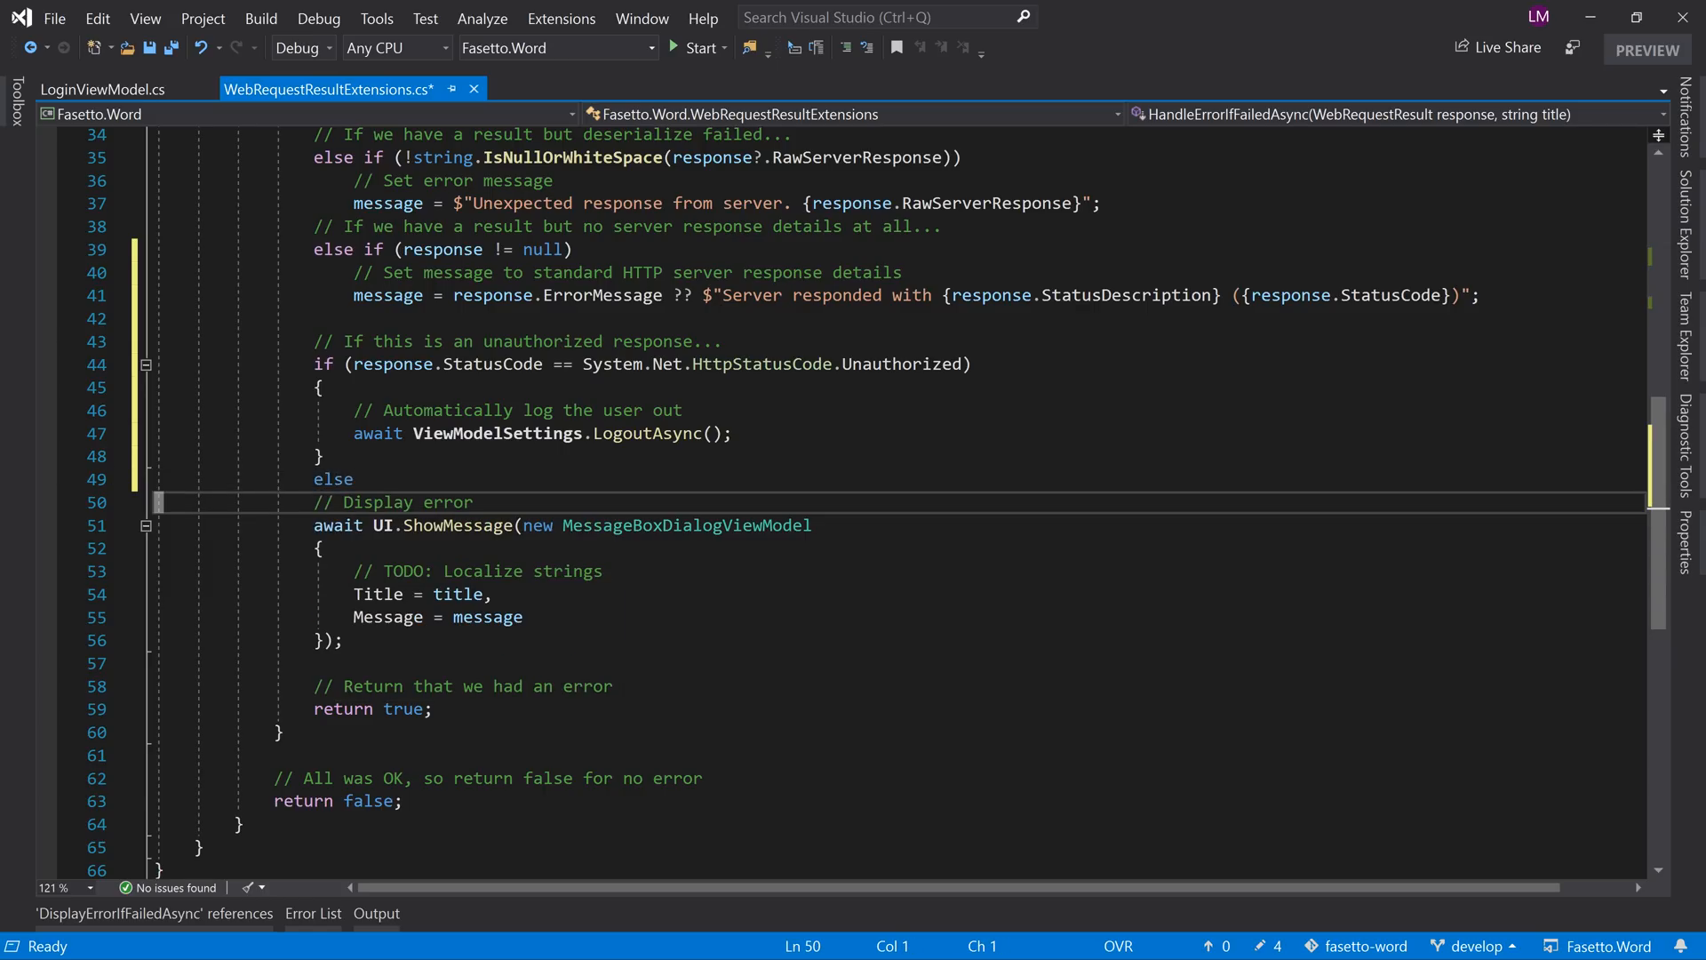
drag(315, 501, 341, 639)
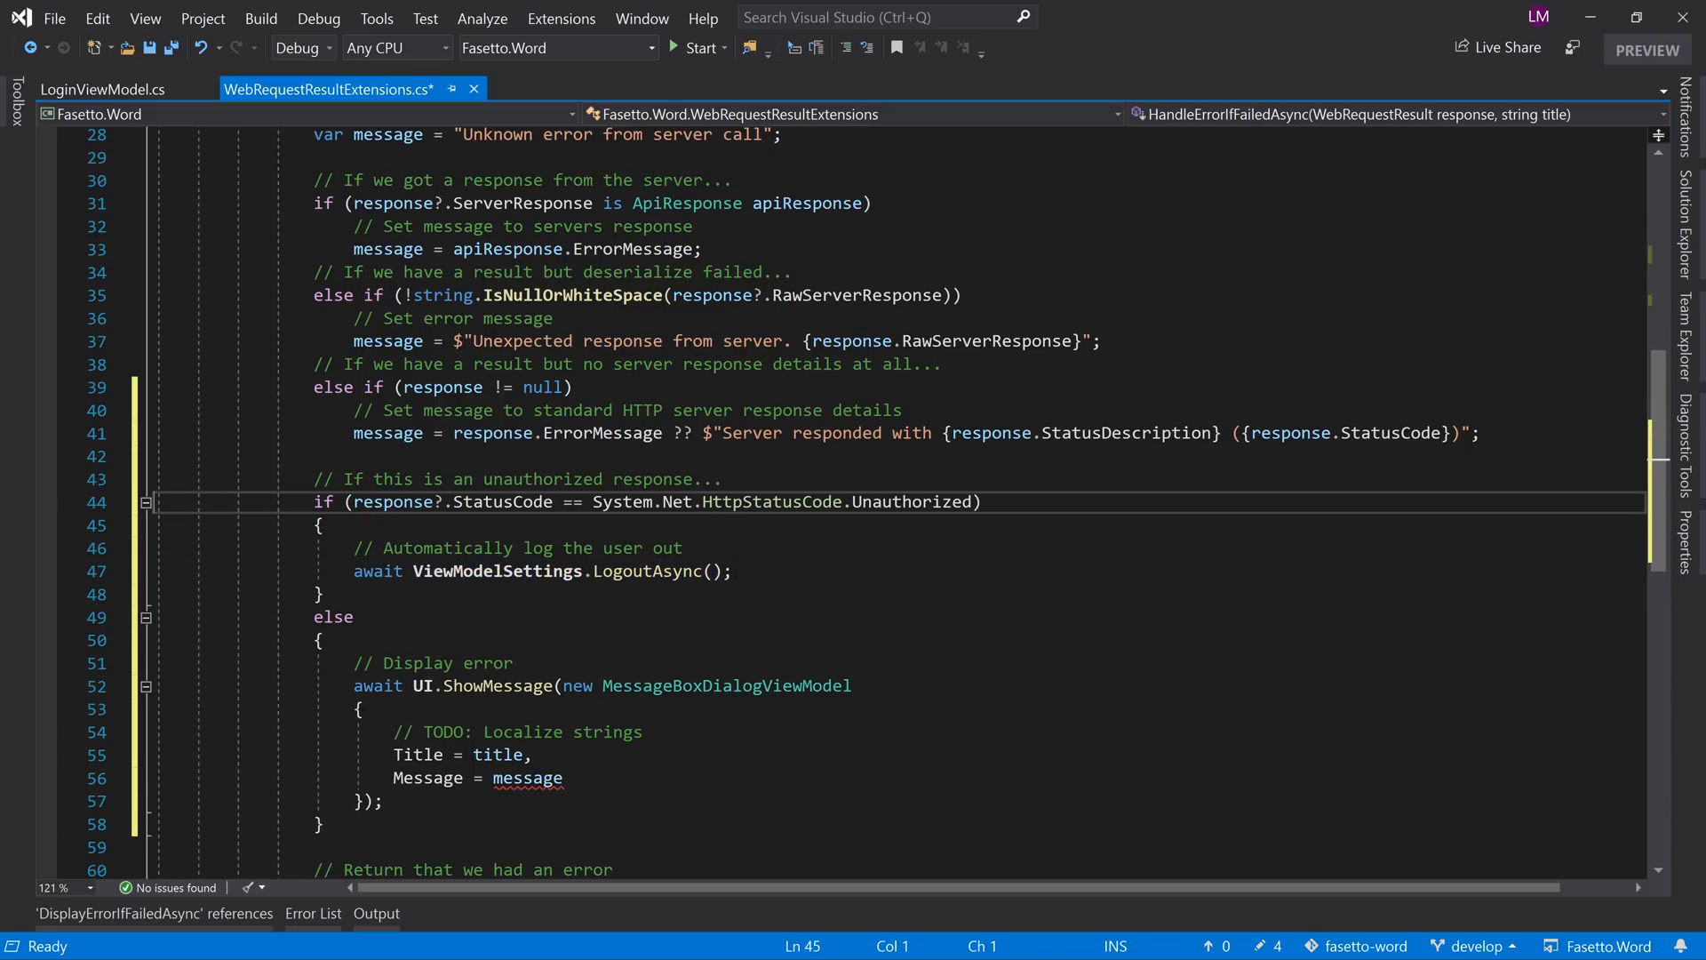
Insert a blank line in the unauthorized block and begin a LoggerExtensions call
key(enter)
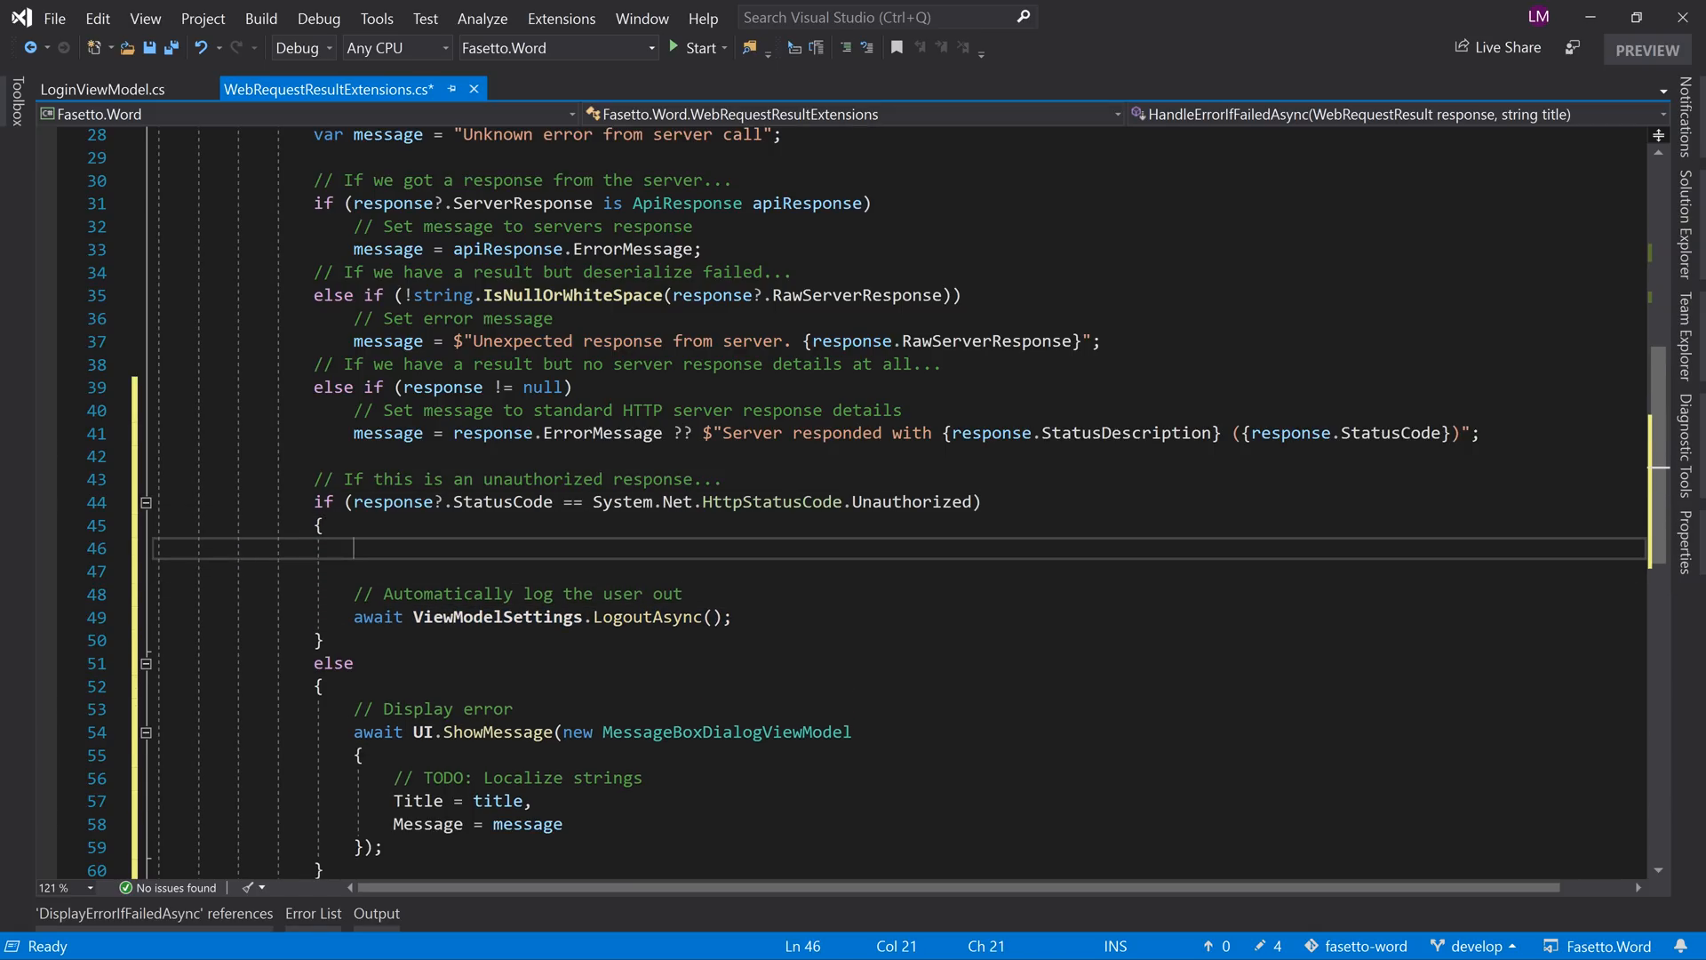
text(LoggerExtensions.)
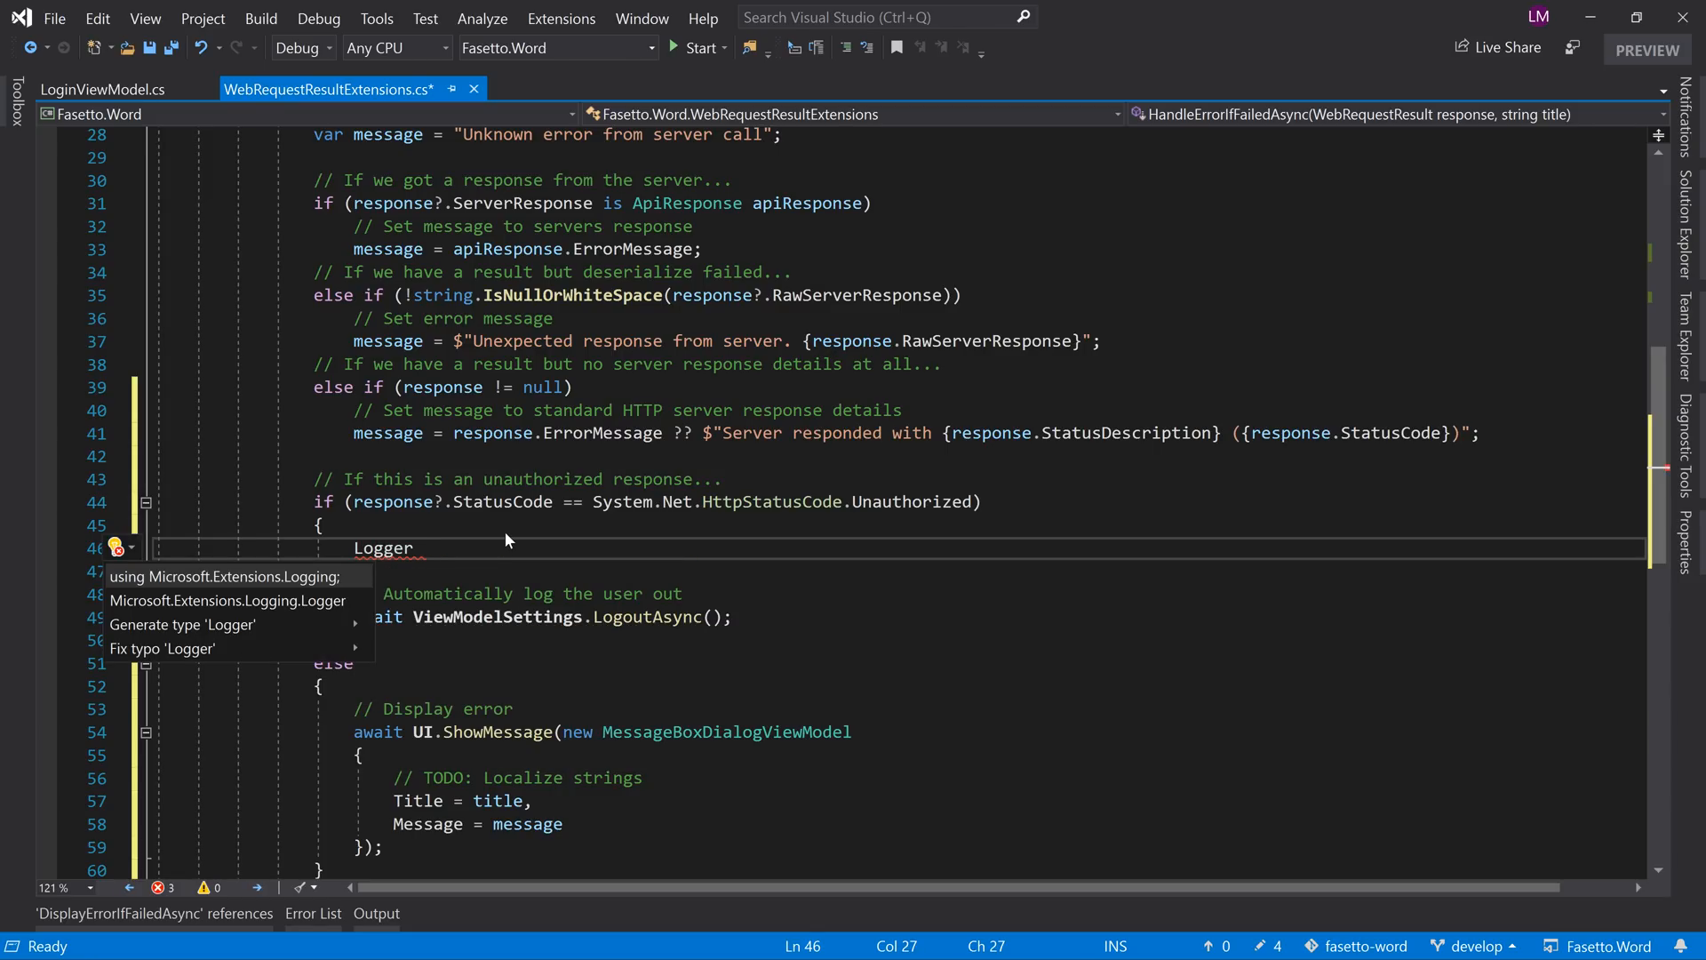
Search the whole solution for logger.log with Find in Files
text(.log)
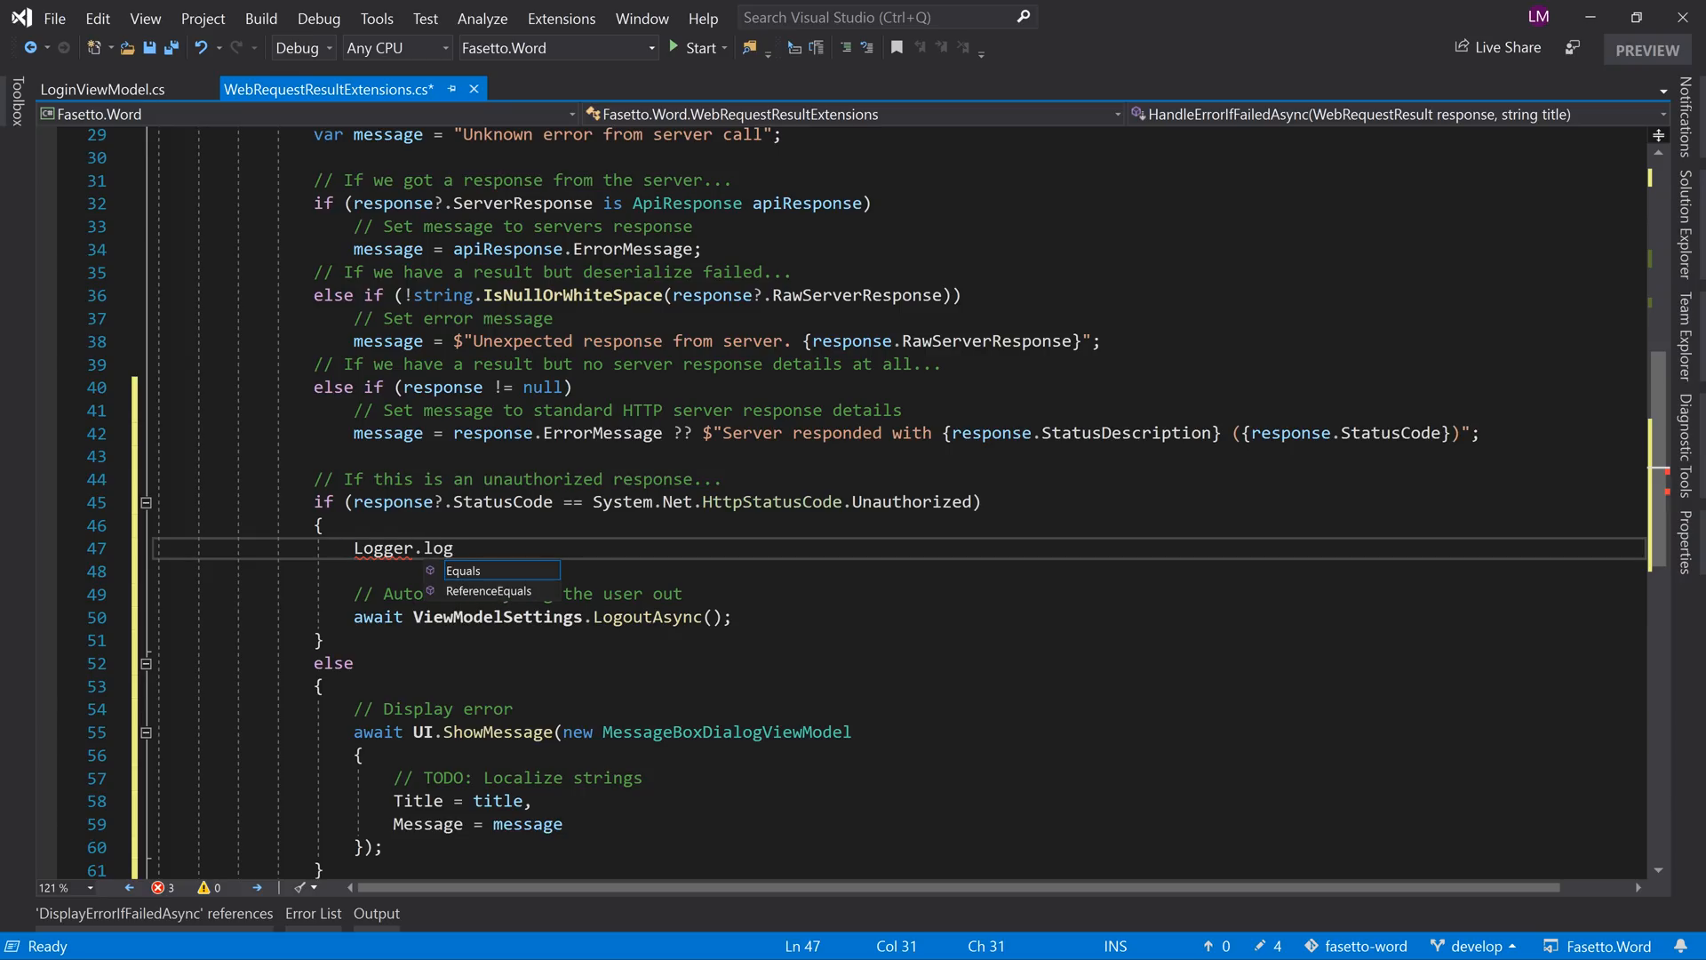
key(BackSpace)
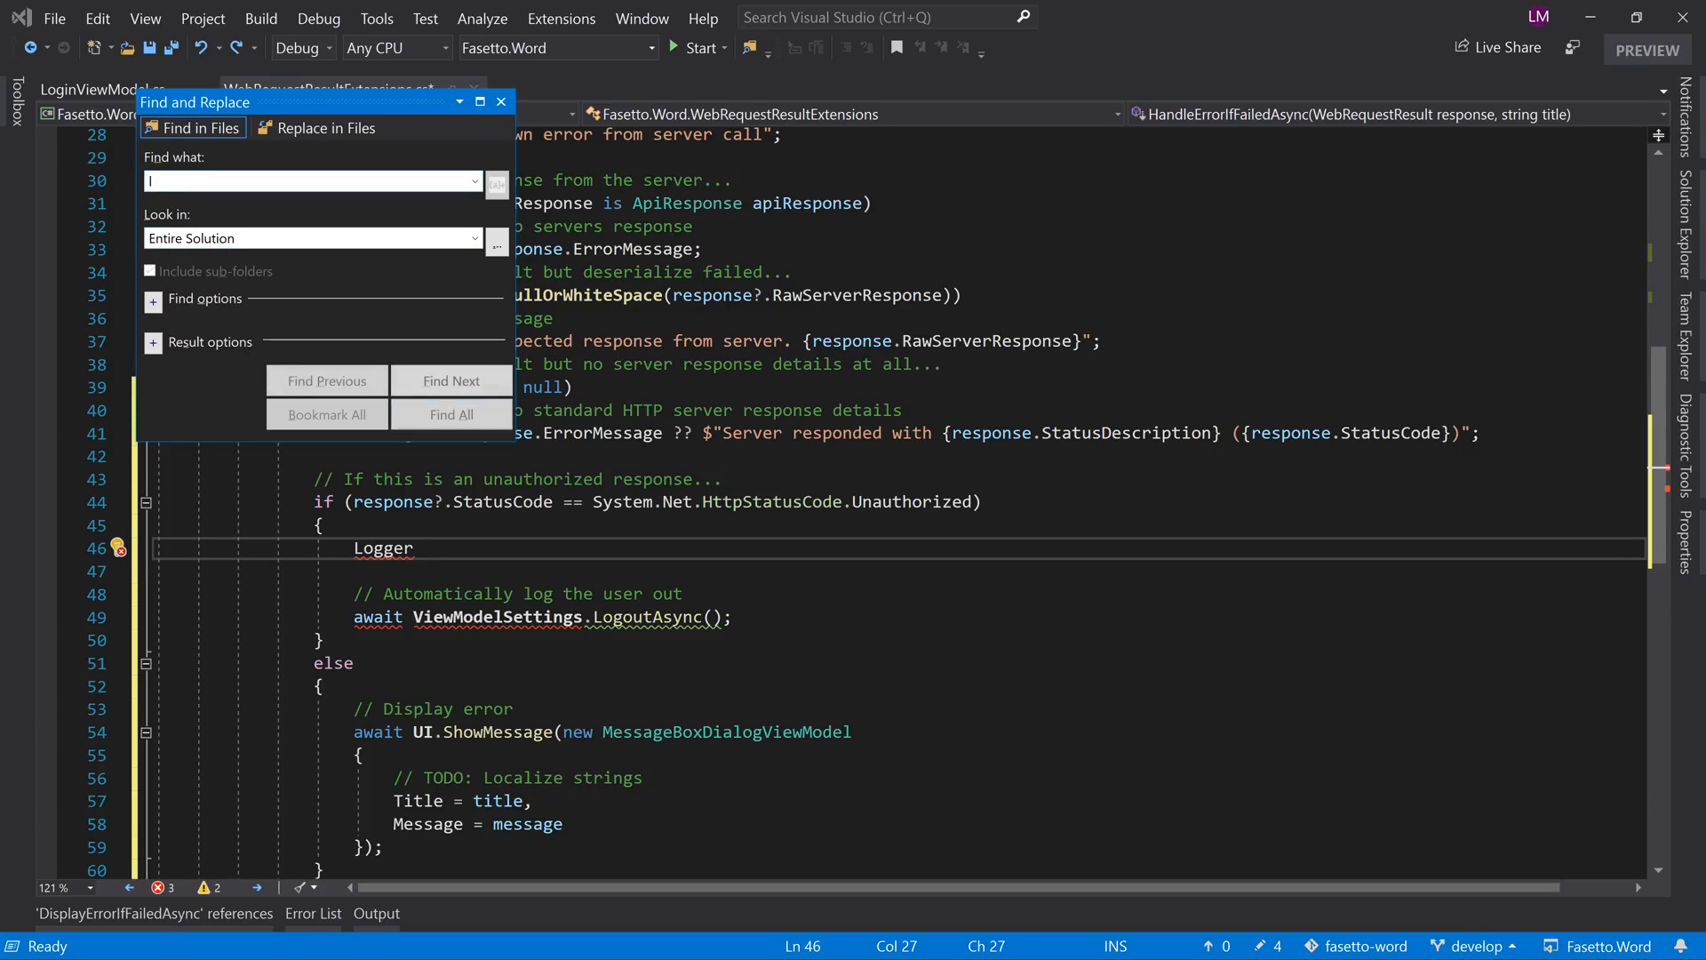
click(449, 414)
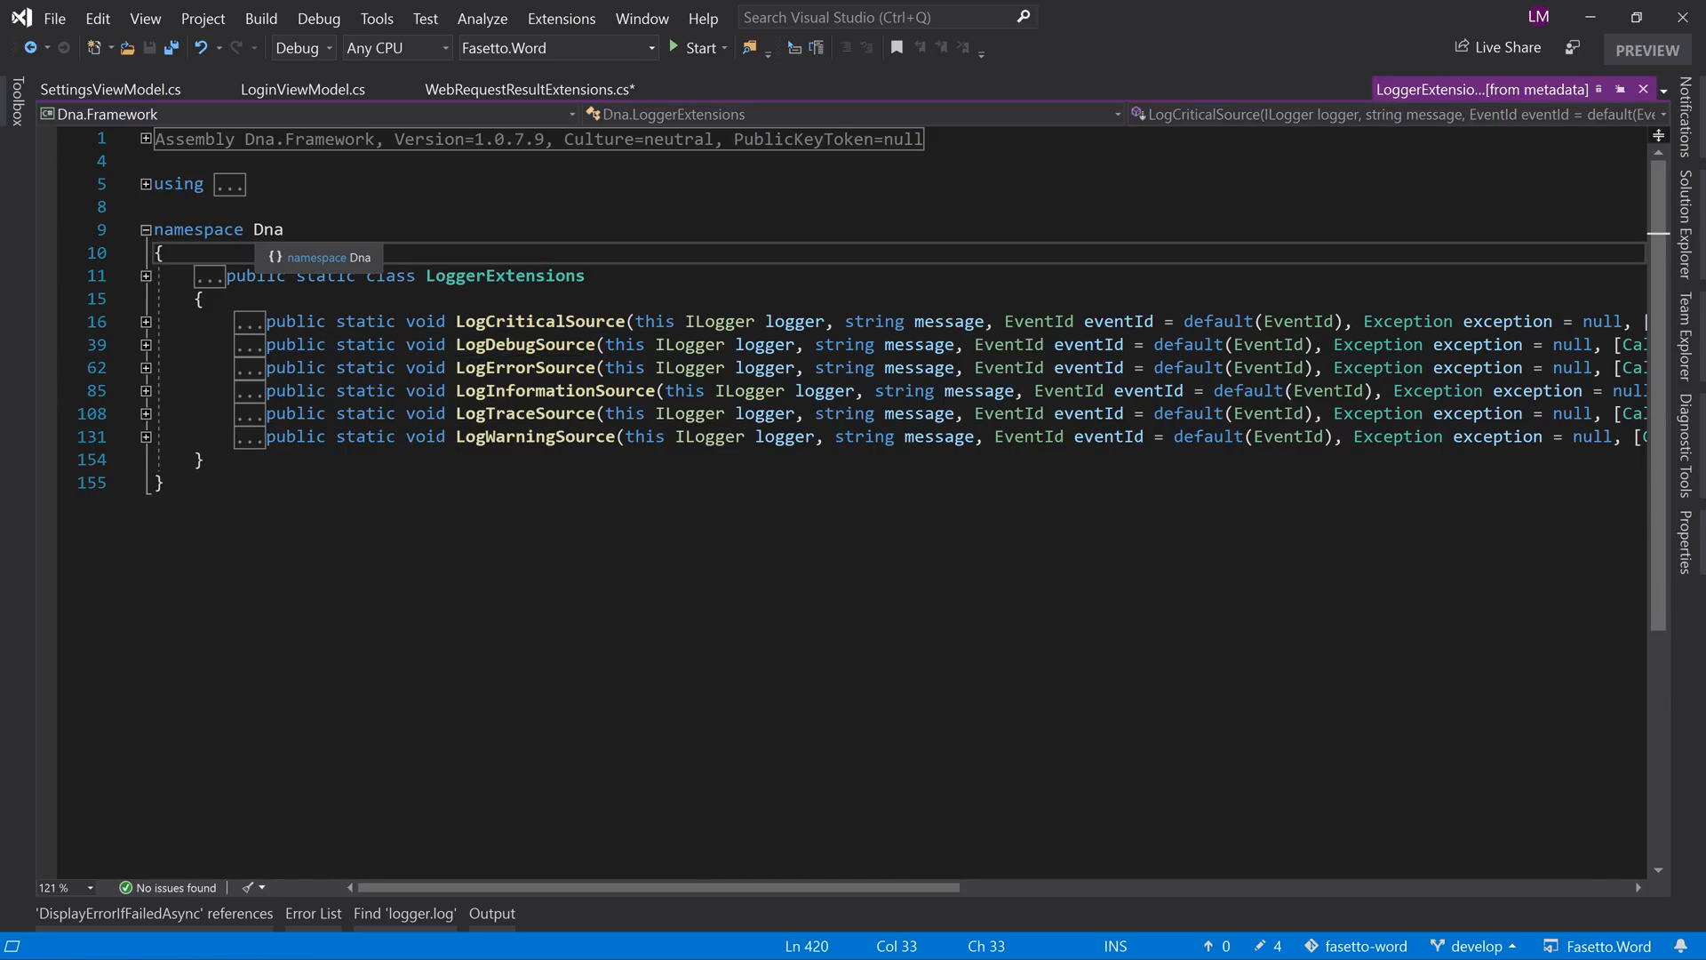
Inspect the Logger property in FrameworkDI metadata and return to WebRequestResultExtensions.cs
click(108, 89)
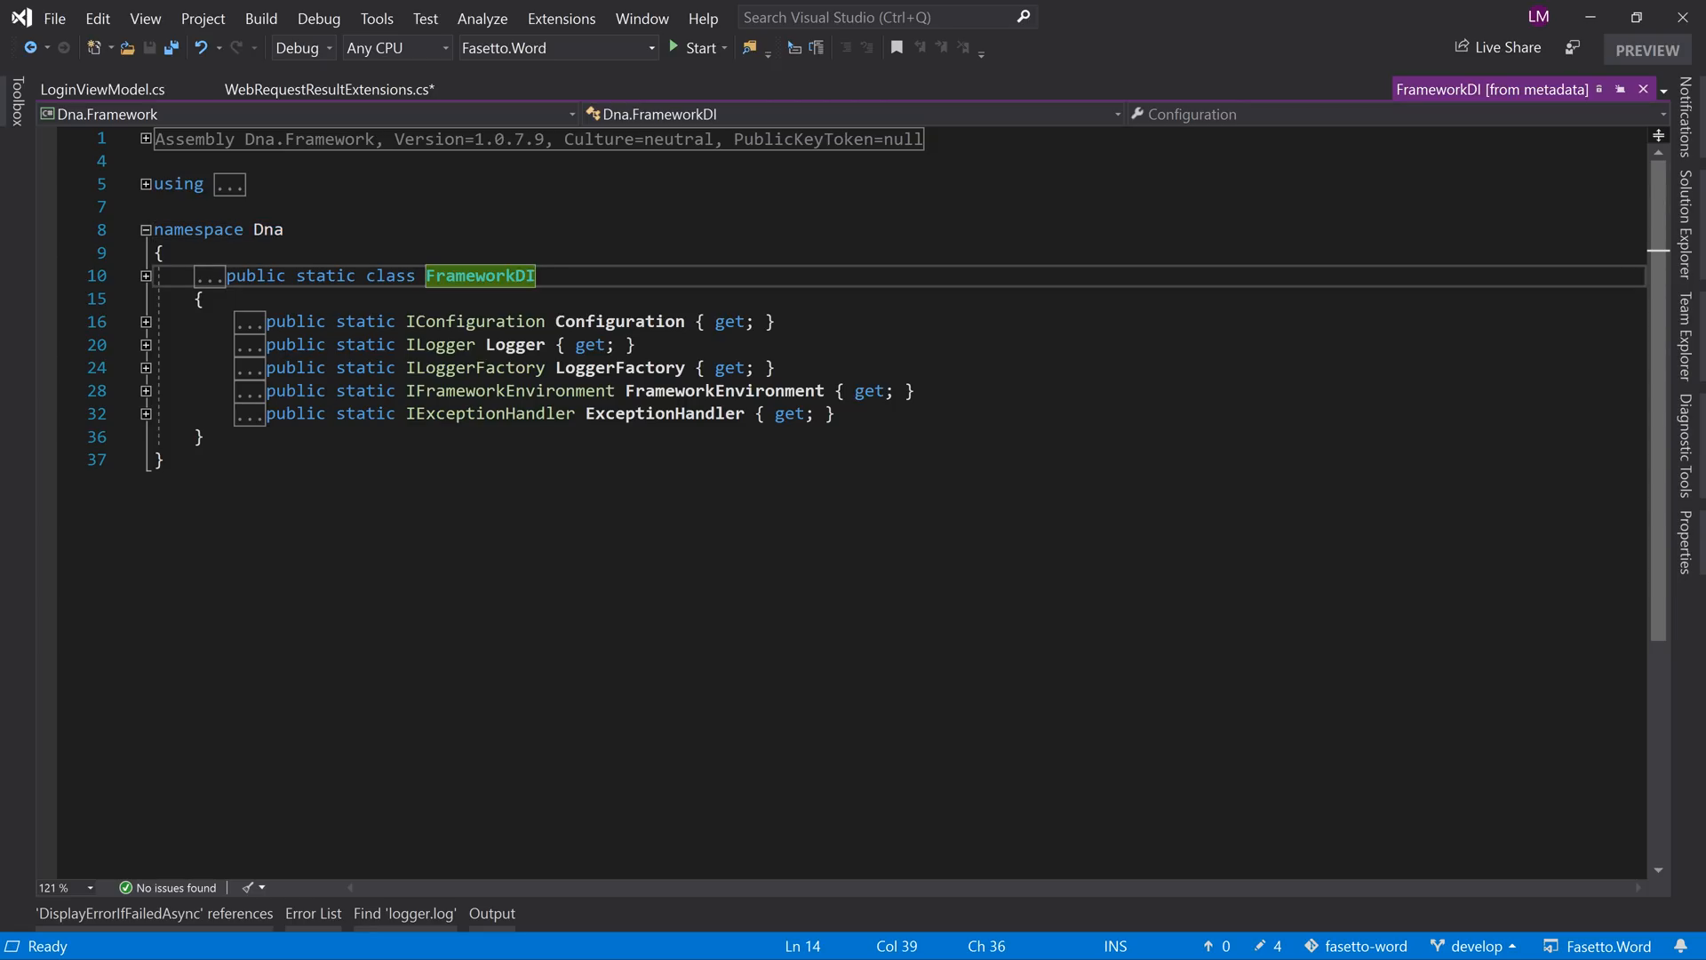
click(327, 89)
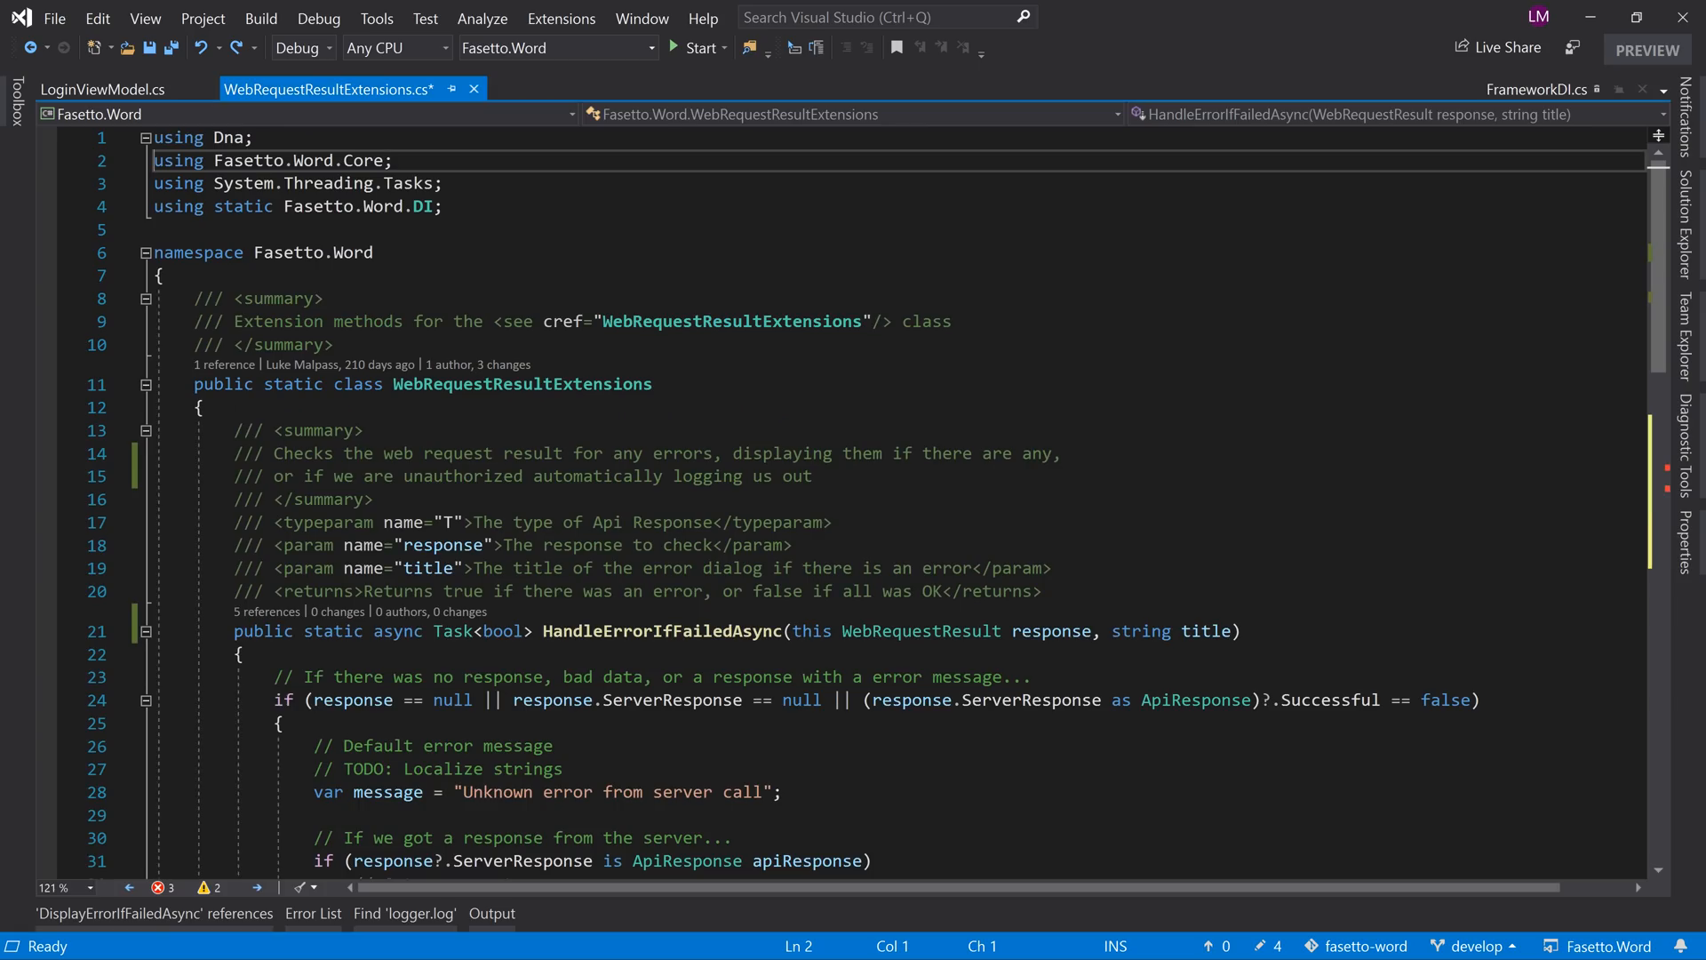
Check the file's usings, start a FrameworkDI.Logger call and peek the FrameworkDI definition
key(ctrl+f)
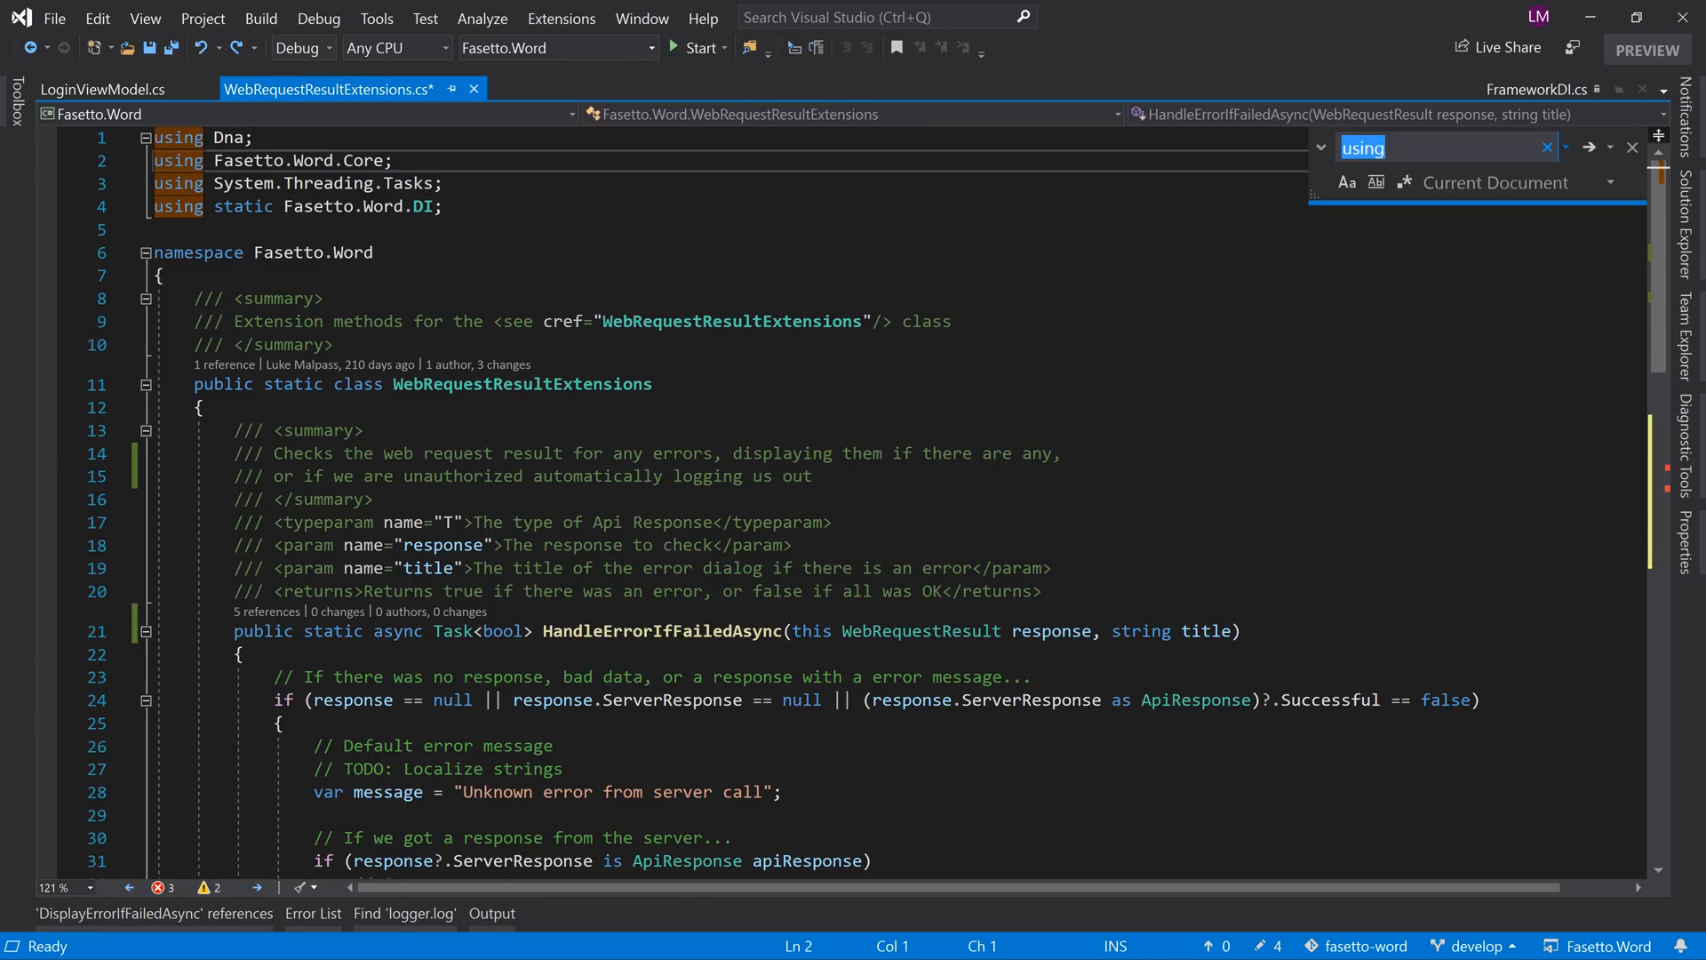
text(Logger)
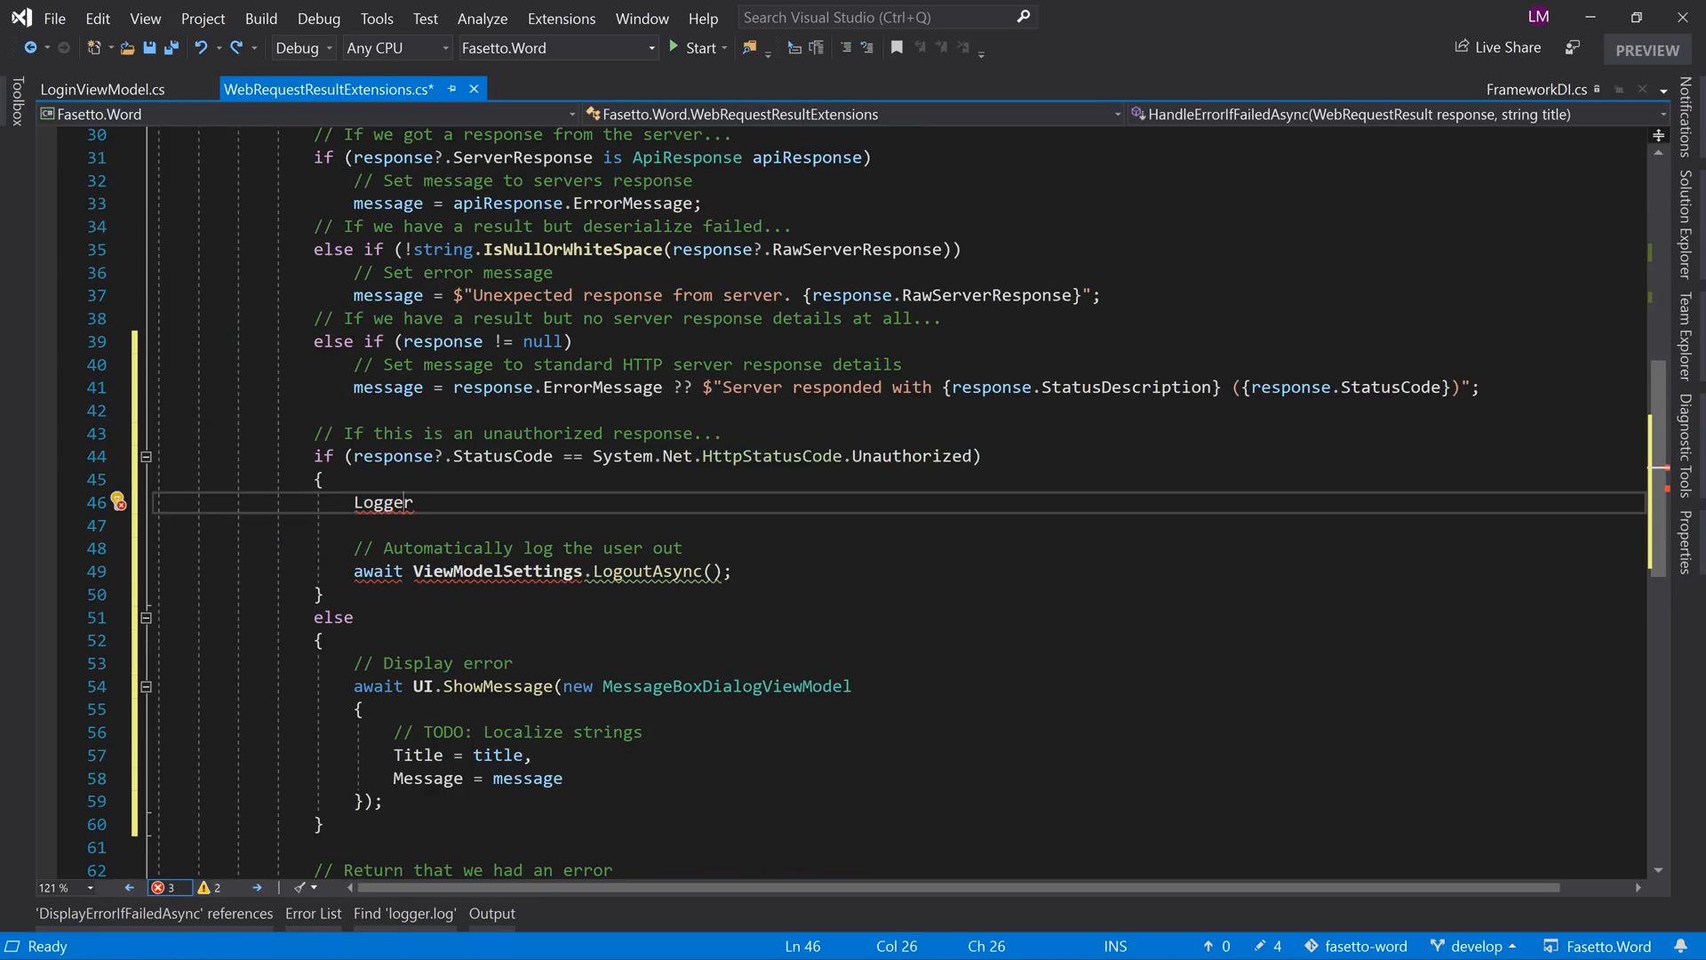
text(F)
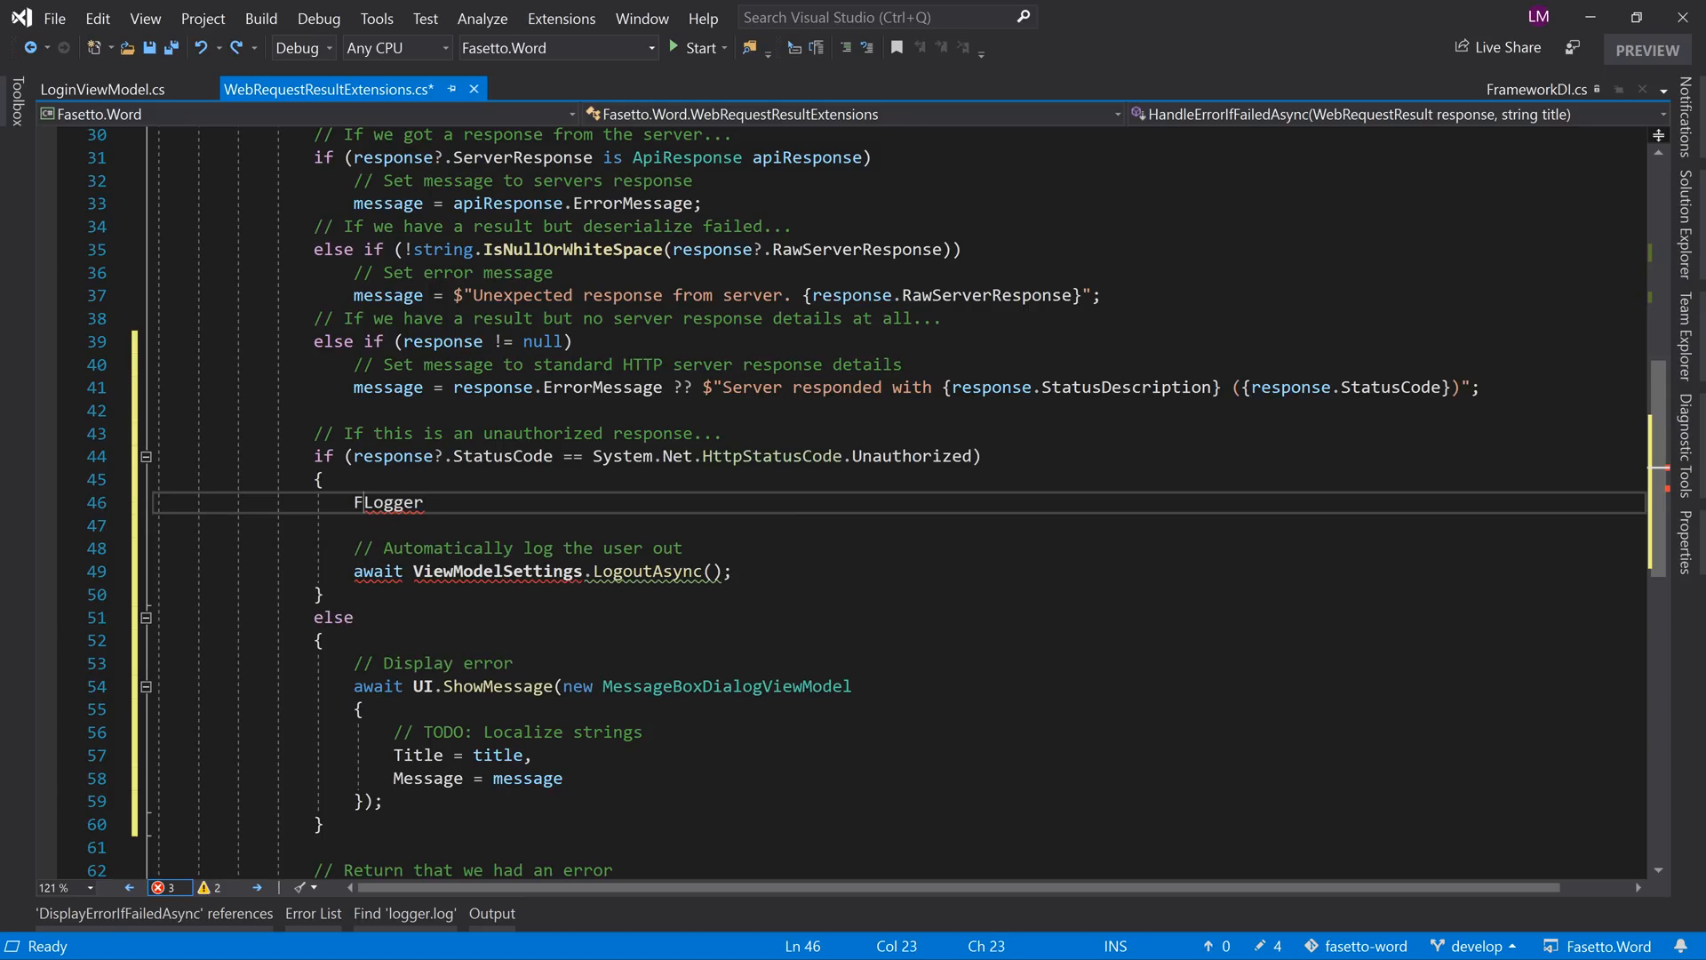
text(rameworkDI)
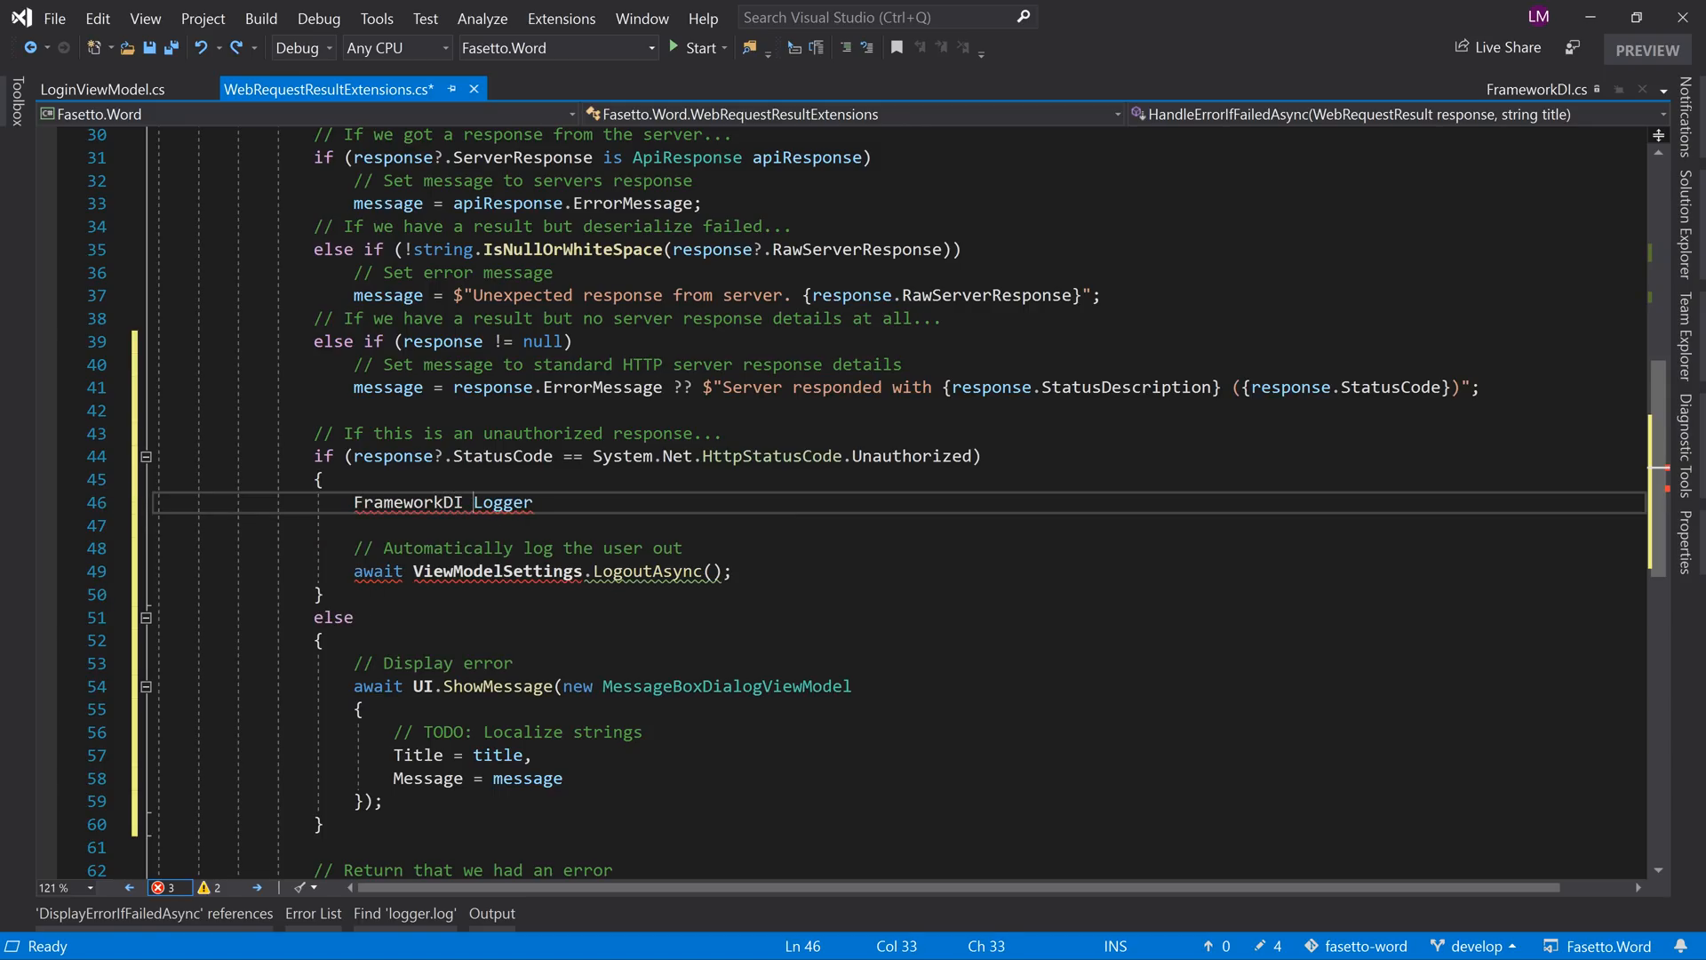
text(.l)
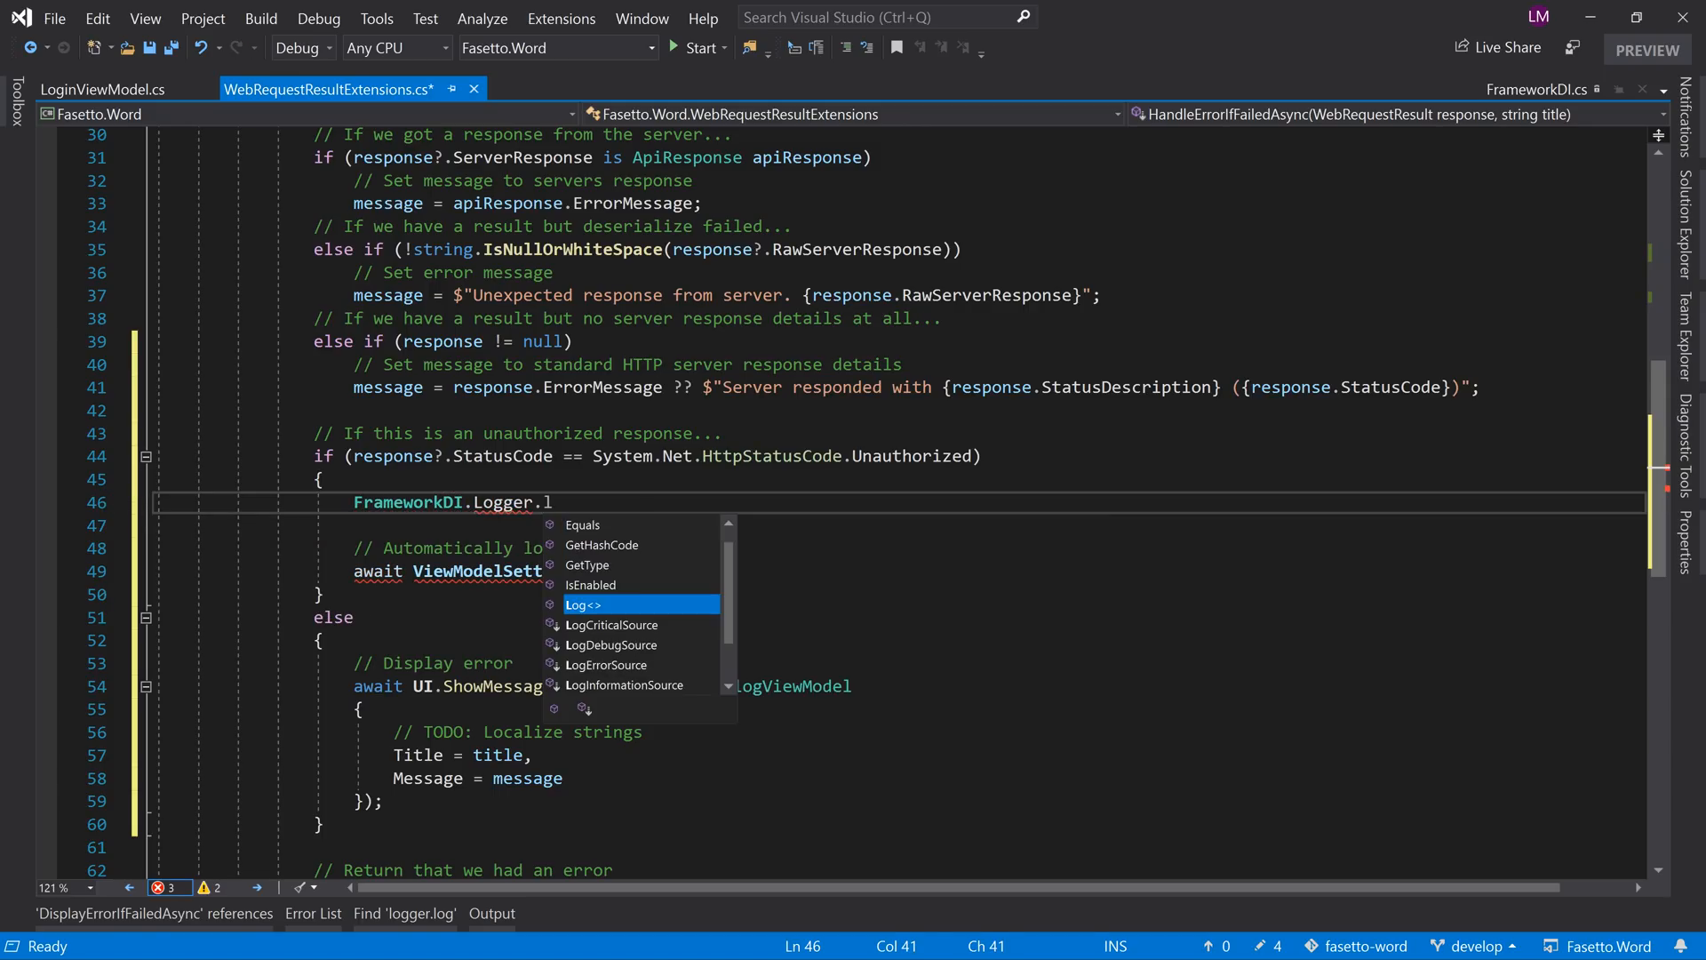
text(o)
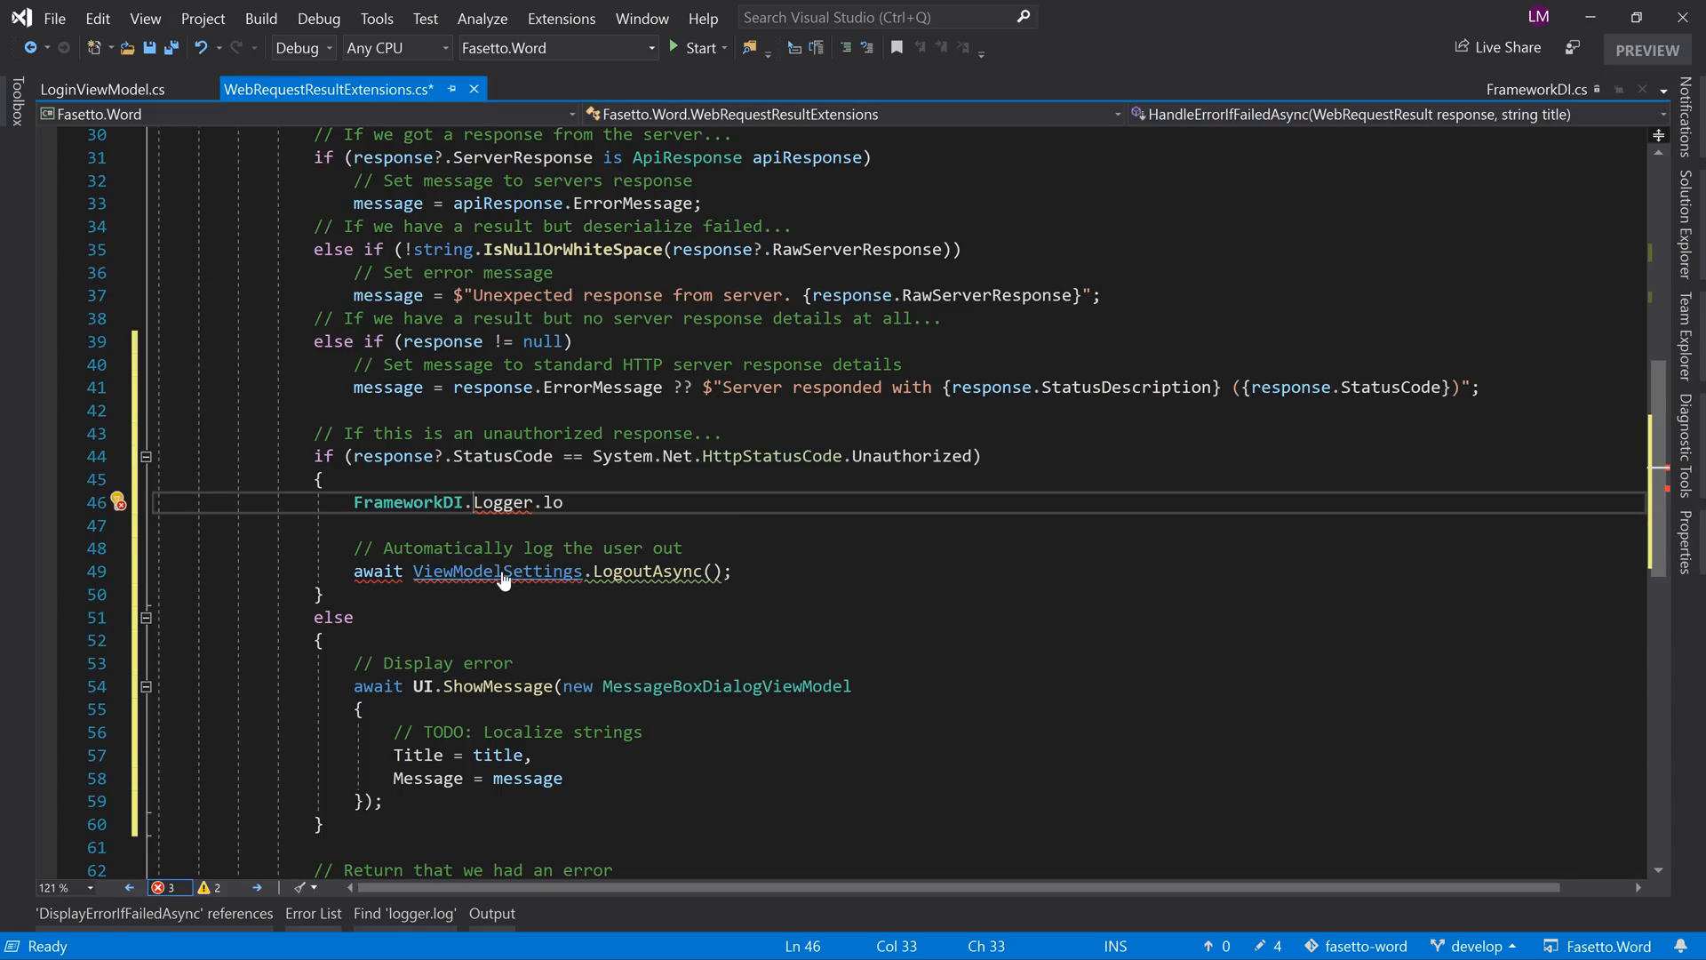
click(1536, 89)
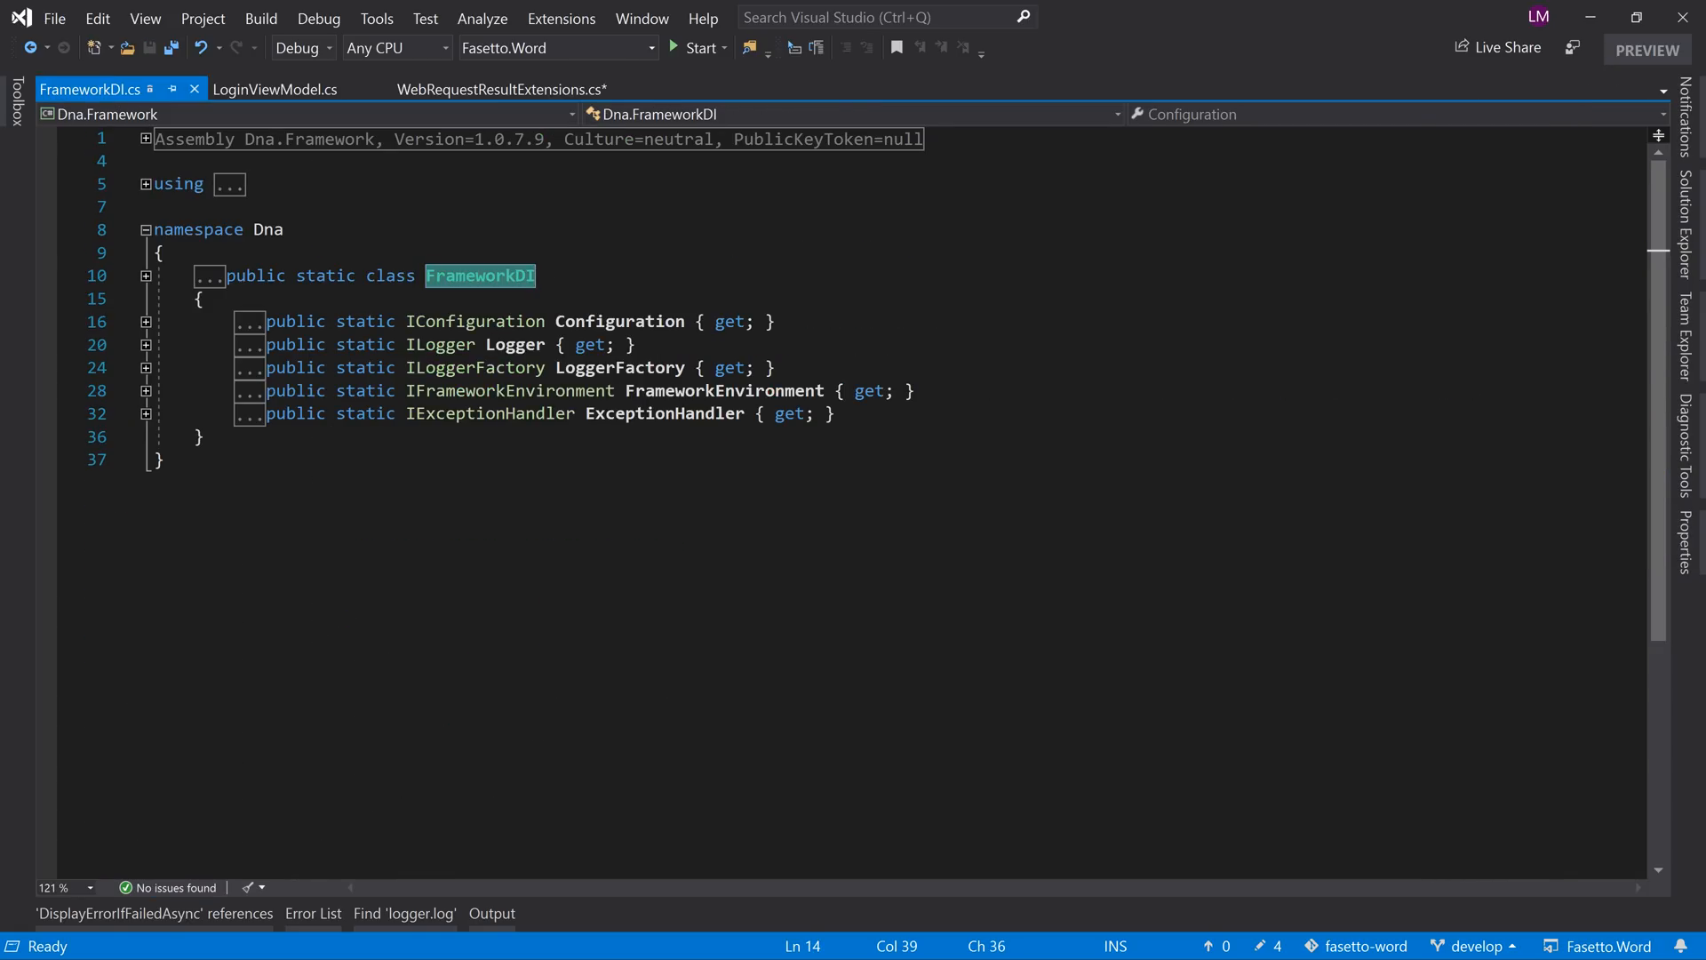
click(501, 89)
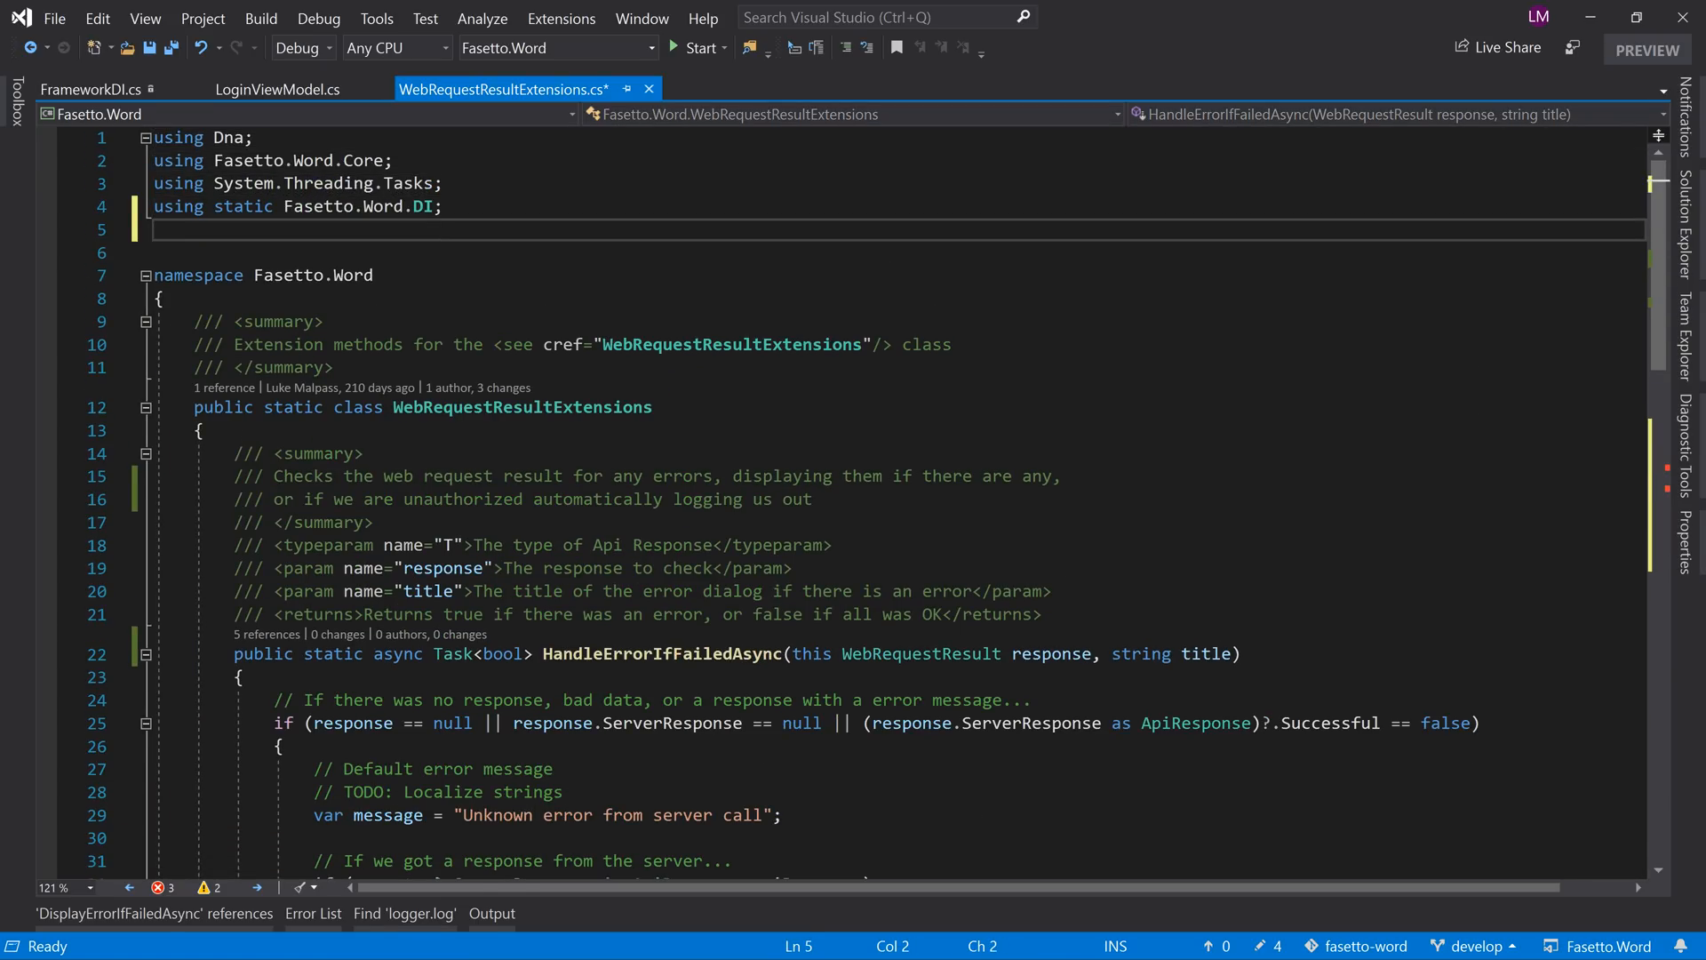
Add 'using static Dna.FrameworkDI;' and shorten the call to Logger
text(using static FrameworkDI;)
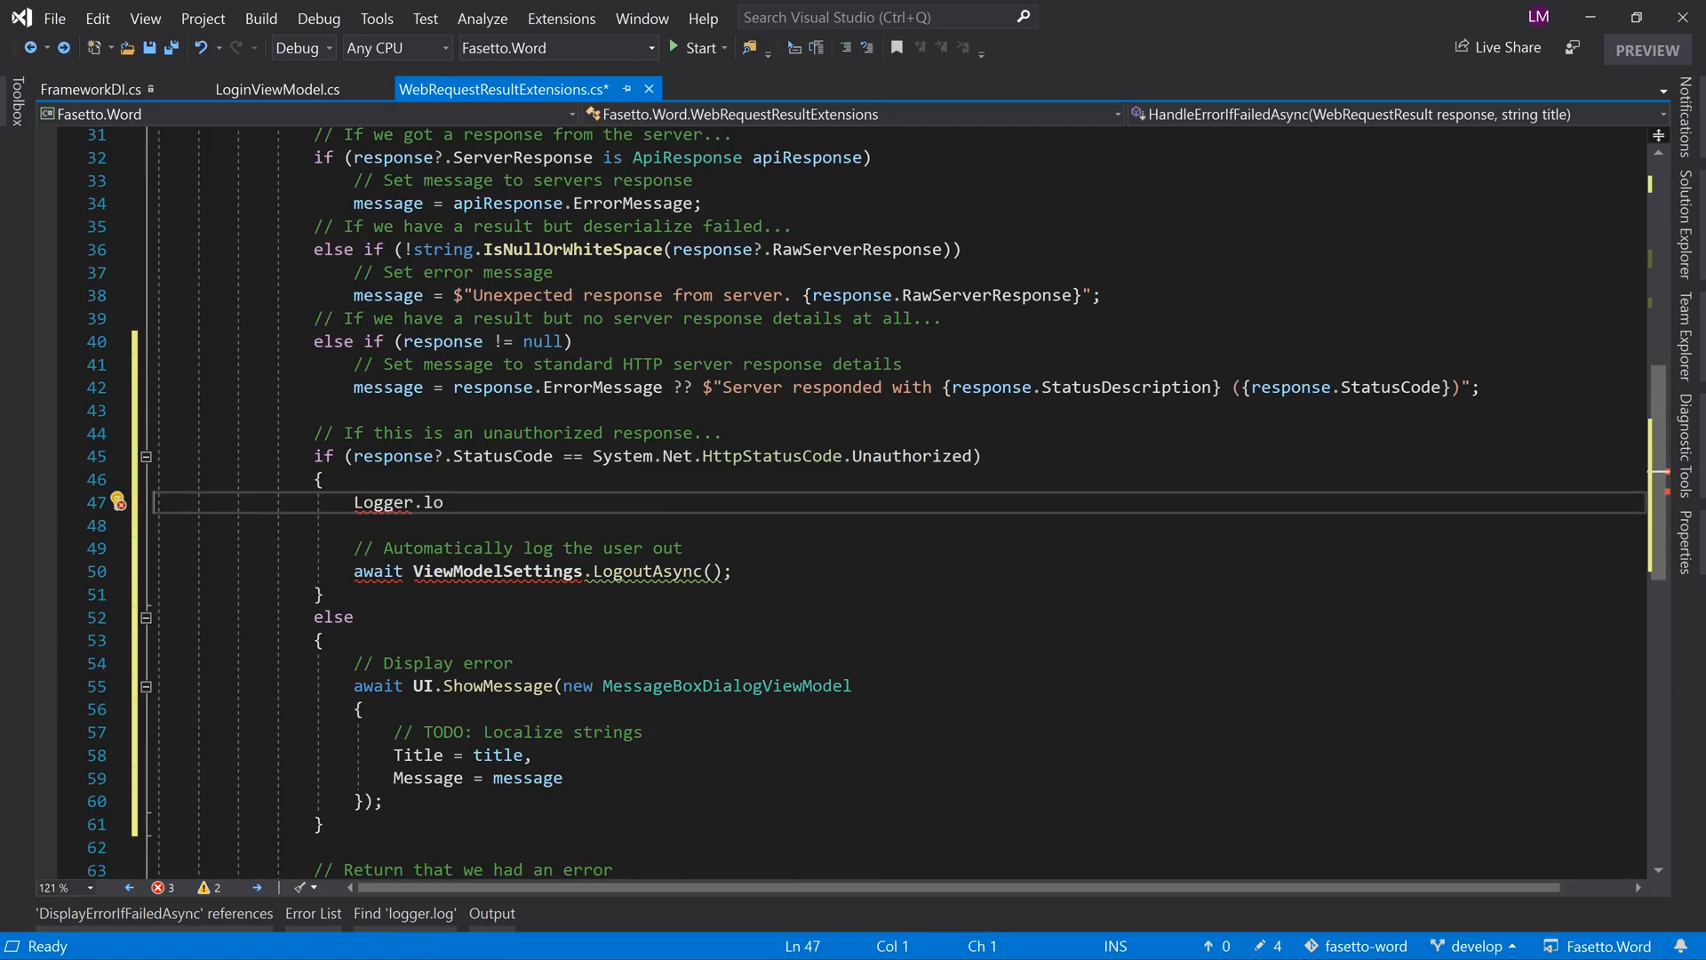
click(443, 502)
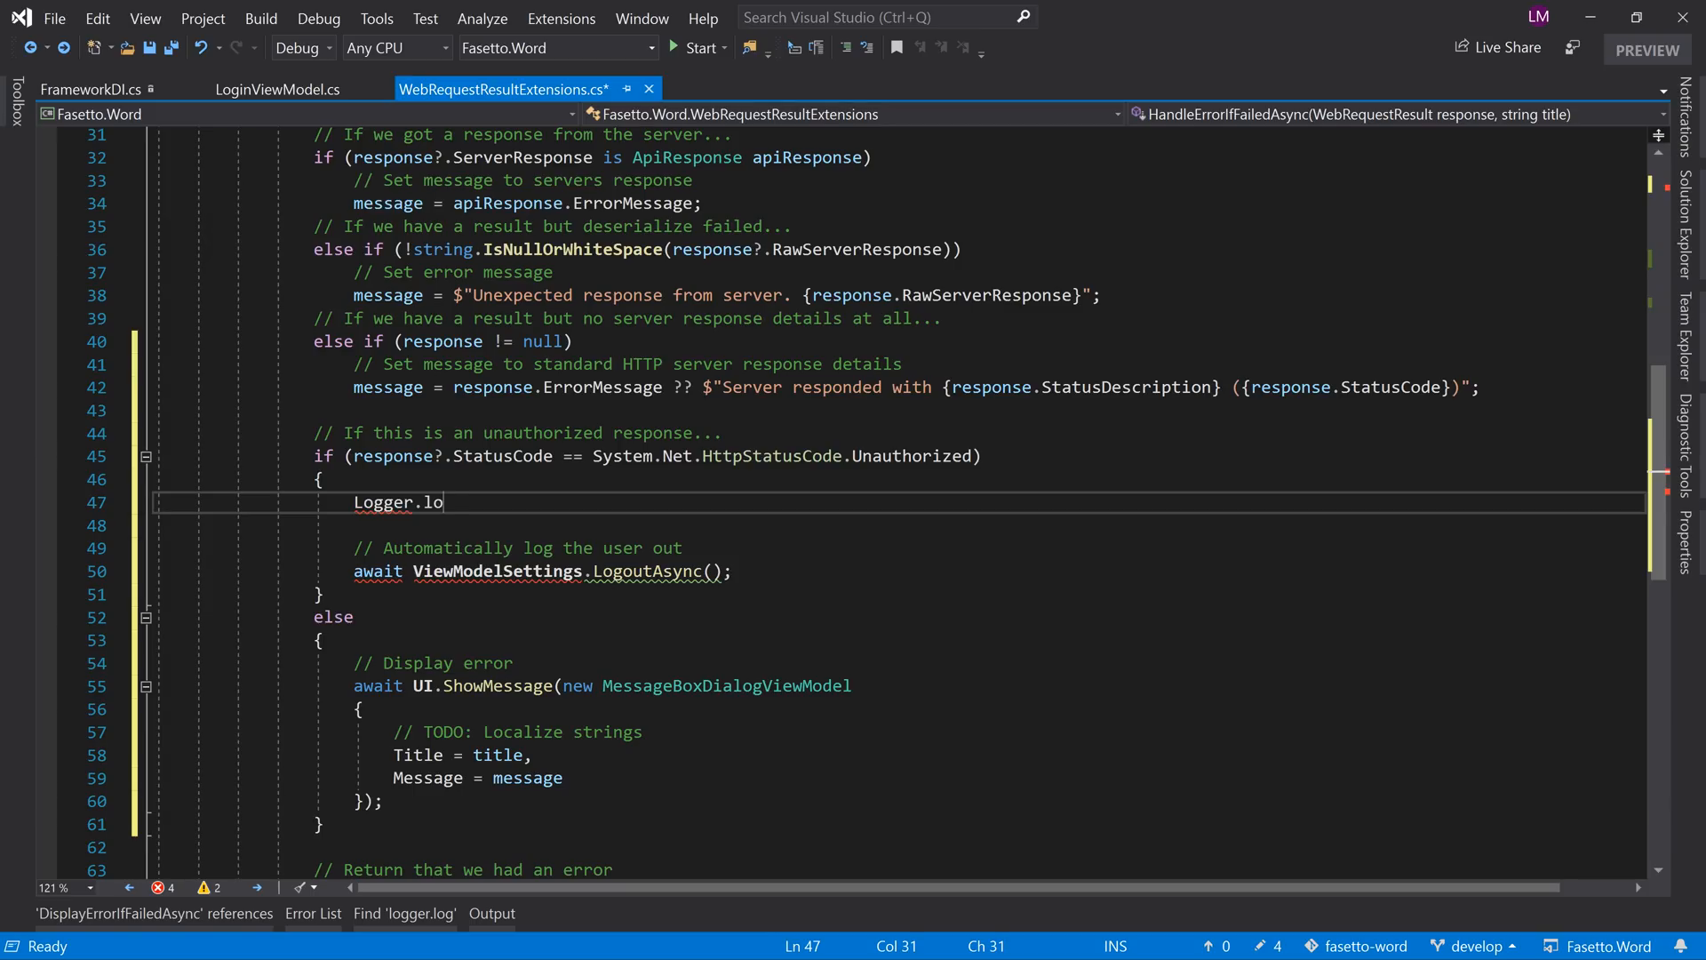
key(Backspace)
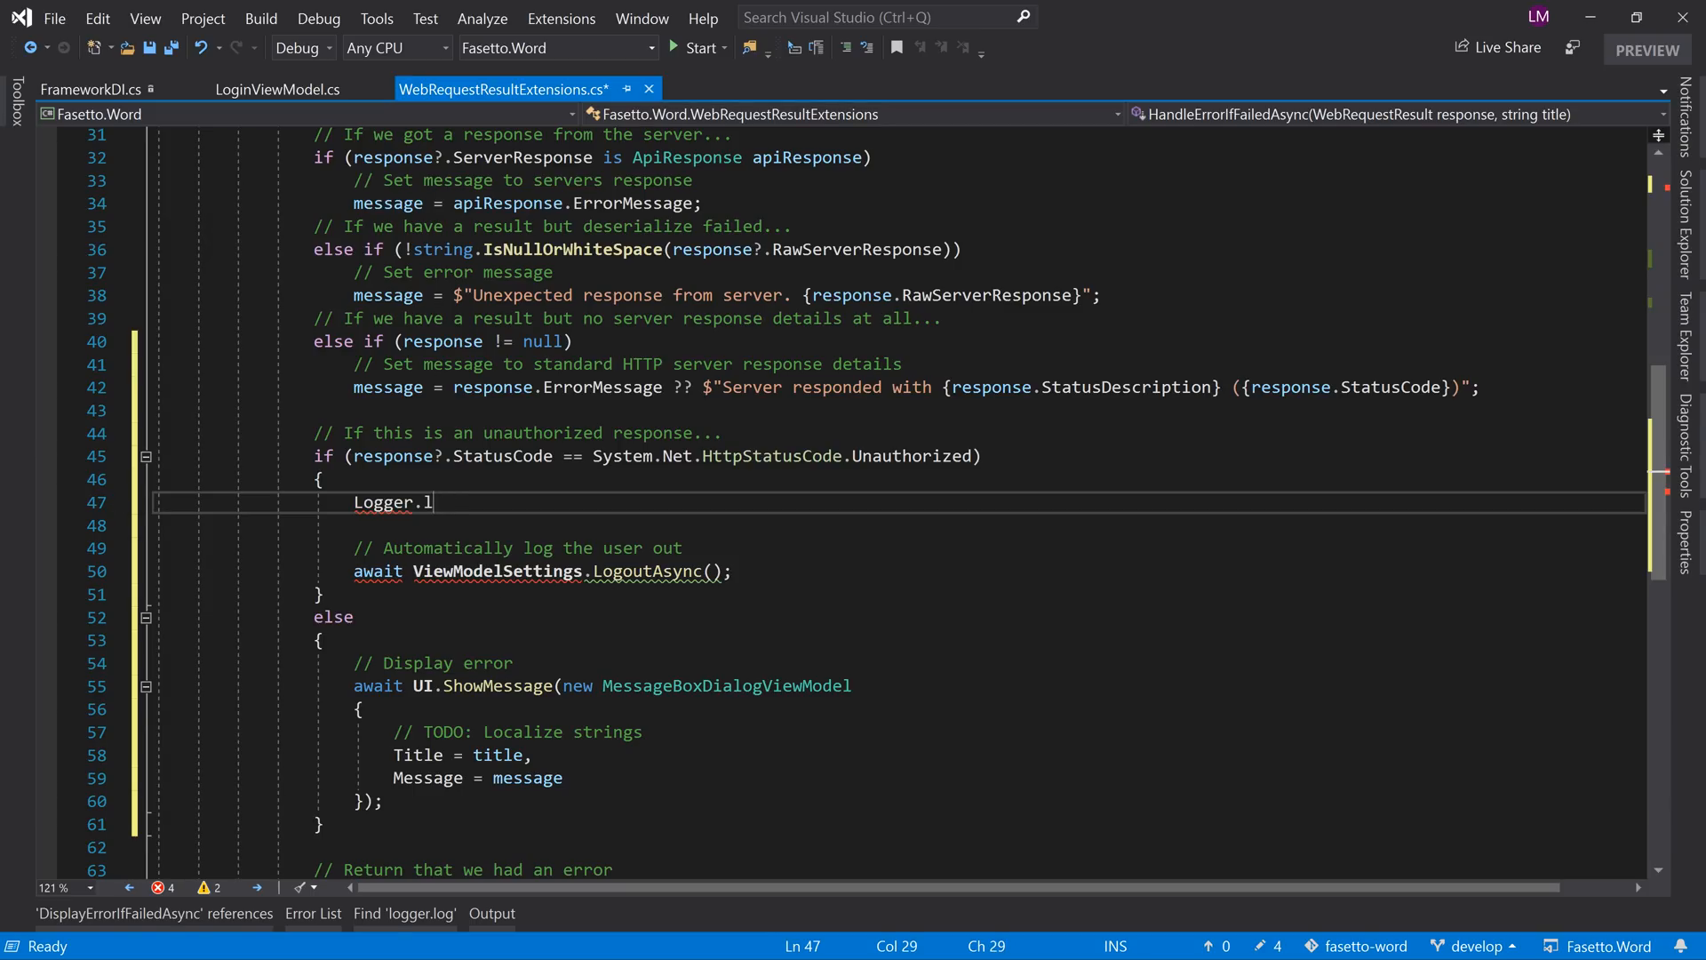
key(Backspace)
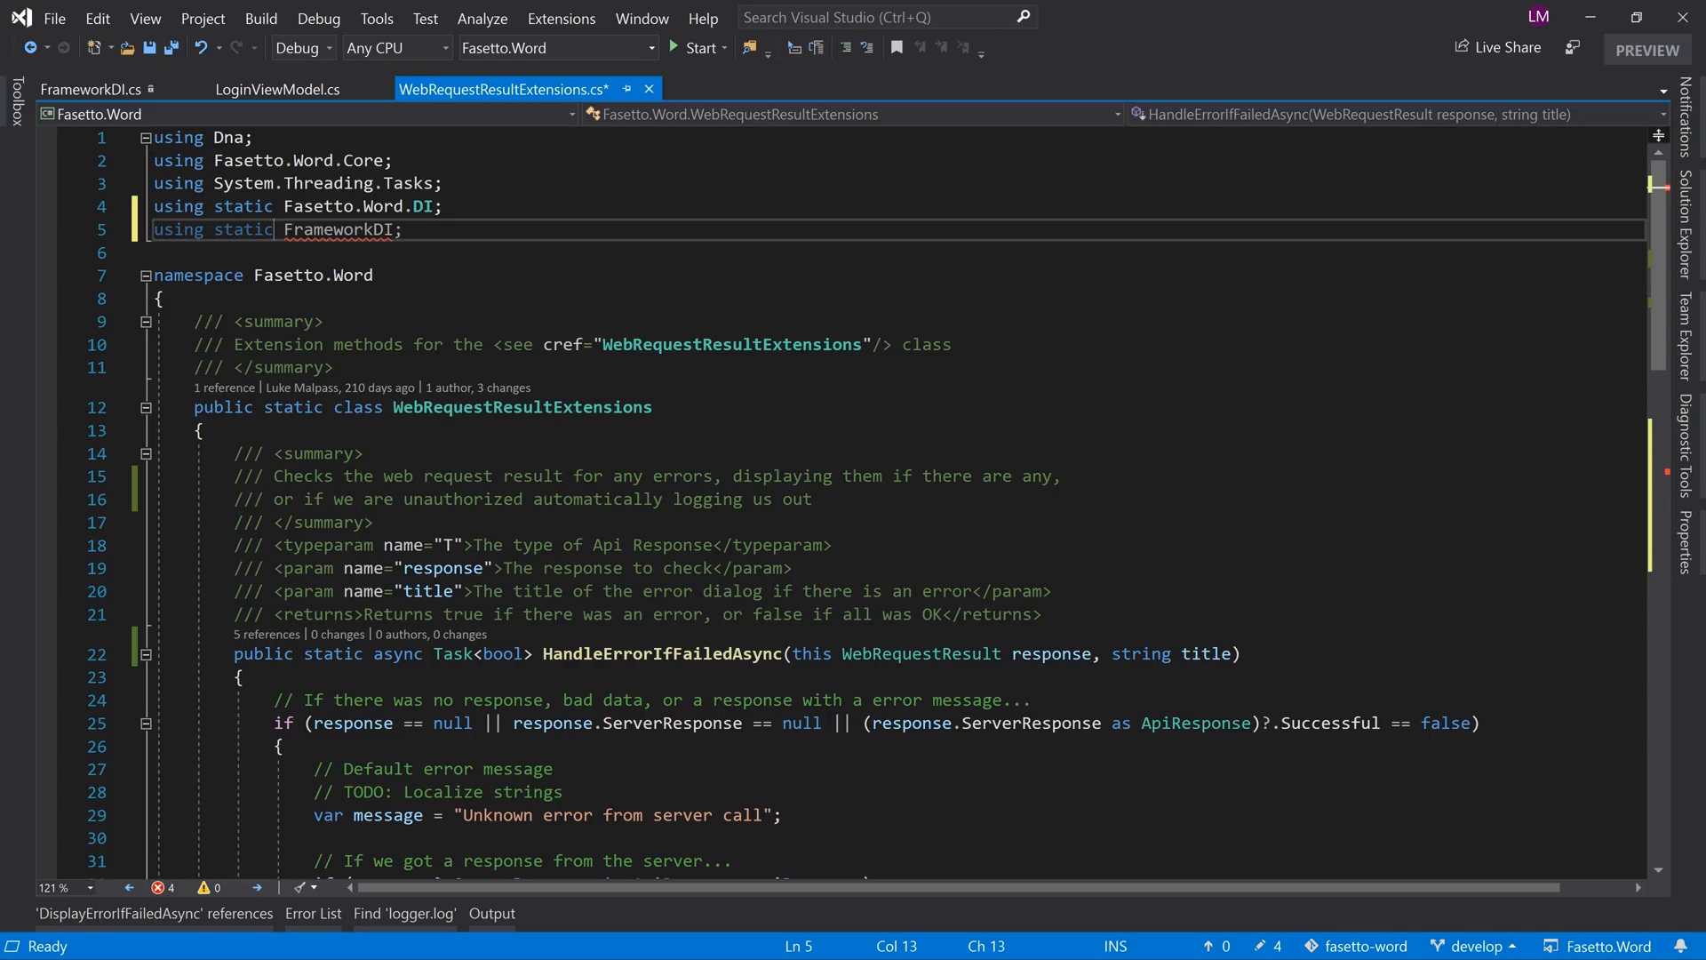
text(Dna.)
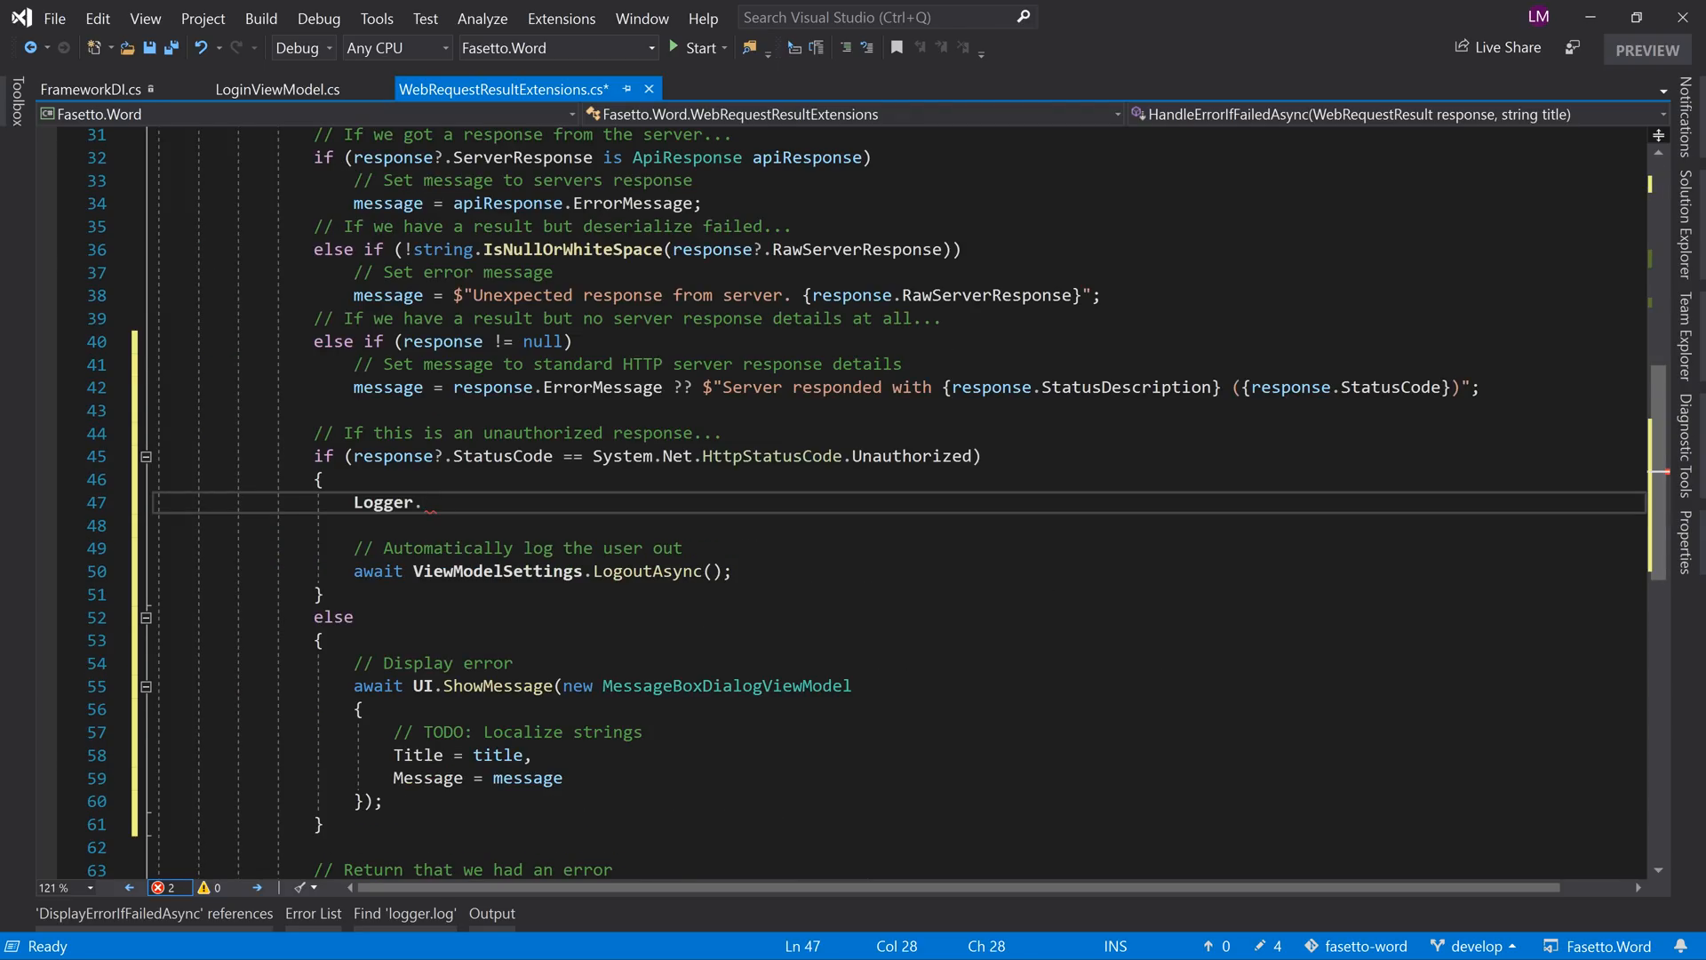
Call Logger.LogInformationSource with an empty string argument
text(.)
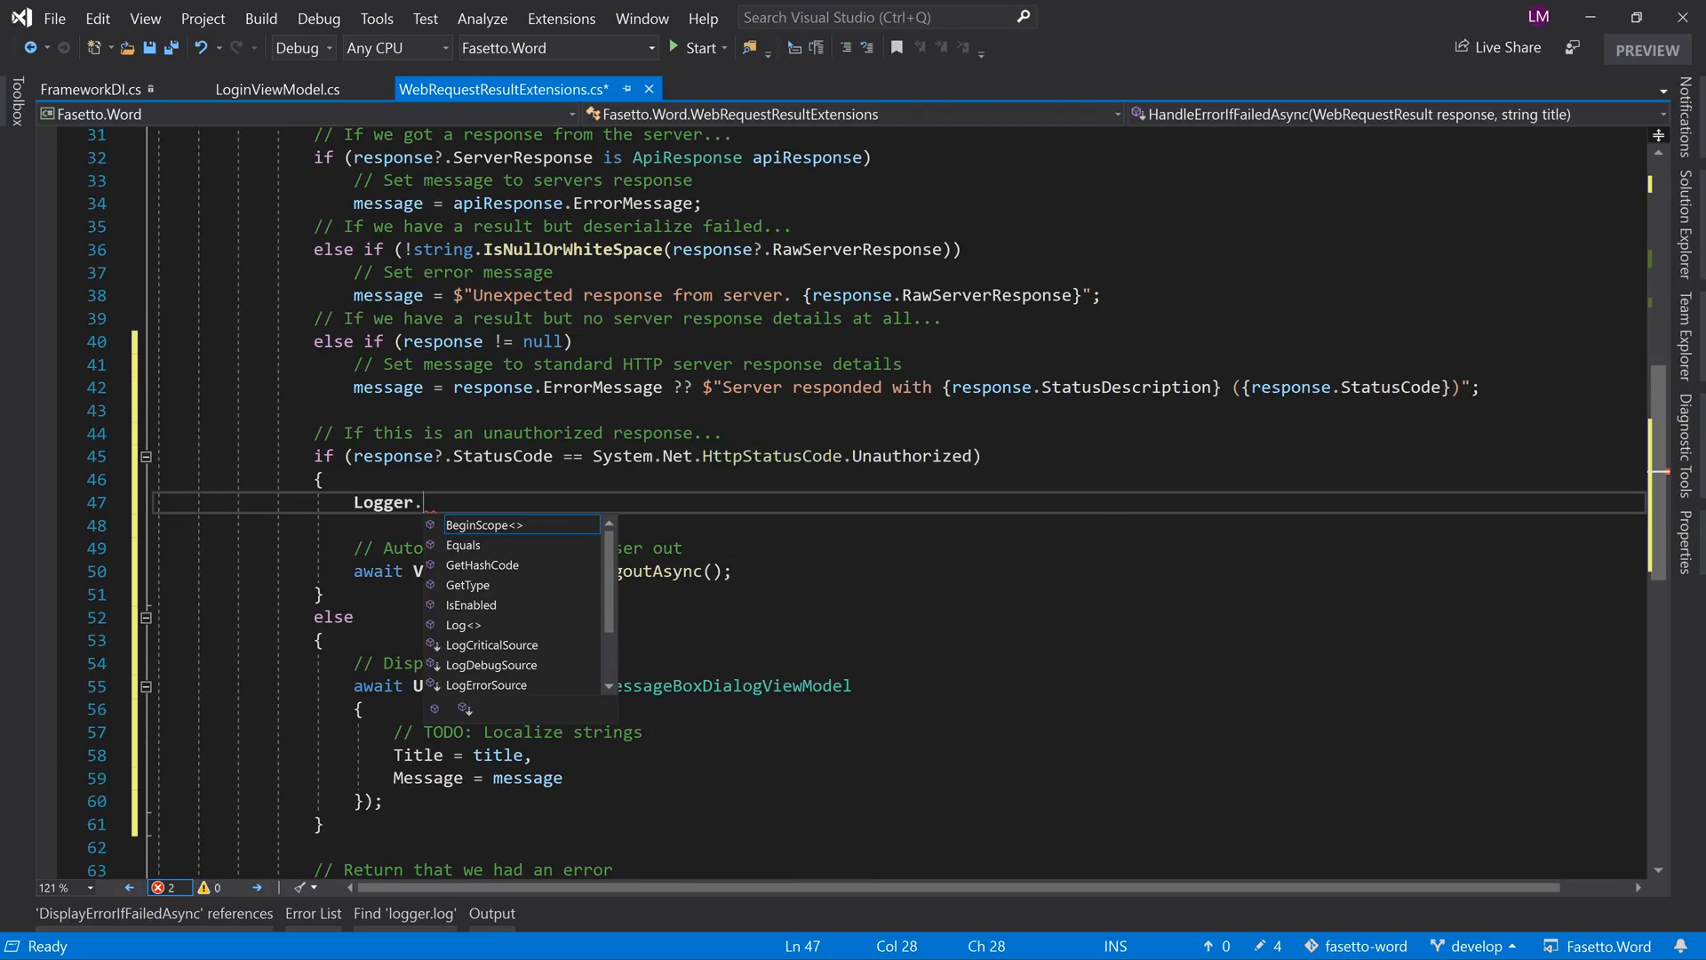
text(lo)
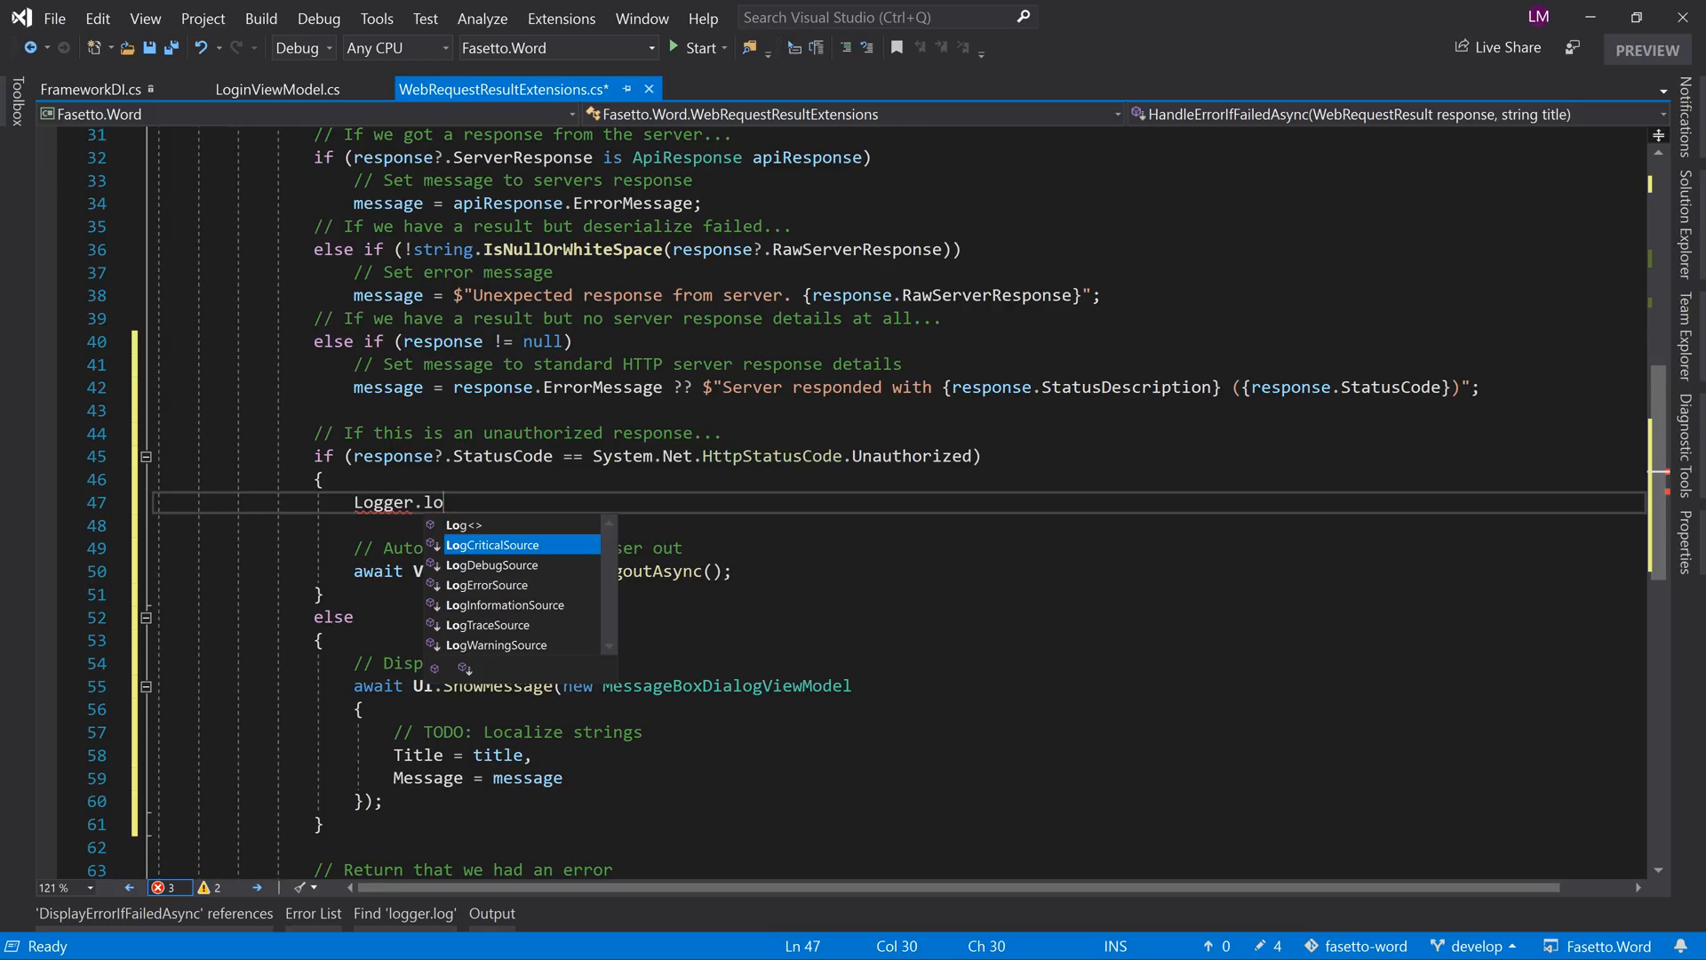
key(Down)
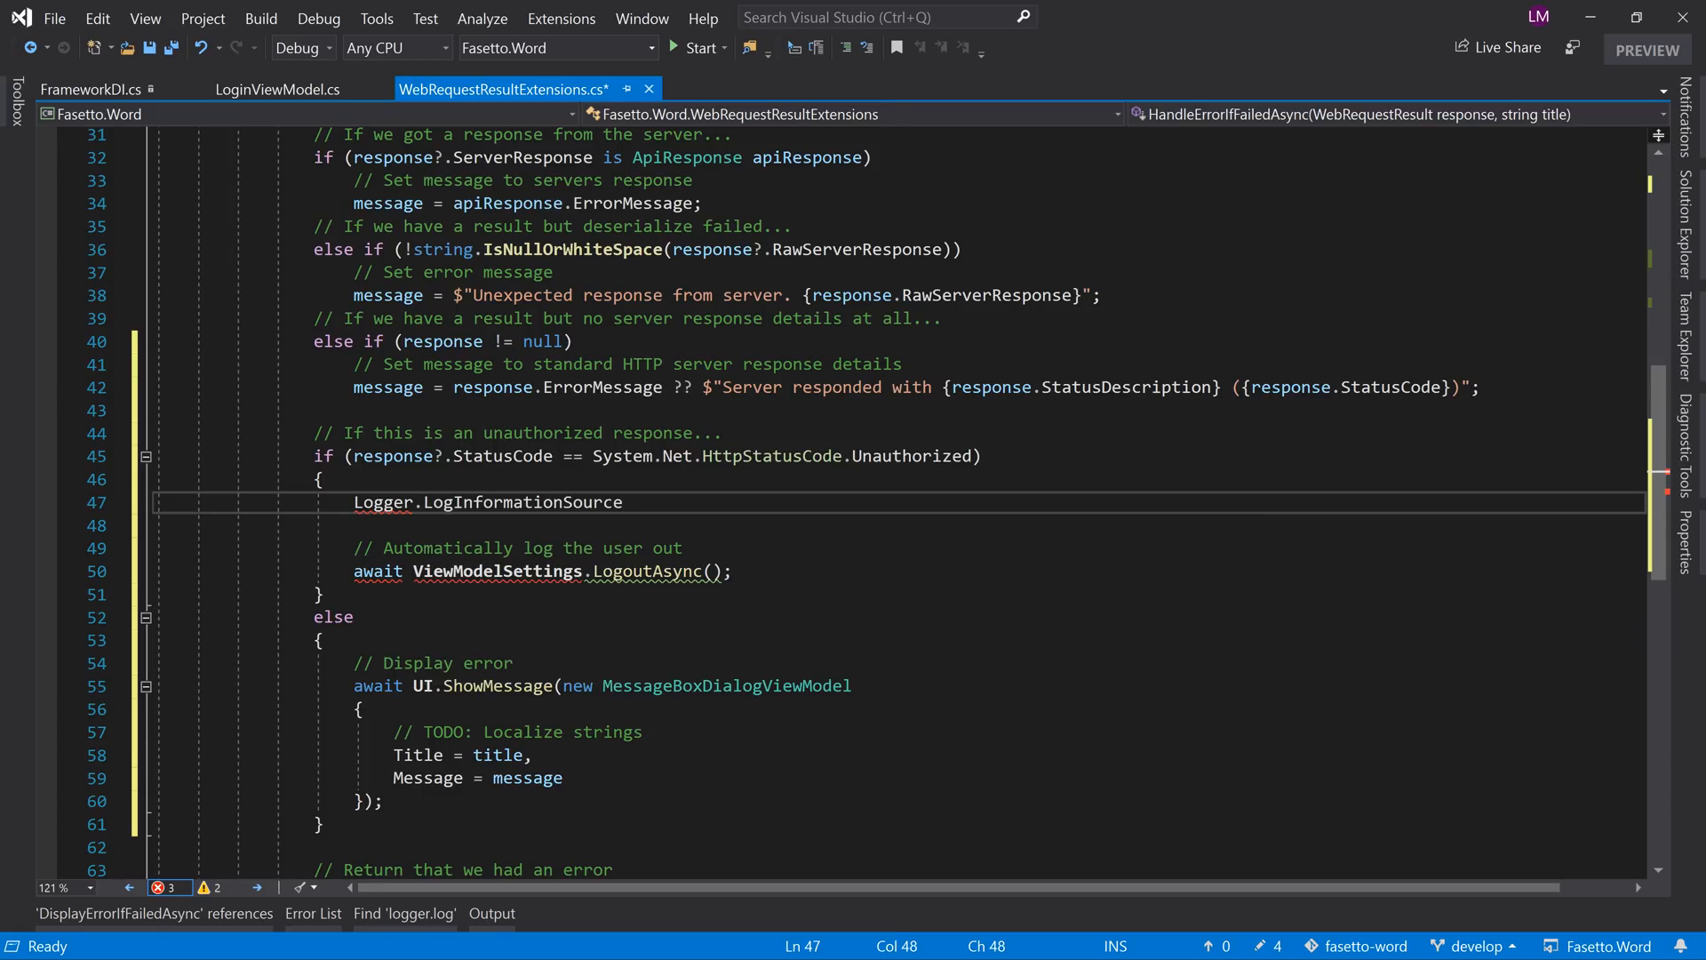
text(()
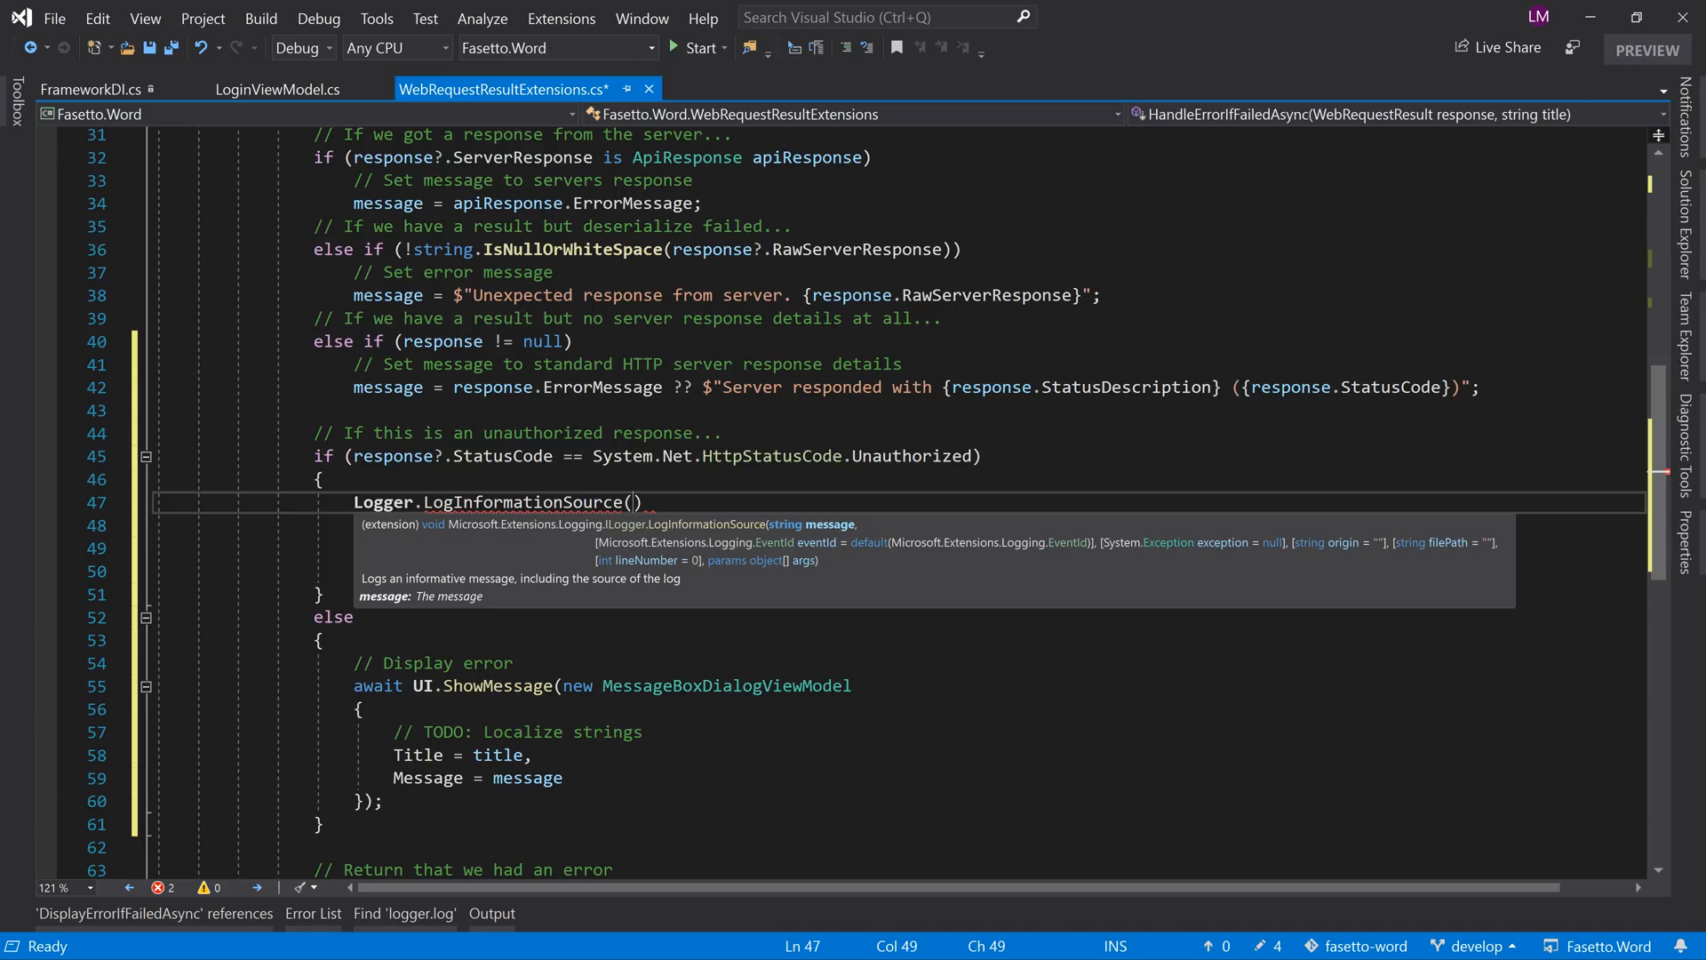
text("")
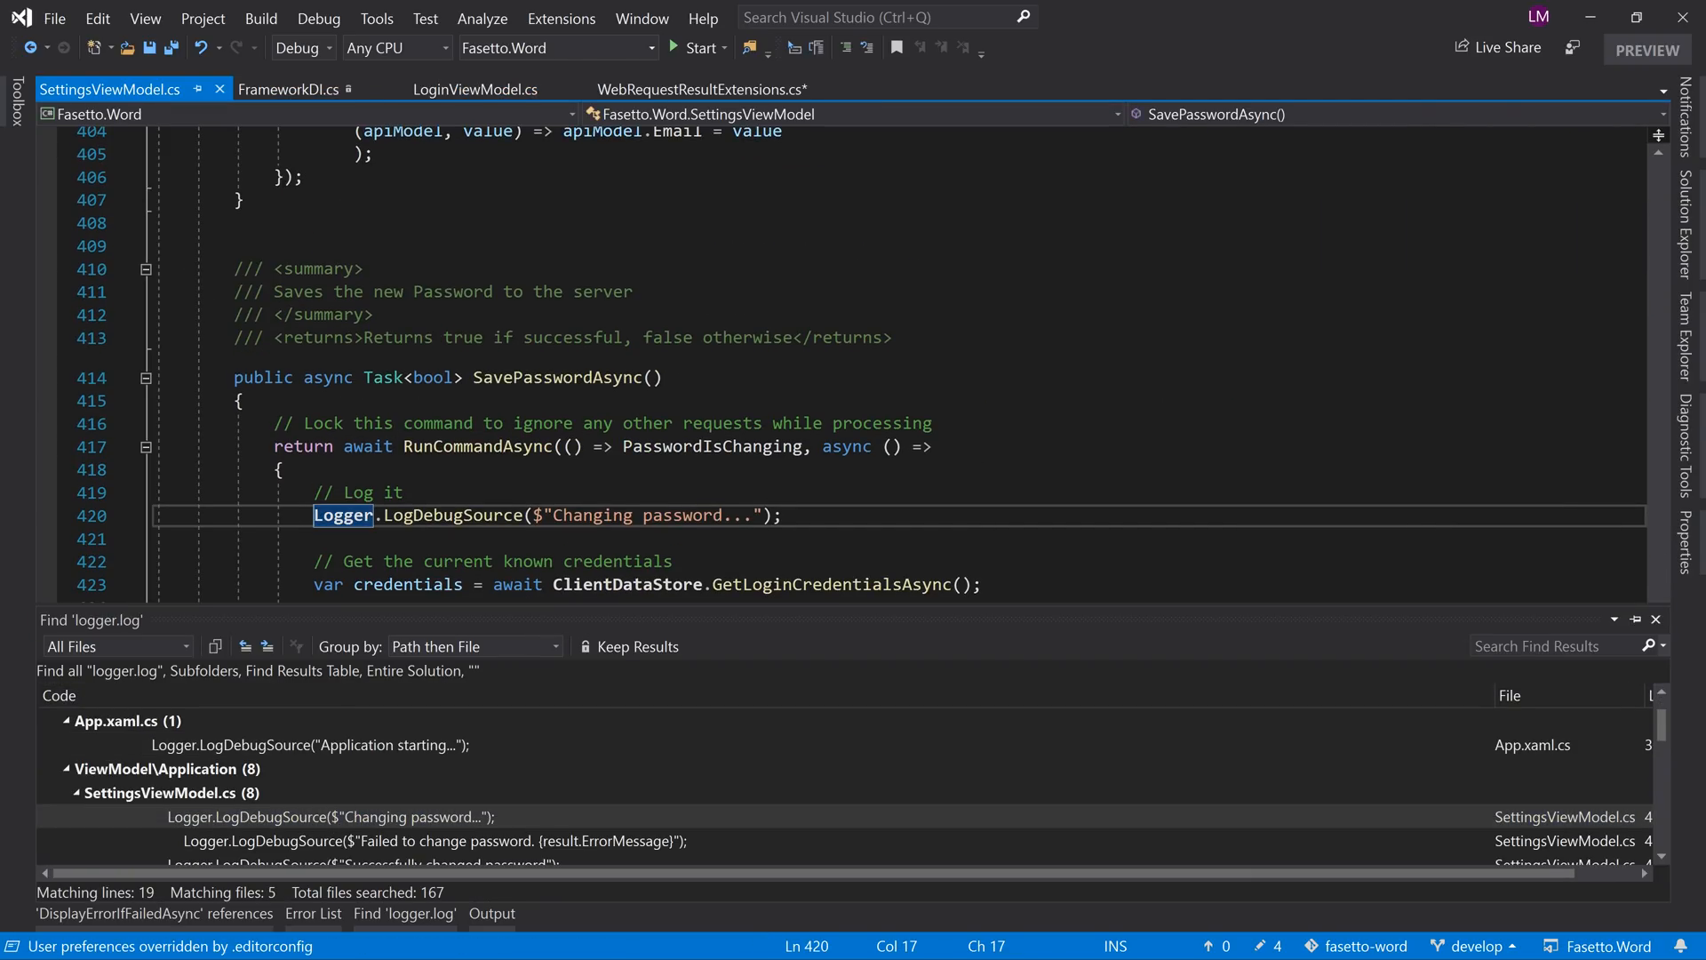
Add a // Log it comment and the 'Logging user out due to unauthorized response from server' message
click(702, 89)
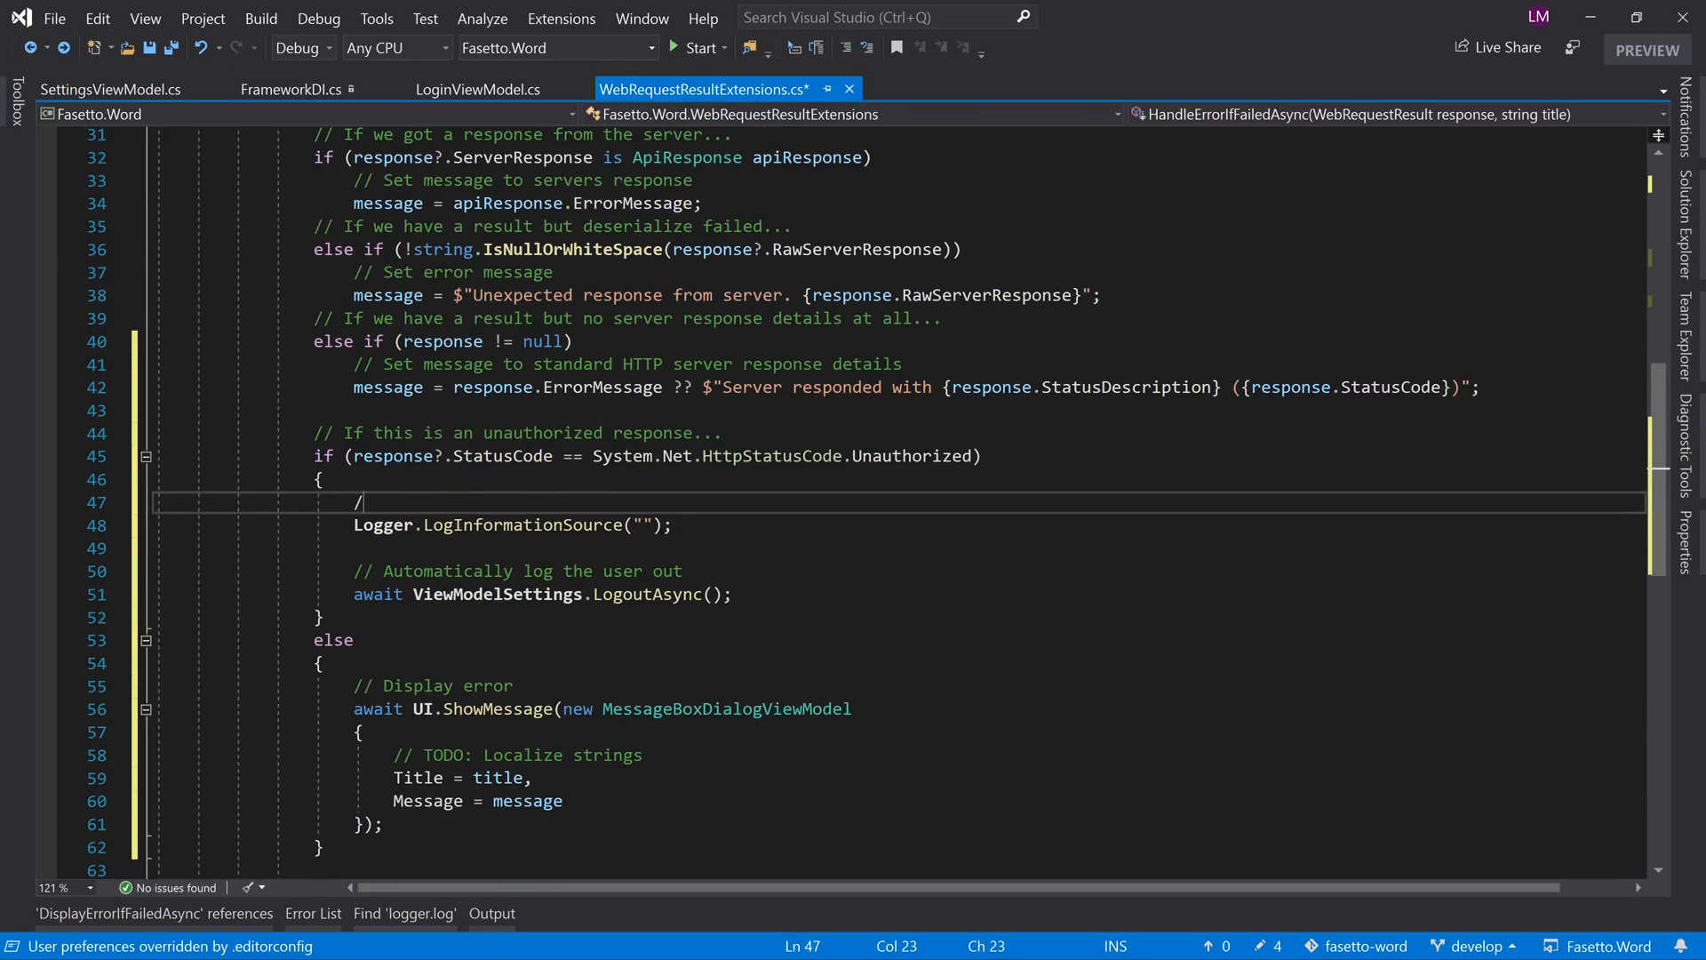
text(/ Log it)
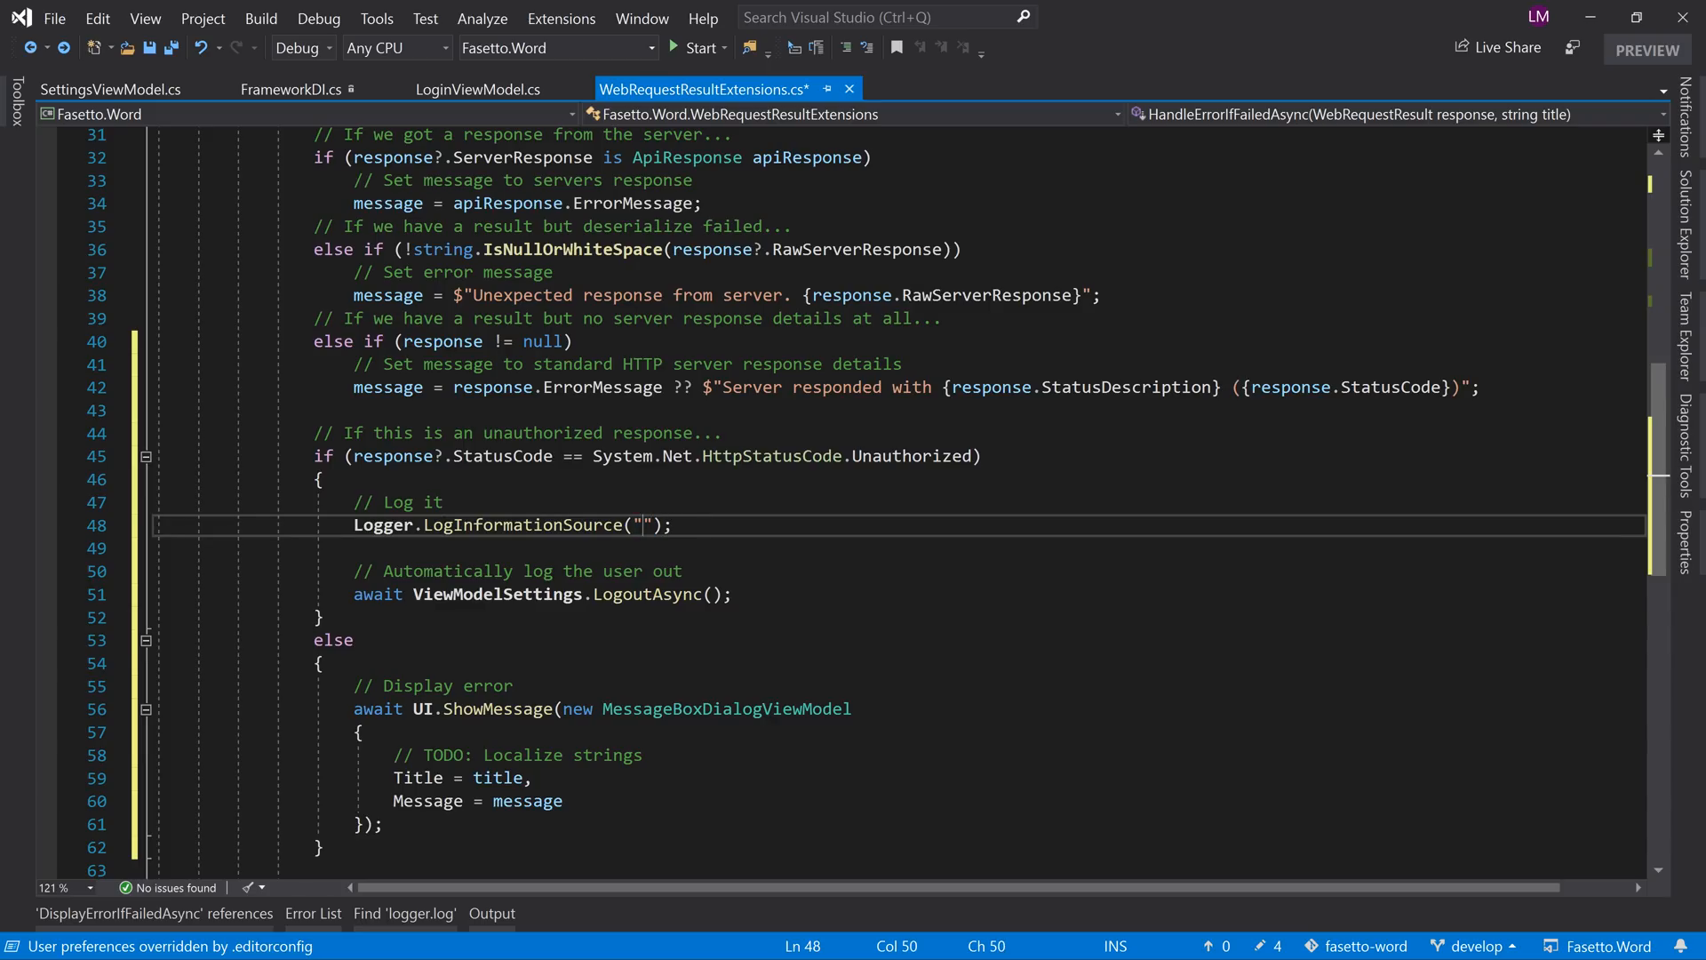
text(Logging user out due to a)
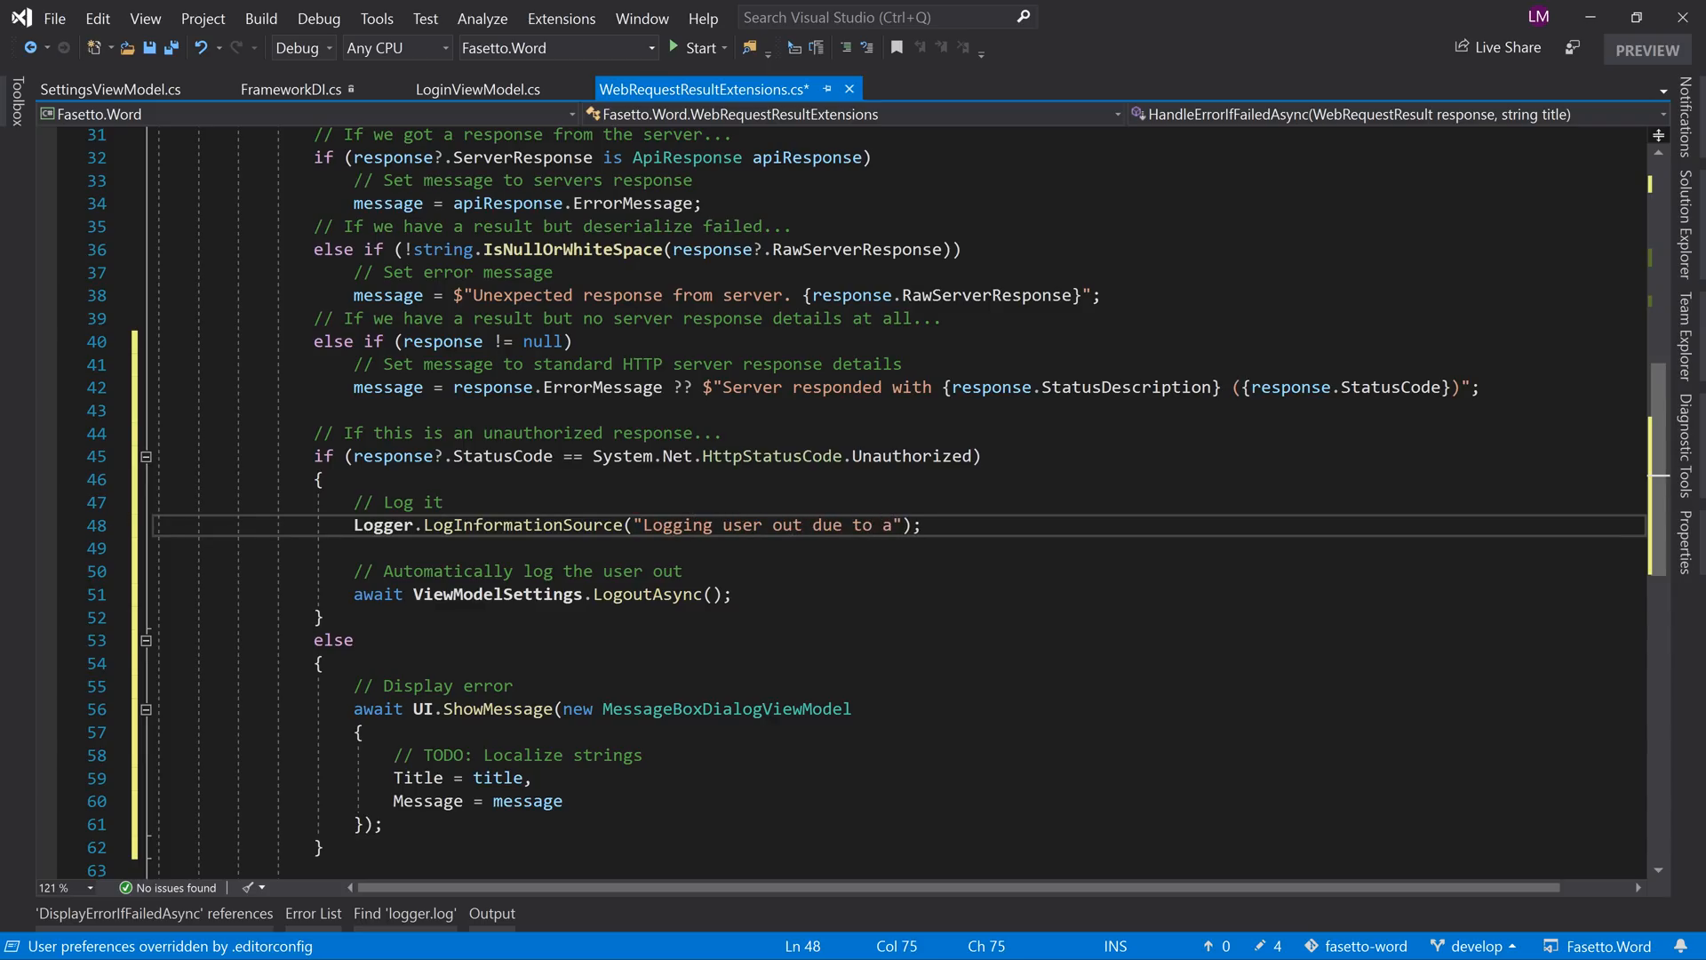
text(unauthorized response from server)
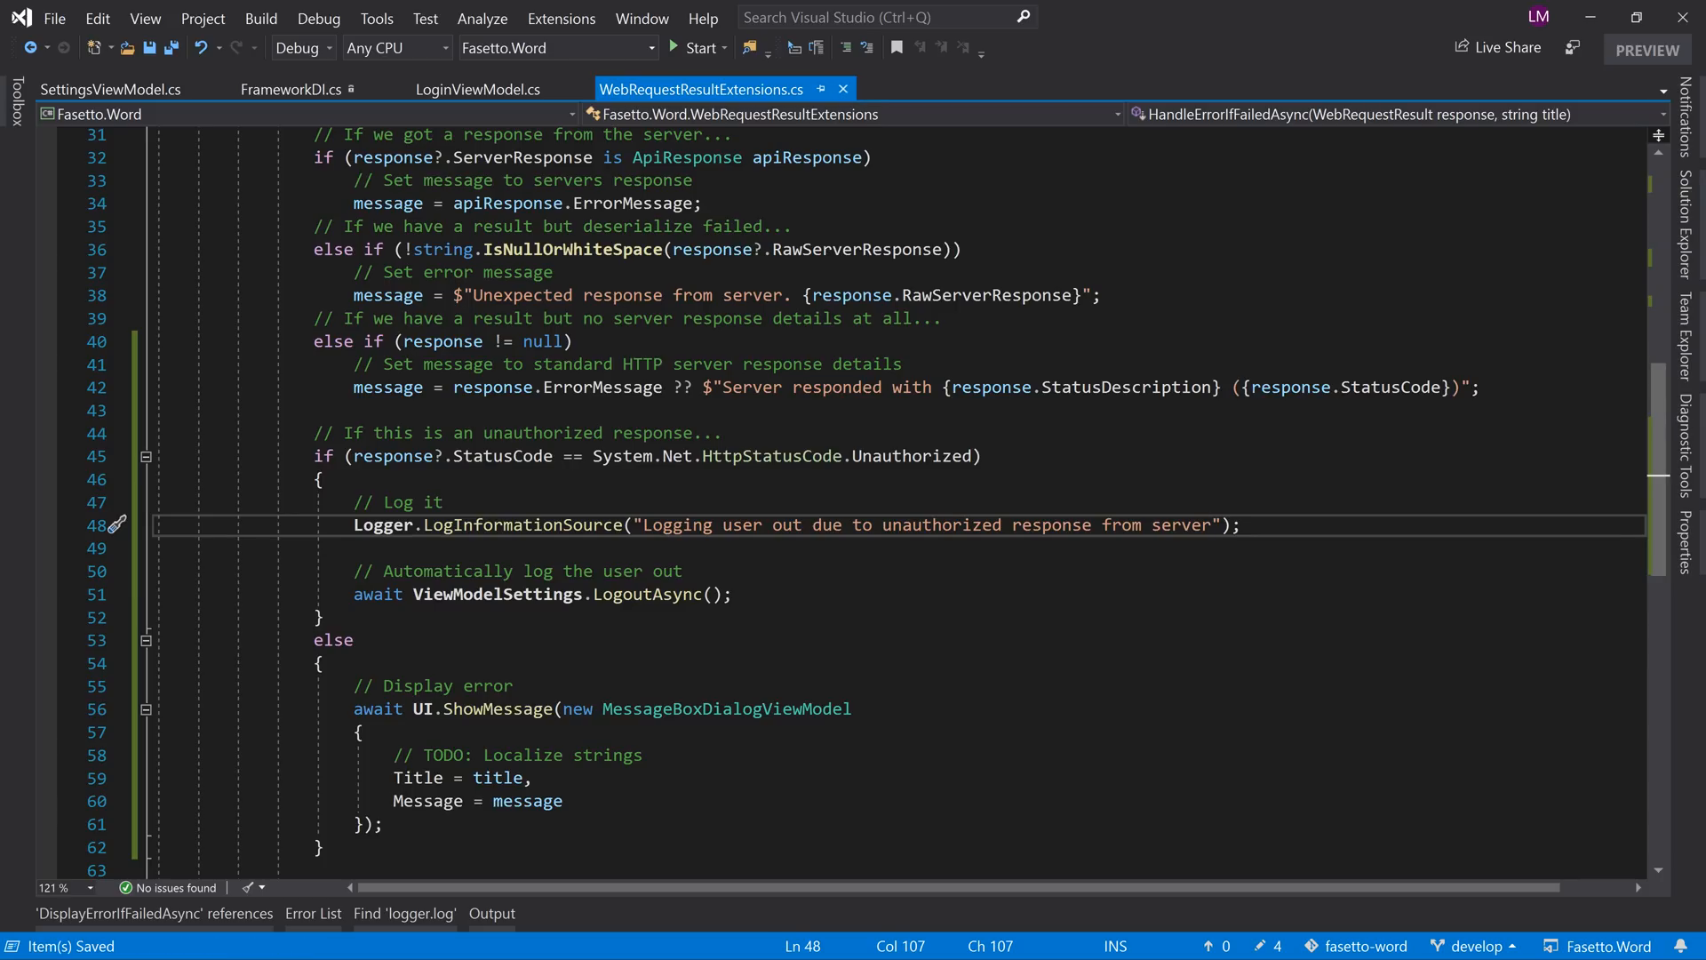
Add a breakpoint on the unauthorized-branch logging line and start debugging Fasetto Word
scroll(down, 3)
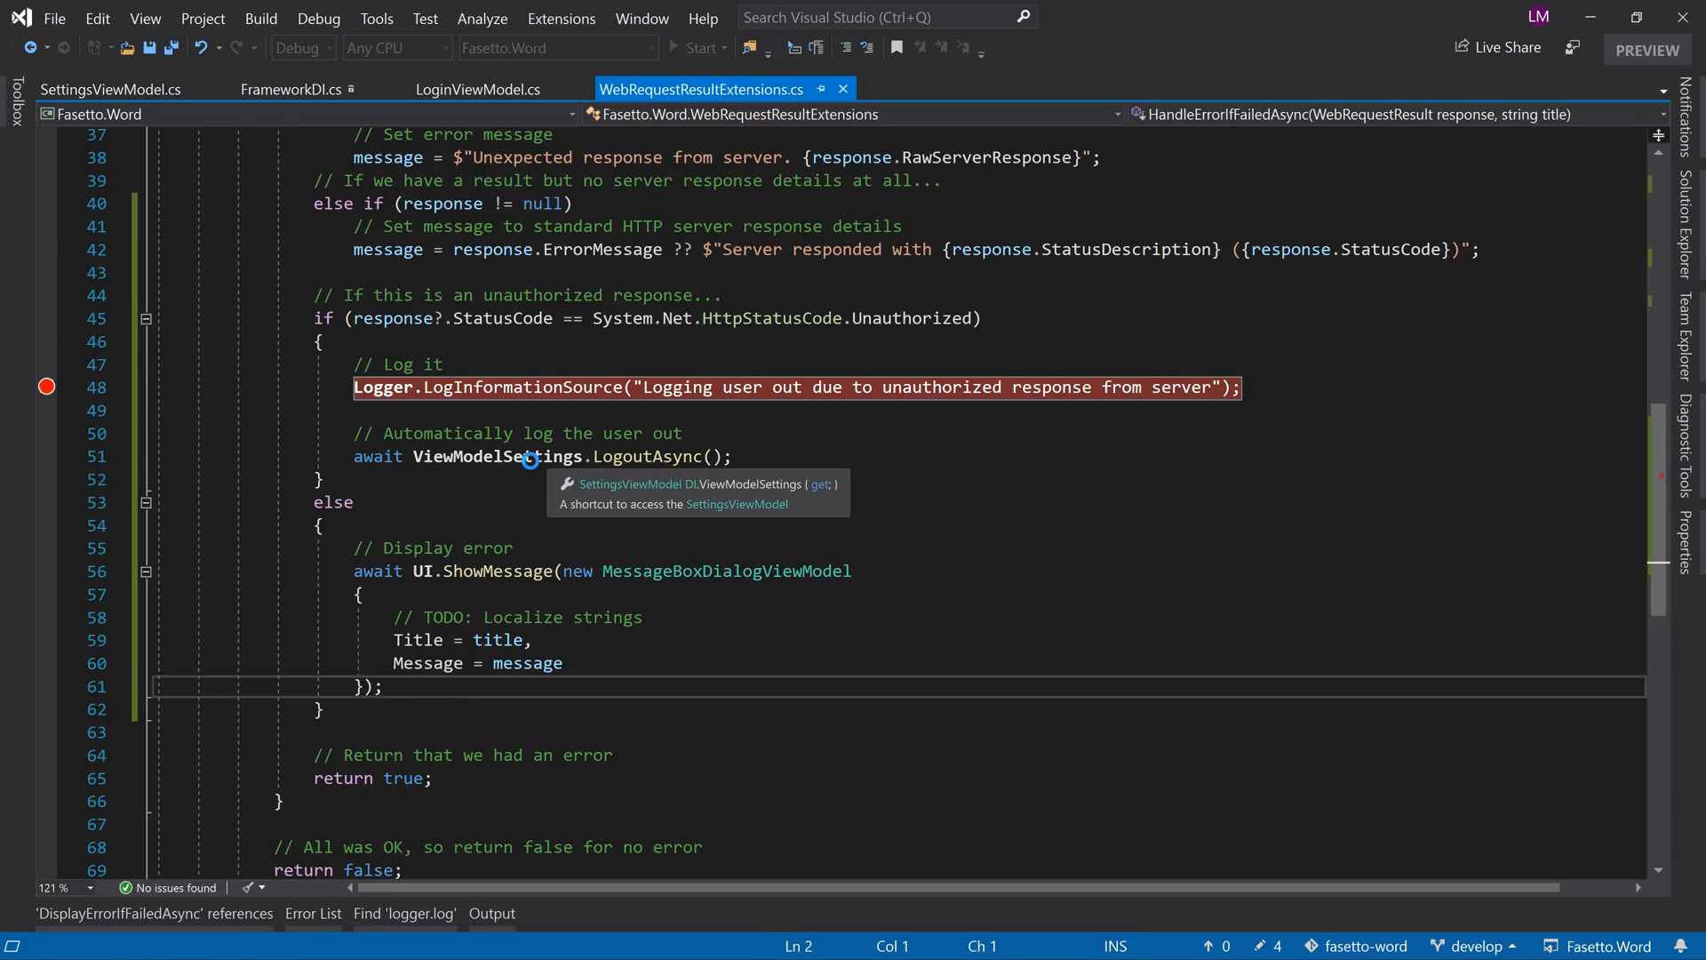
click(700, 46)
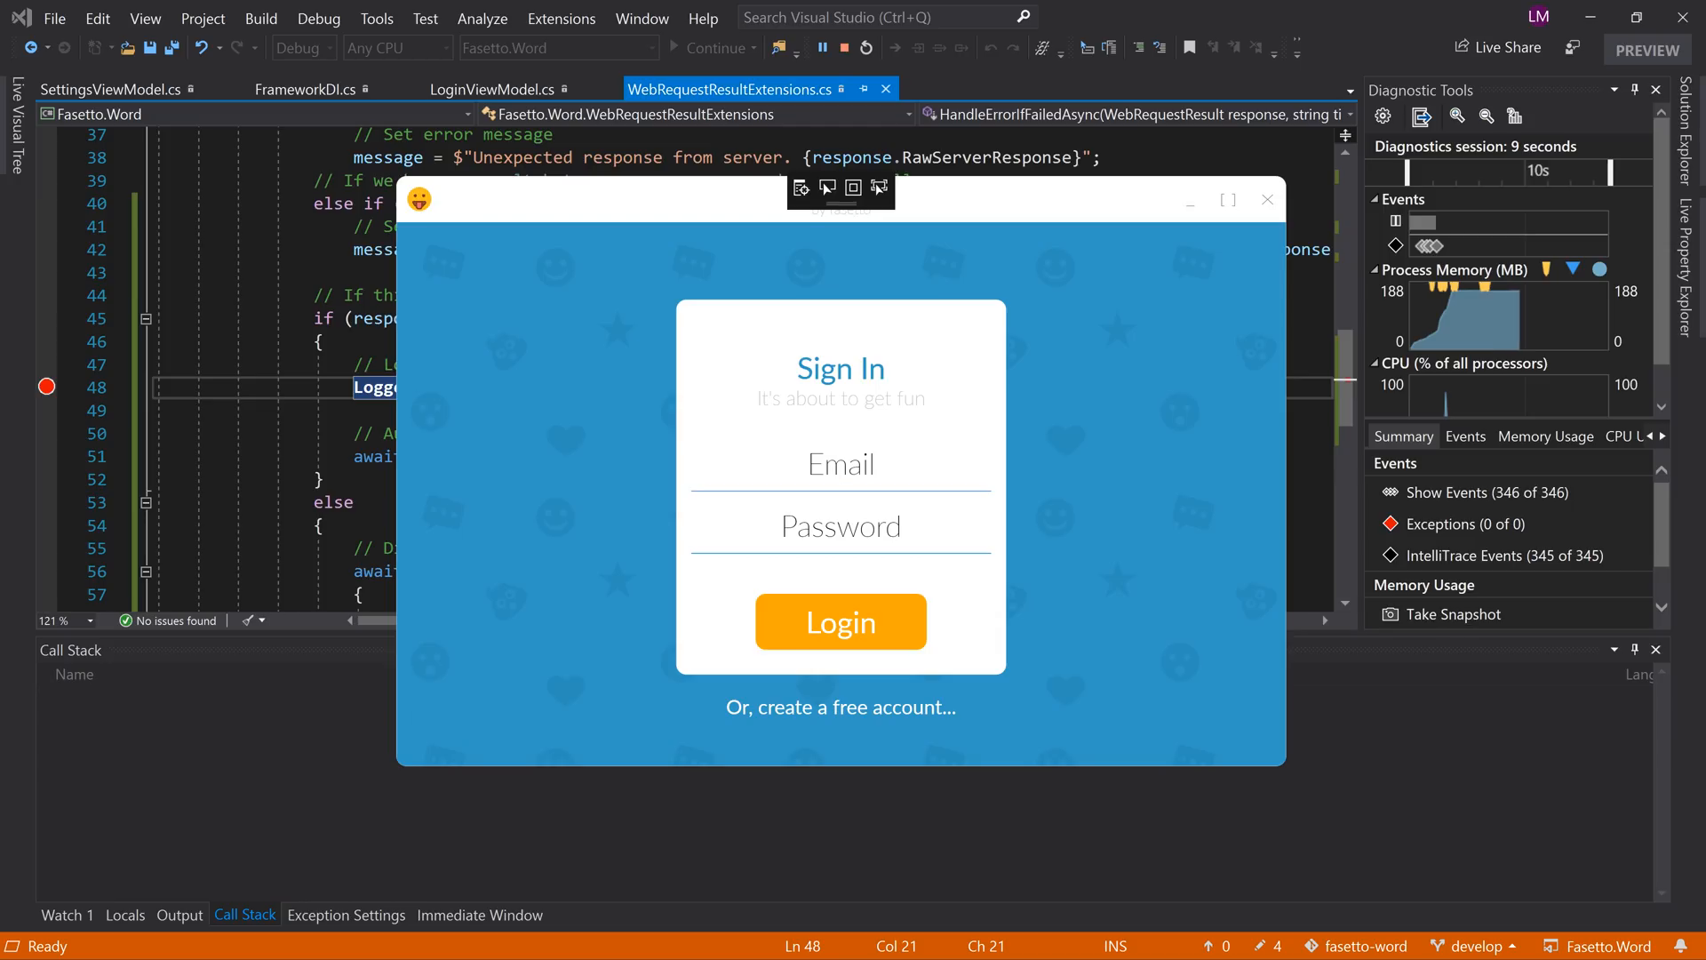
text(angelsix)
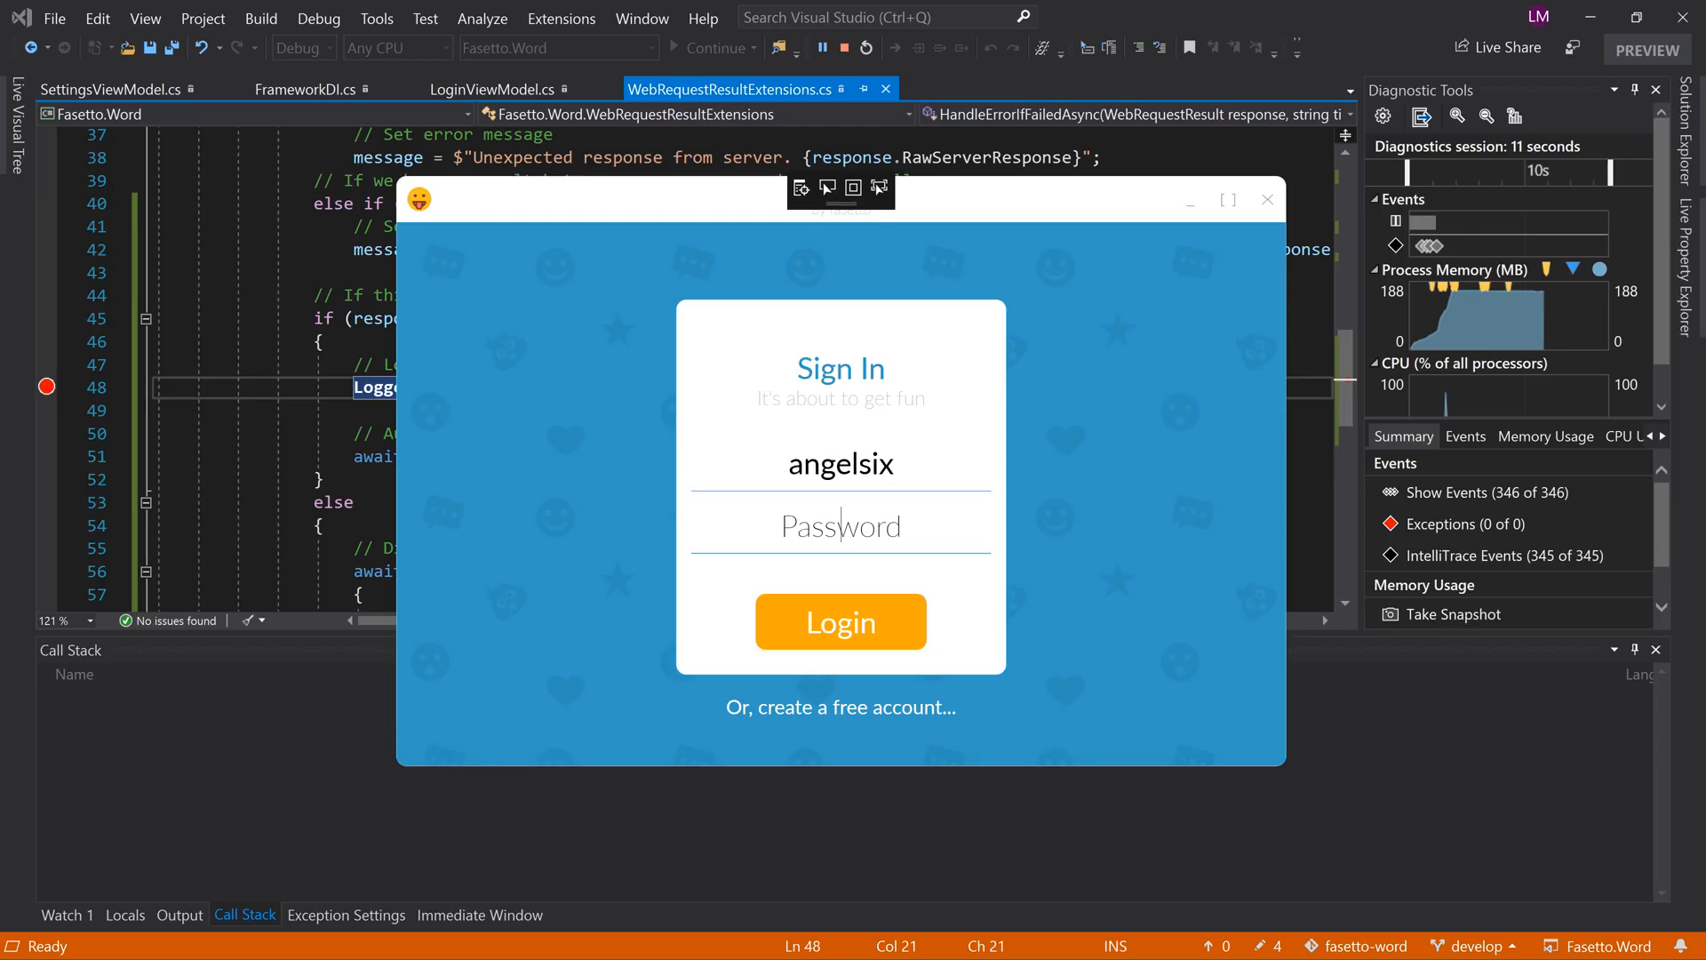
text(password)
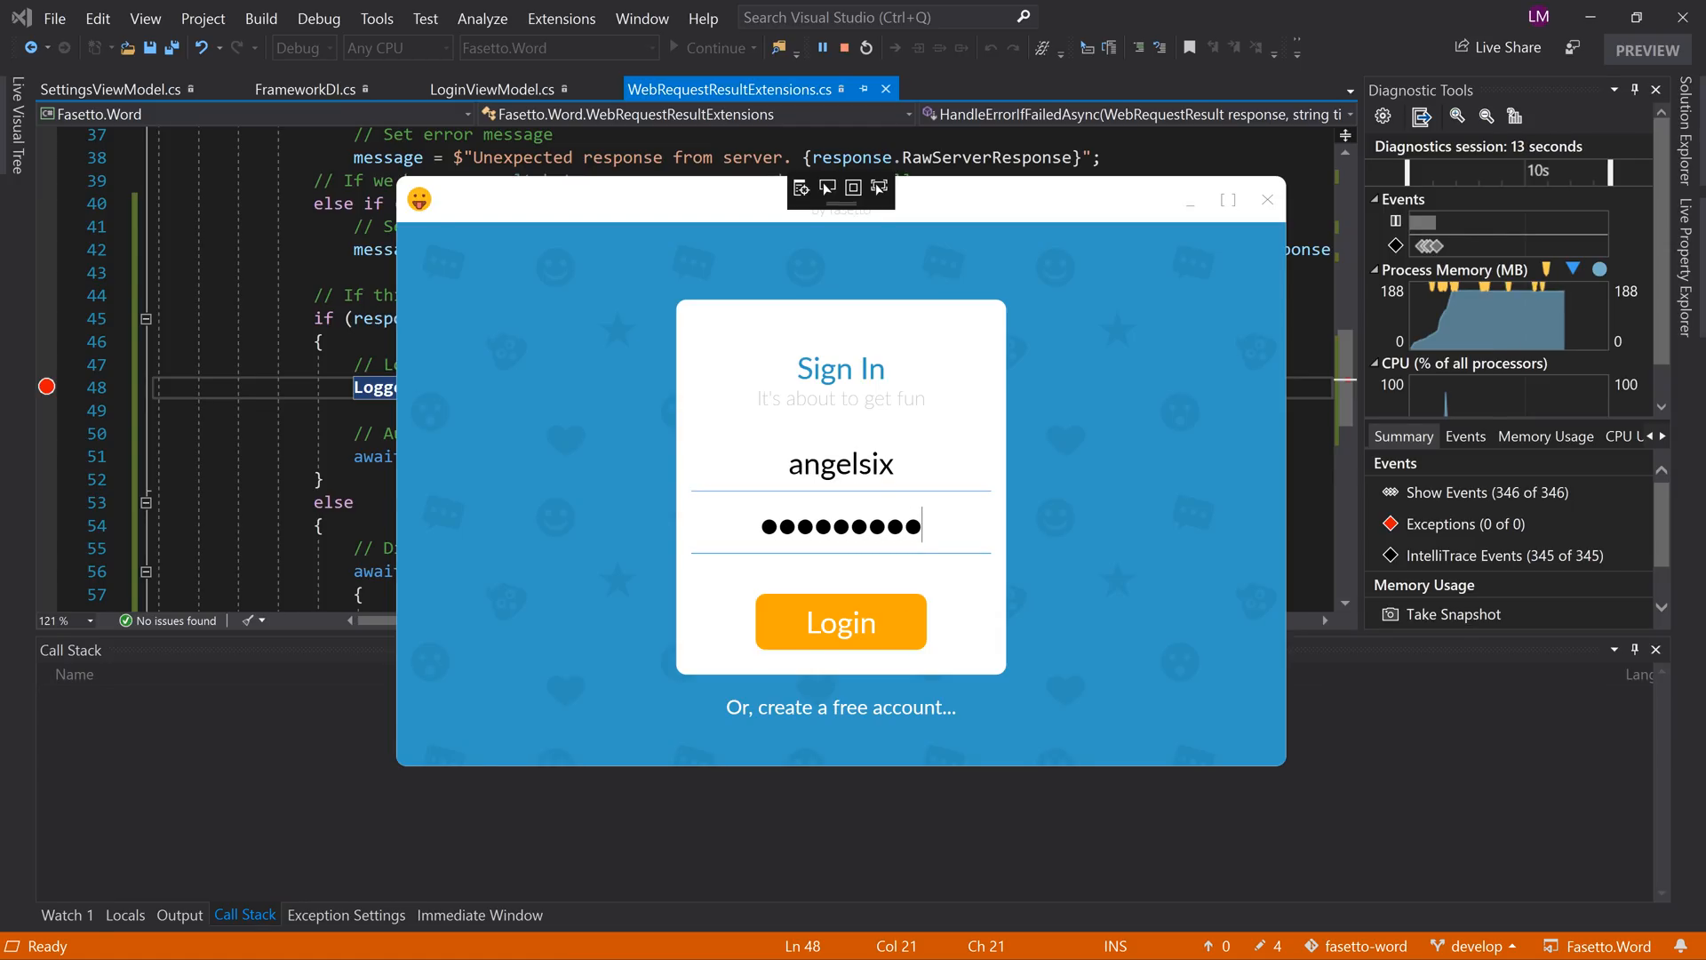
click(839, 622)
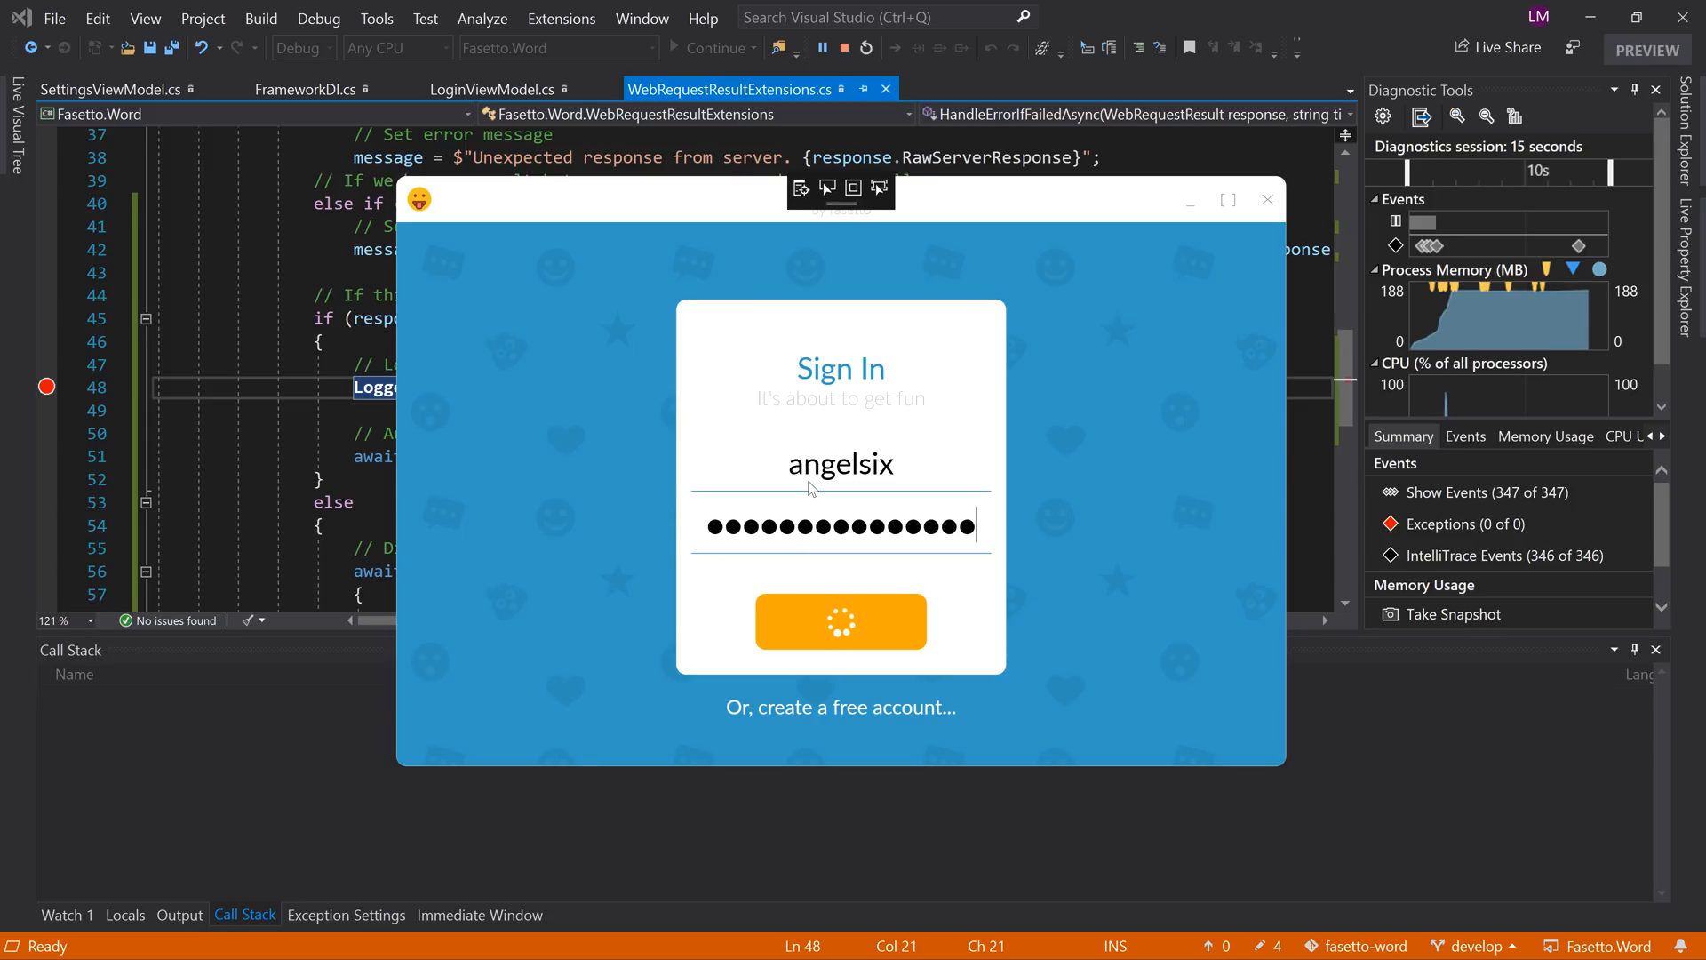
click(840, 622)
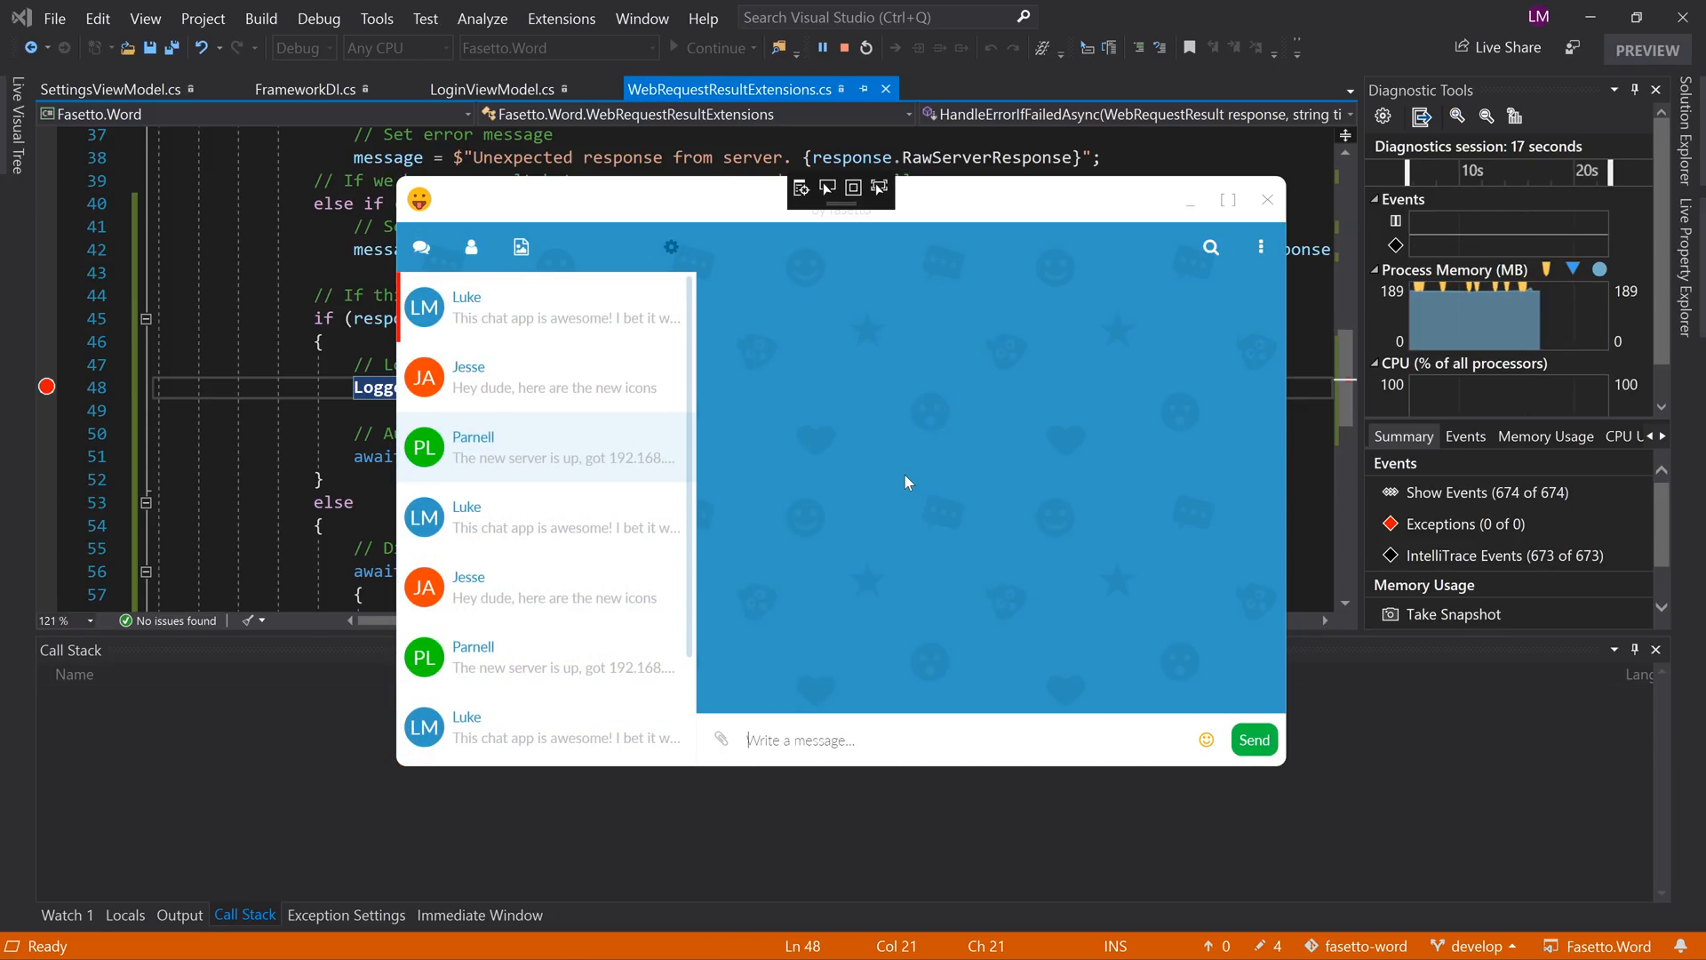
Close the Fasetto Word window and stop the debugging session
click(1265, 201)
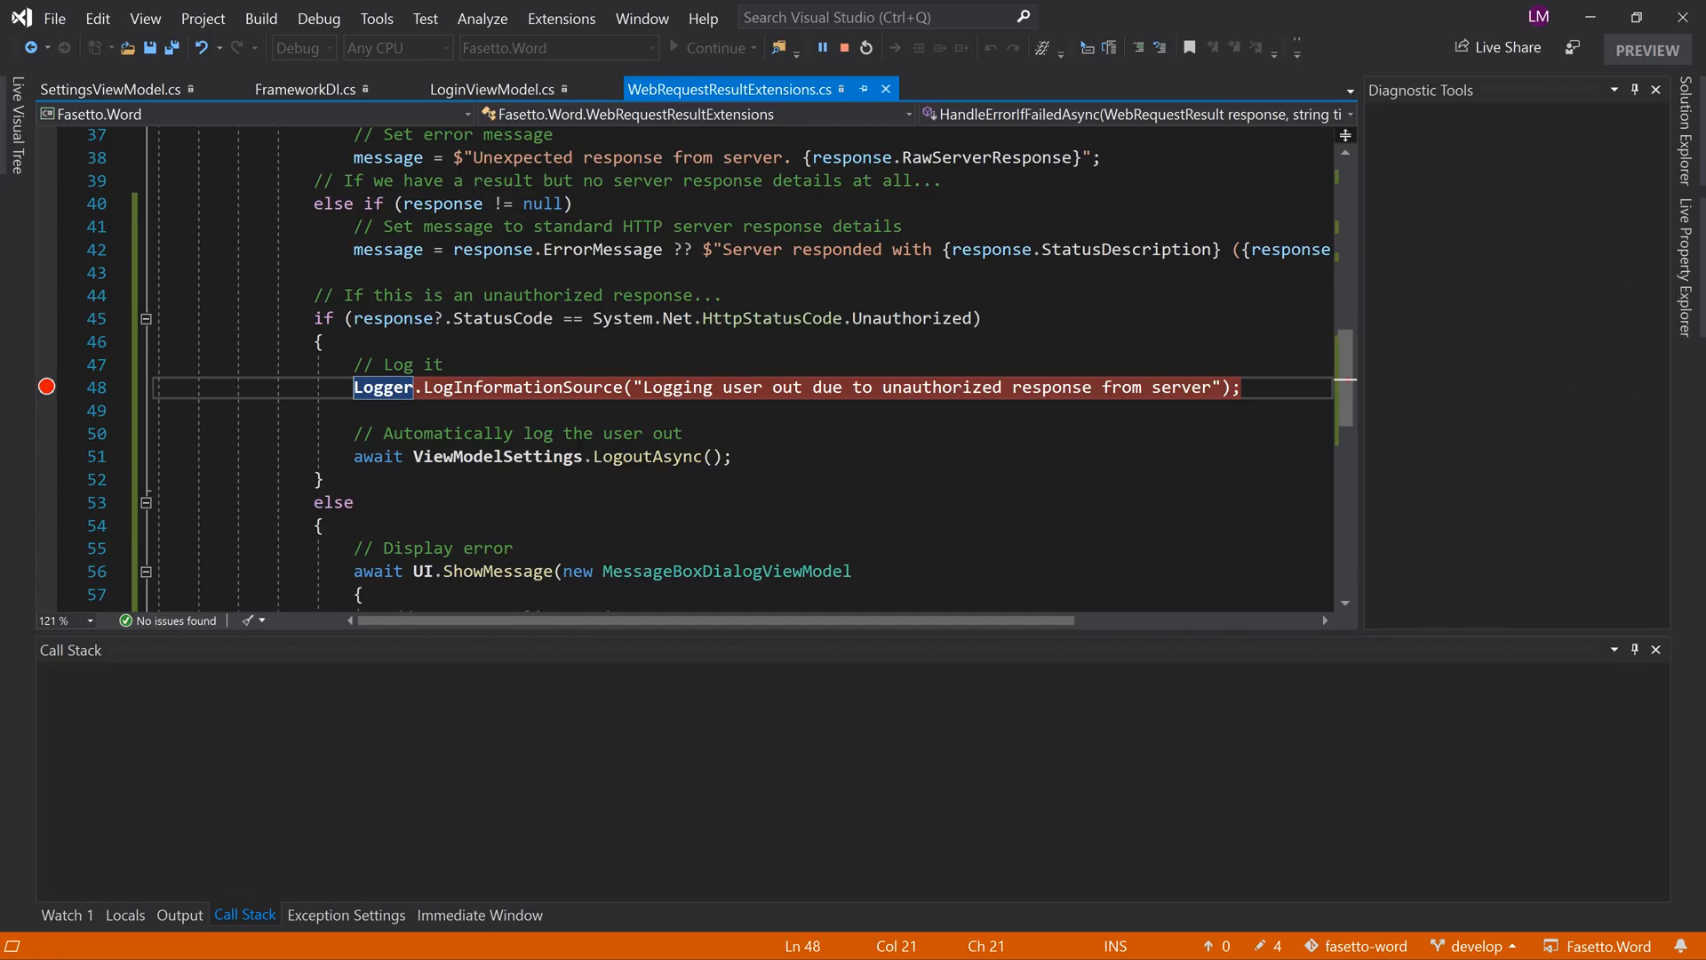
click(846, 46)
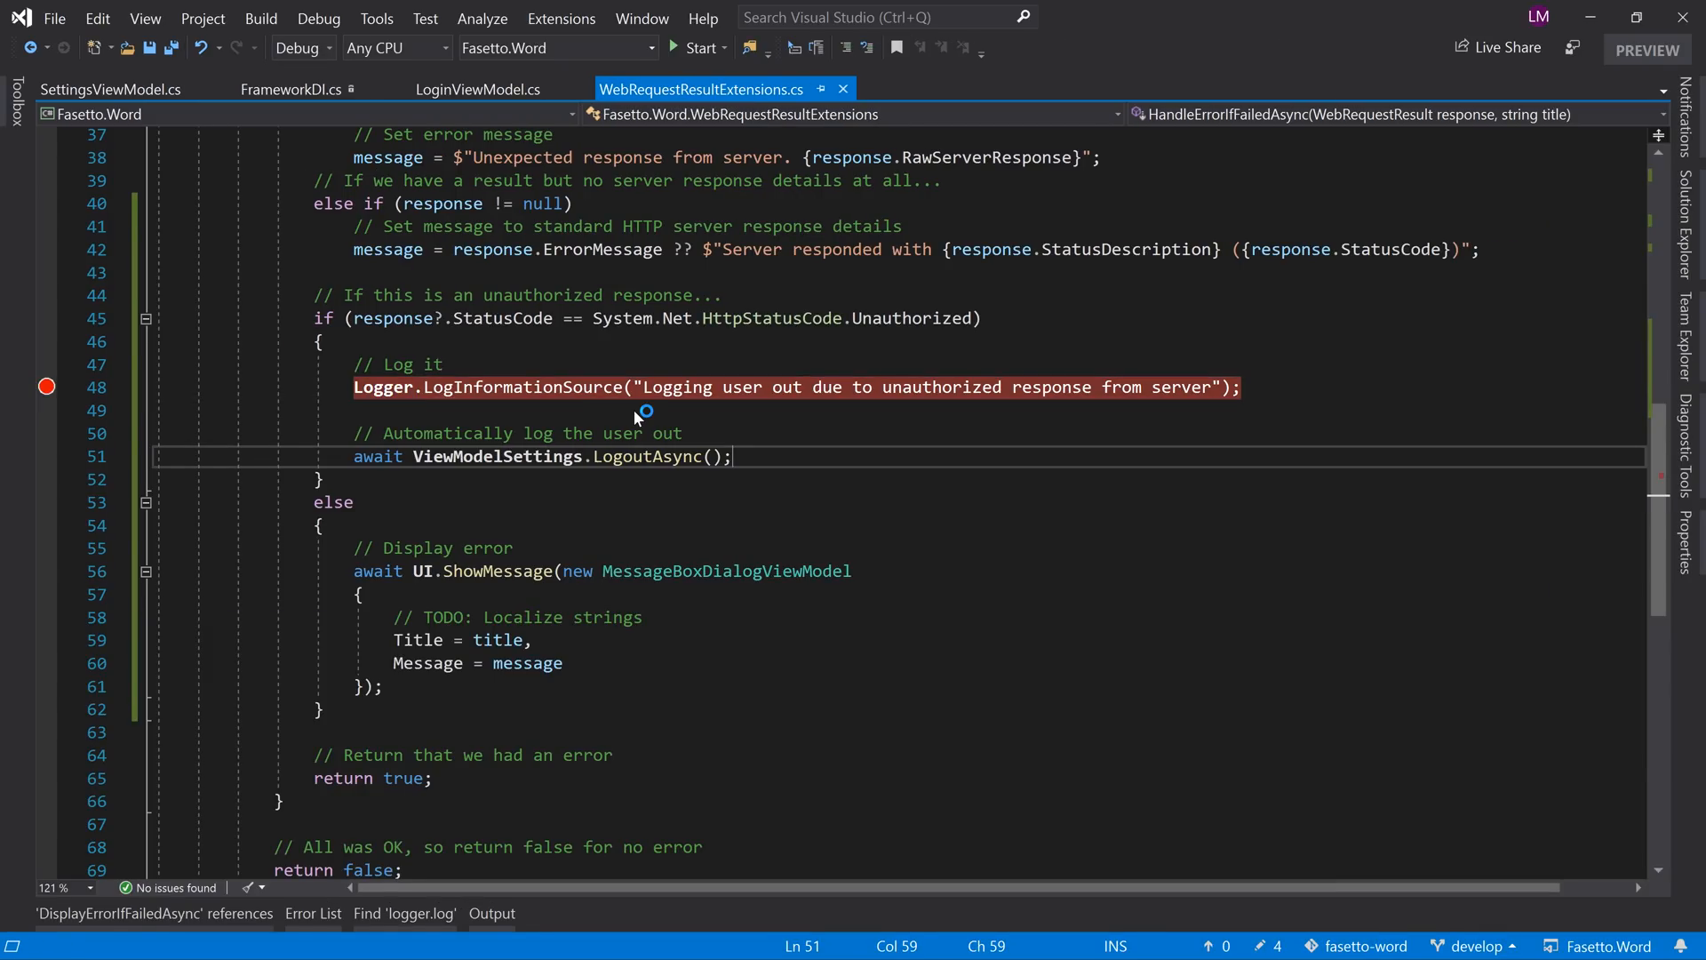
click(702, 46)
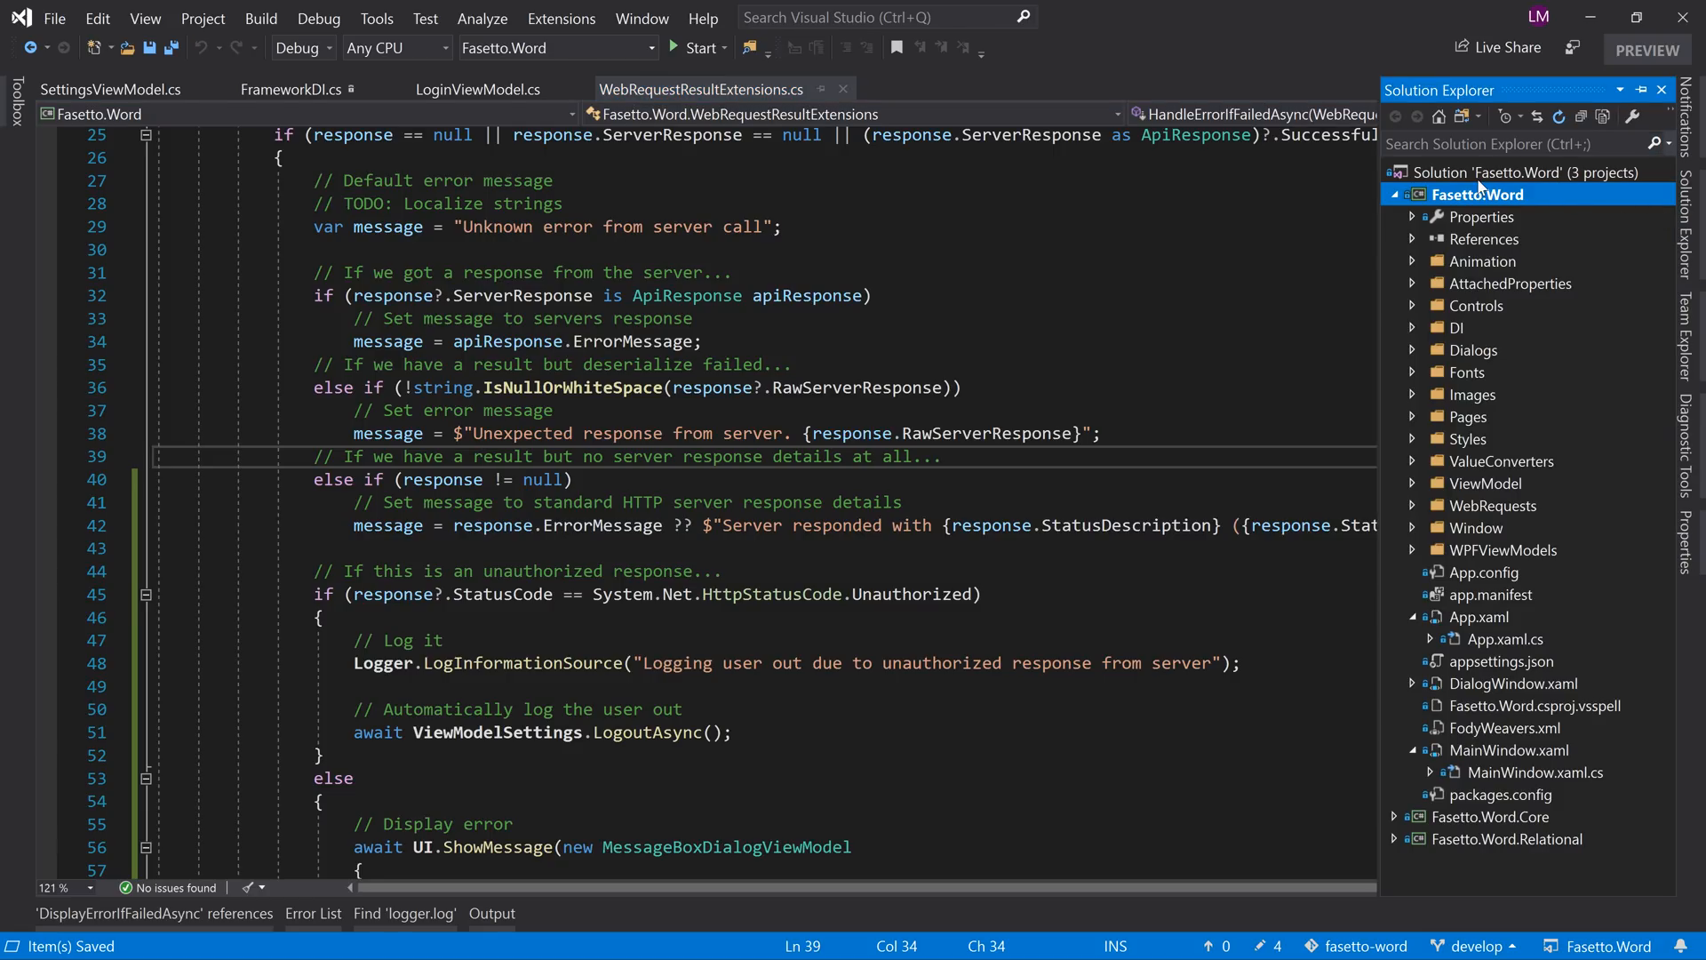
Bring up the solution's context actions to manage NuGet packages for the solution
right_click(1477, 172)
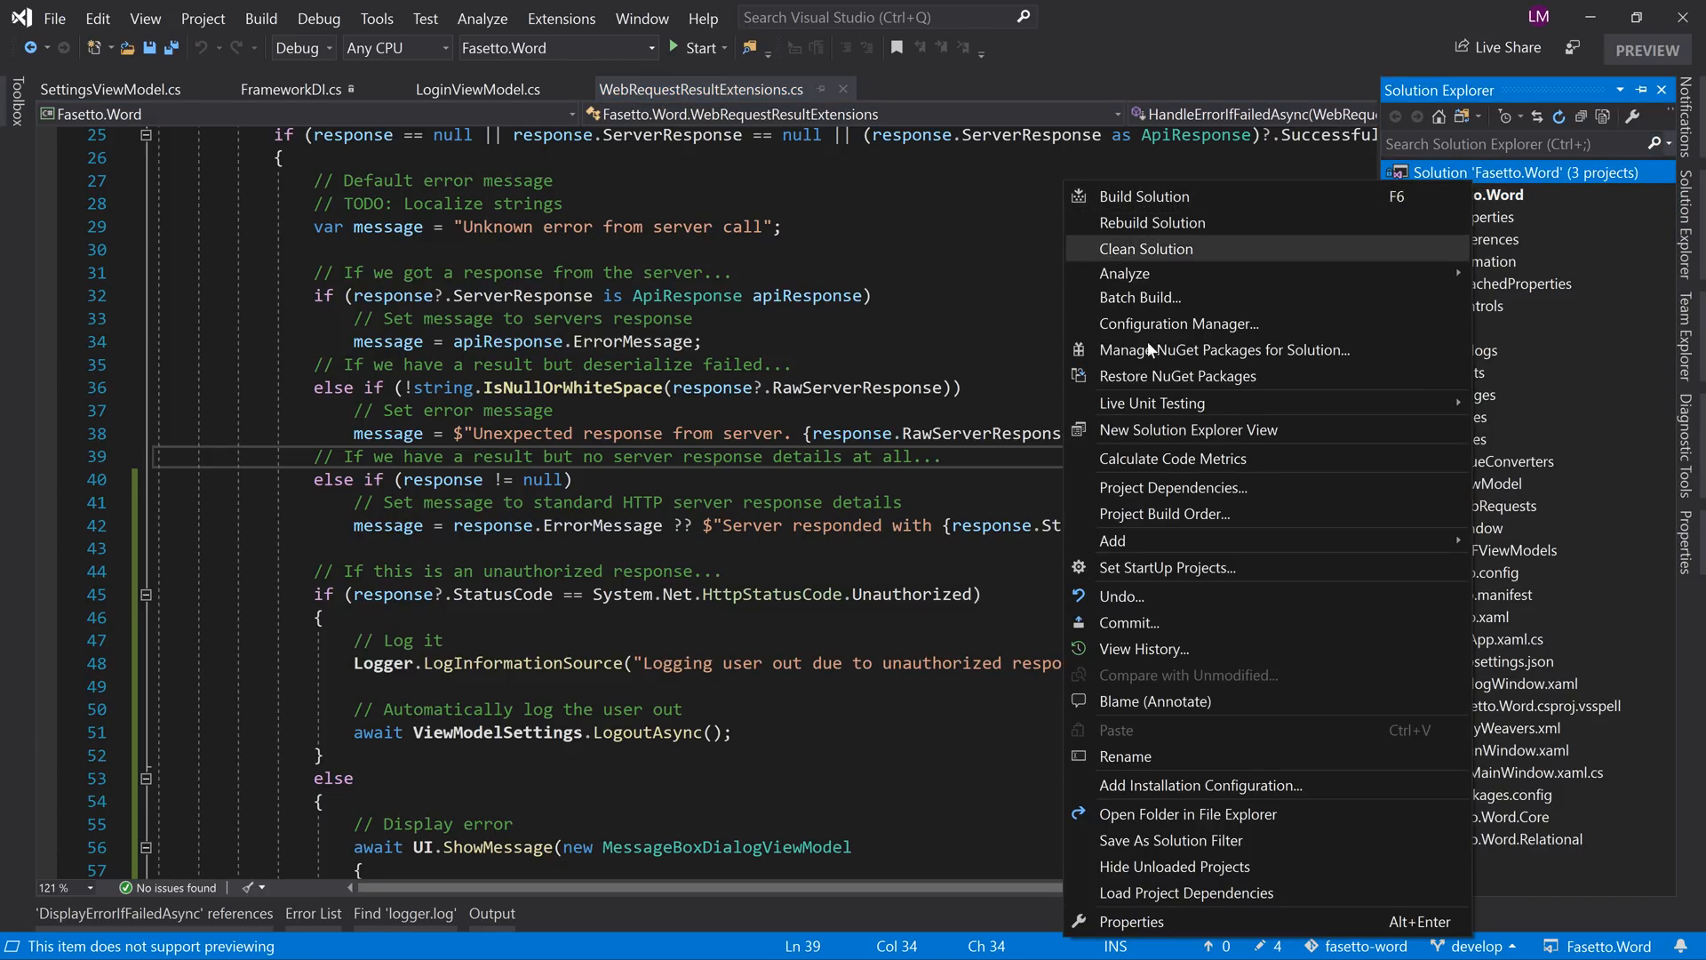
mouse_move(1222, 350)
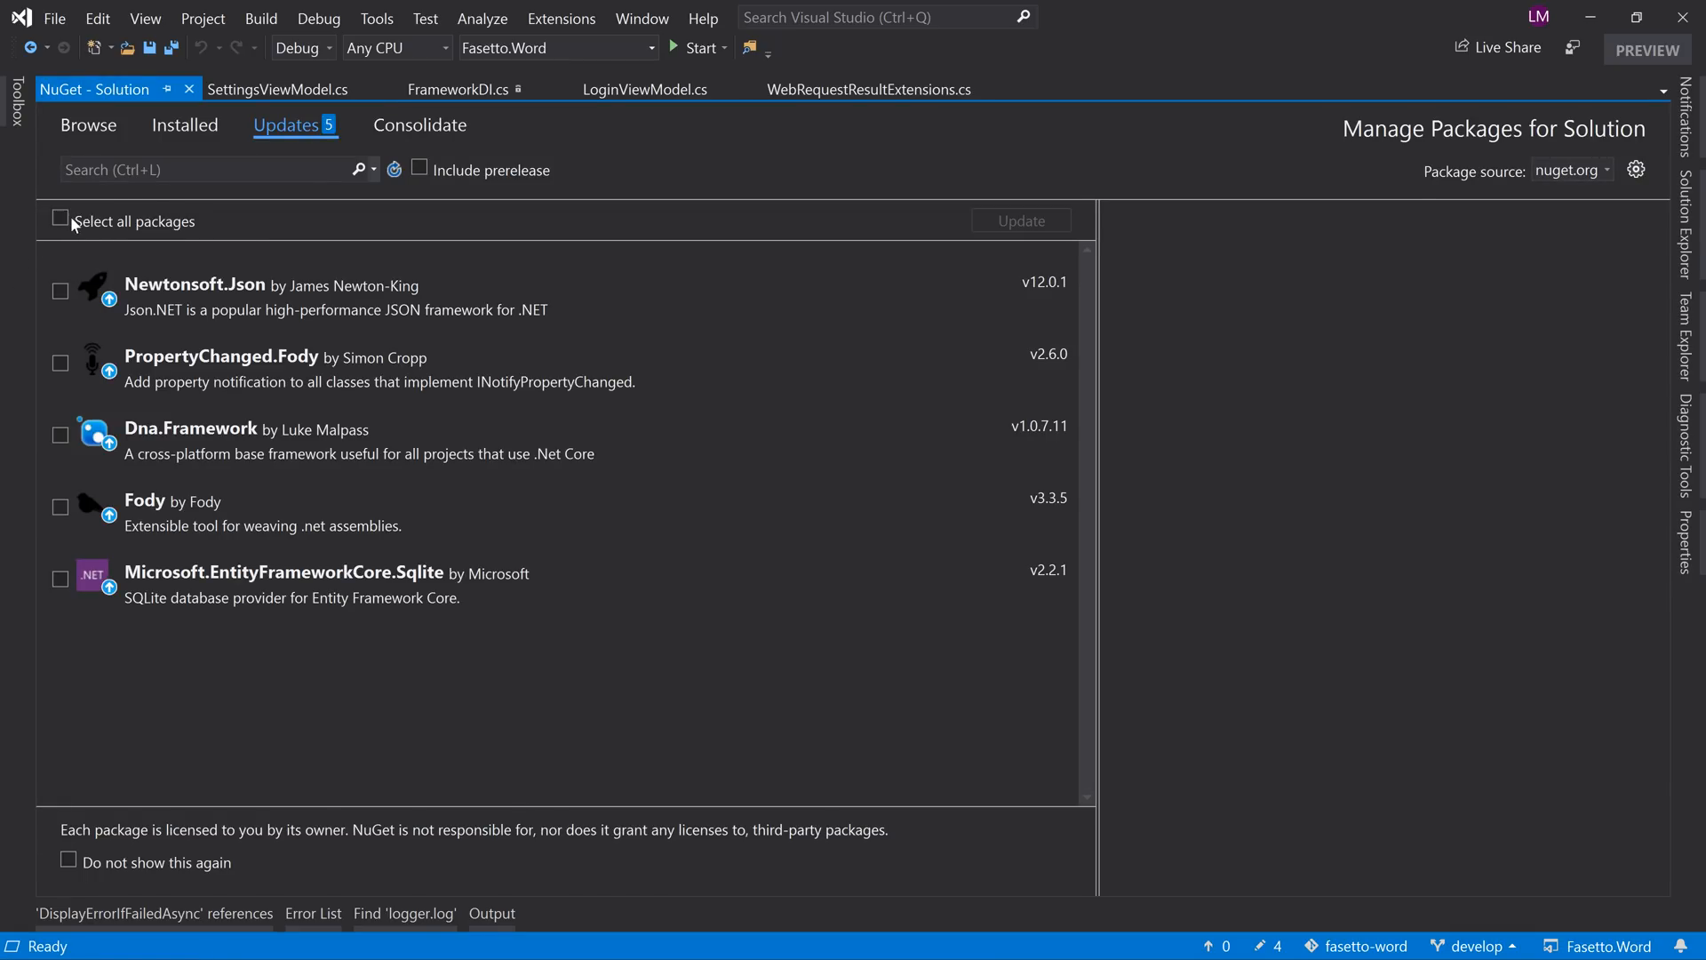
Select all five outdated packages, update them and accept the Preview Changes dialog
click(60, 220)
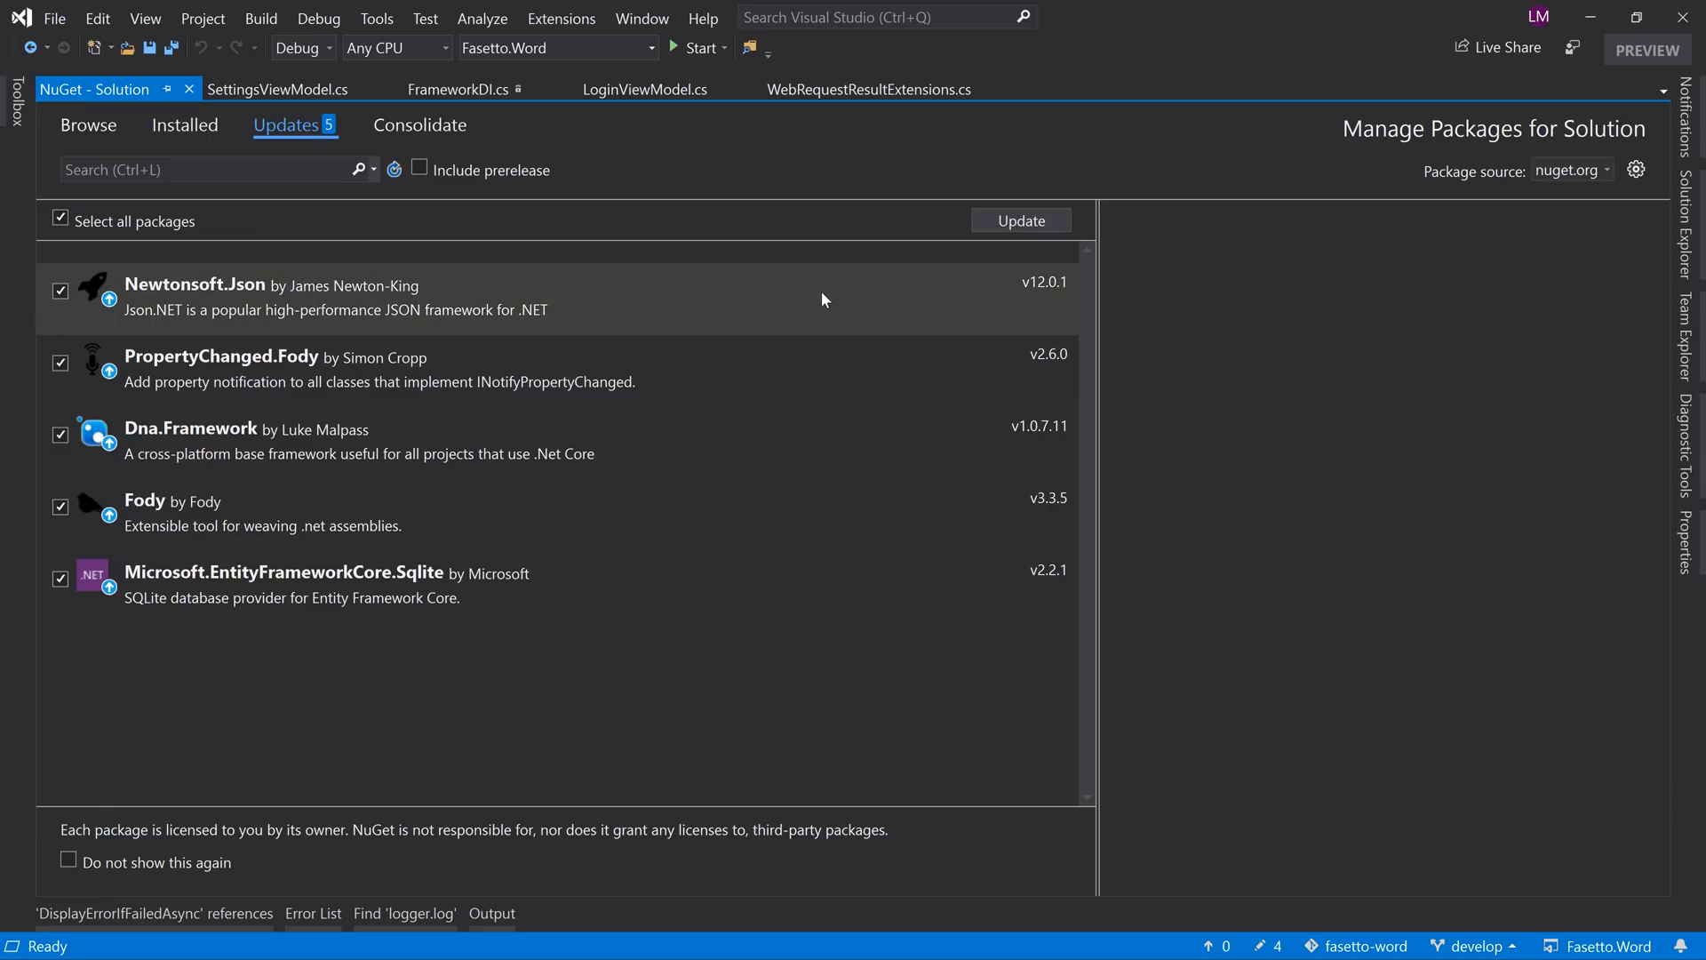
click(1018, 220)
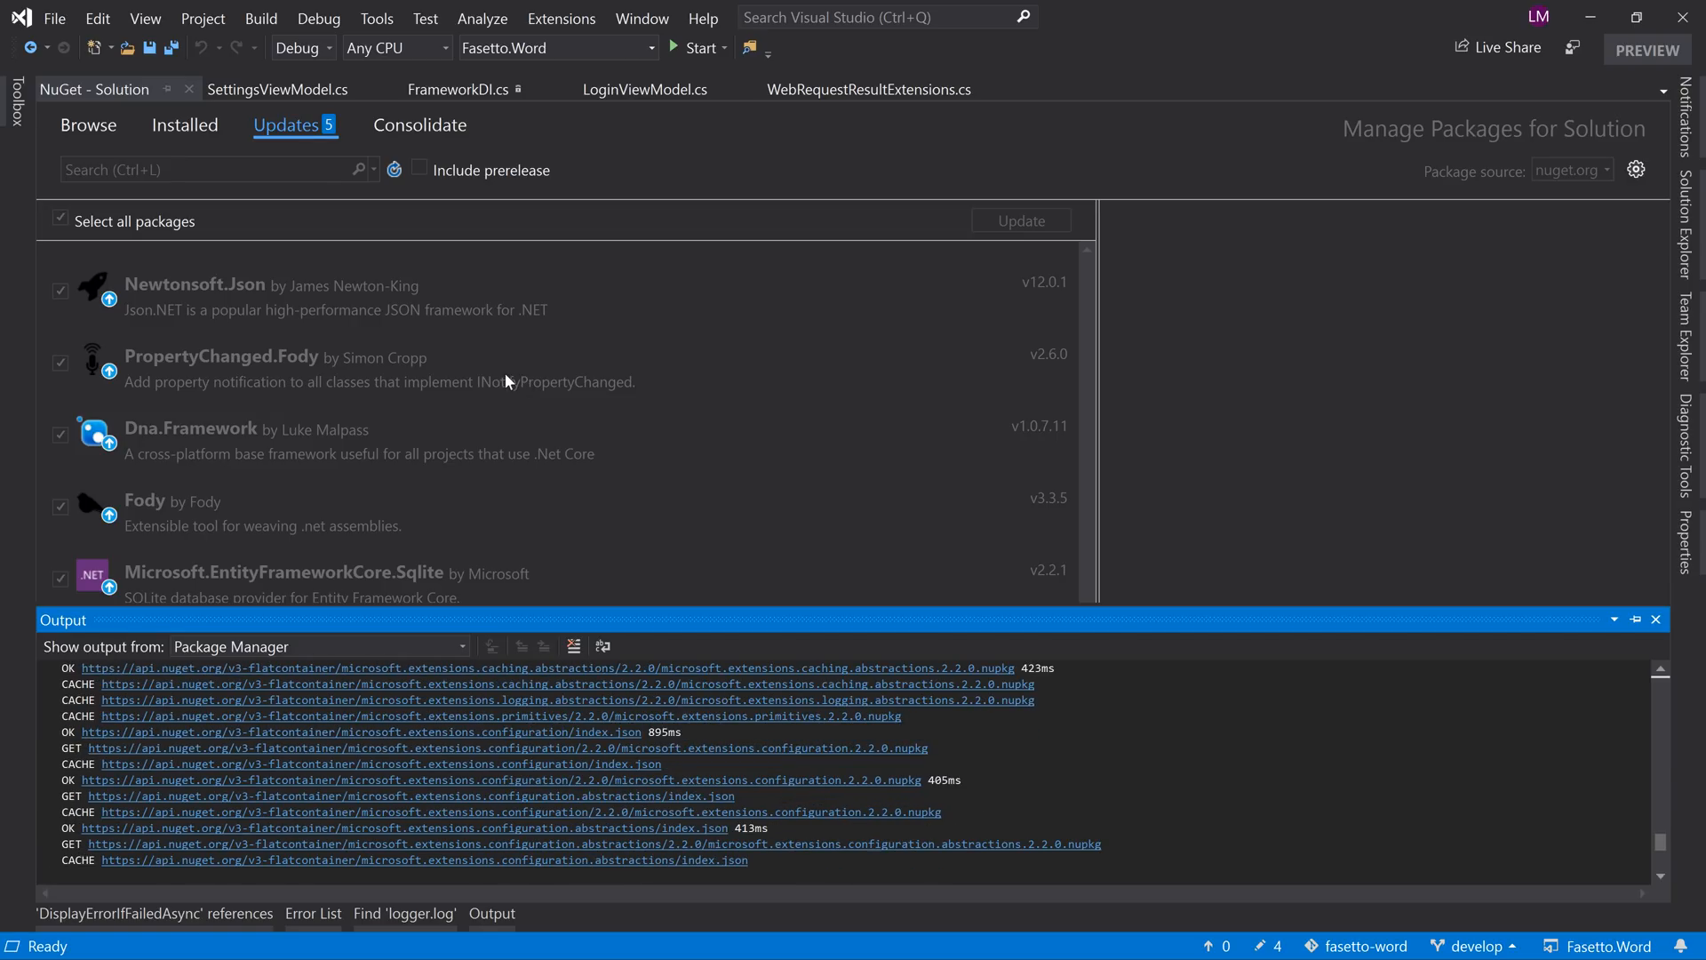
click(1020, 220)
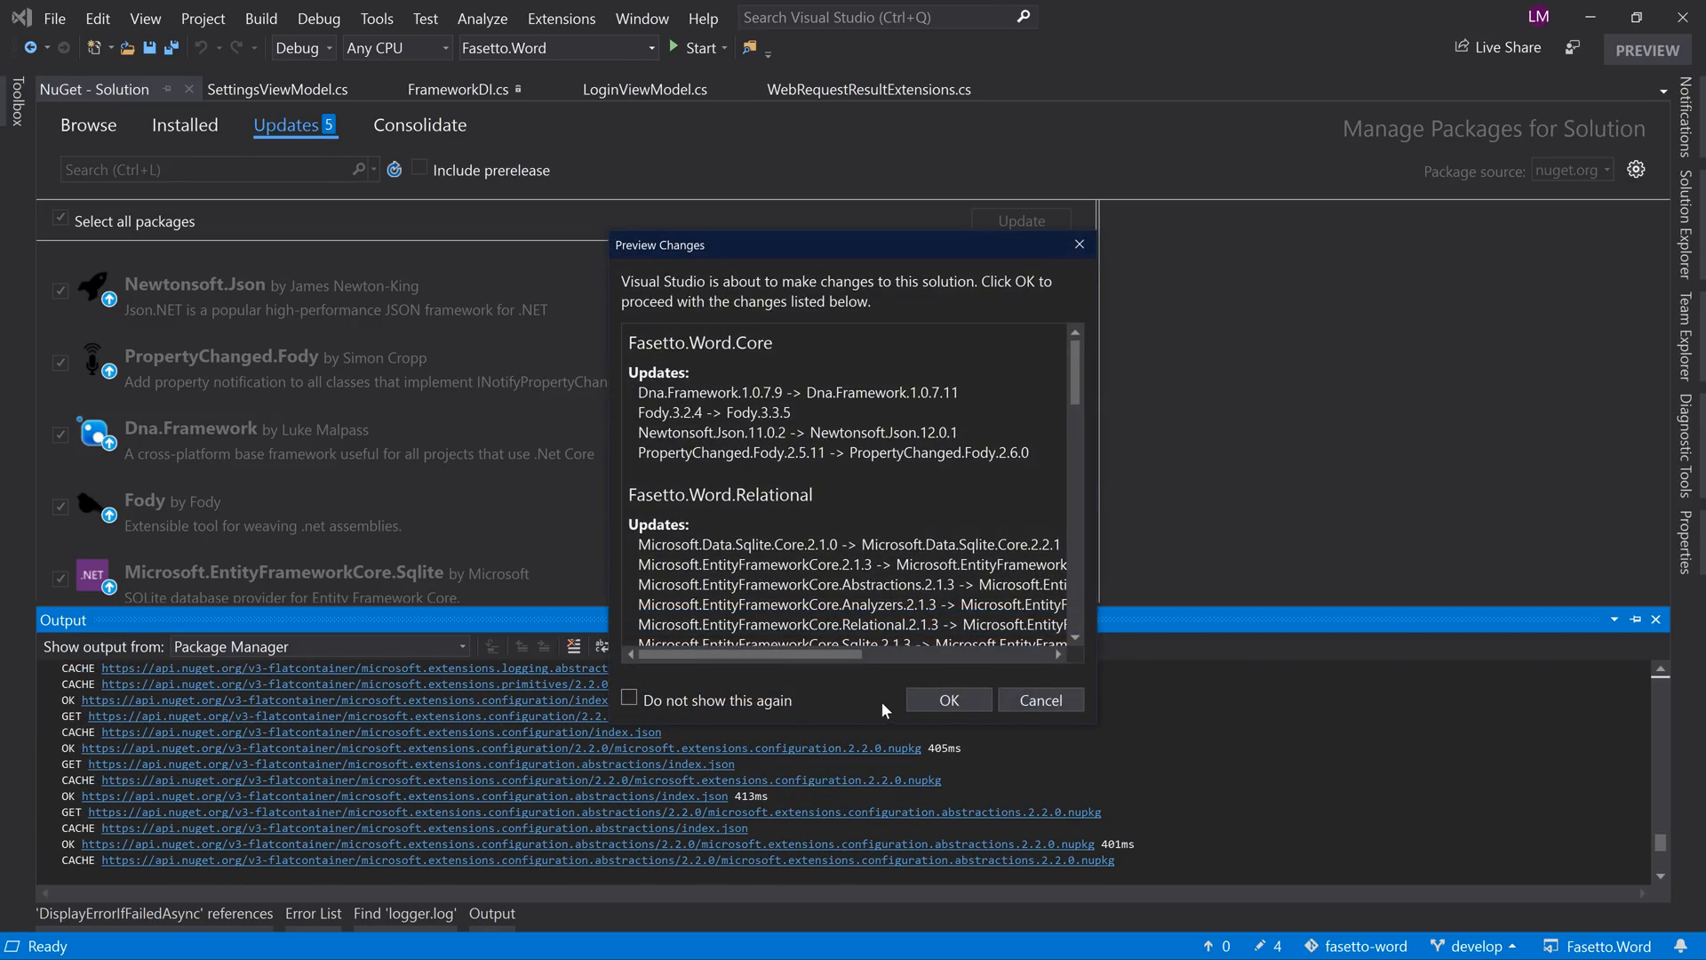
click(945, 699)
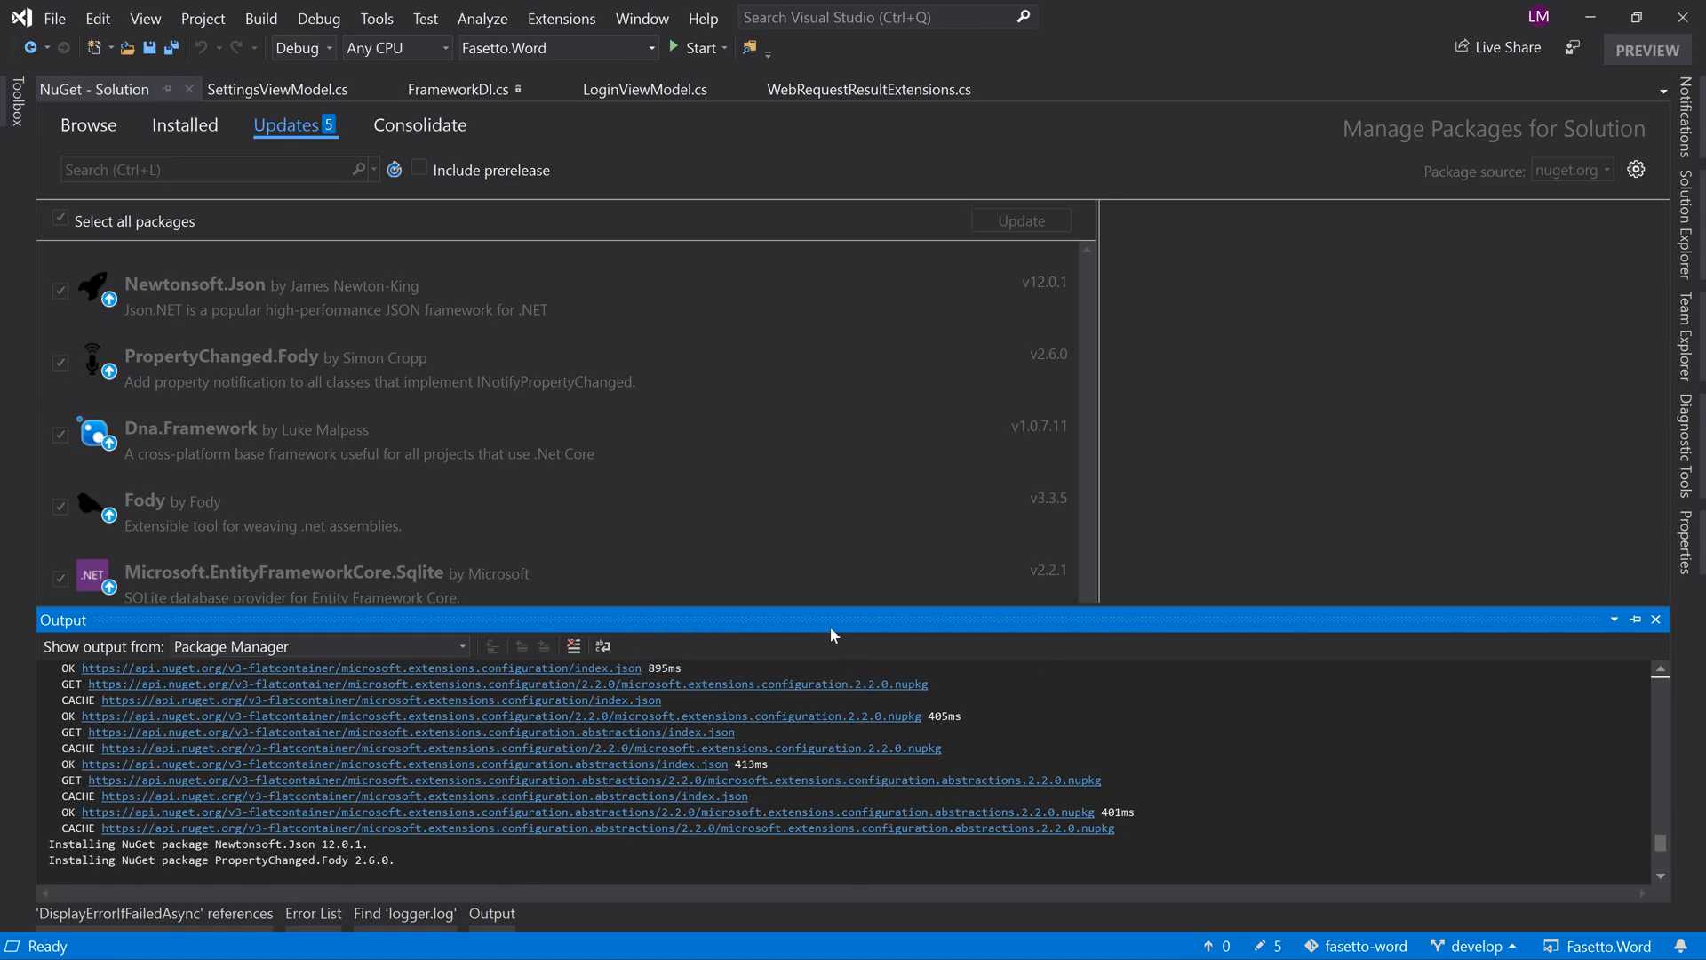
click(1020, 221)
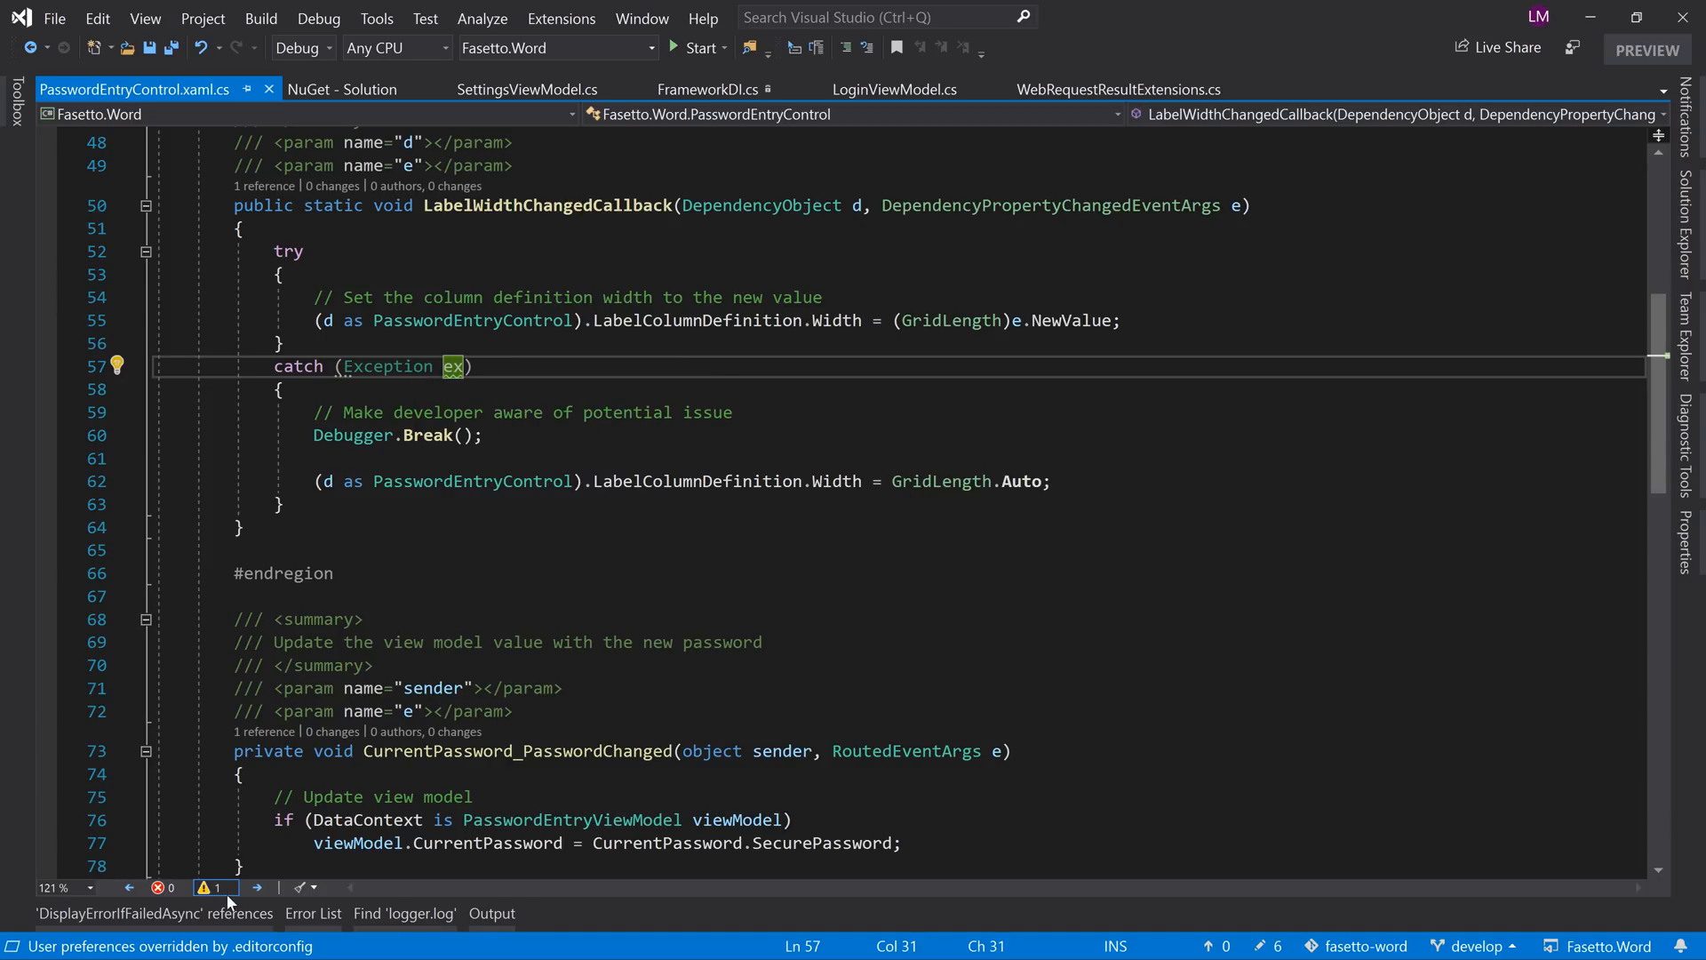
Review the Error List's four warnings, including the missing Microsoft.Windows.Shell reference
click(313, 913)
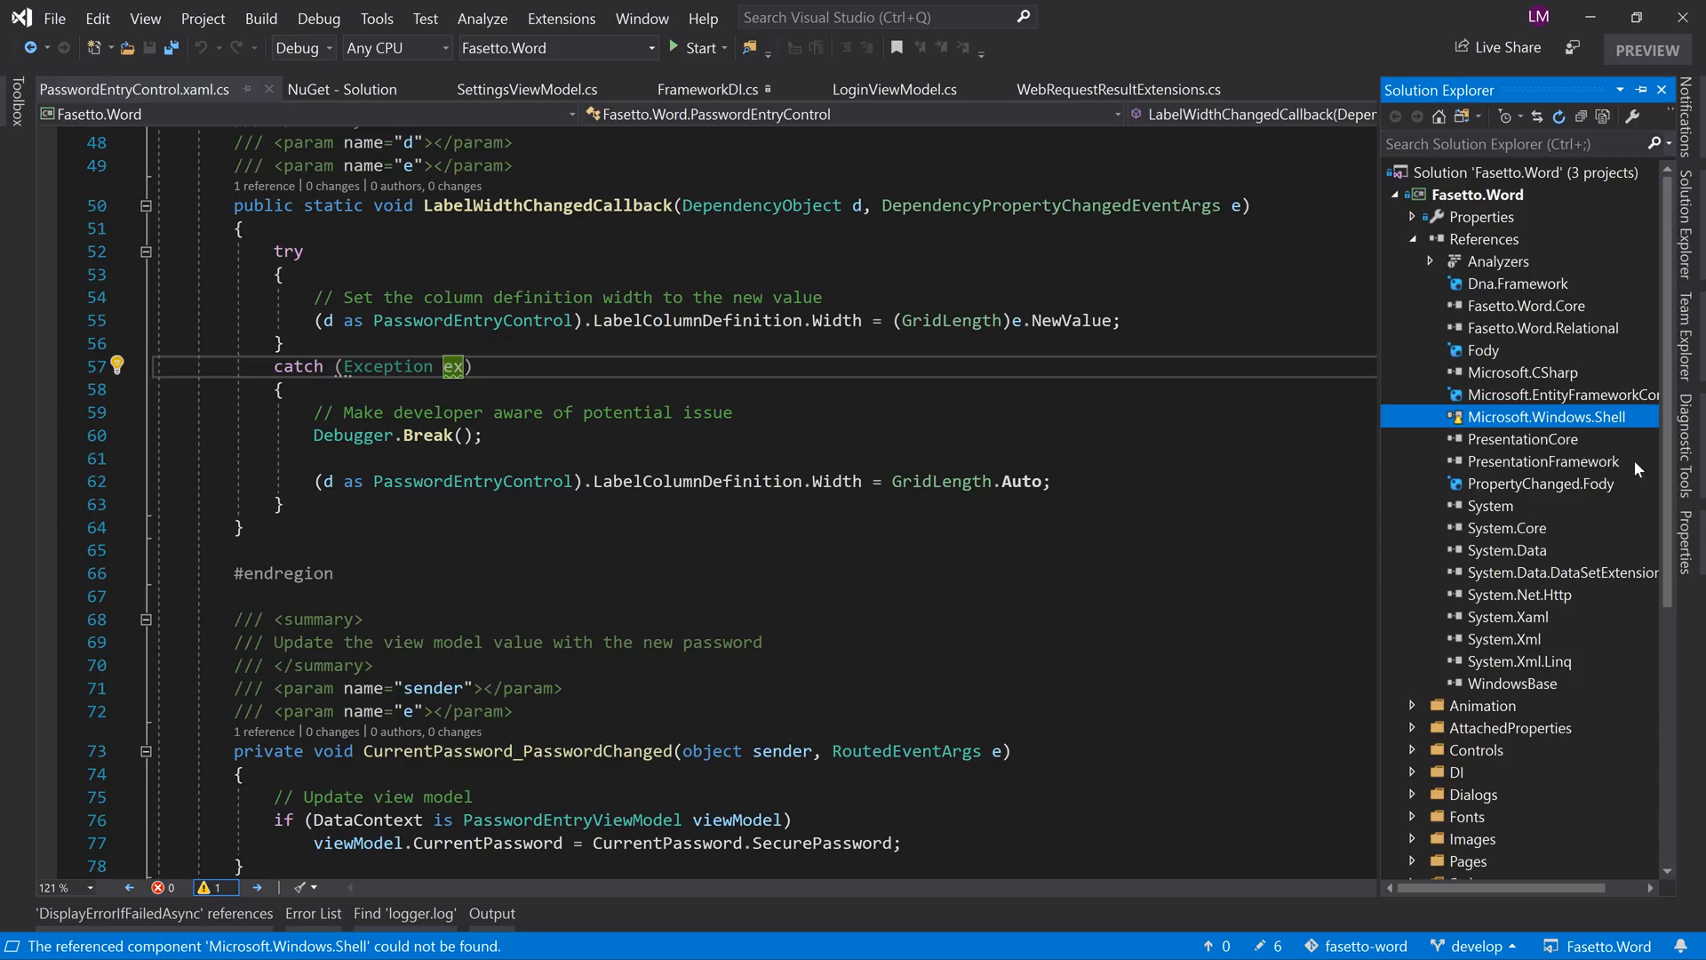
click(313, 914)
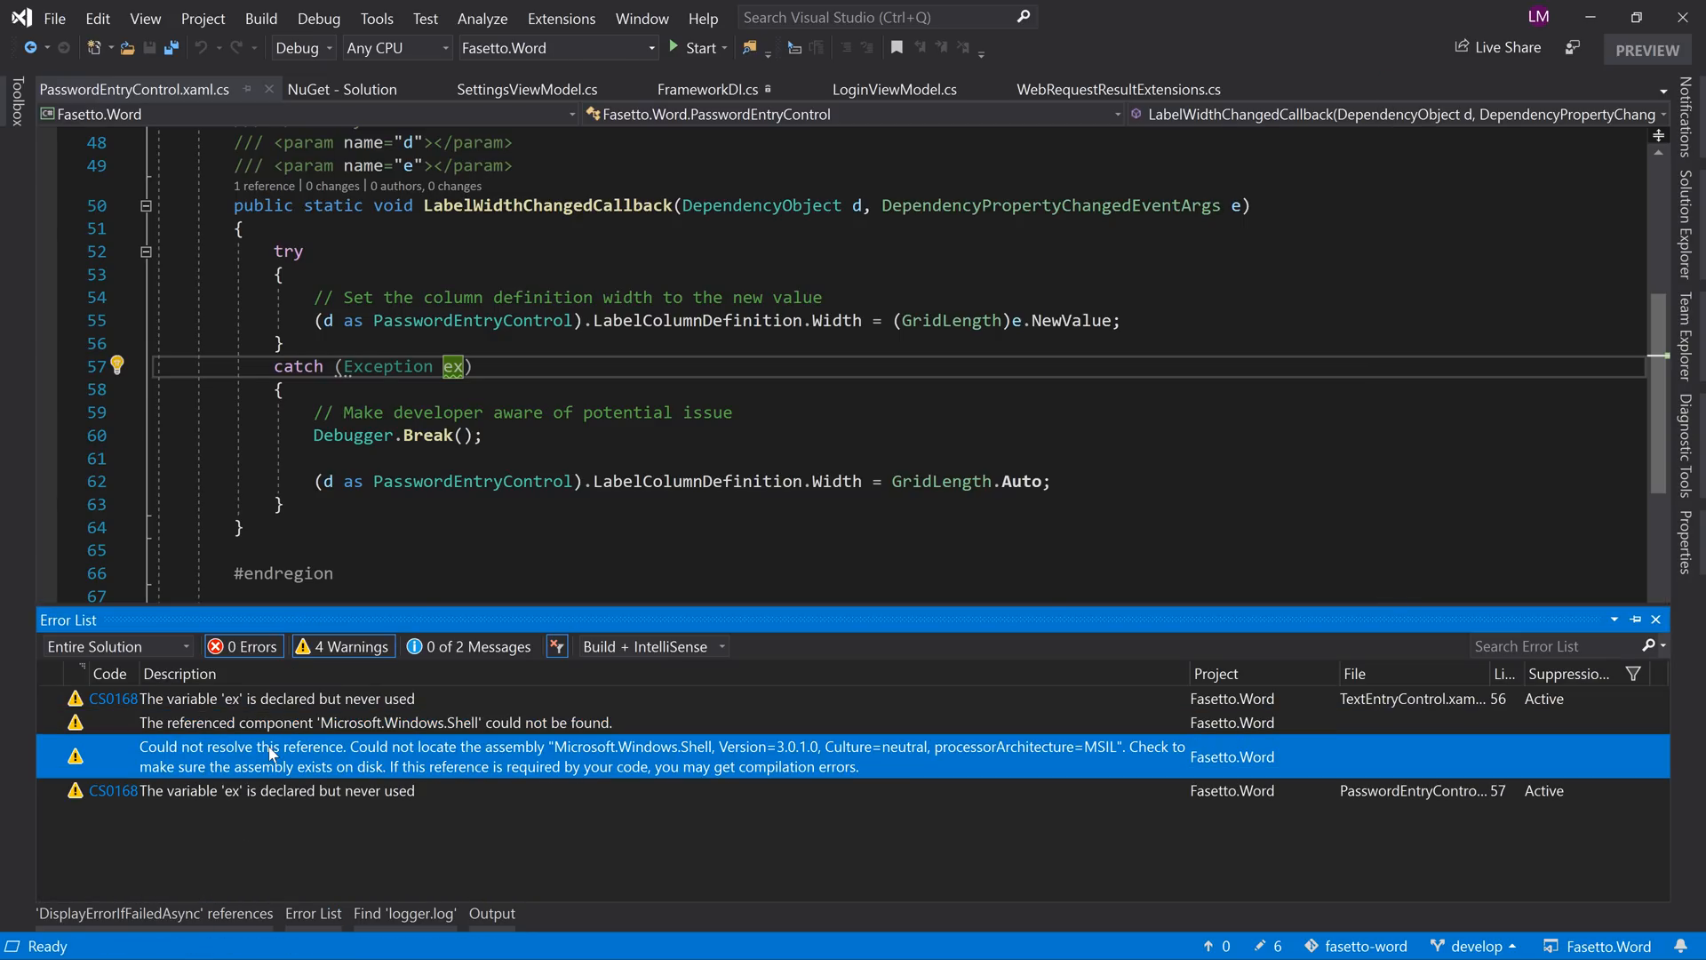
click(375, 723)
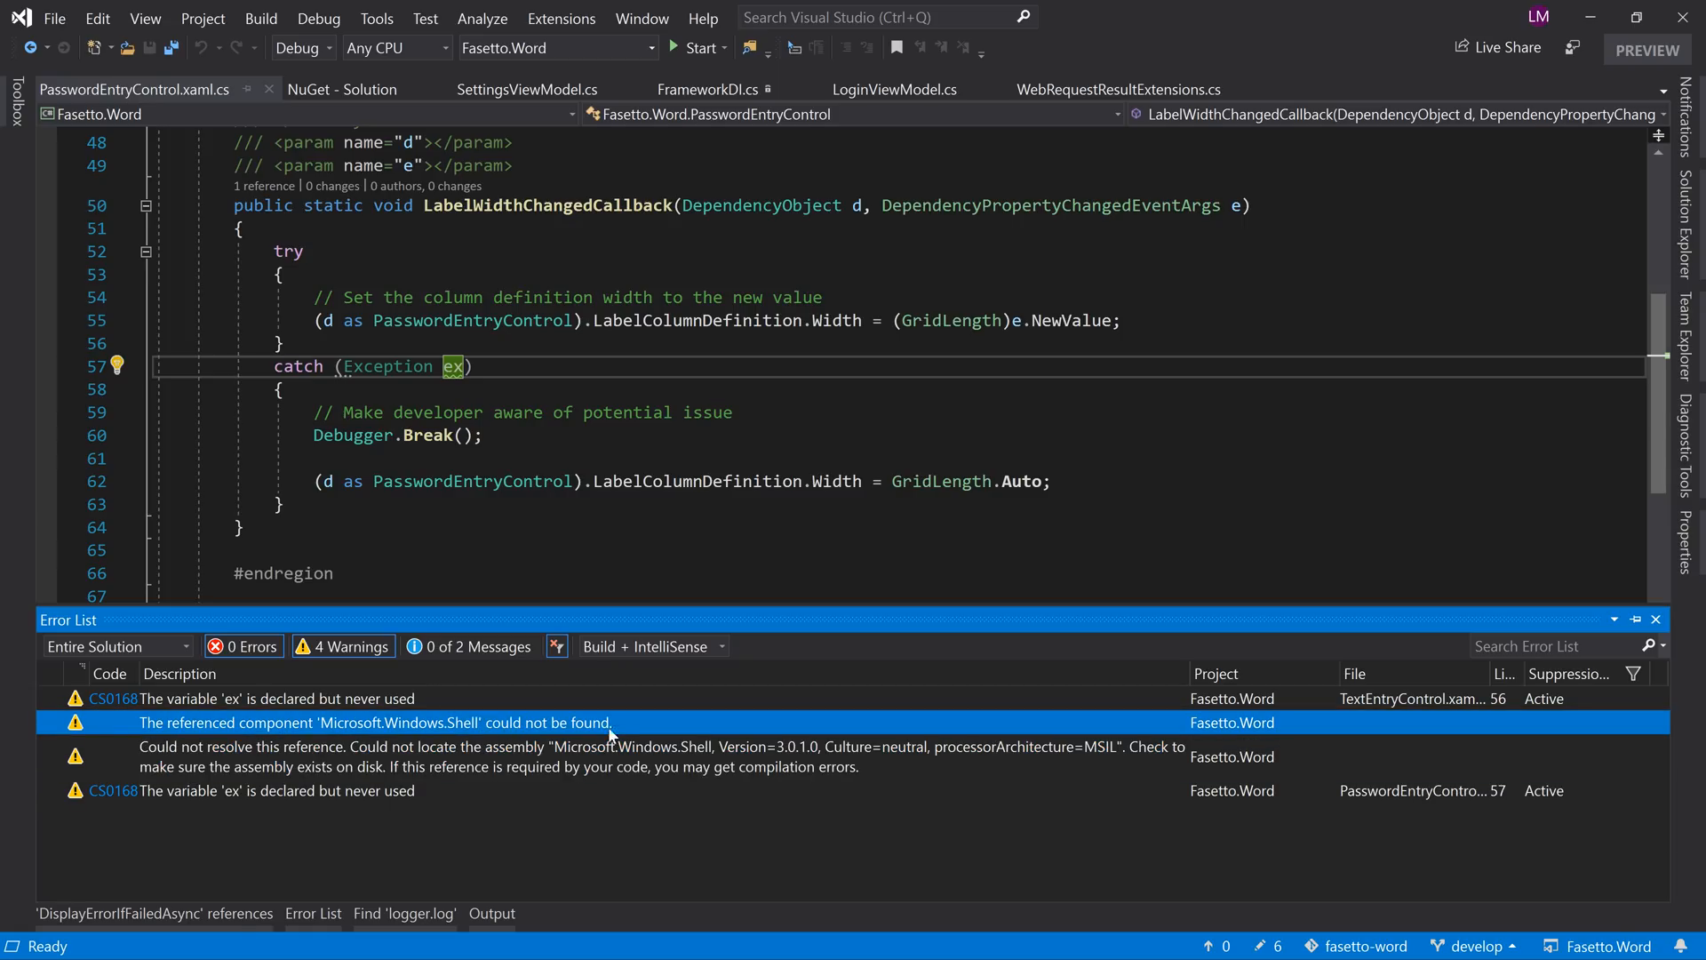
mouse_move(288, 749)
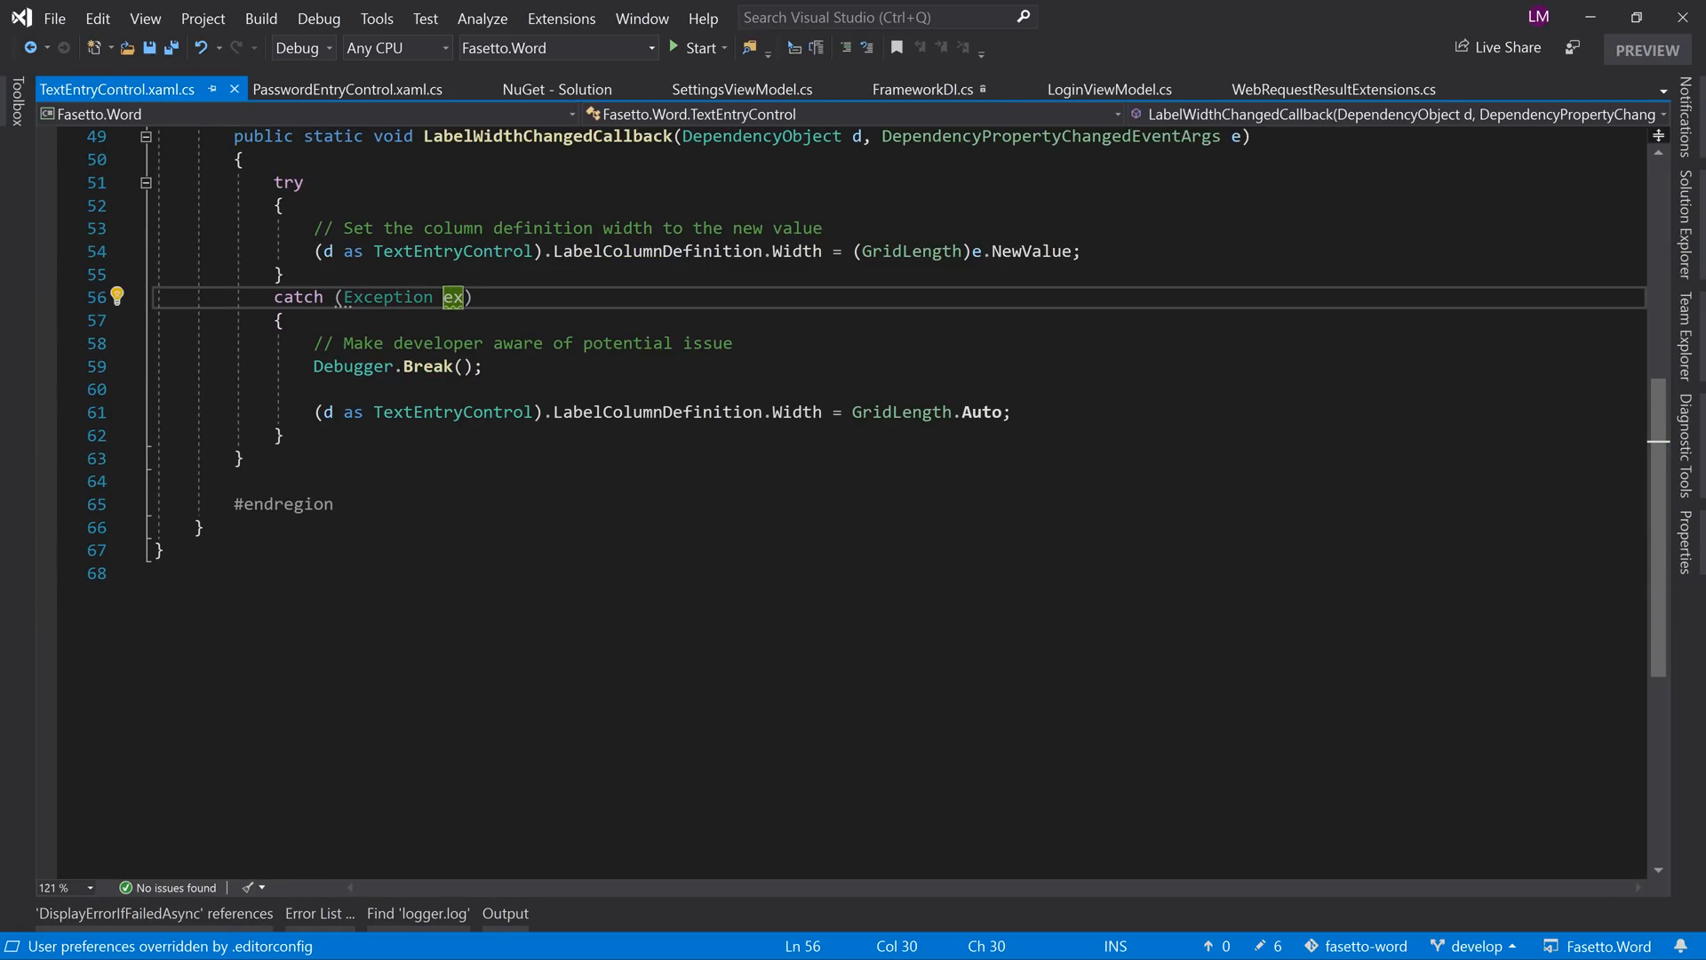
Suppress the CS0168 unused 'ex' warning in TextEntryControl via Quick Actions in source
click(282, 320)
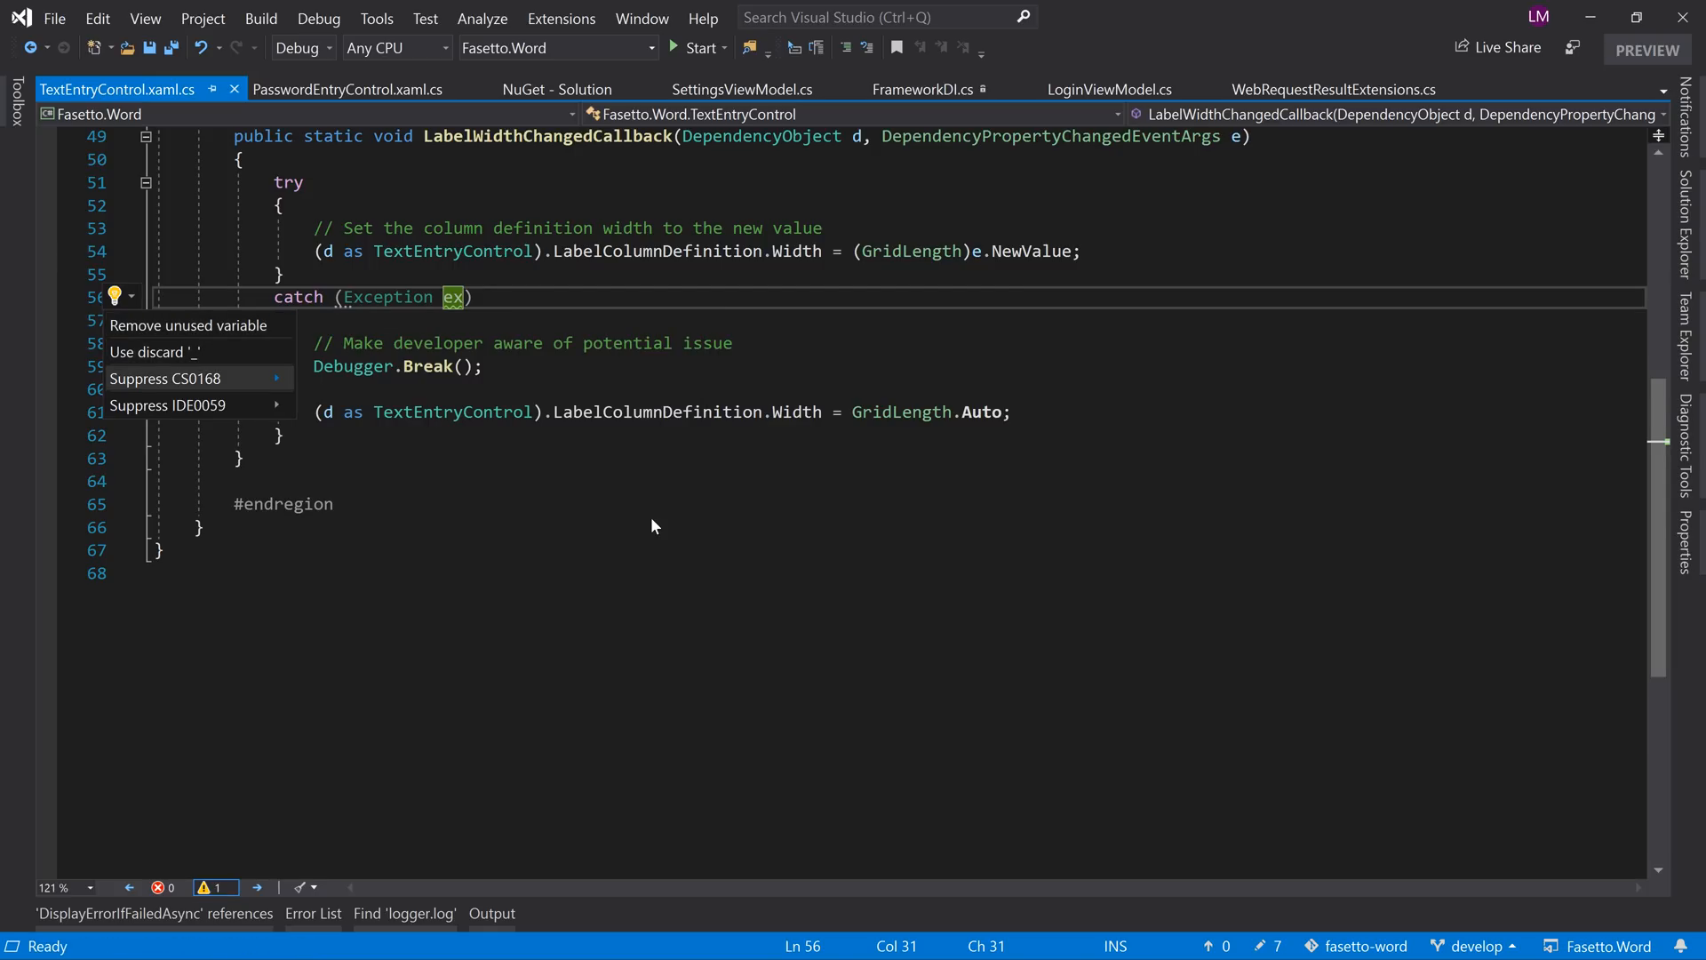
click(166, 376)
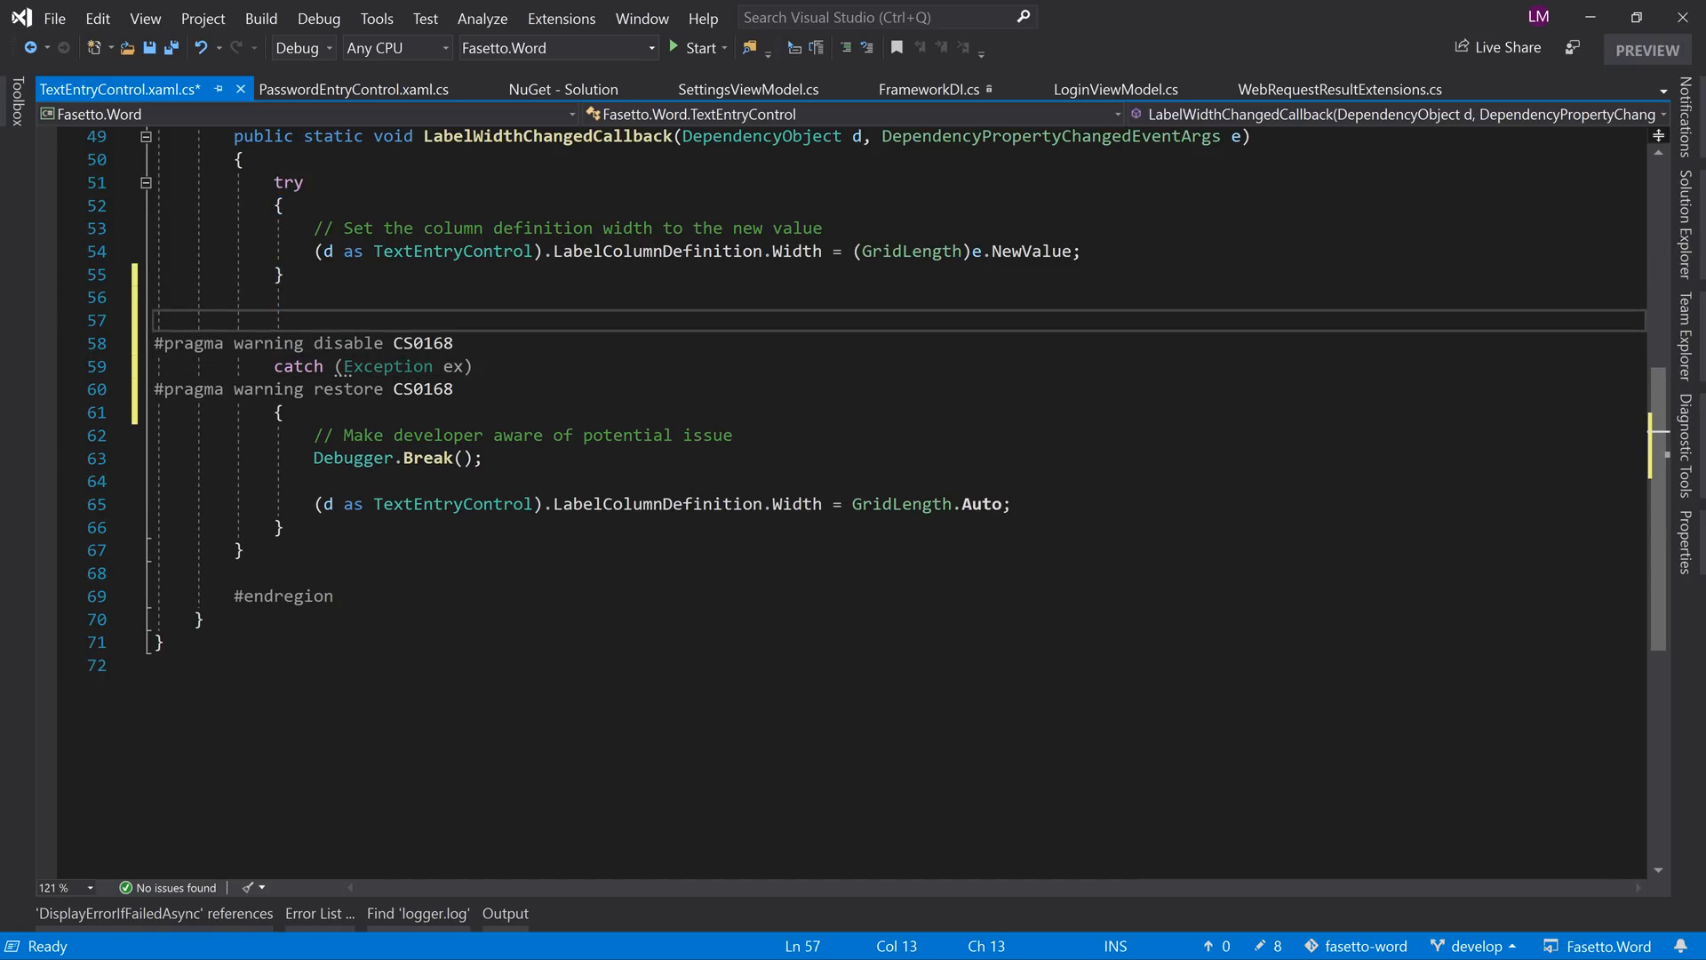
Add a comment that ex is kept available for debugging, then go to the remaining unused ex warning
click(425, 17)
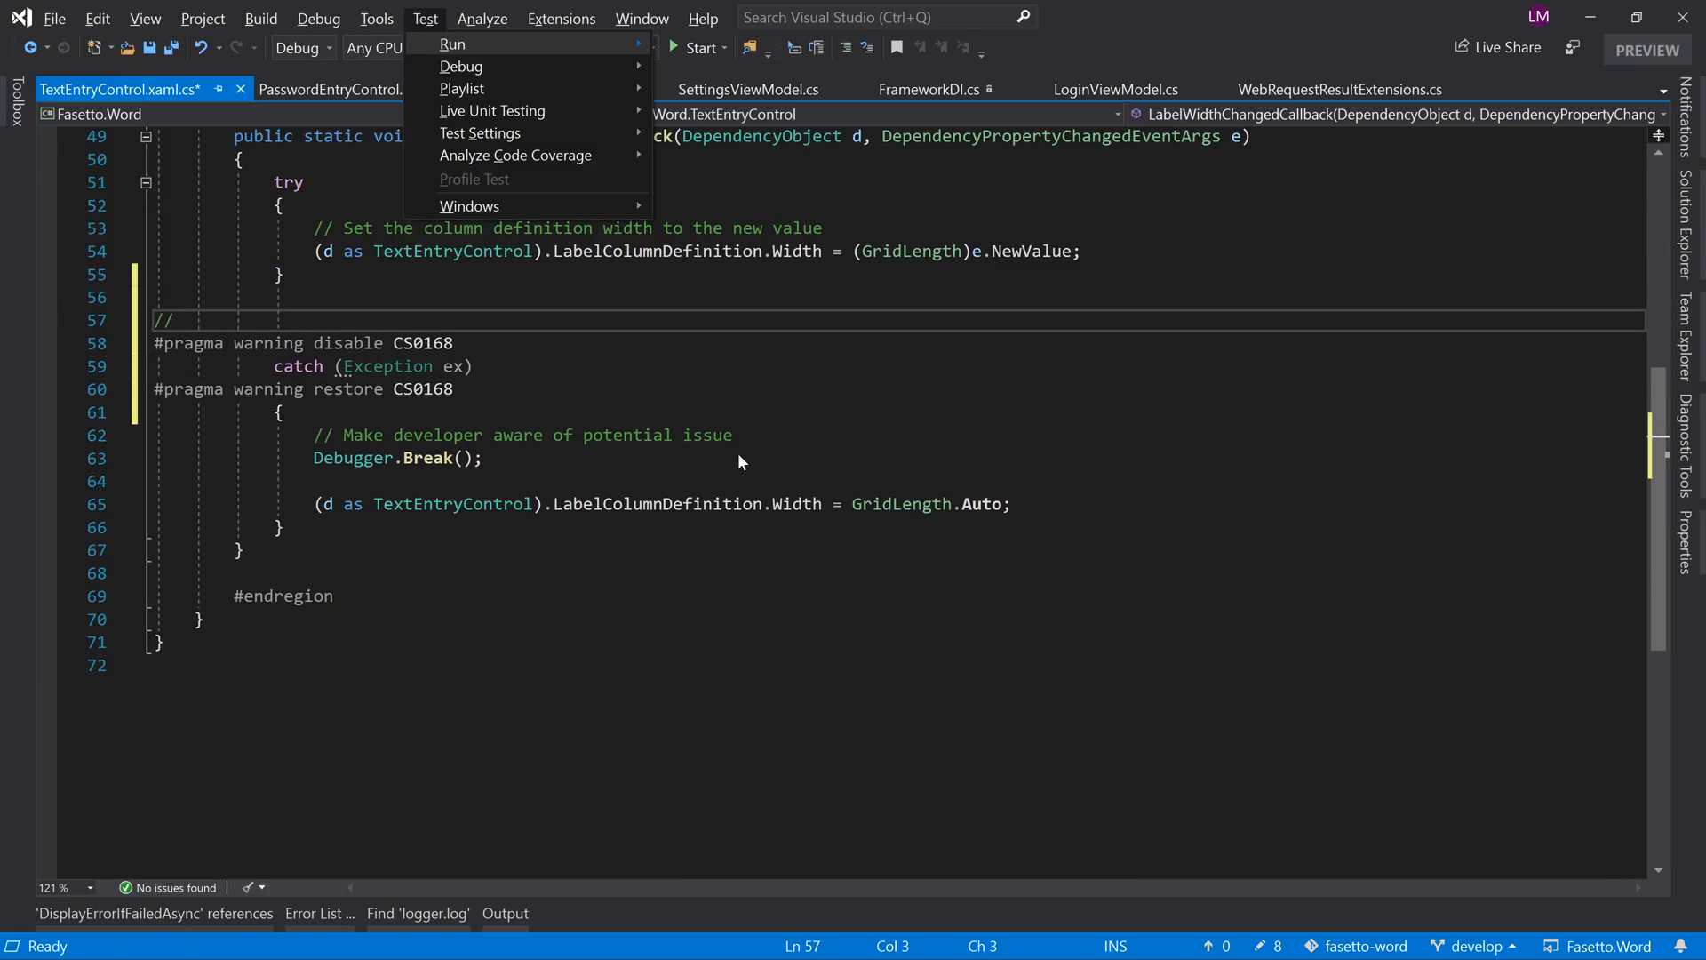
text(Showing)
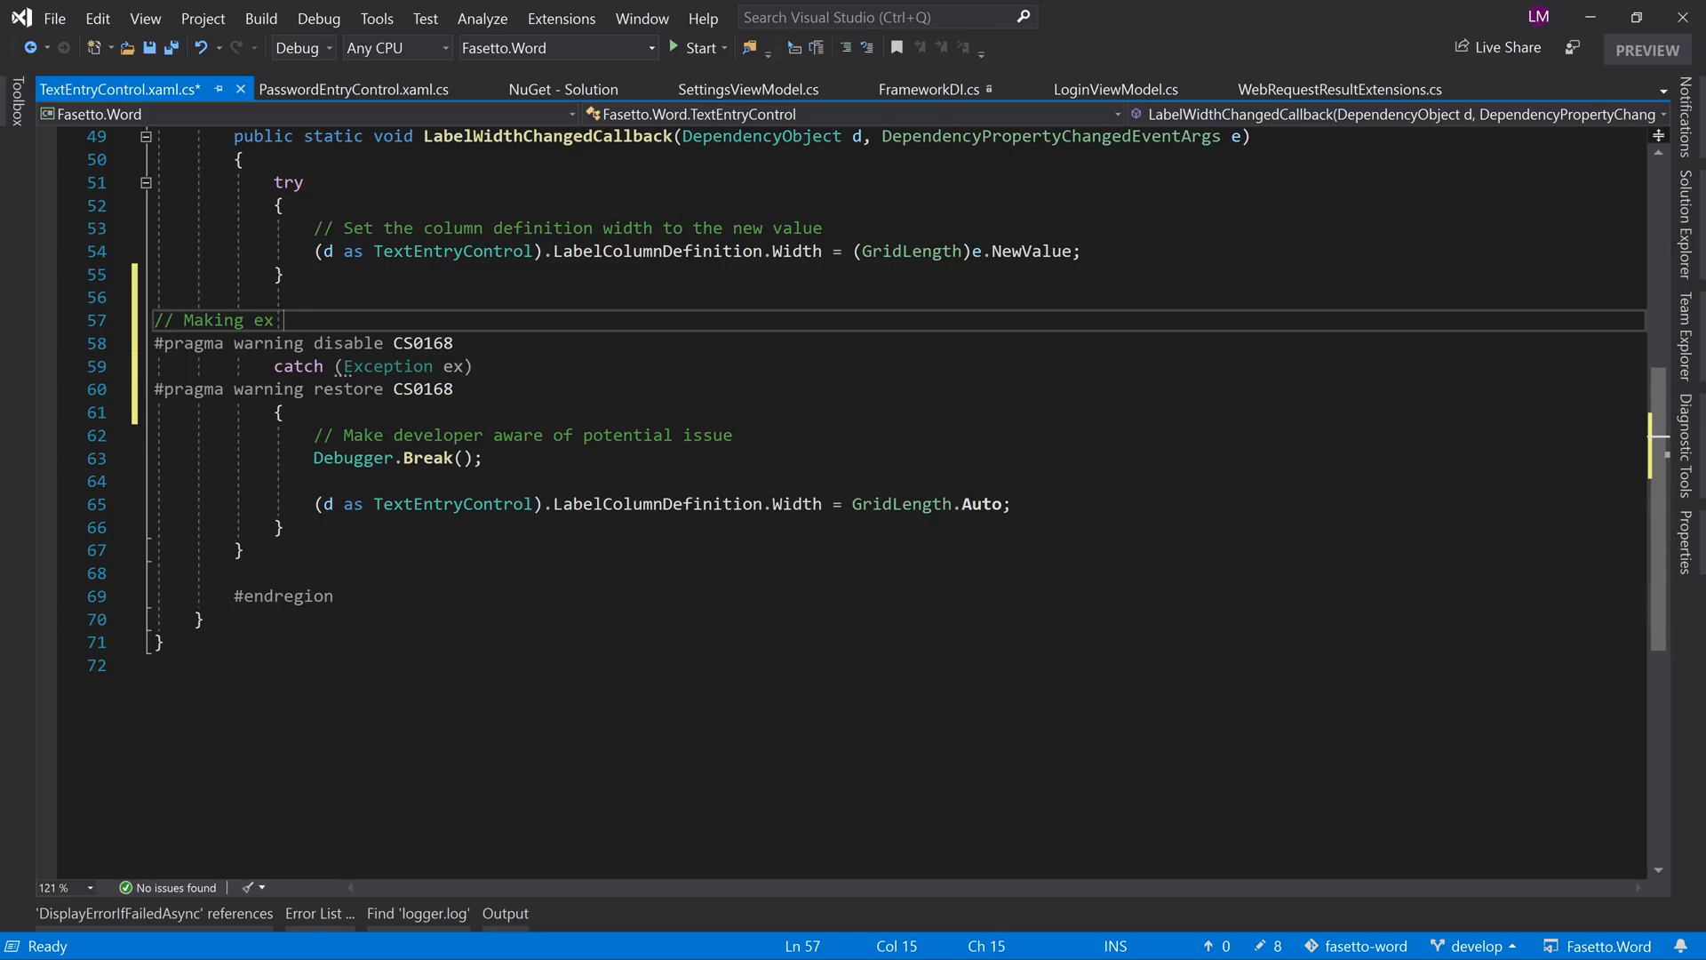
text(available for debu)
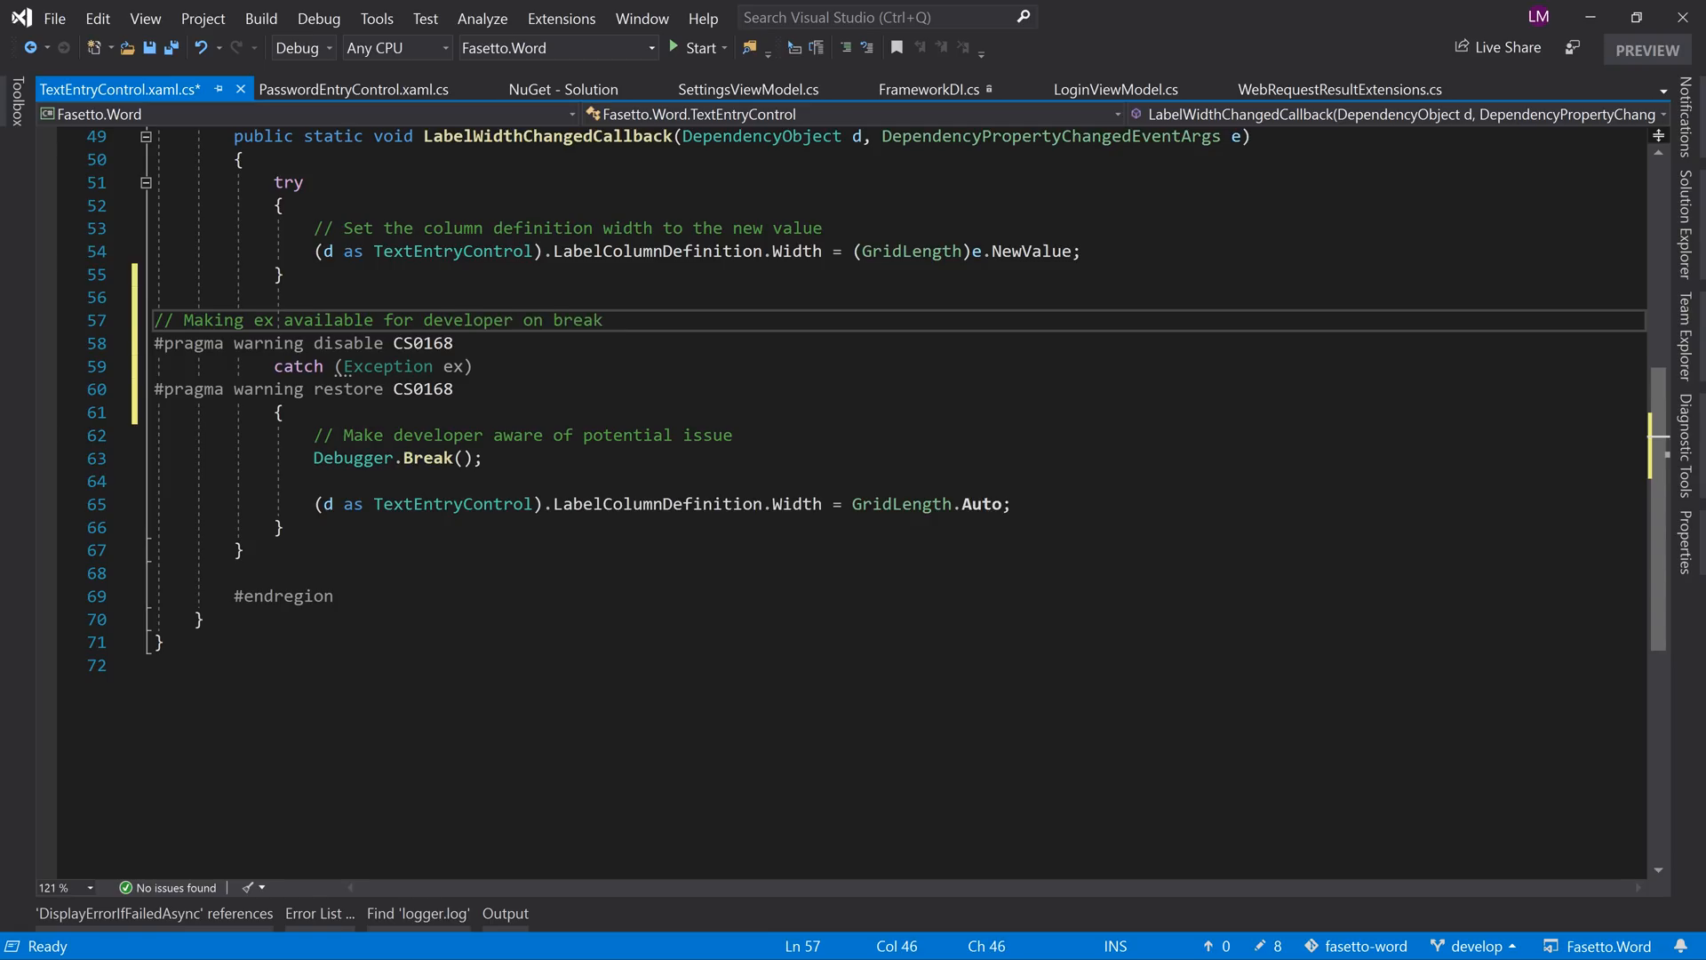
click(453, 389)
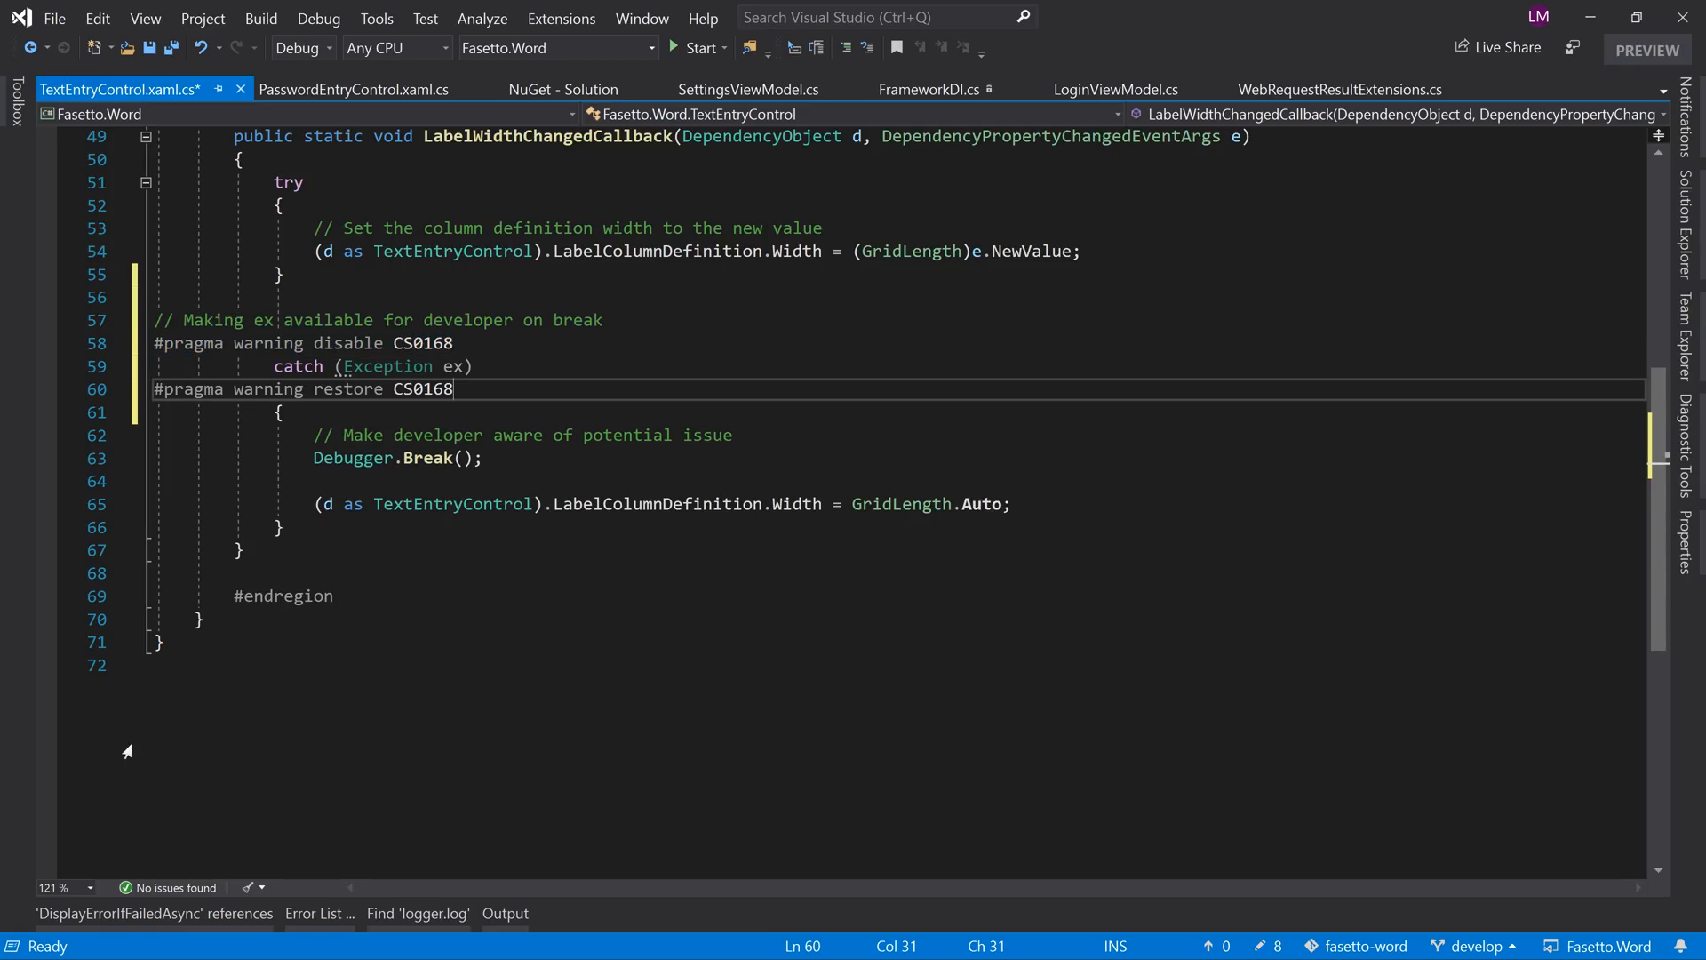
click(318, 913)
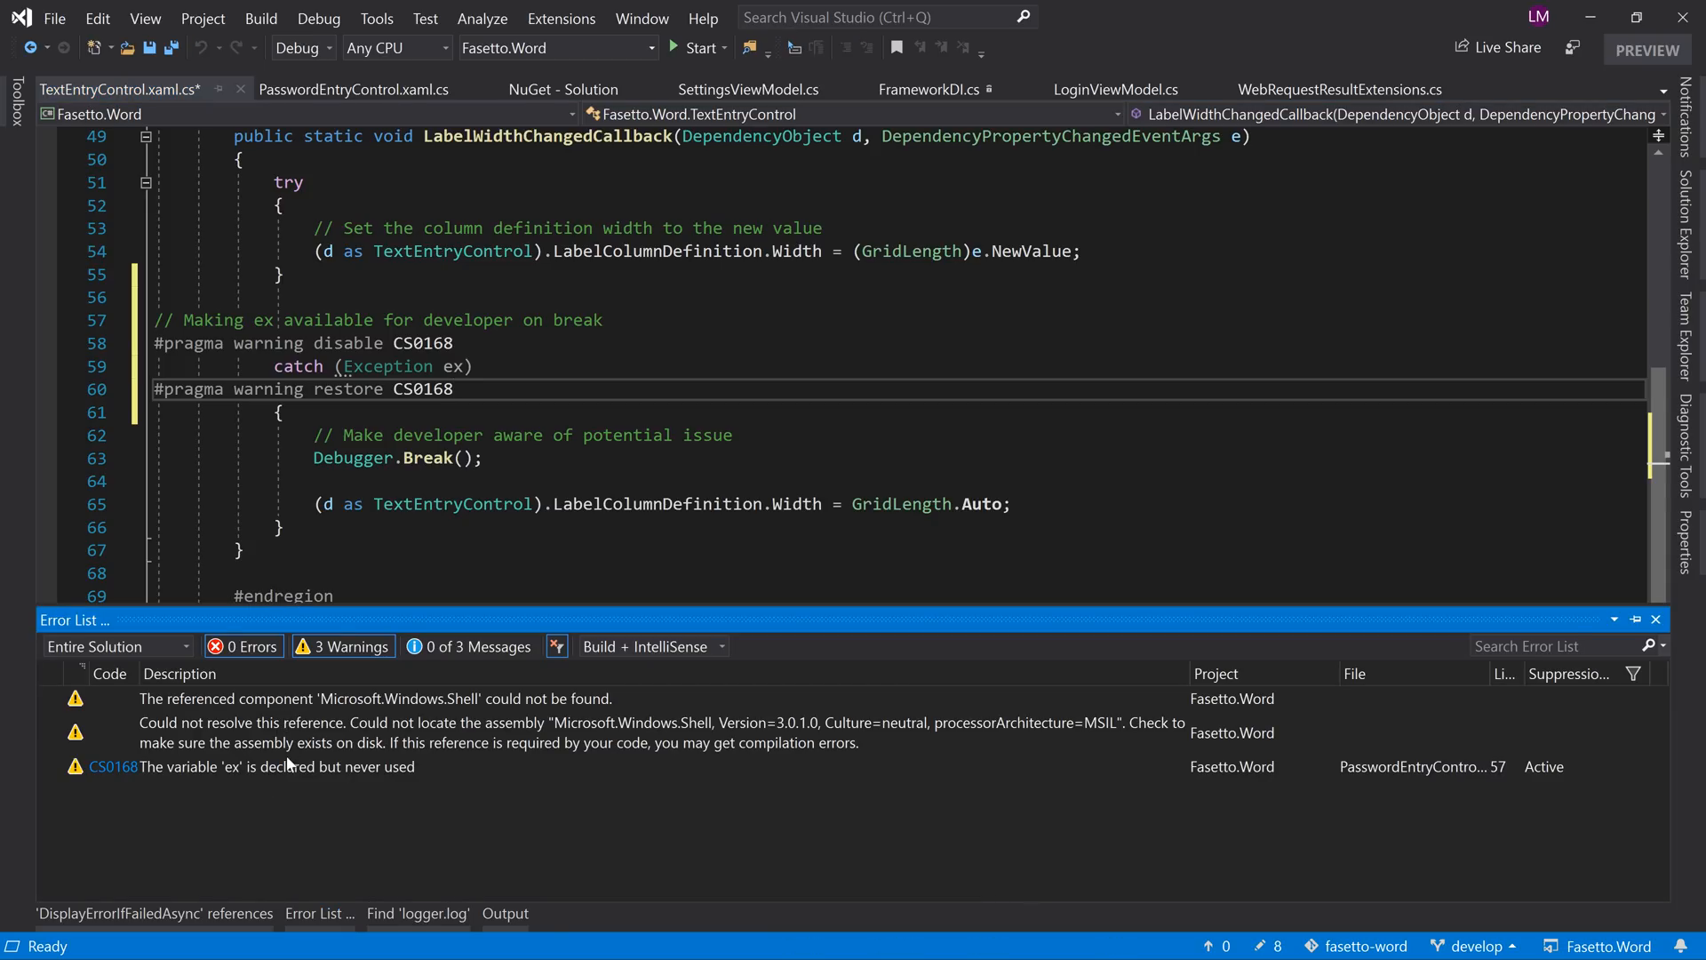
click(354, 89)
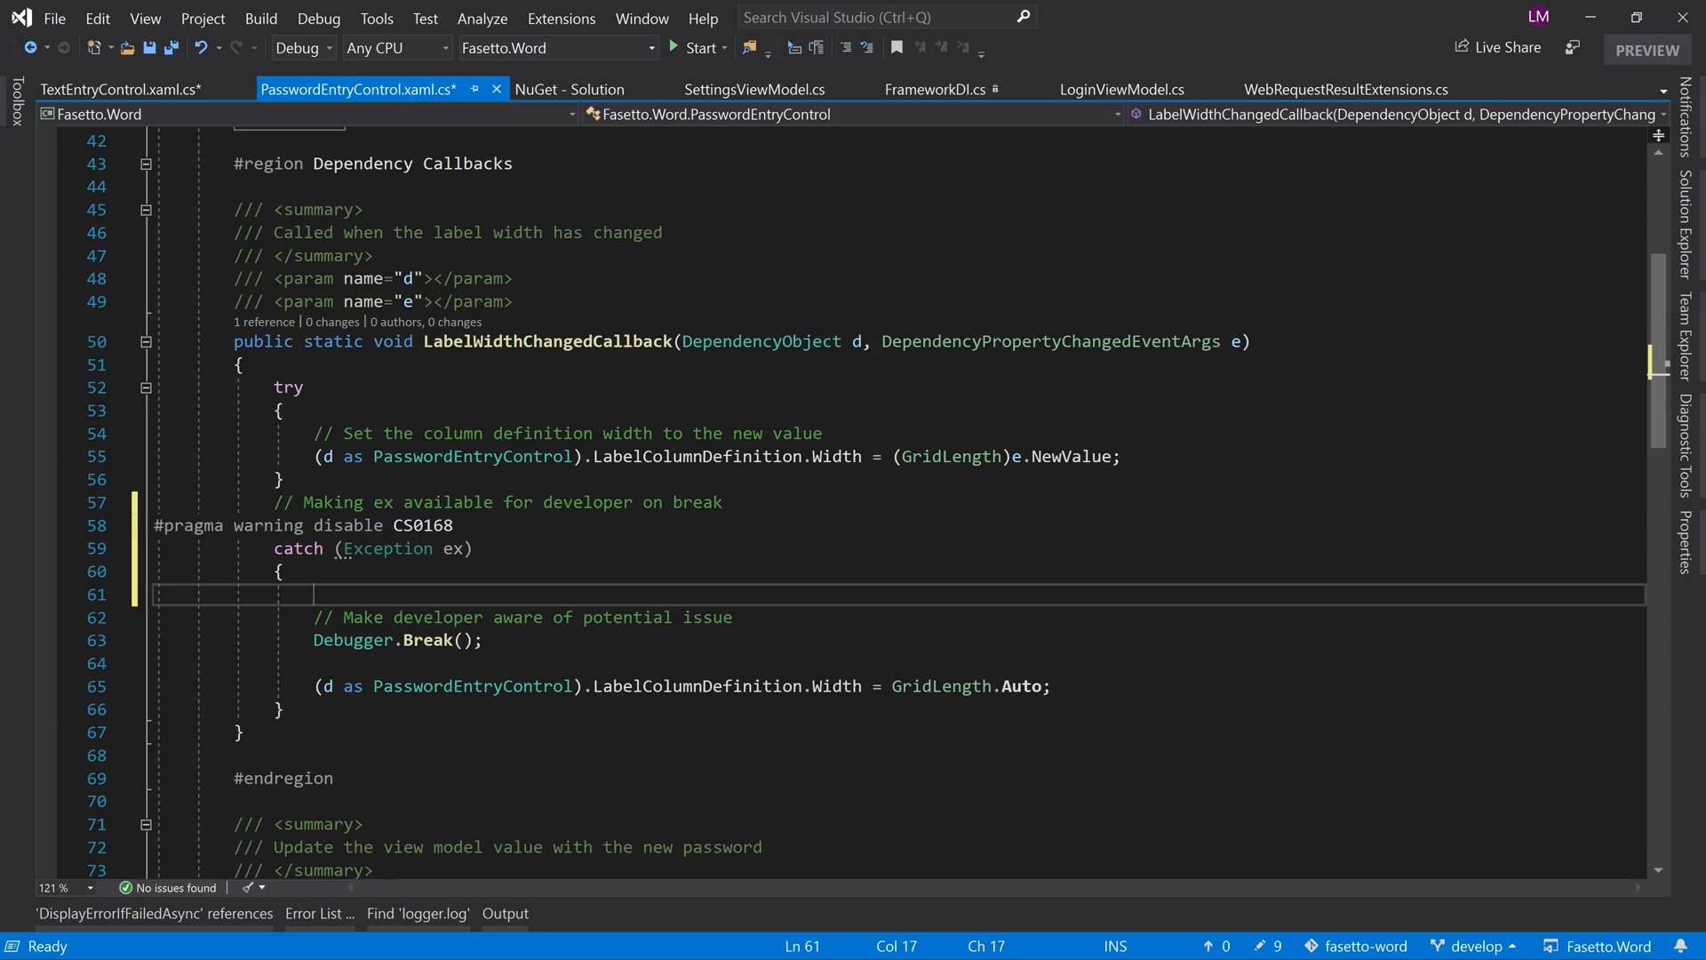
Wrap PasswordEntryControl's catch with '#pragma warning disable CS0168' and suppress its unused 'ex' warning
text(#pragma warning disable CS0168)
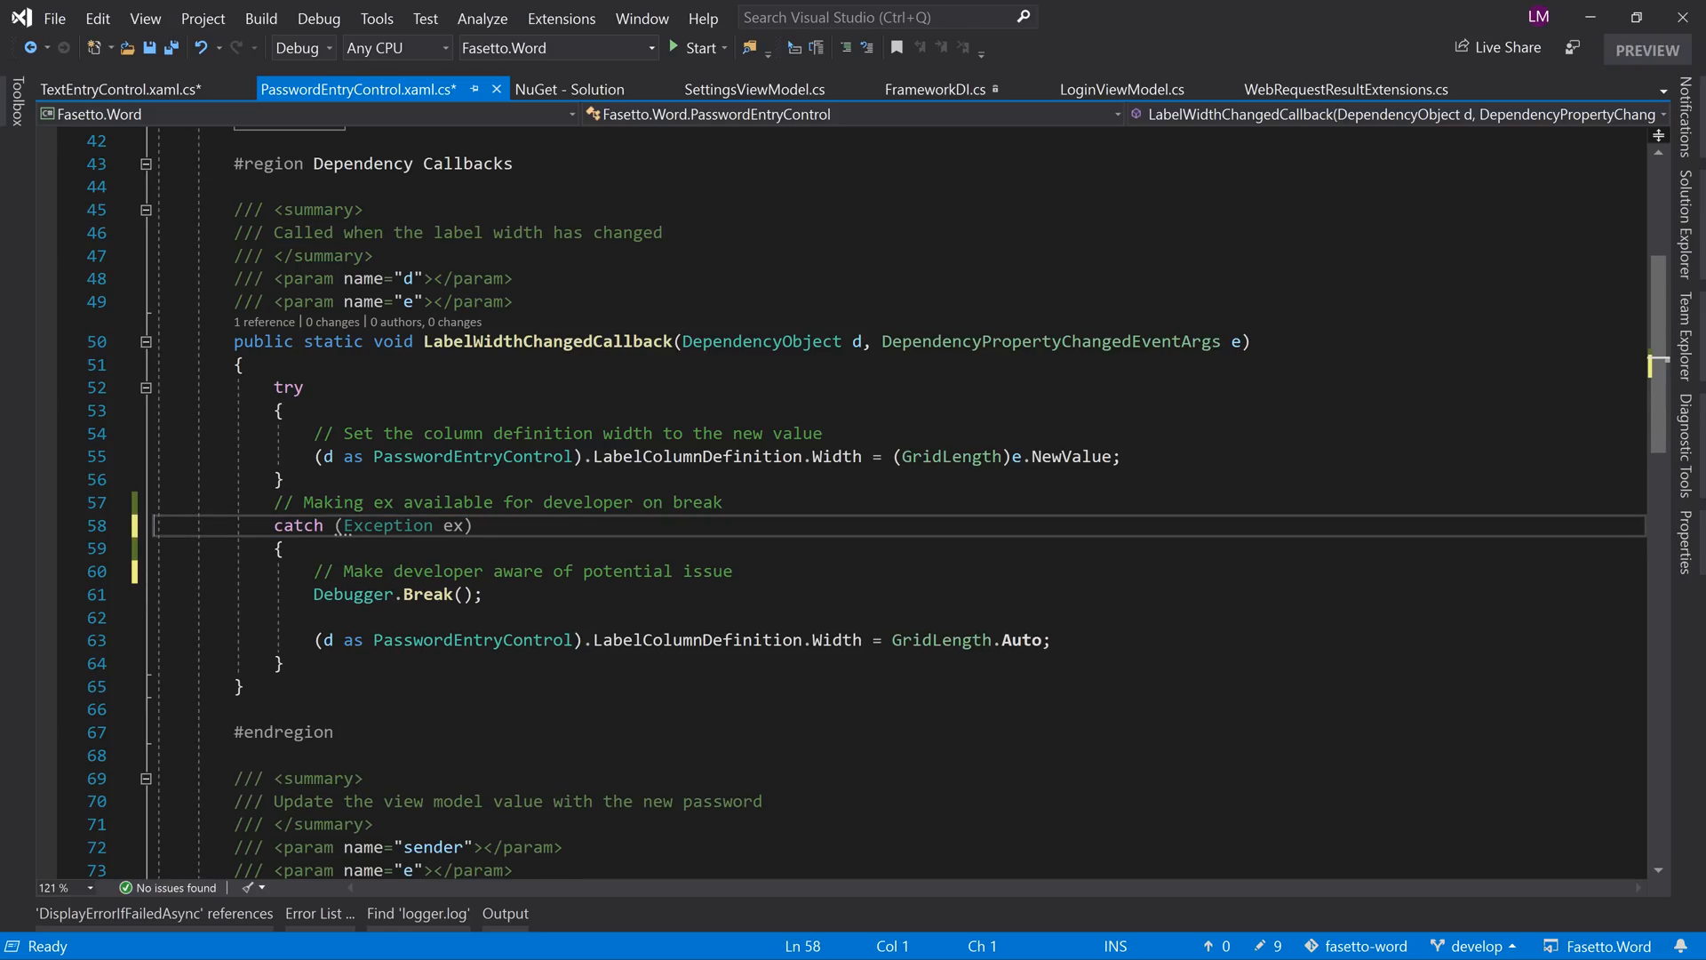
double_click(449, 526)
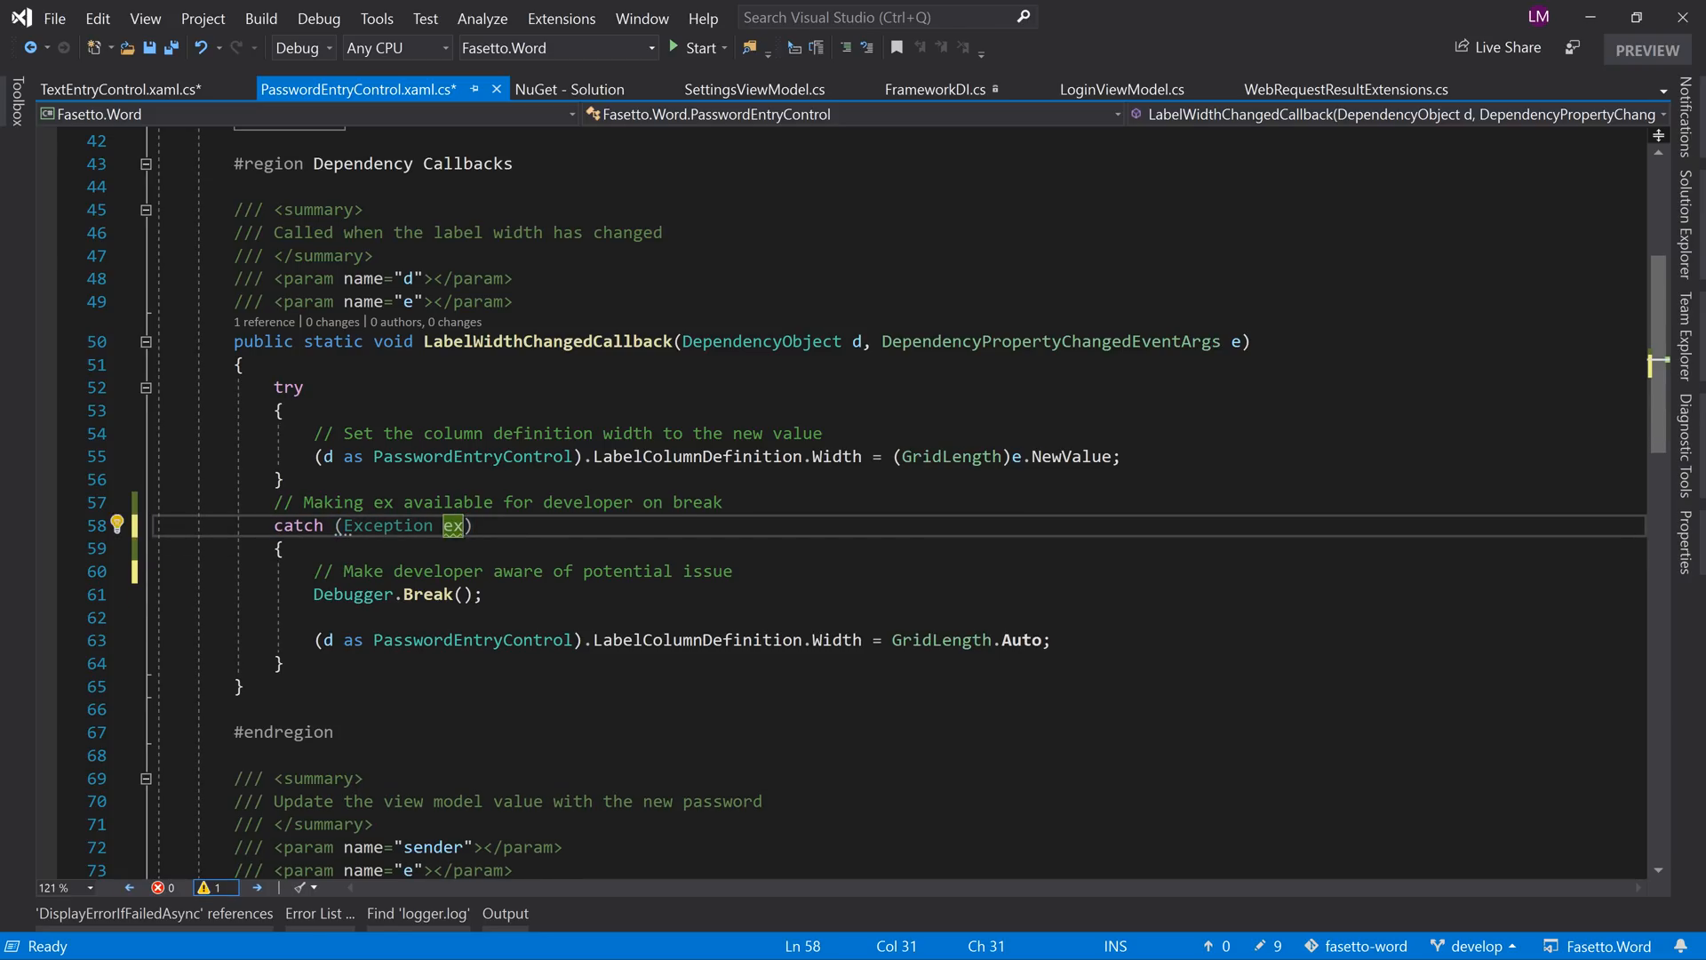
click(114, 522)
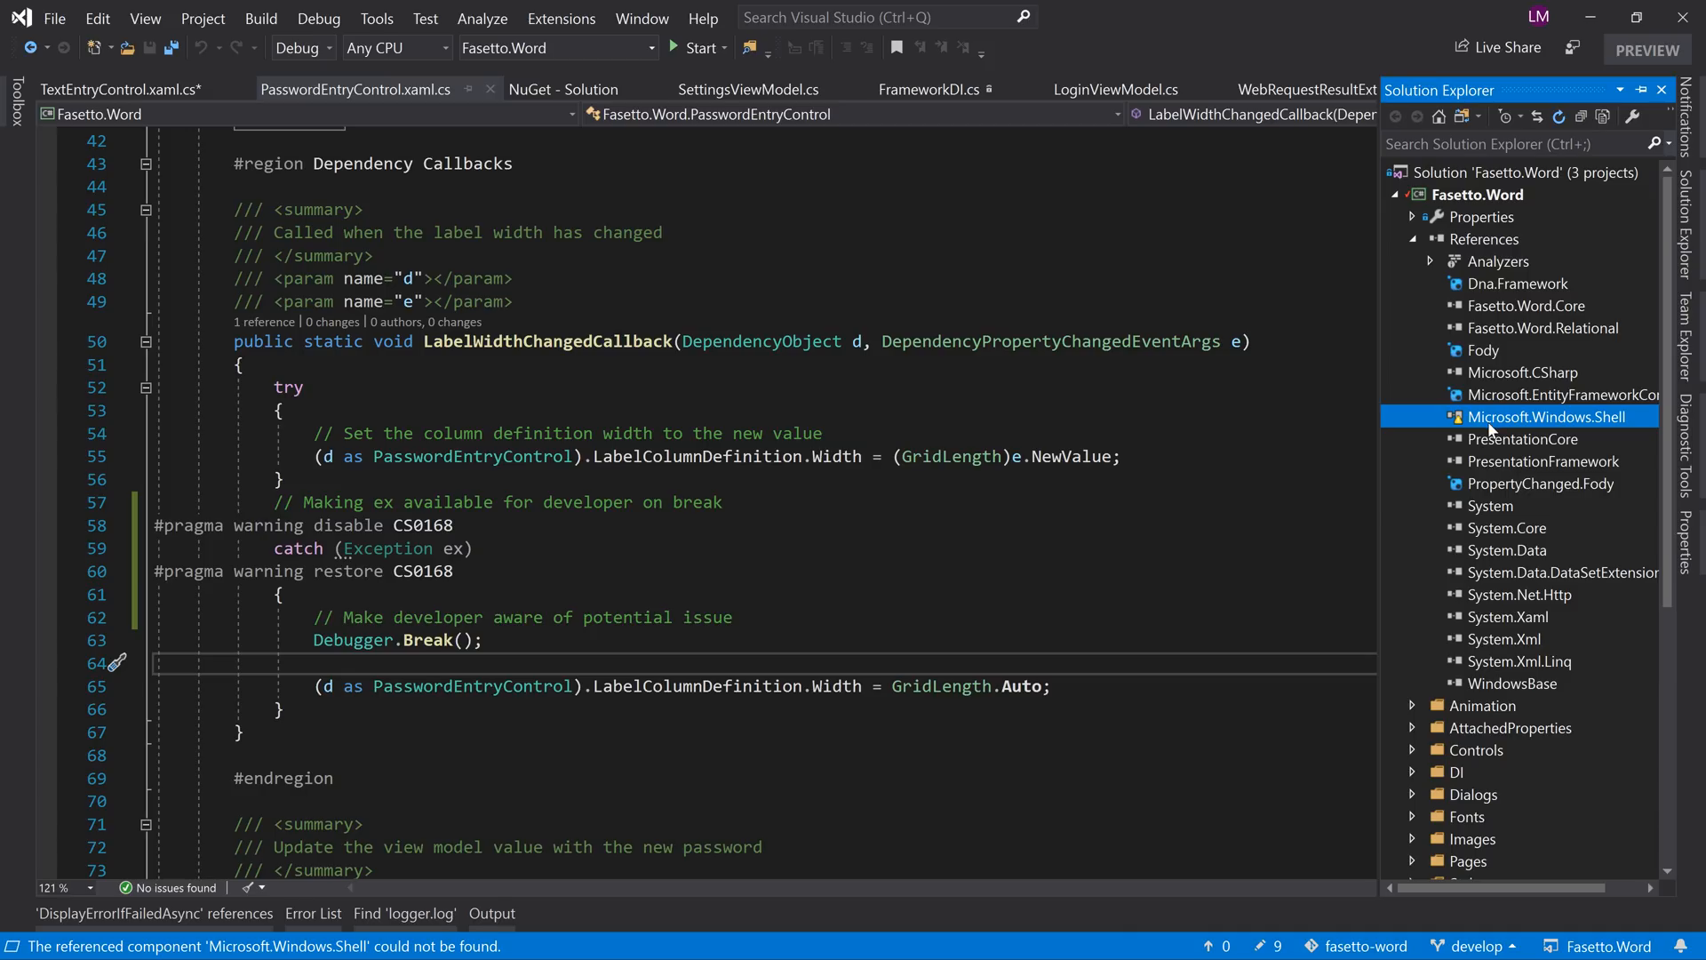
Check the Microsoft.Windows.Shell reference and confirm only its warnings remain in the Error List
right_click(1534, 416)
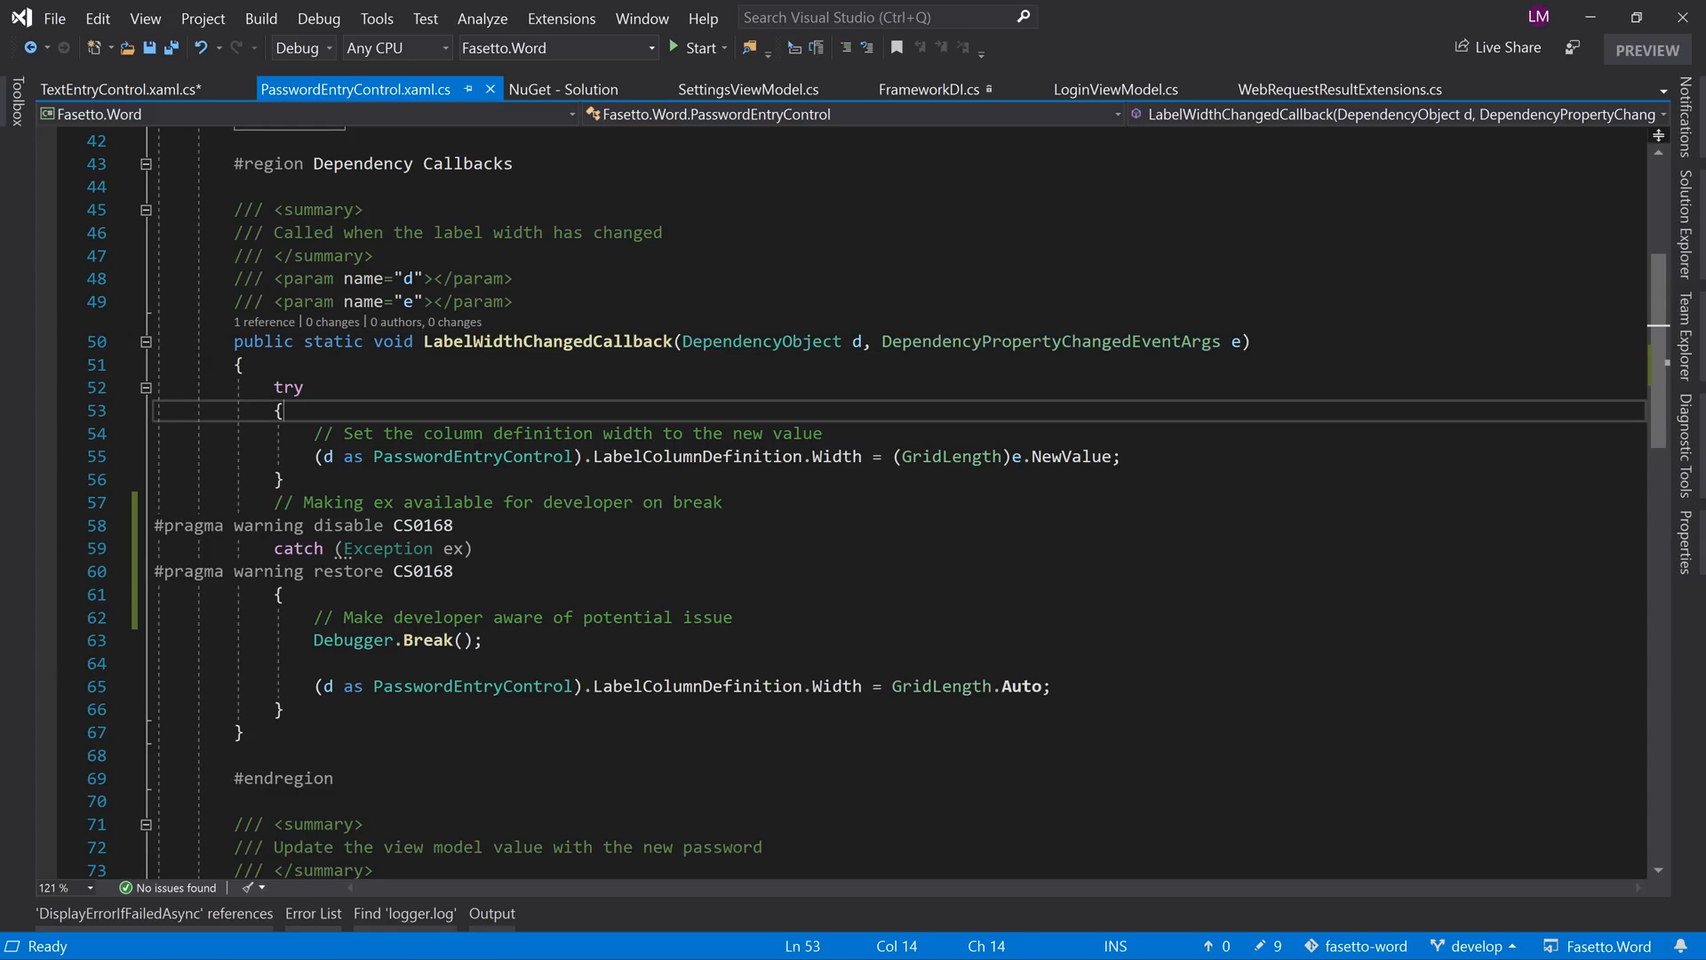
click(313, 914)
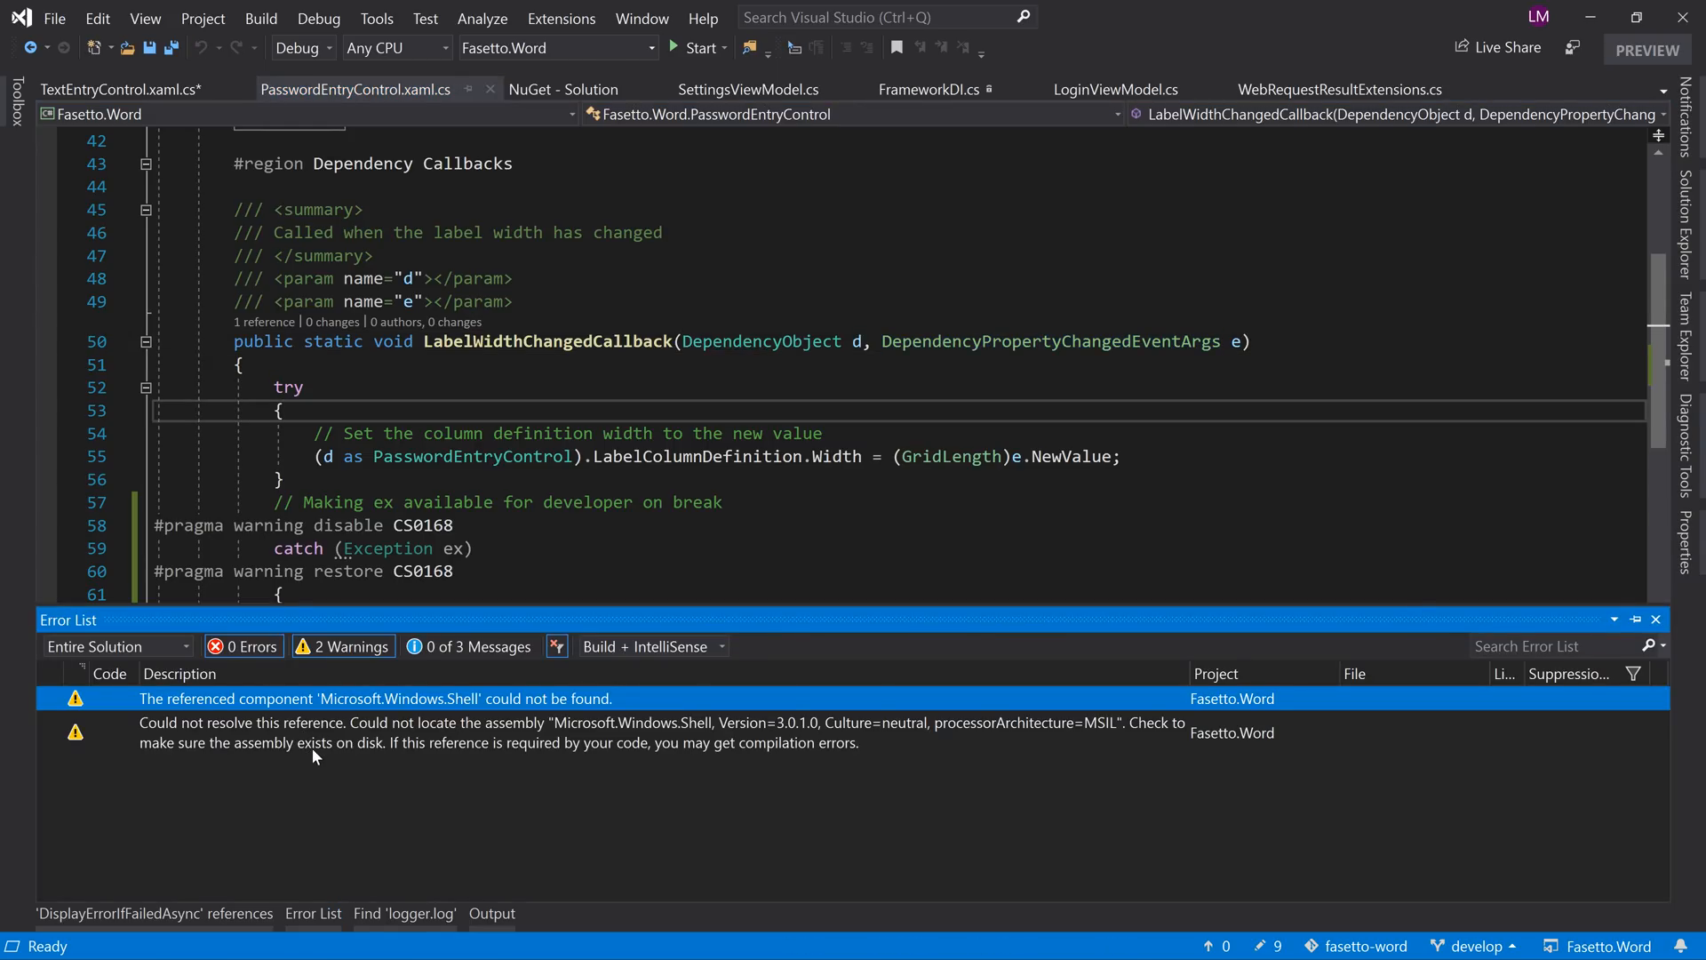
click(457, 730)
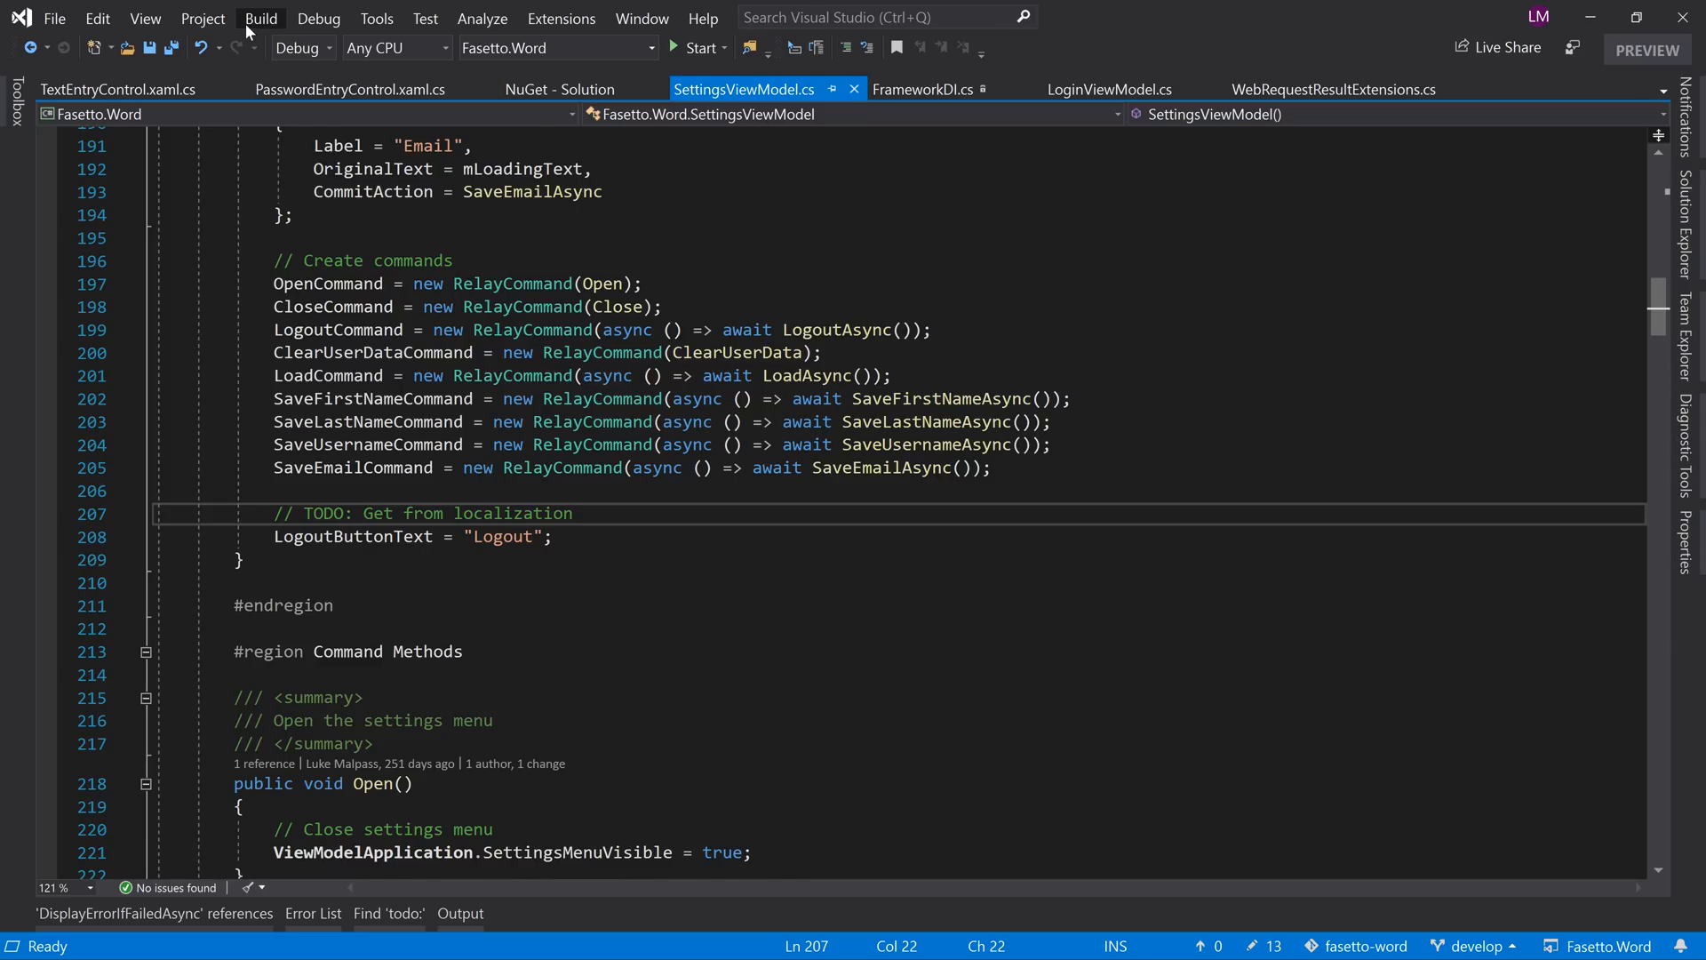
Show the Task List listing all TODO comments in the solution
click(318, 18)
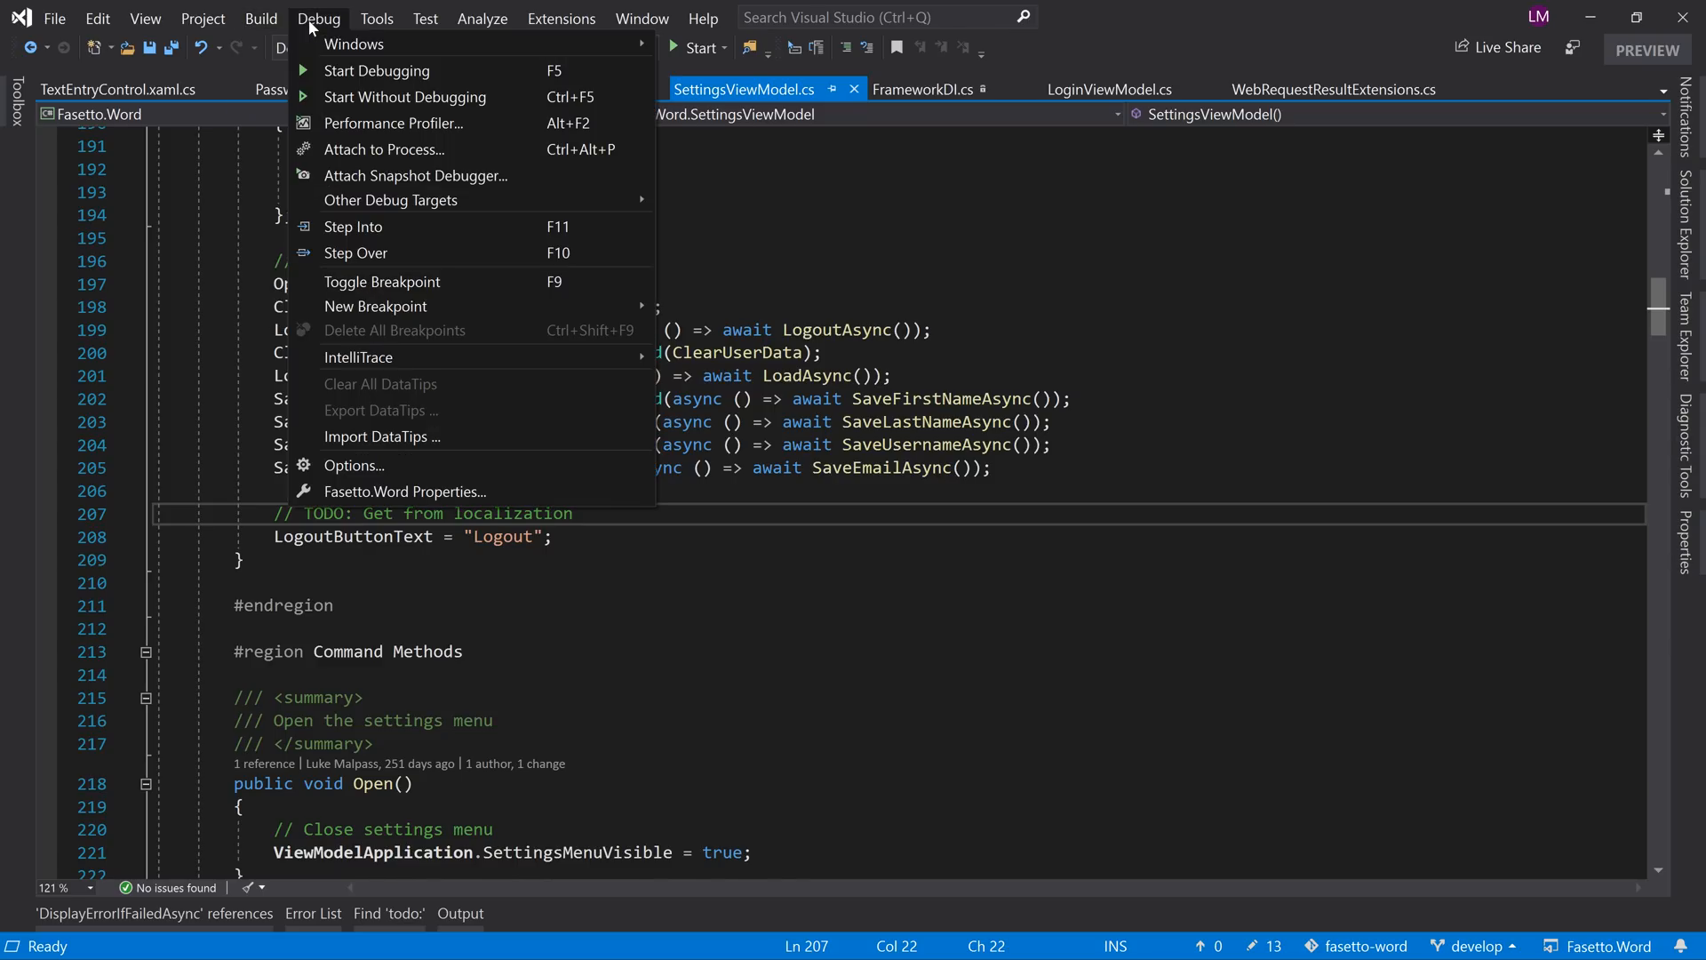
mouse_move(355, 43)
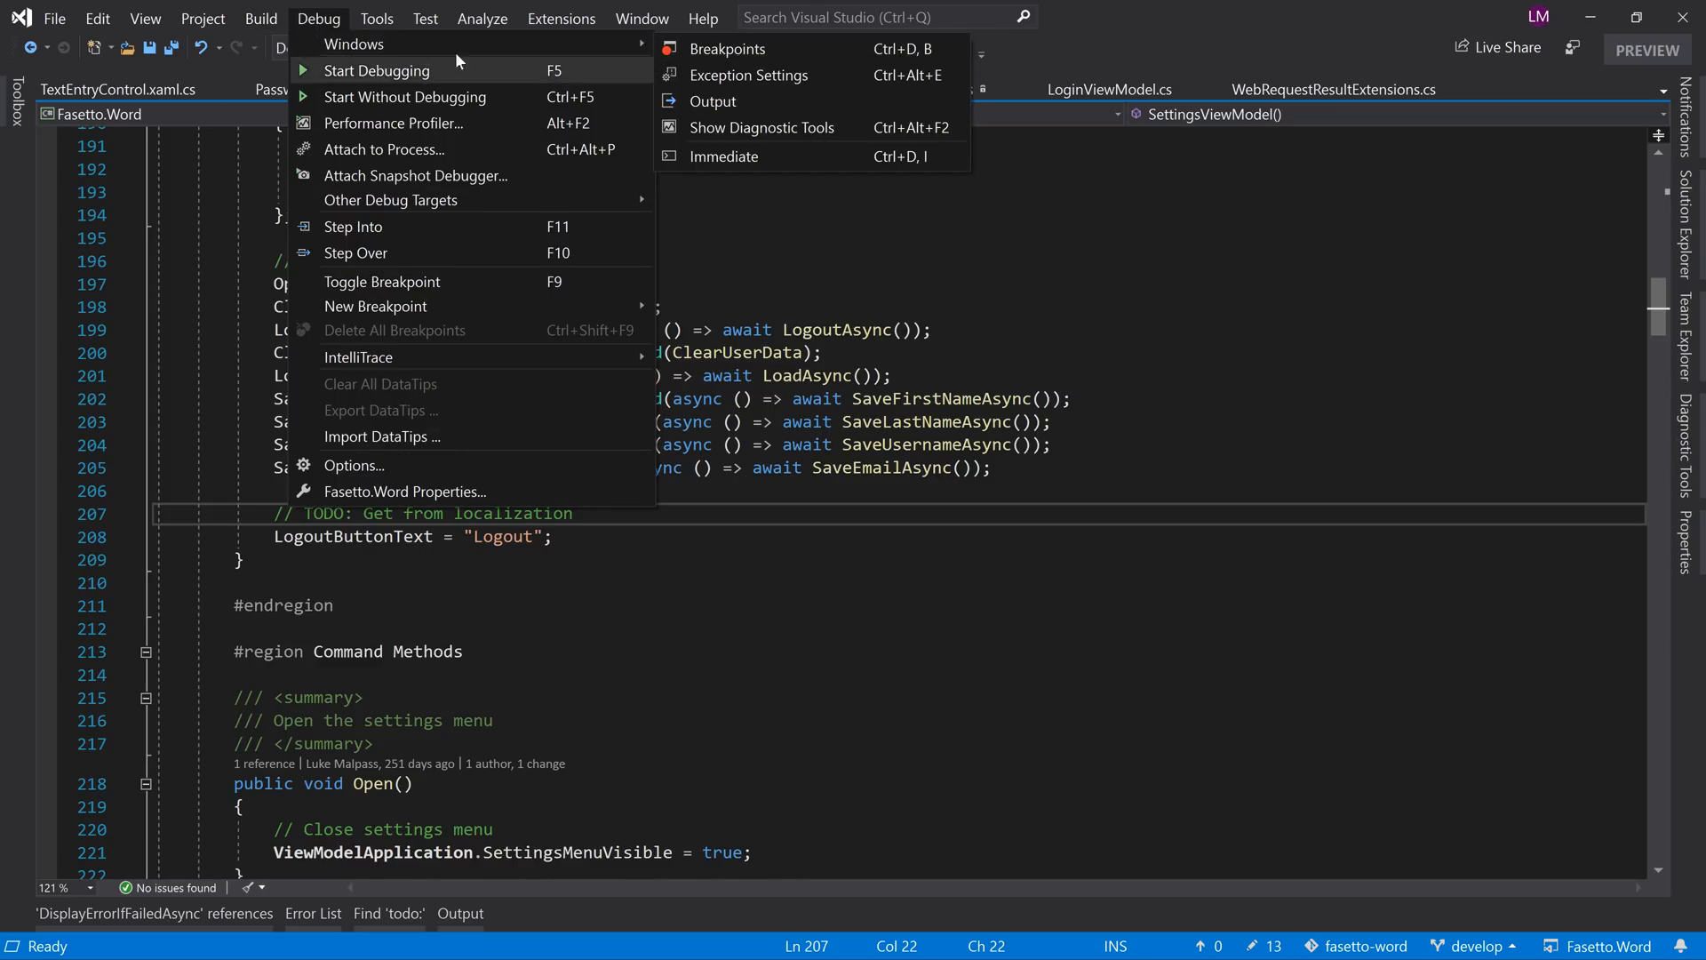
click(424, 18)
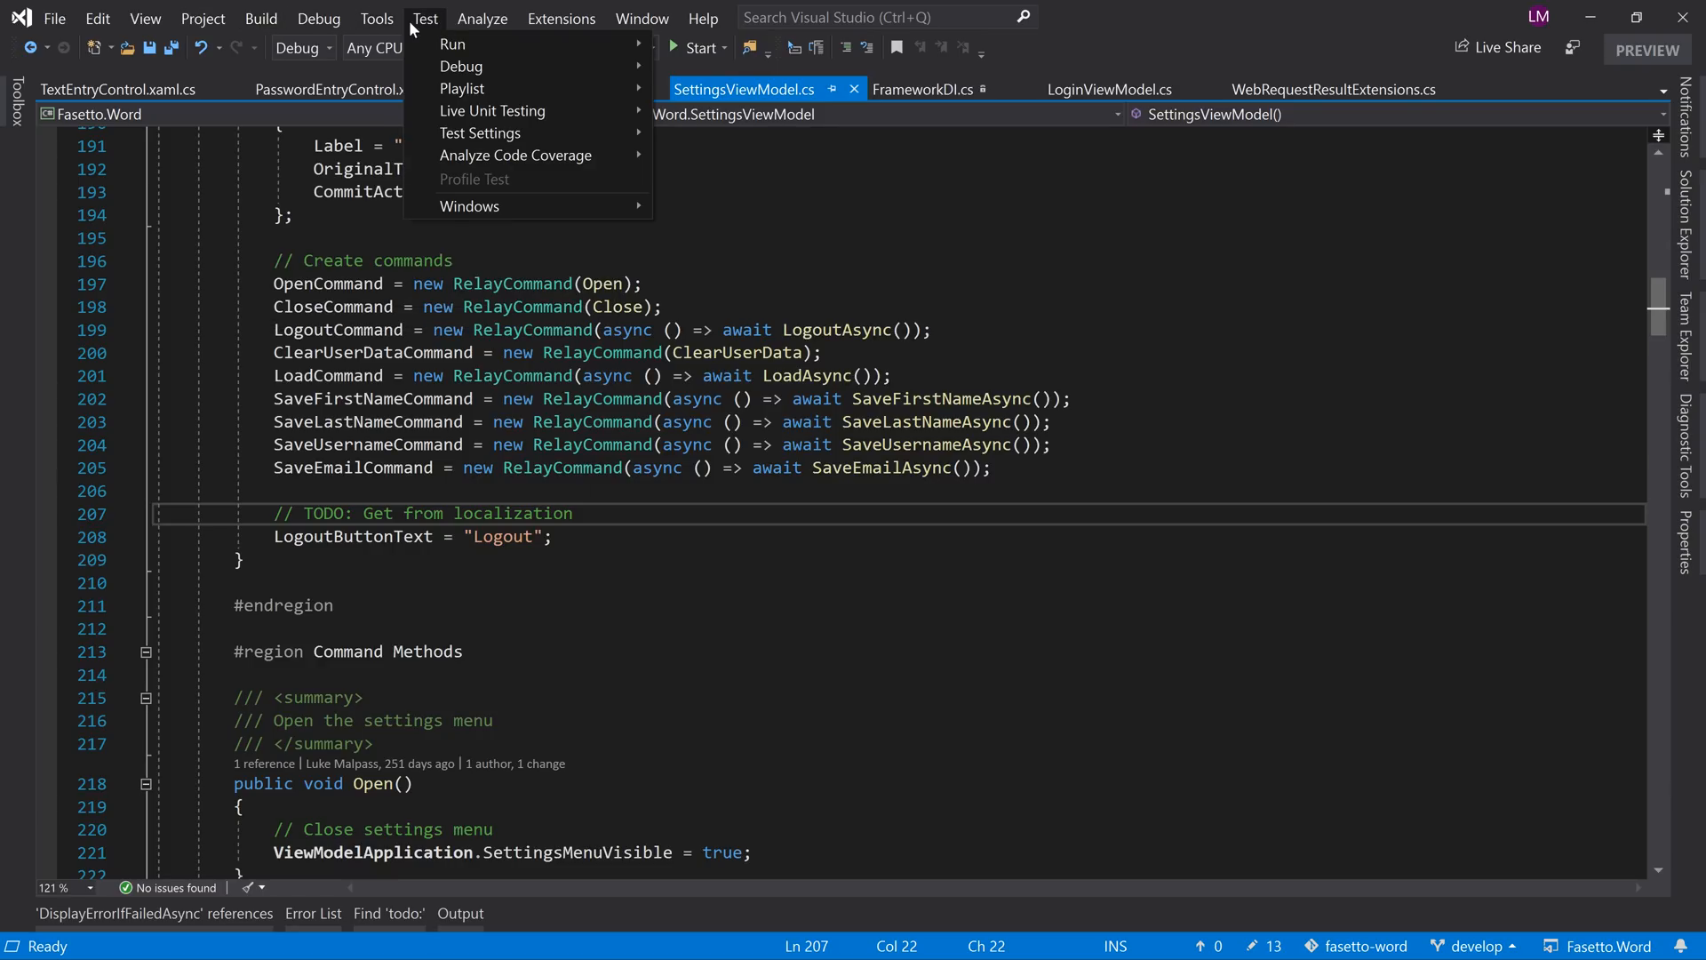
click(202, 17)
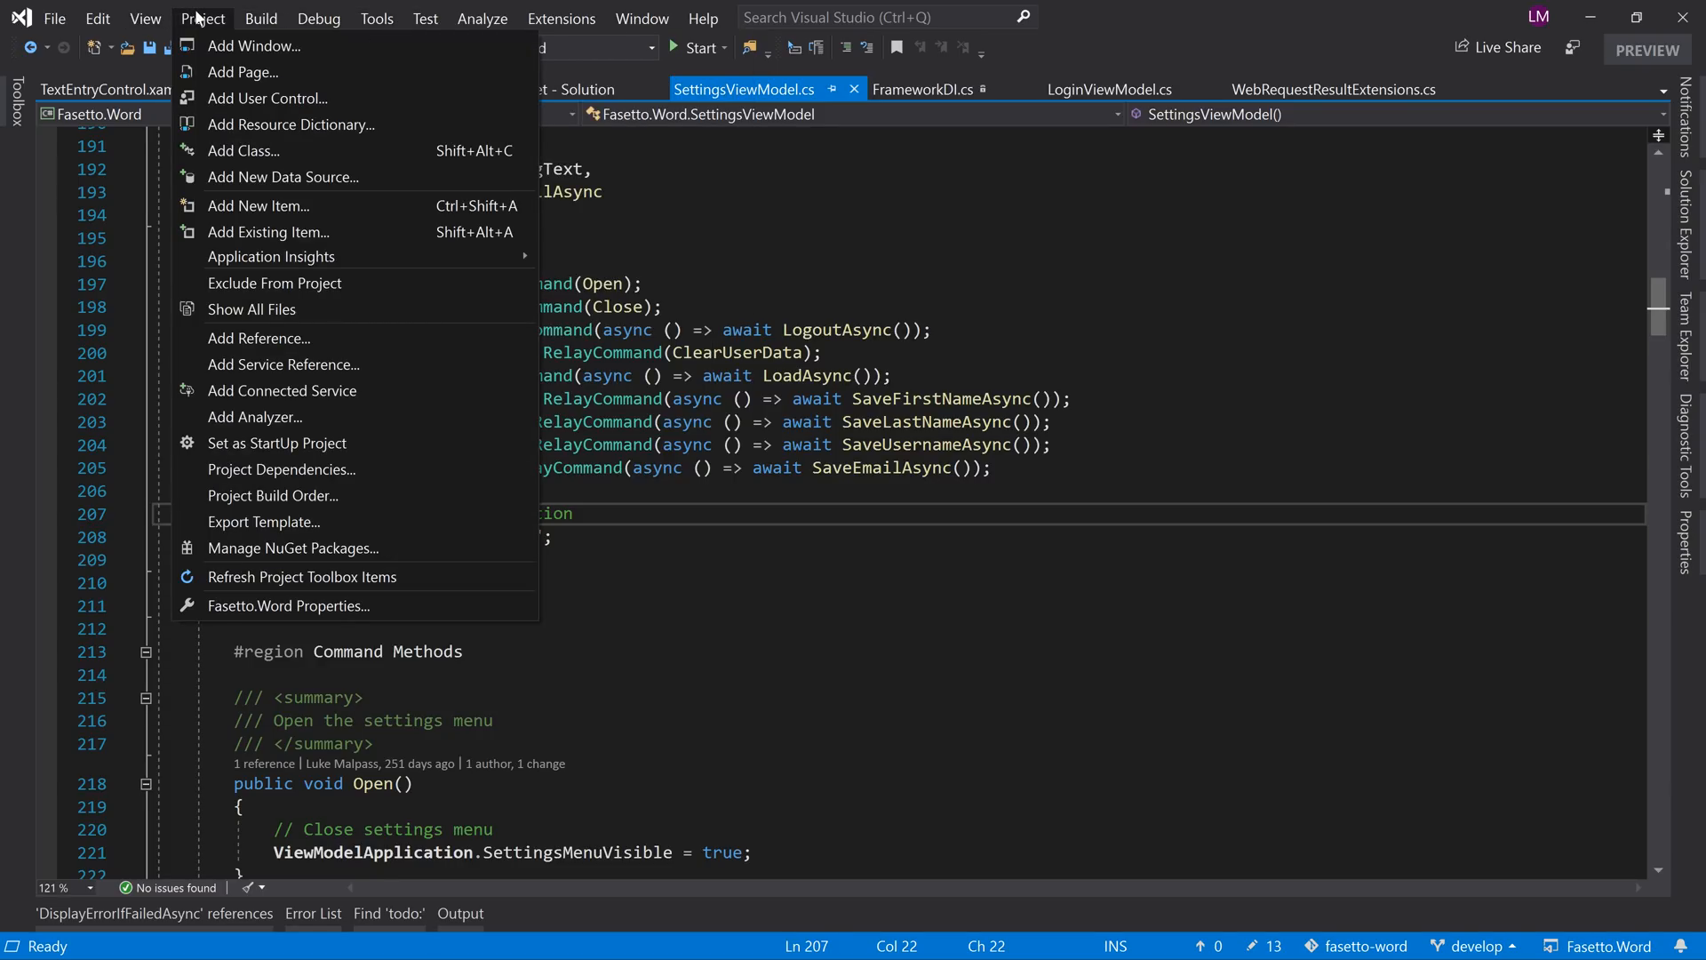
click(144, 18)
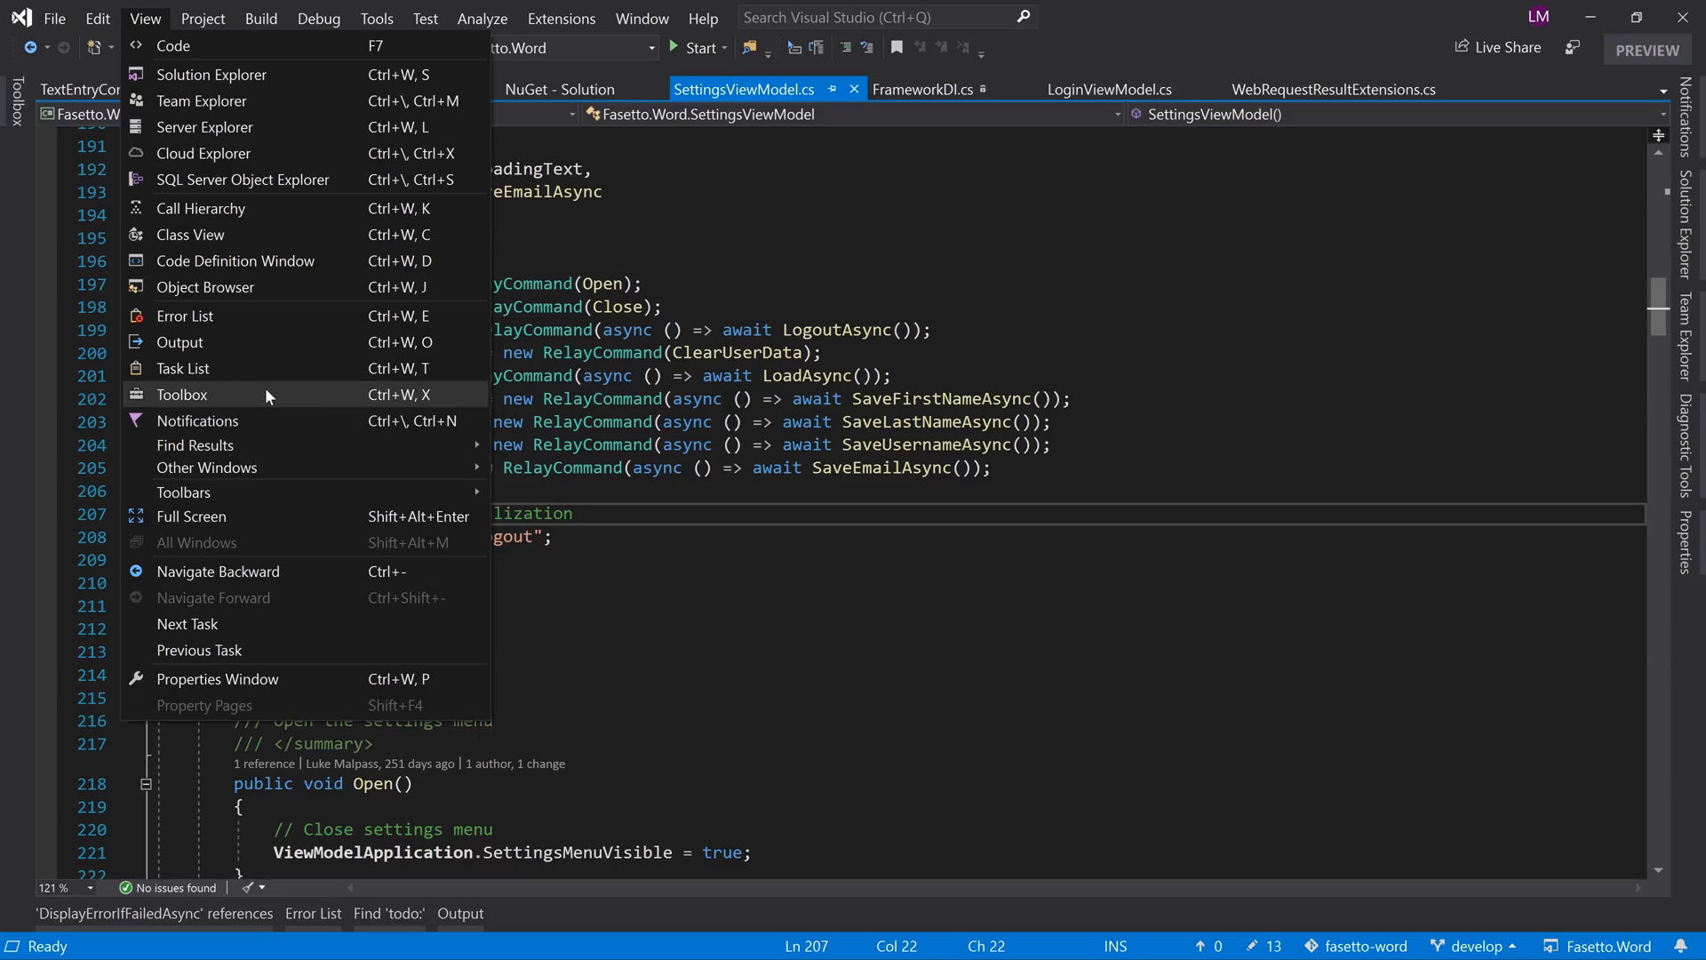
click(183, 368)
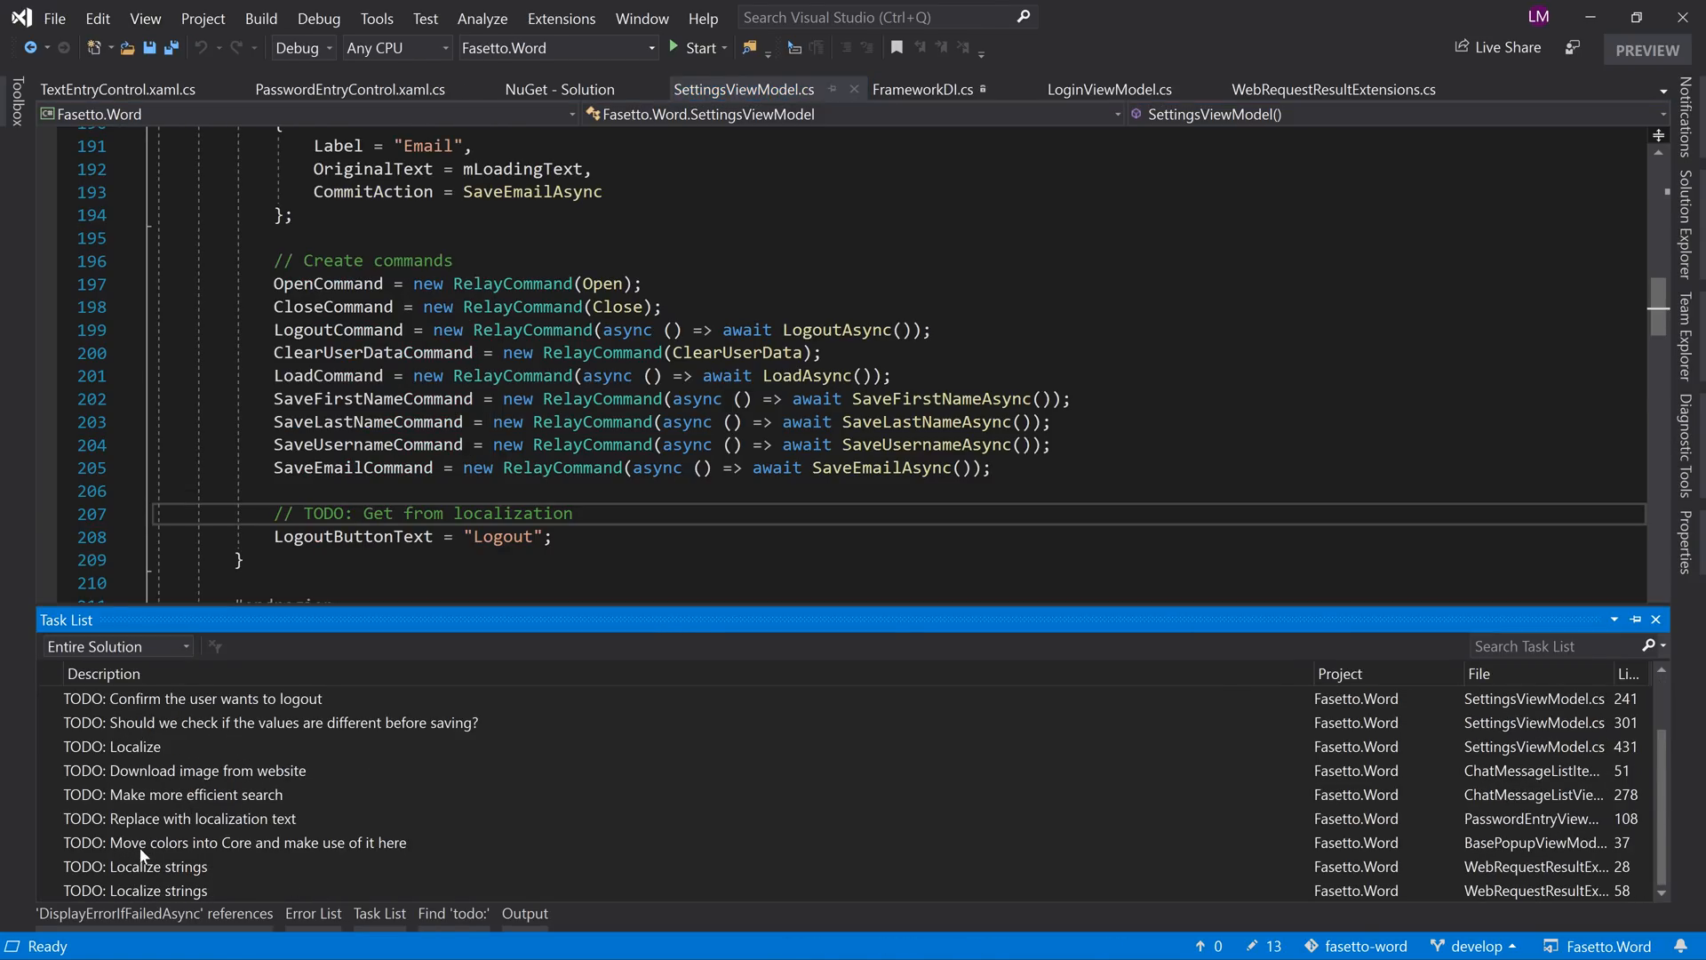
Jump to the 'Move colors into Core' and another TODO, then close most open code files
double_click(234, 842)
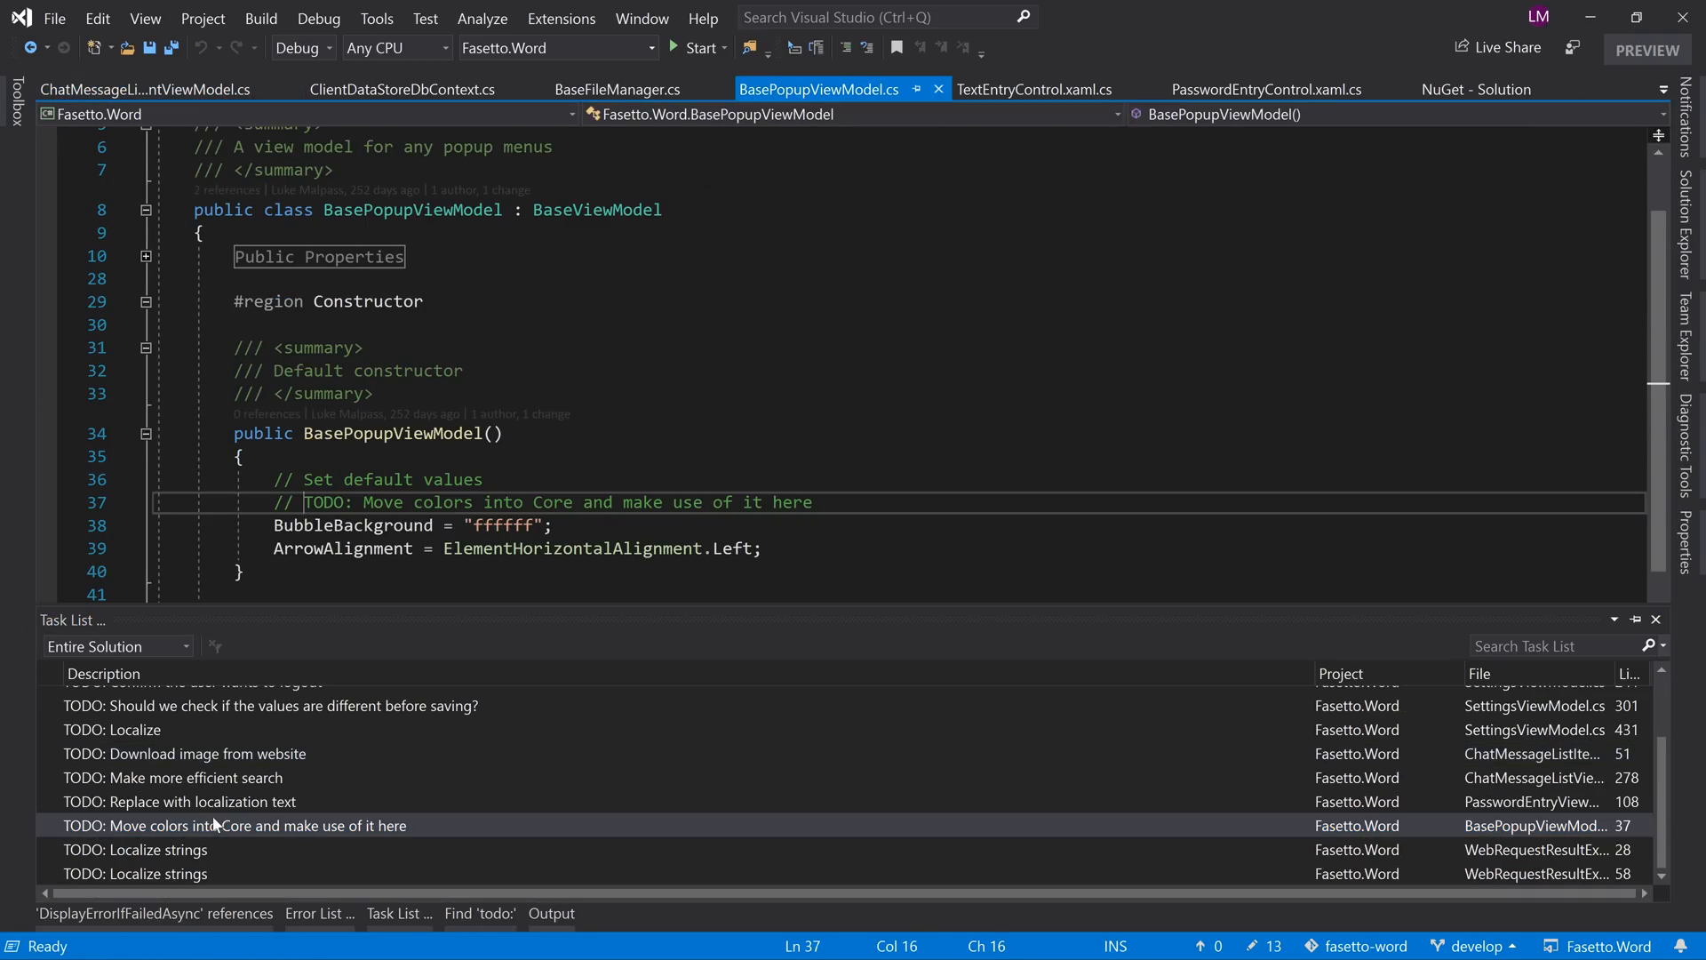
double_click(173, 776)
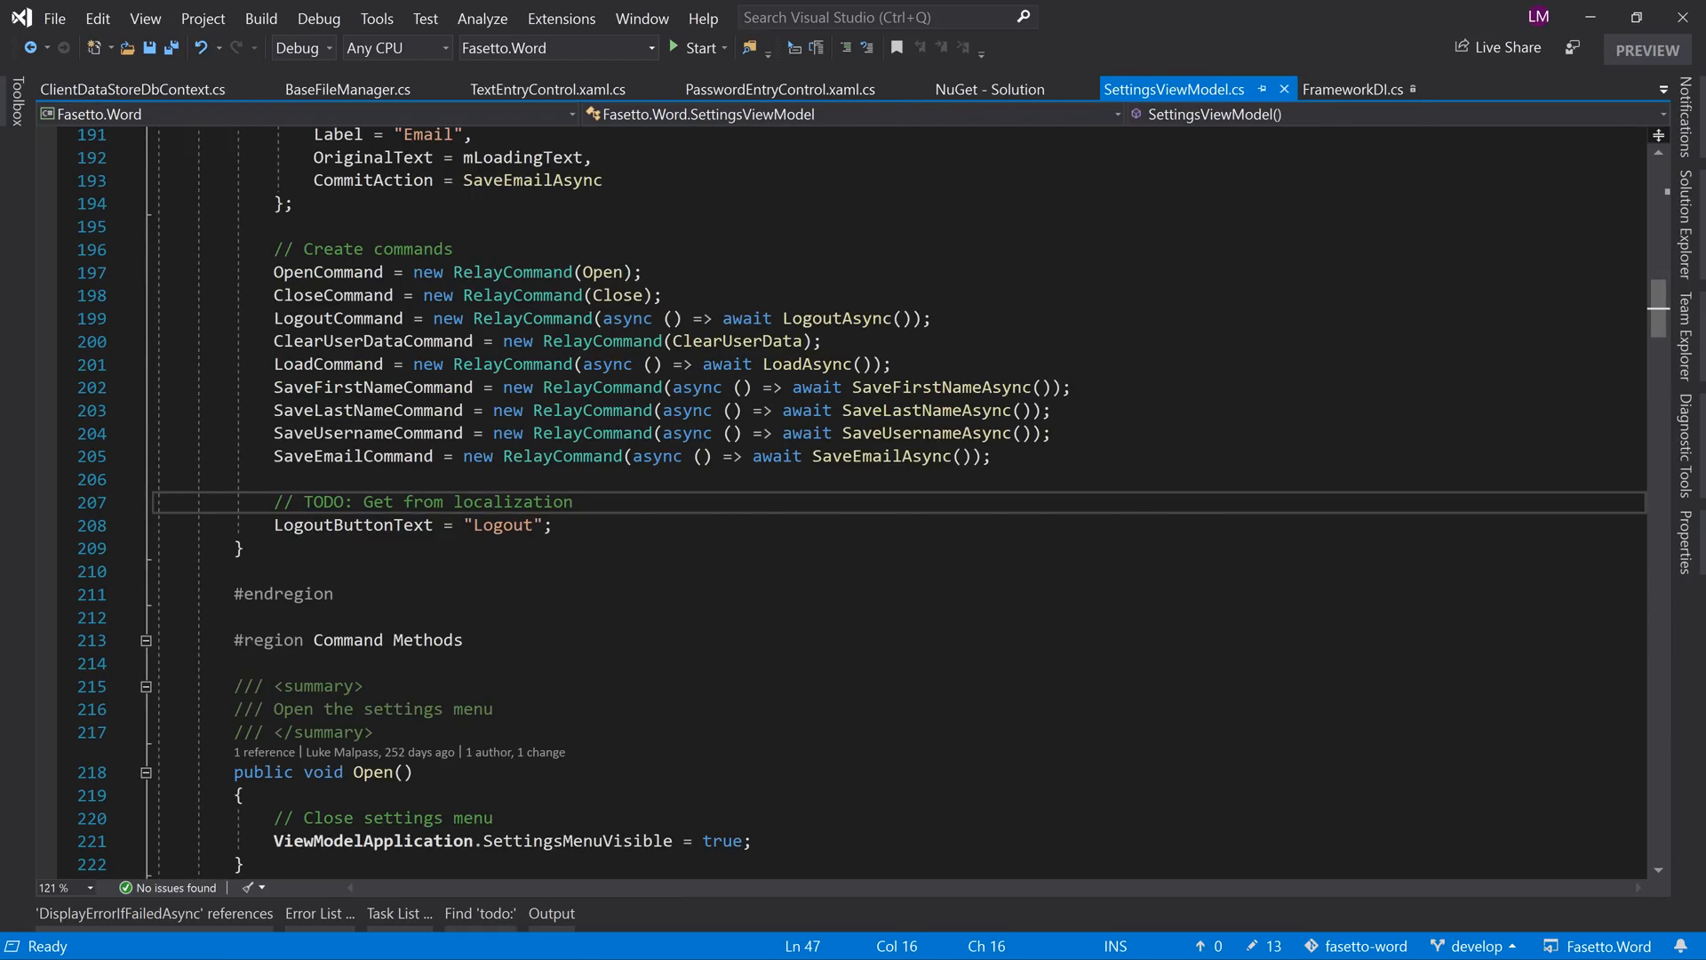
click(350, 89)
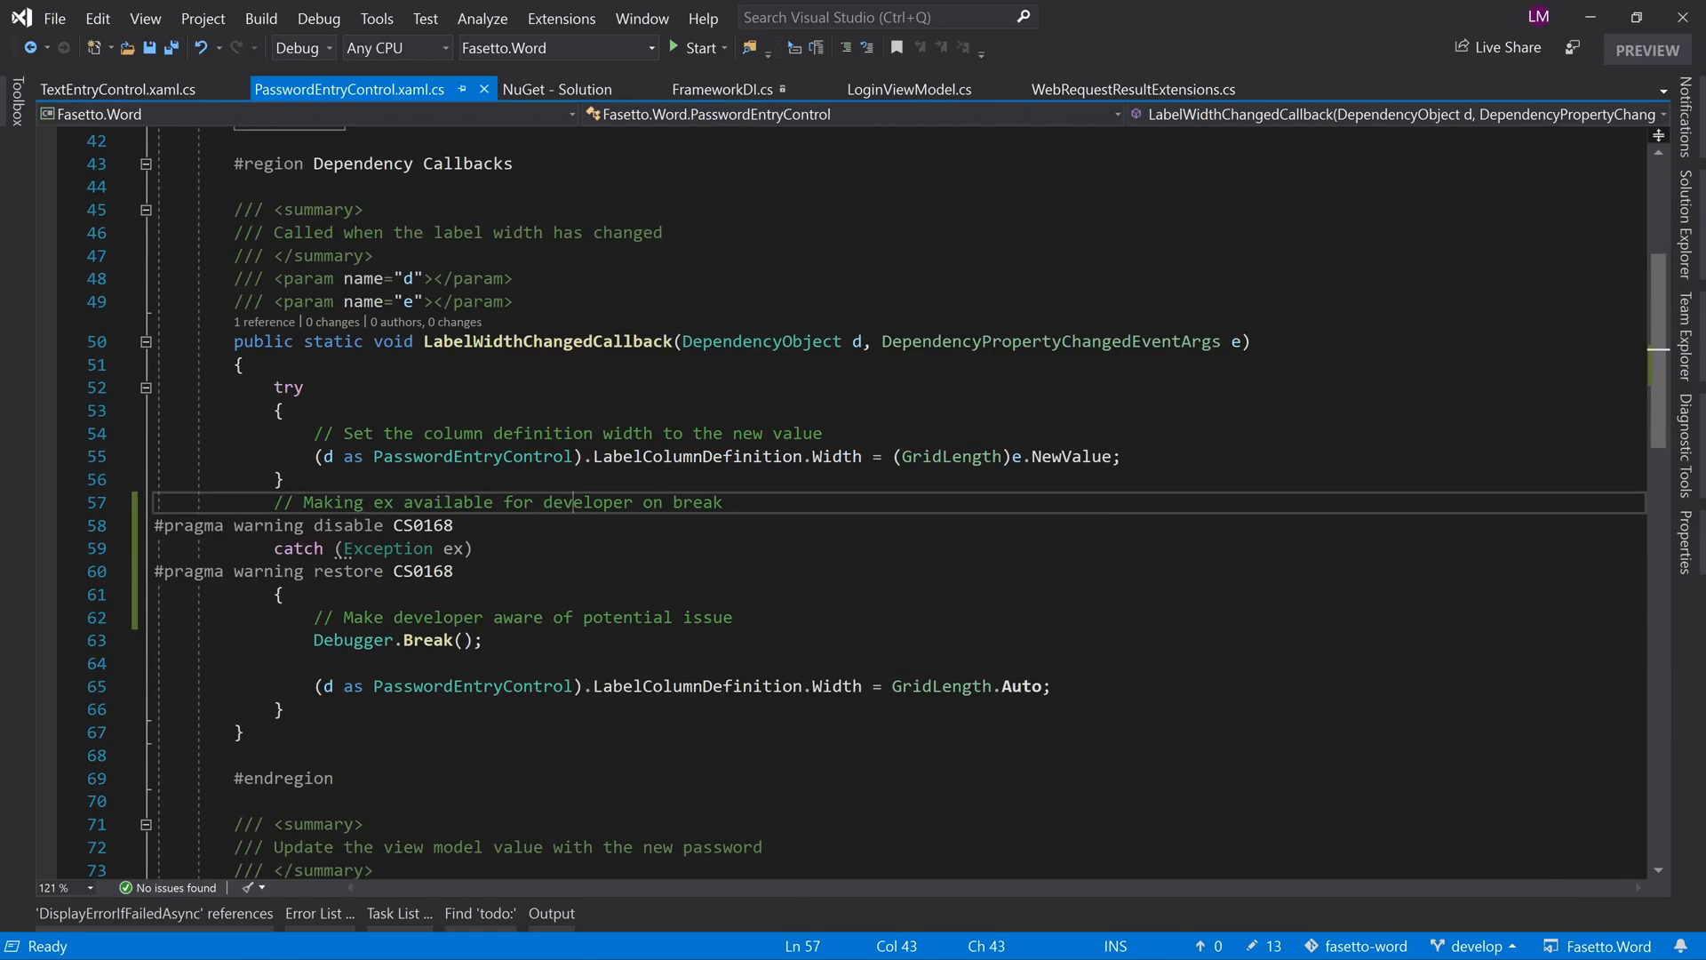
click(721, 89)
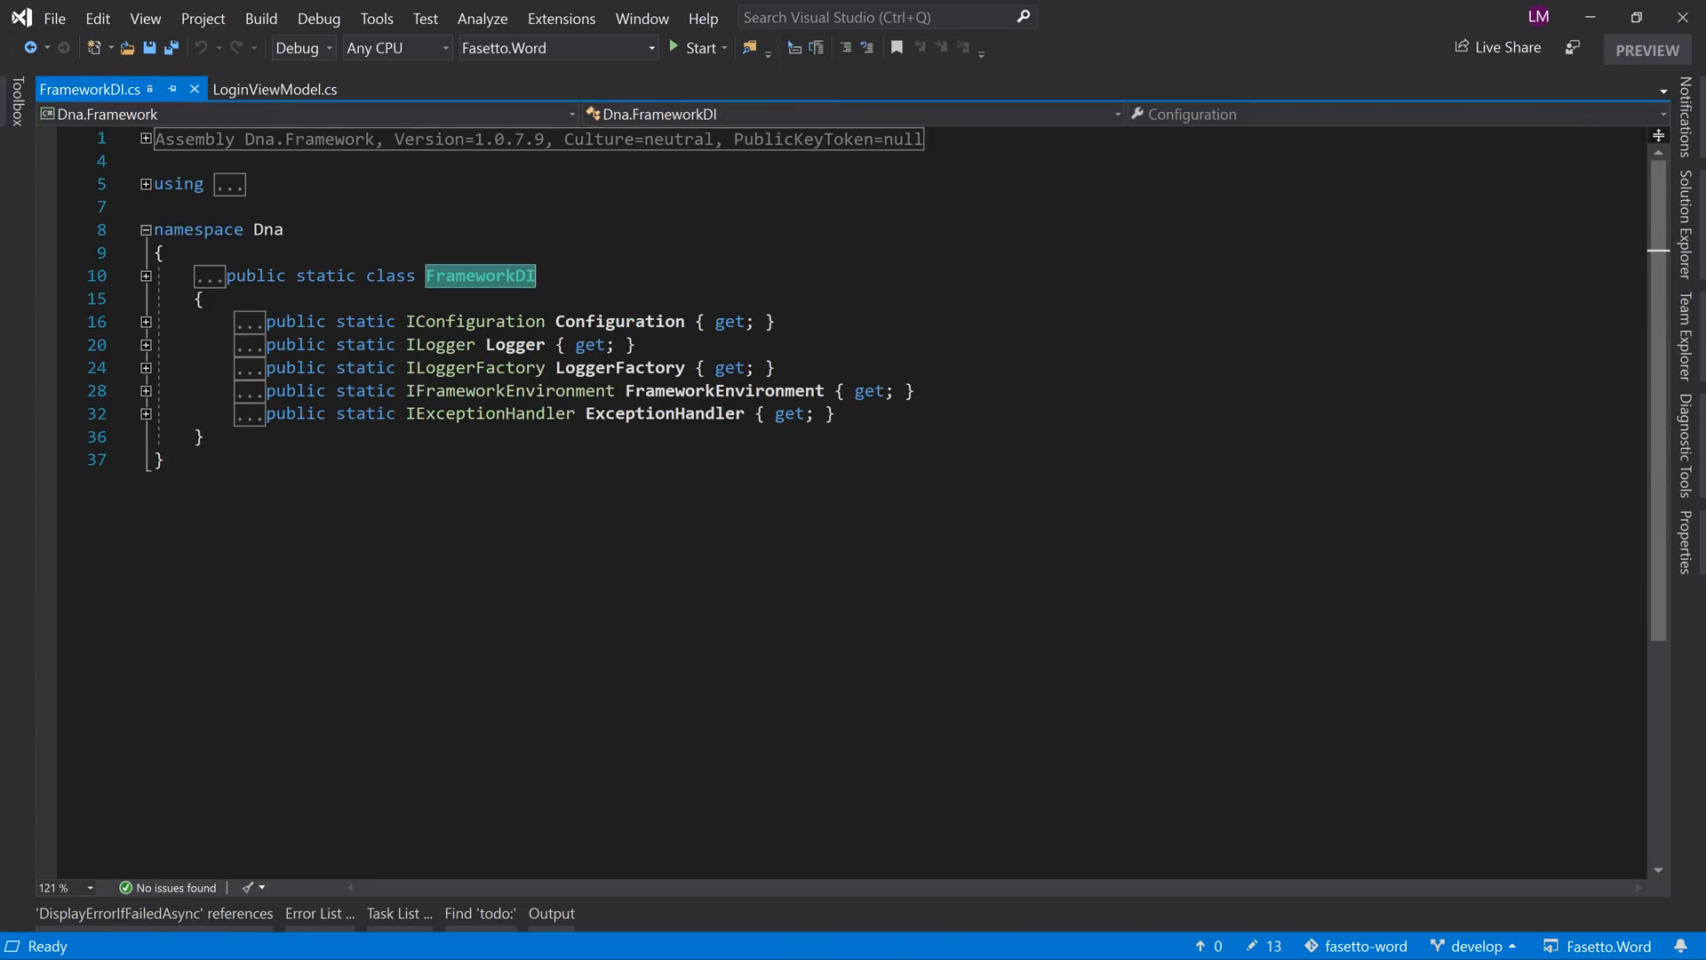